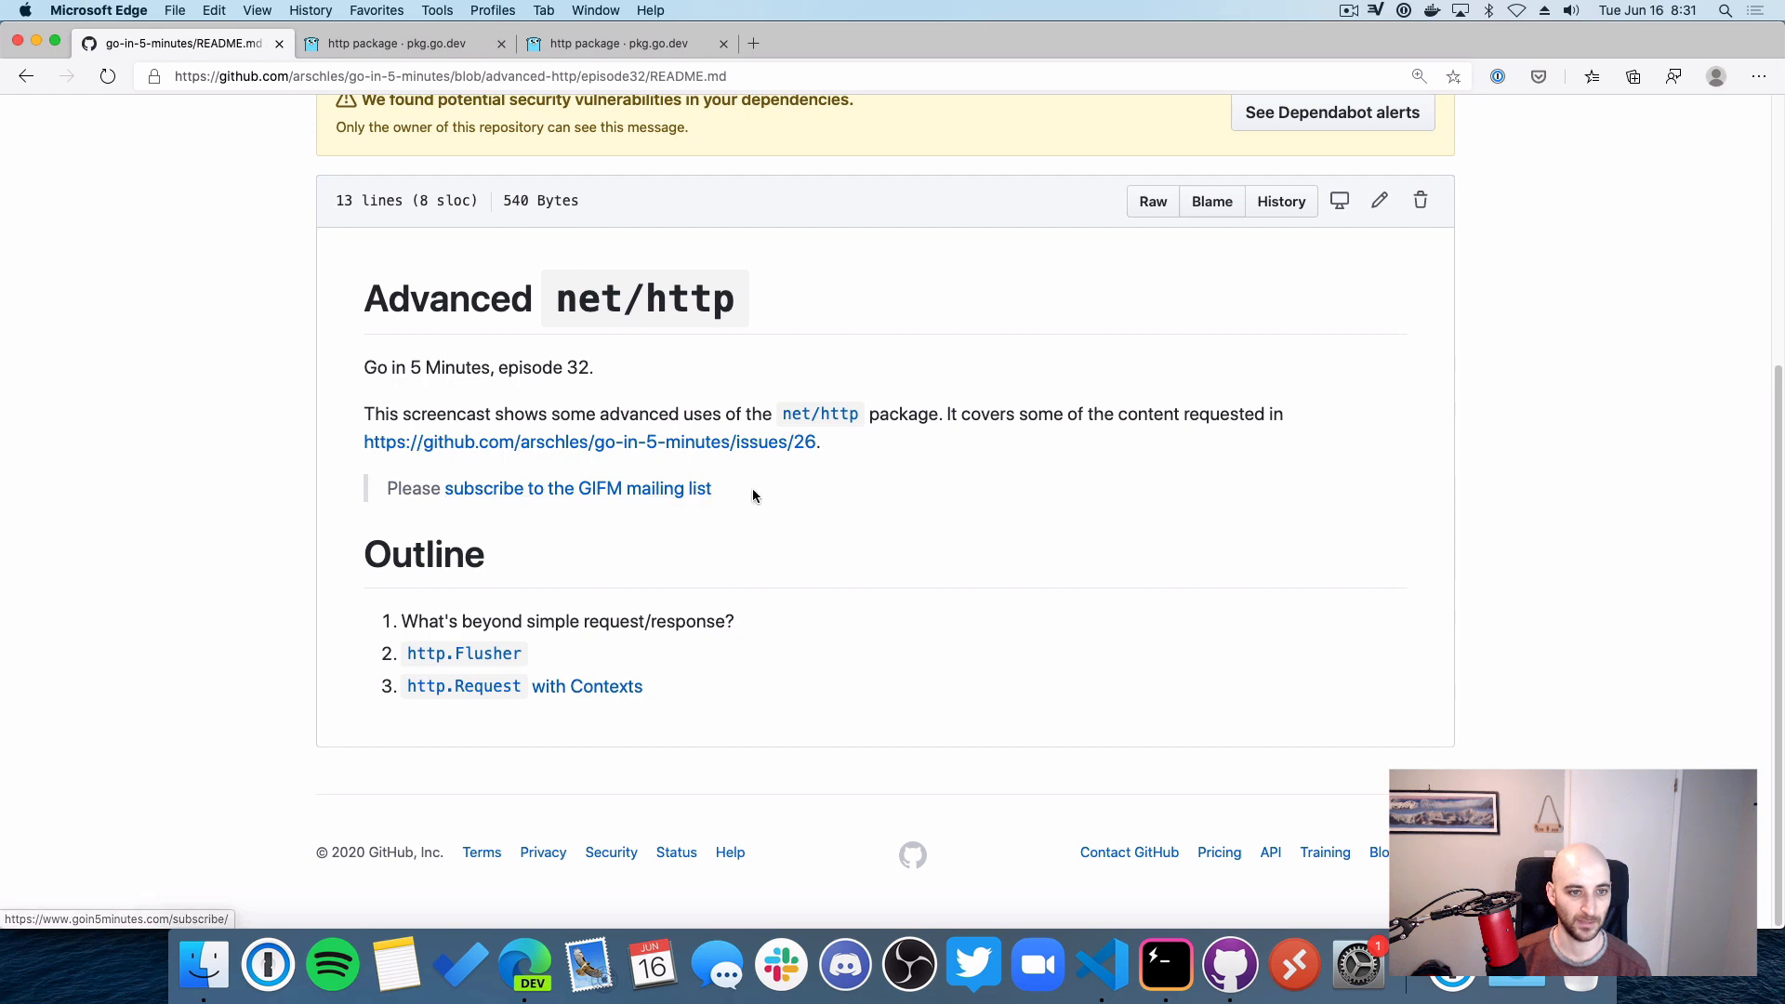
pyautogui.moveTo(382, 496)
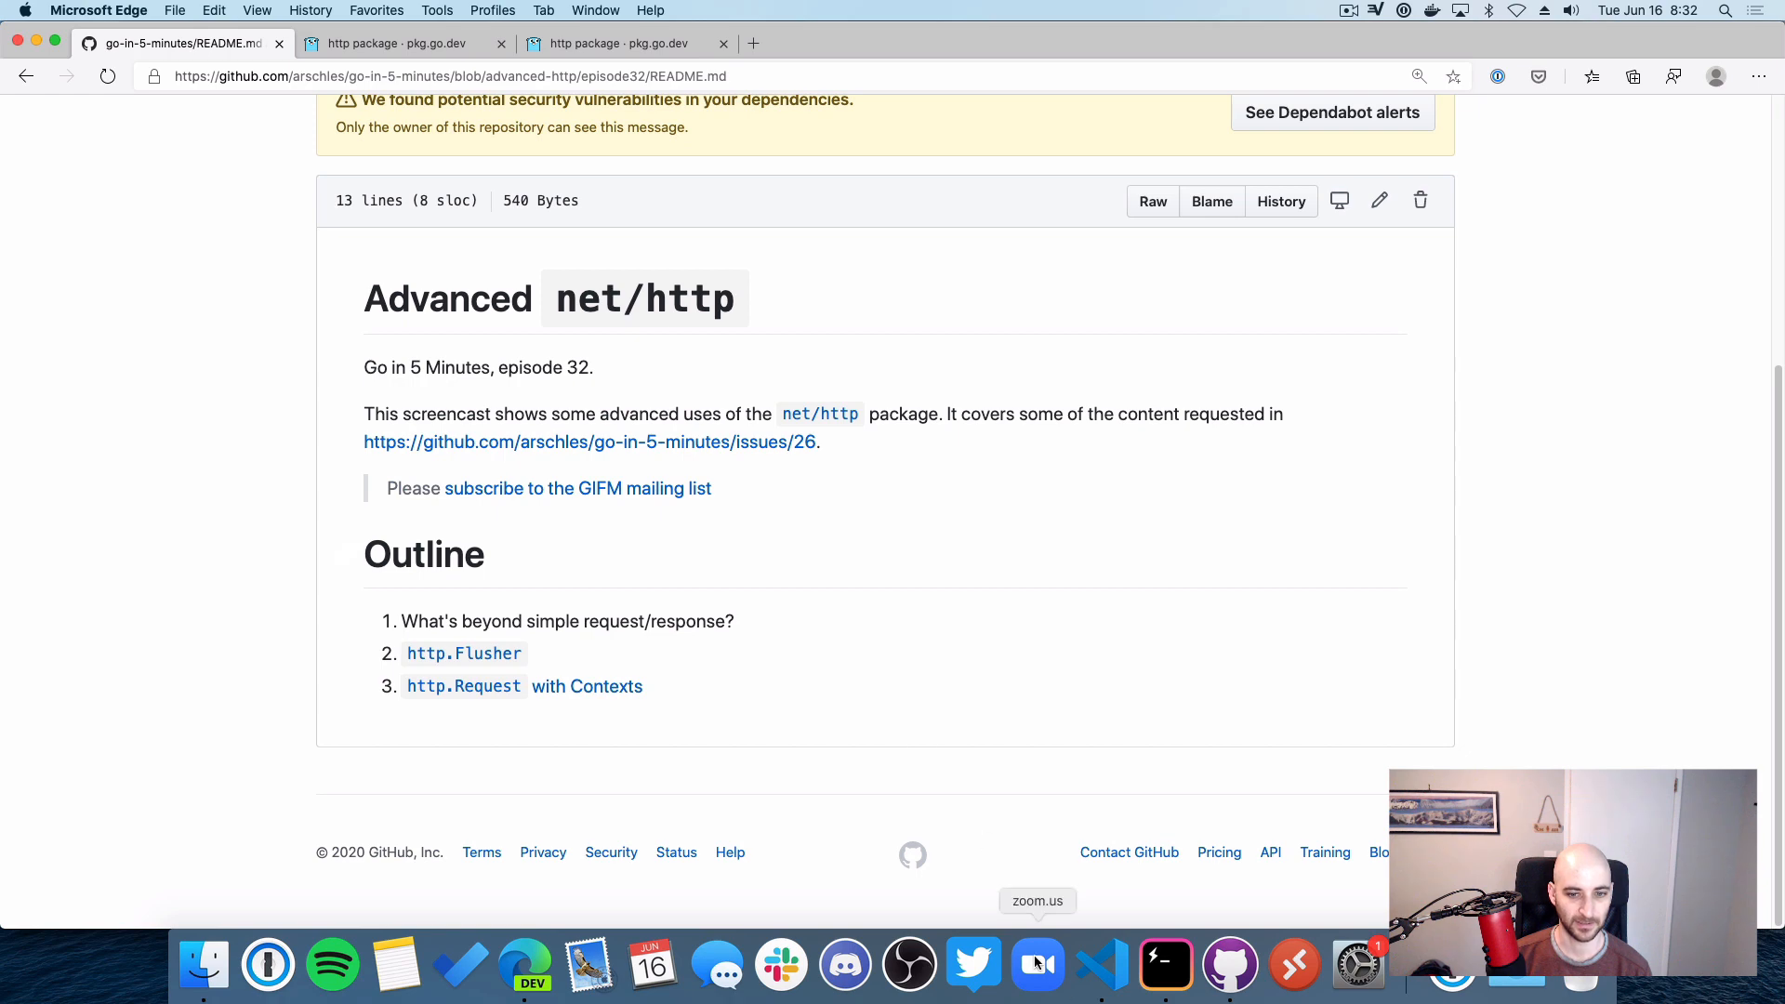
pyautogui.moveTo(1101, 975)
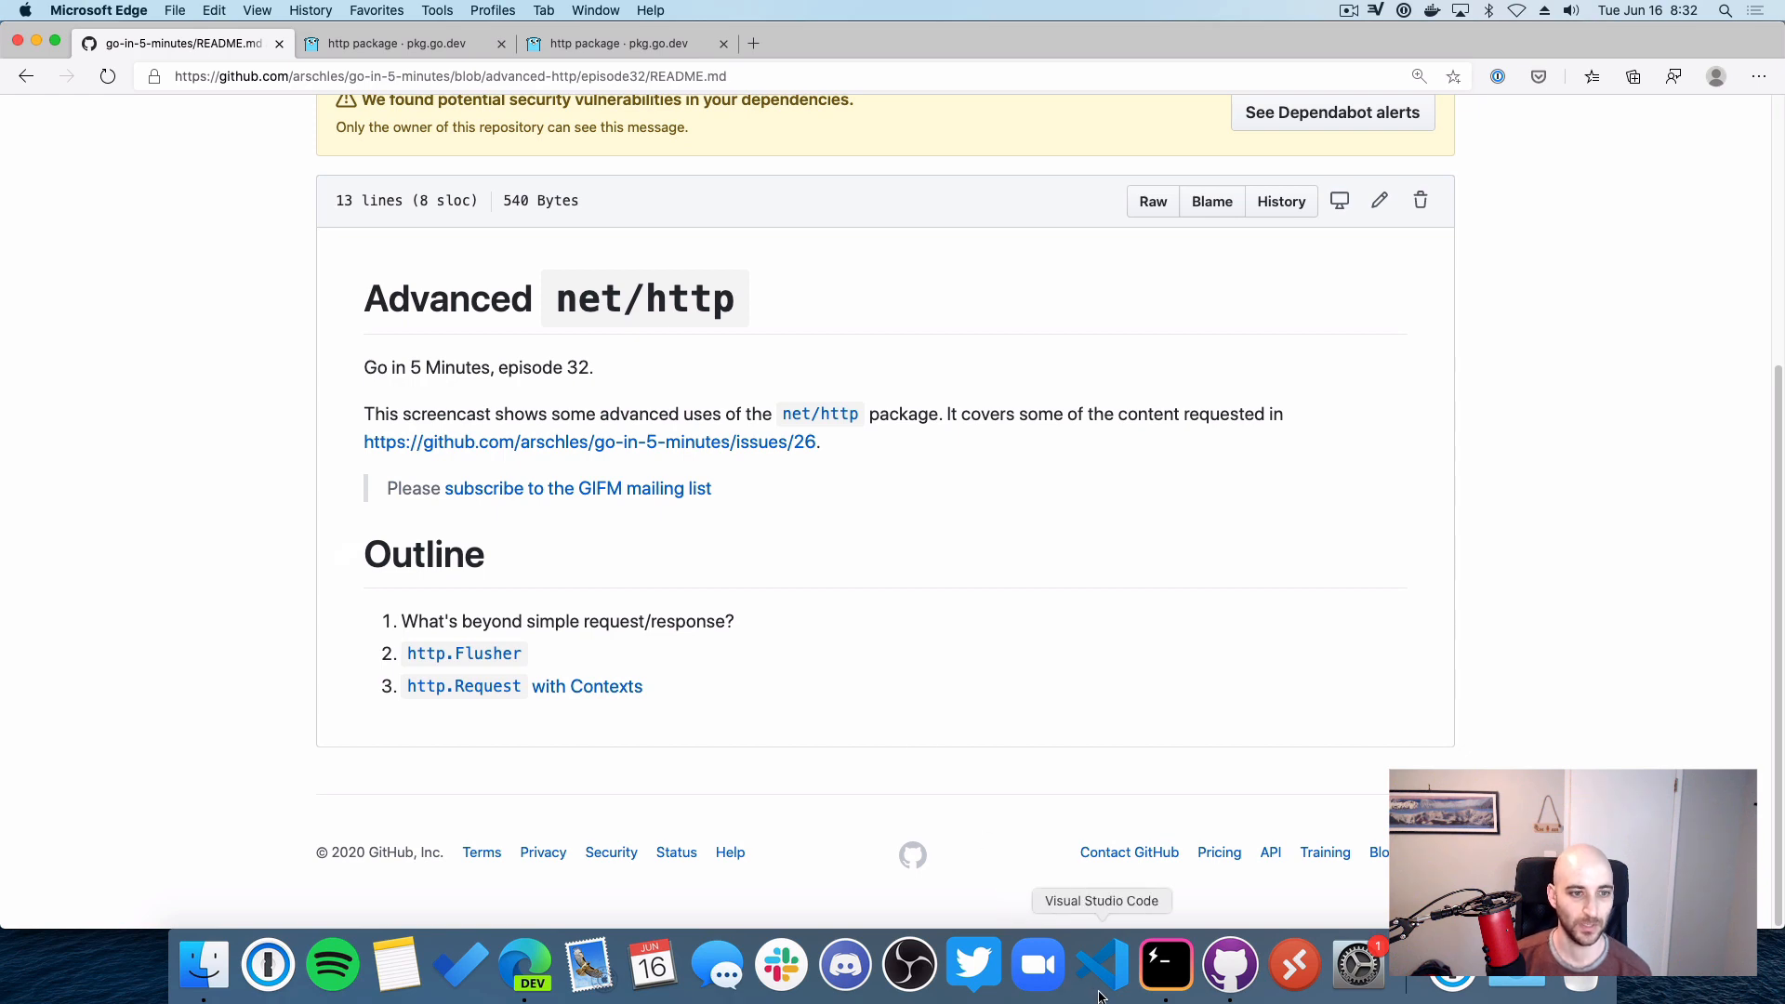
# Step: Open episode32 main.go and scroll to the /flush and /client handler registration on port 8080
pyautogui.click(1100, 967)
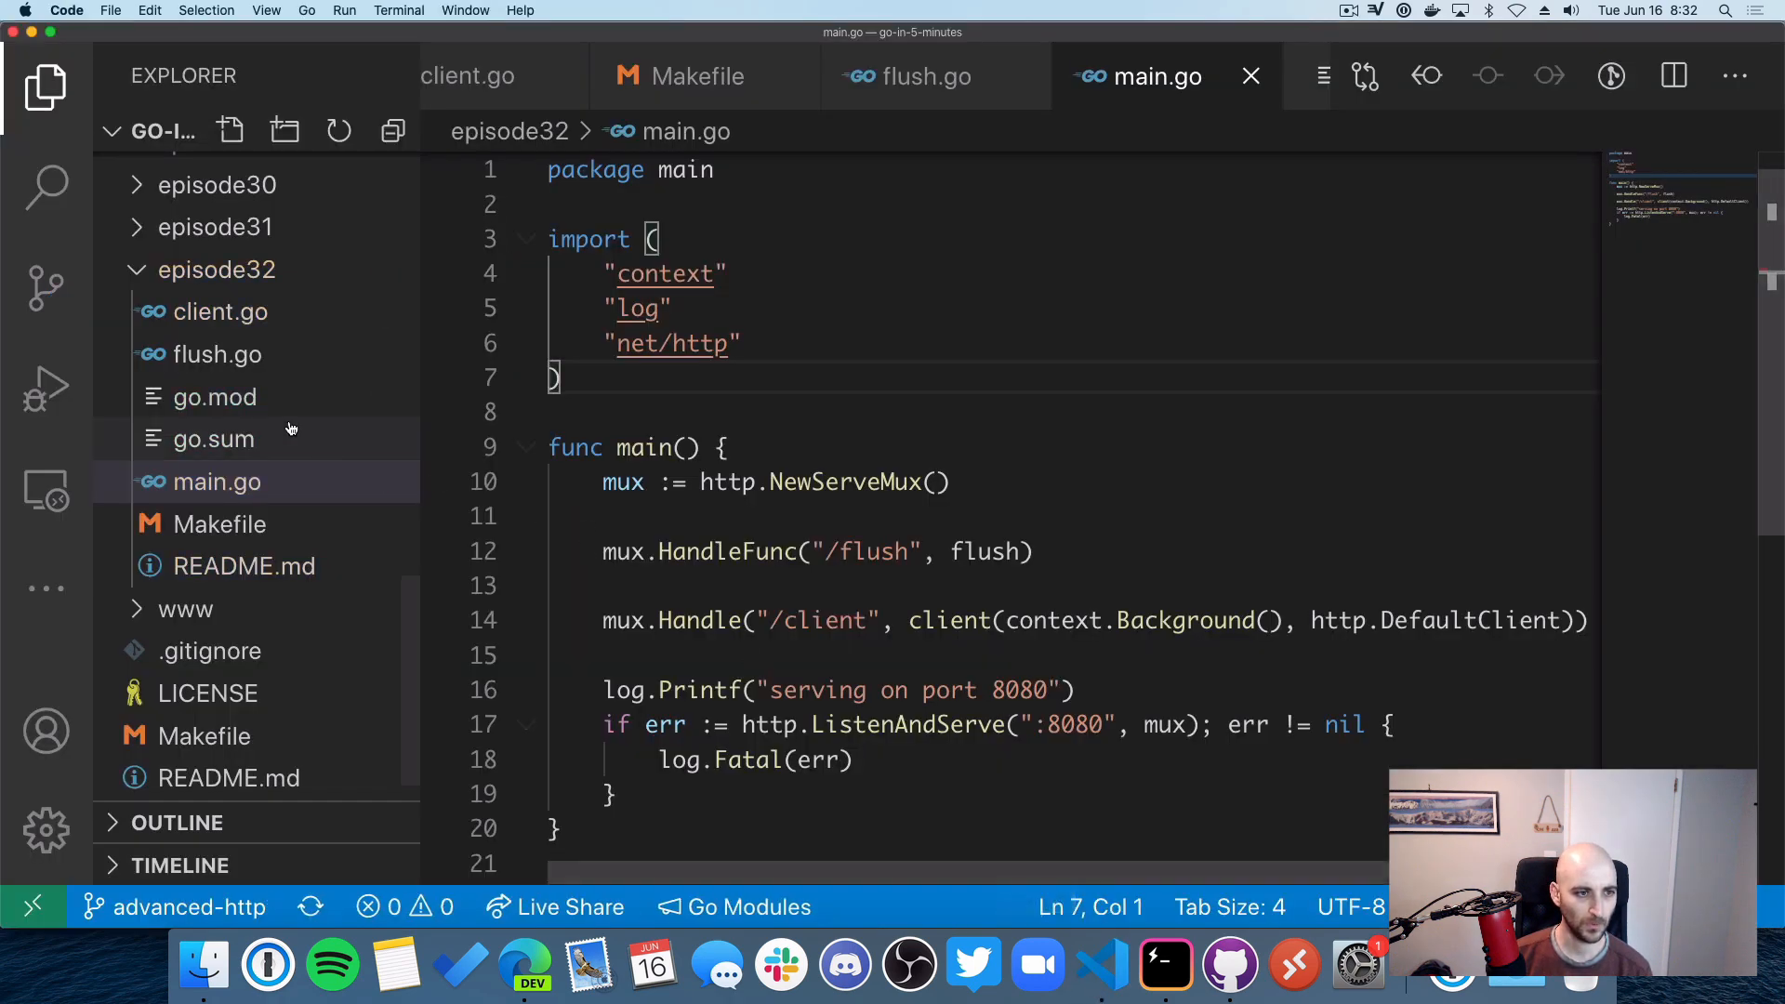
pyautogui.click(216, 481)
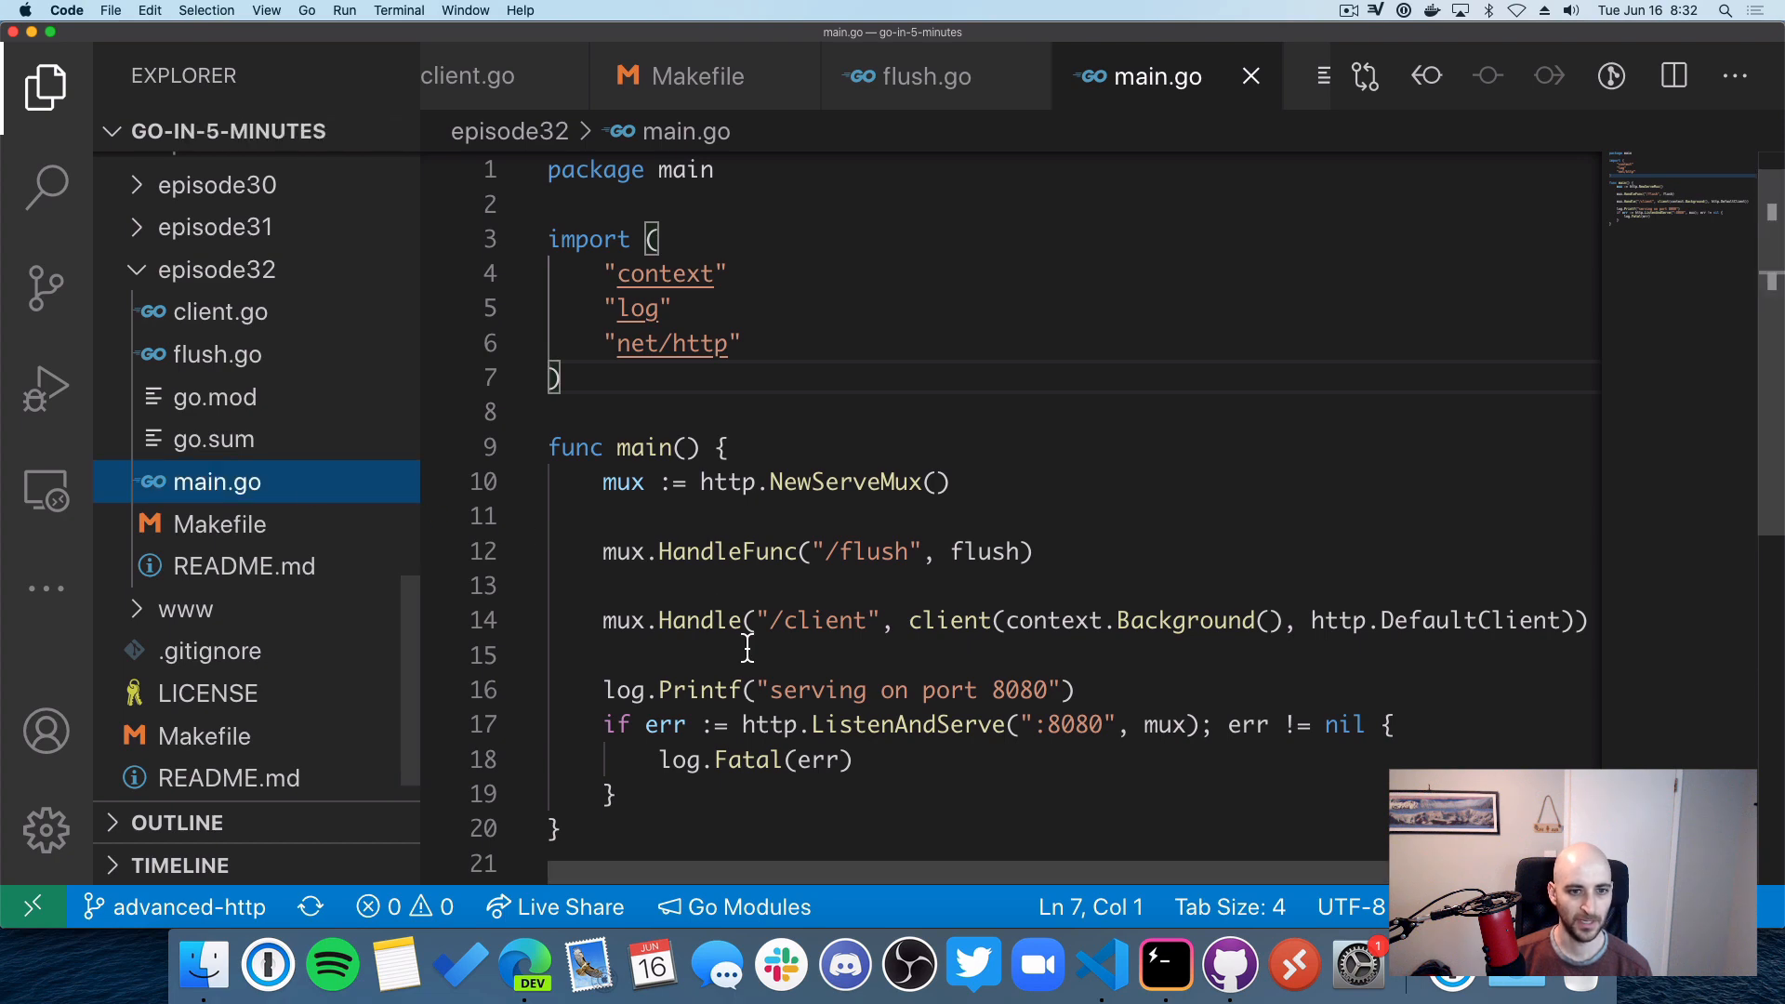
pyautogui.scroll(-3)
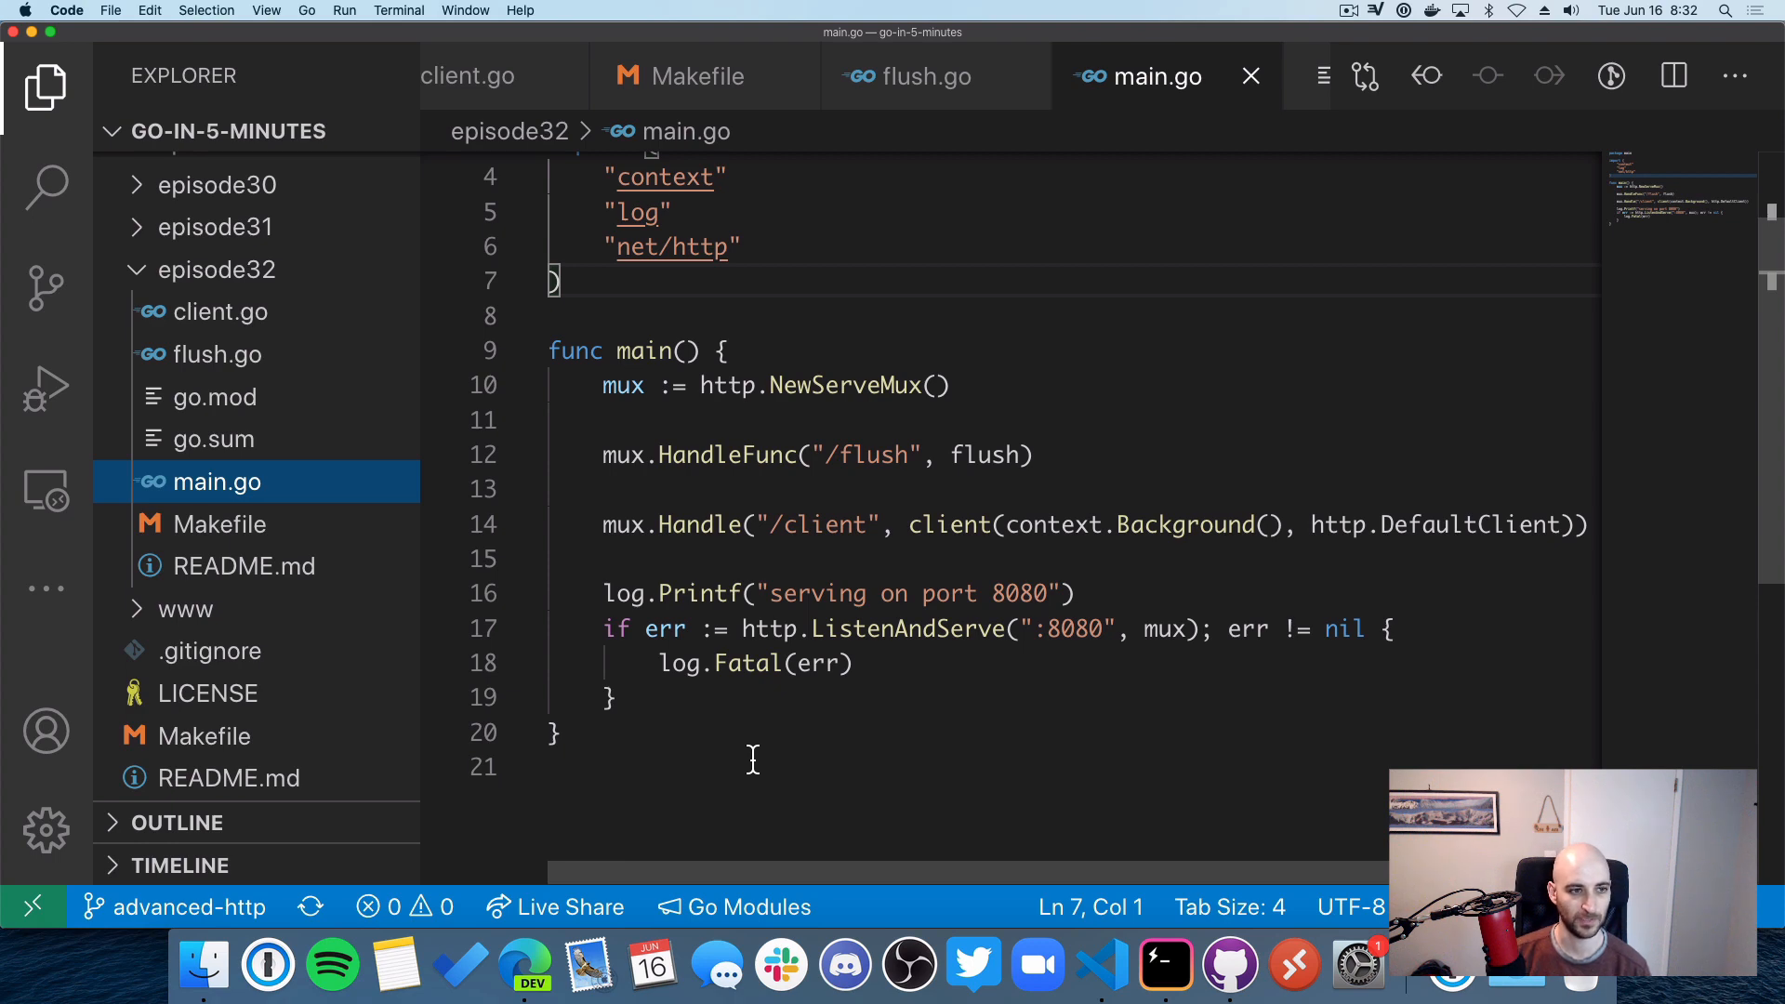
pyautogui.moveTo(826, 780)
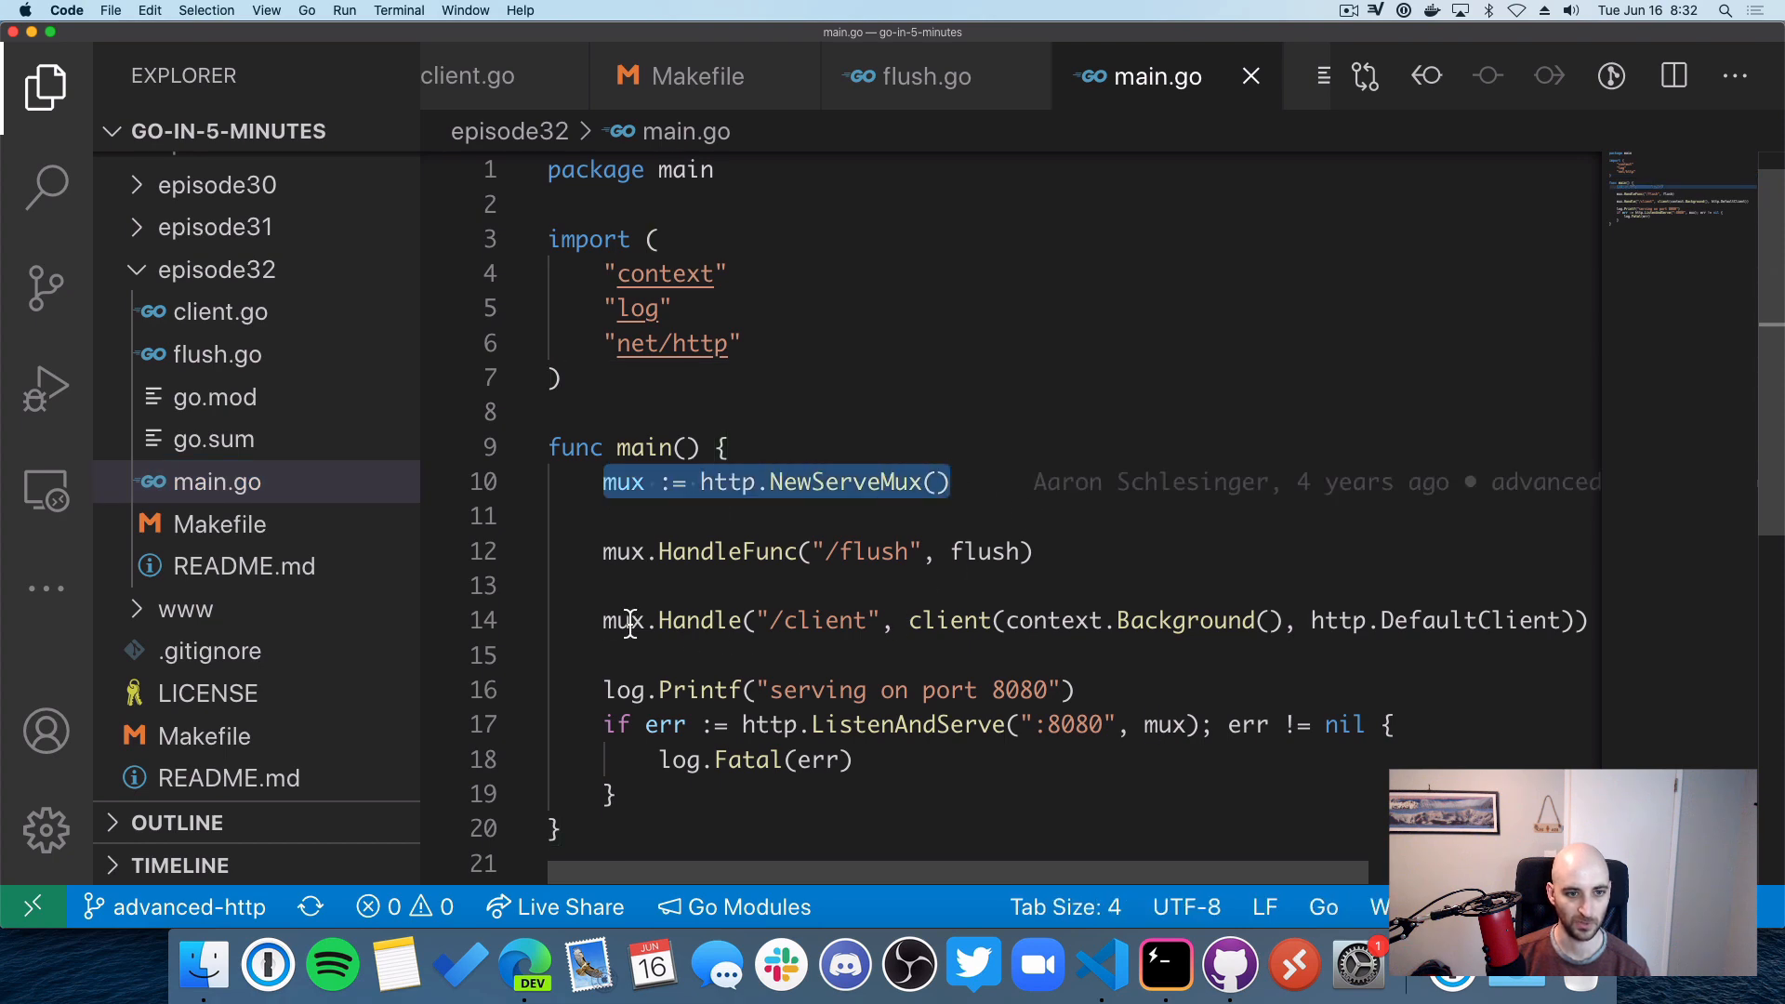
pyautogui.moveTo(852, 552)
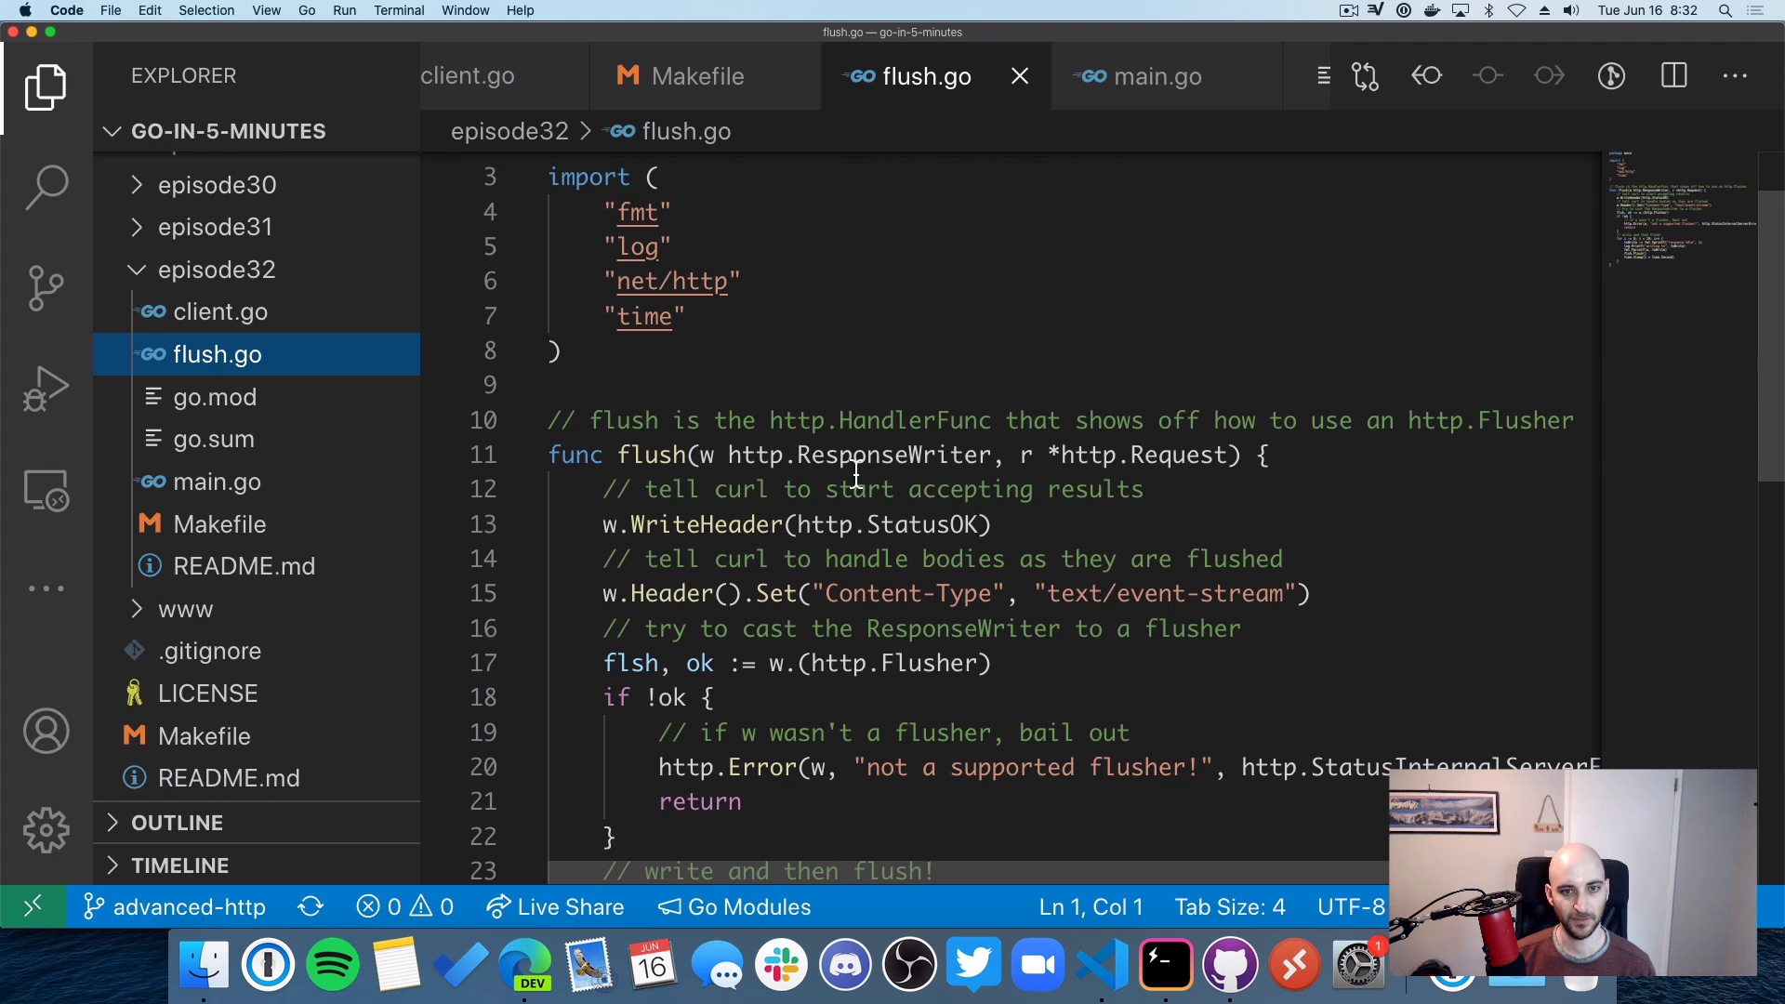
# Step: Scroll flush.go to the flush handler's text/event-stream Content-Type and clear the selection
pyautogui.scroll(-3)
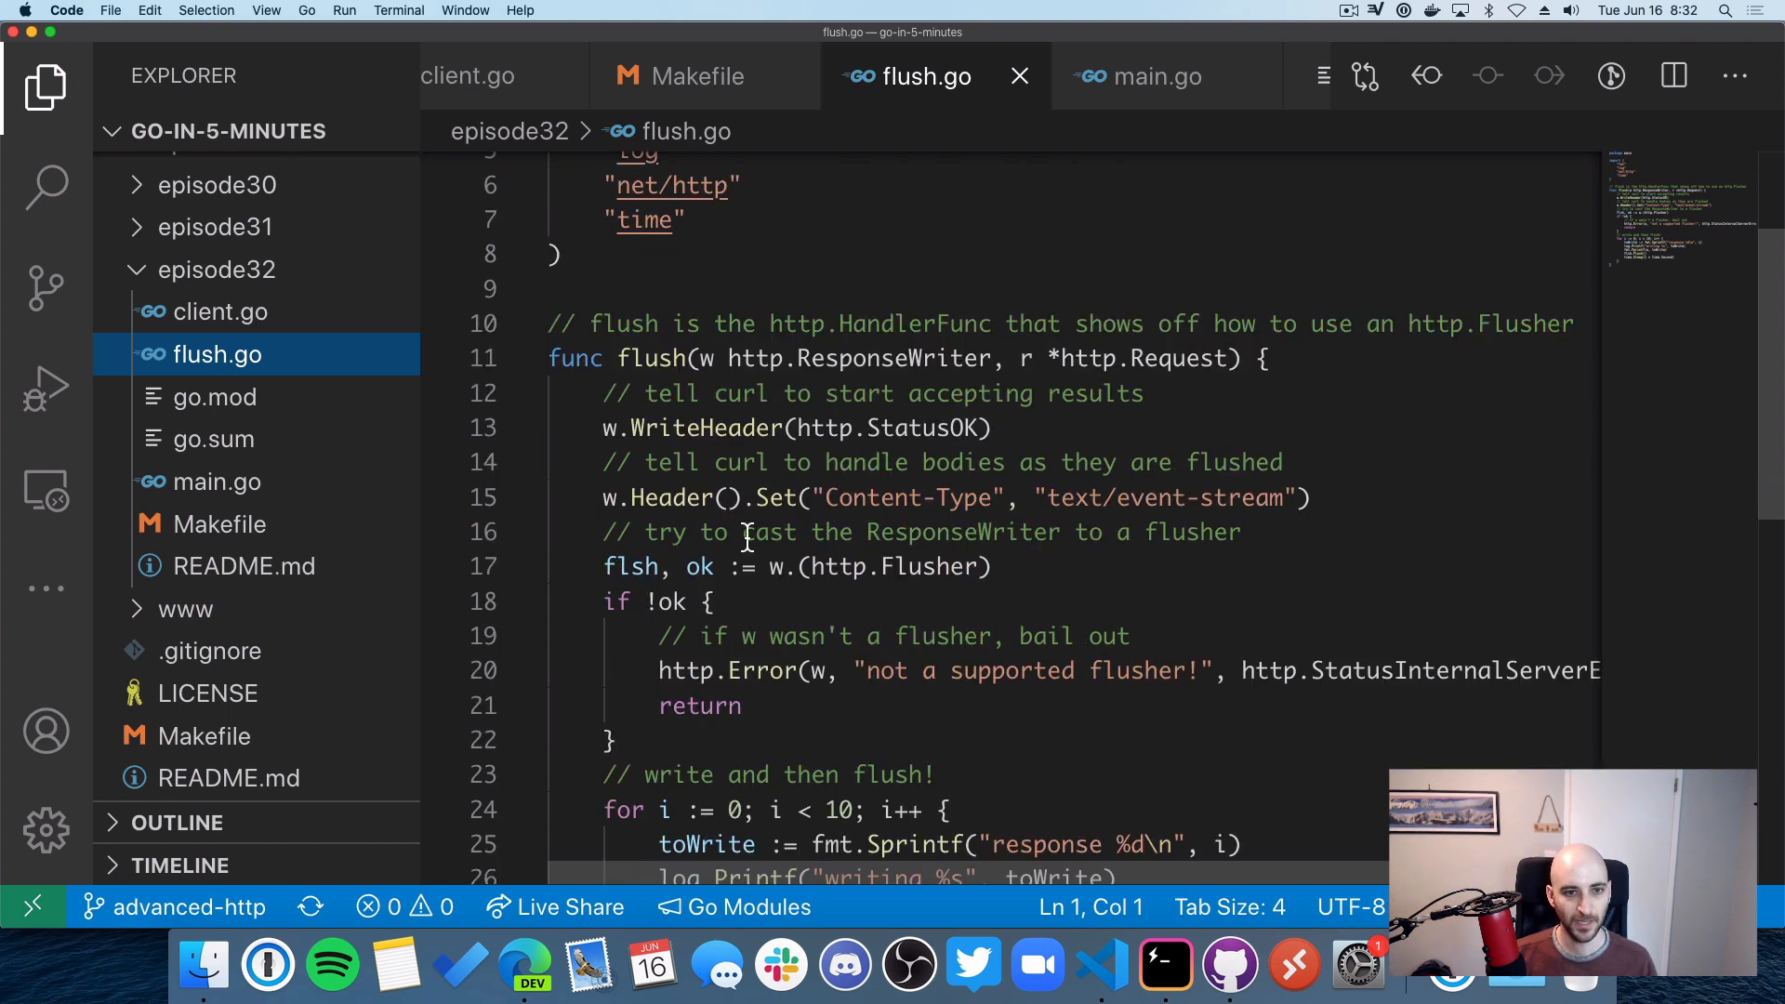
pyautogui.scroll(-3)
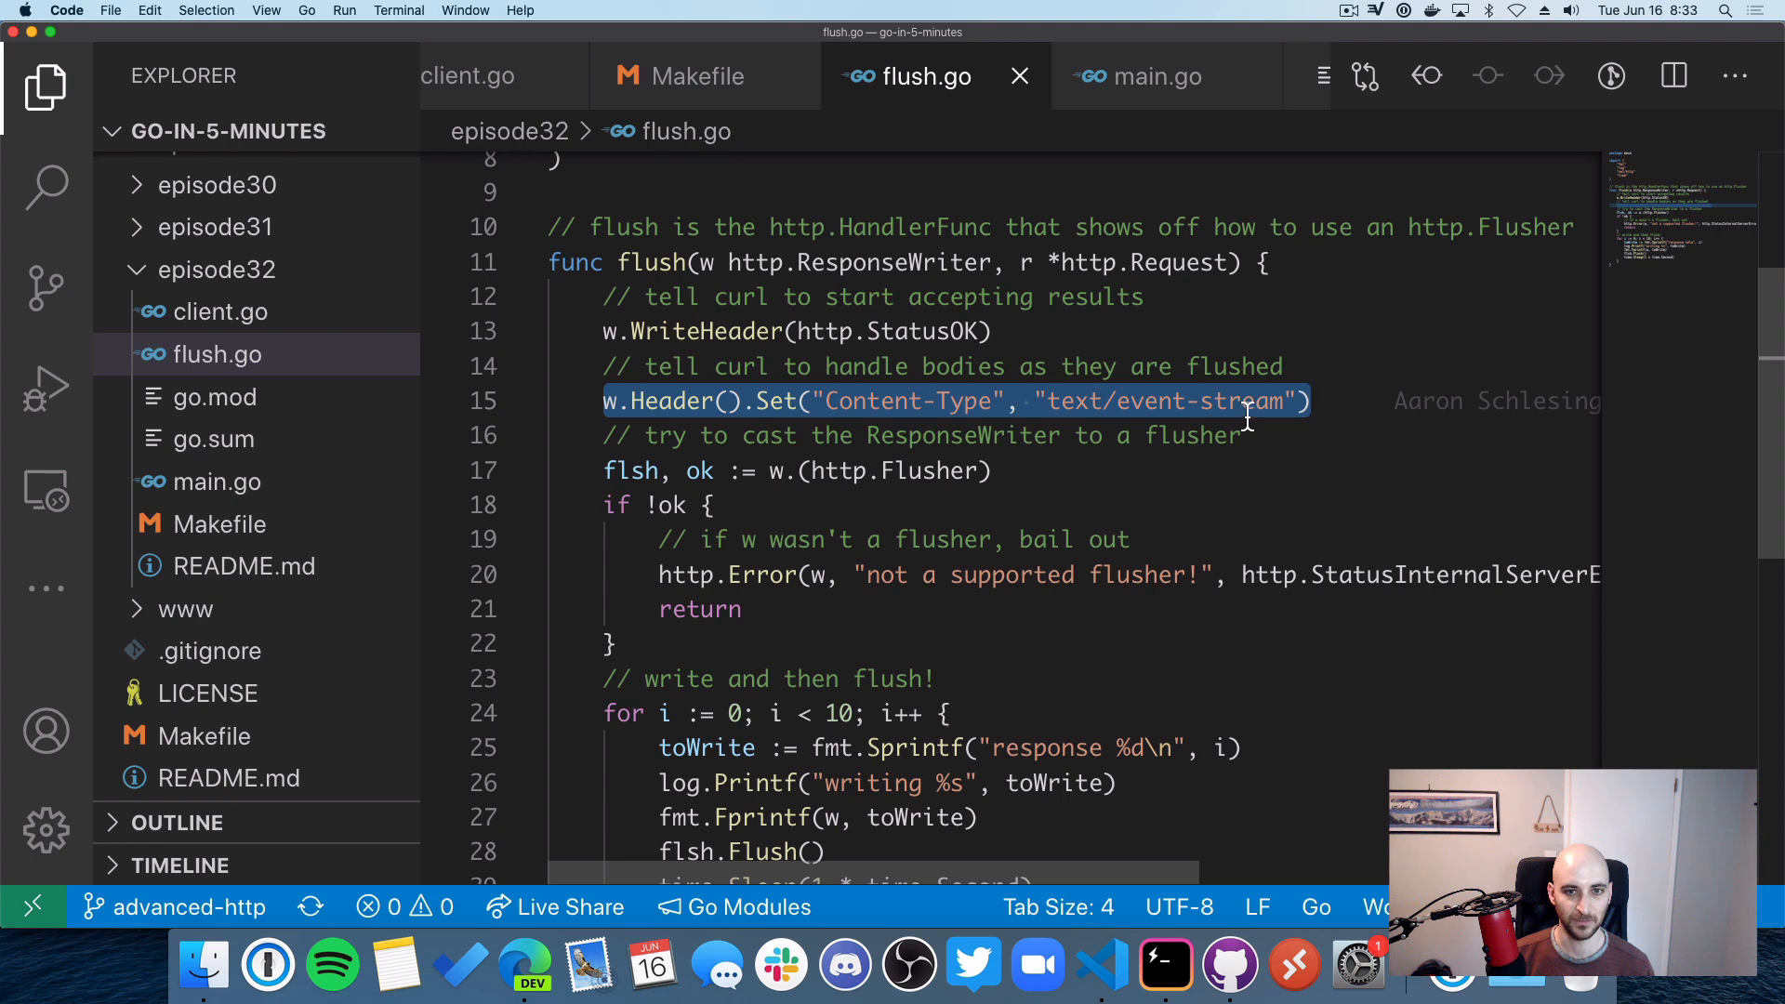
pyautogui.moveTo(601, 382)
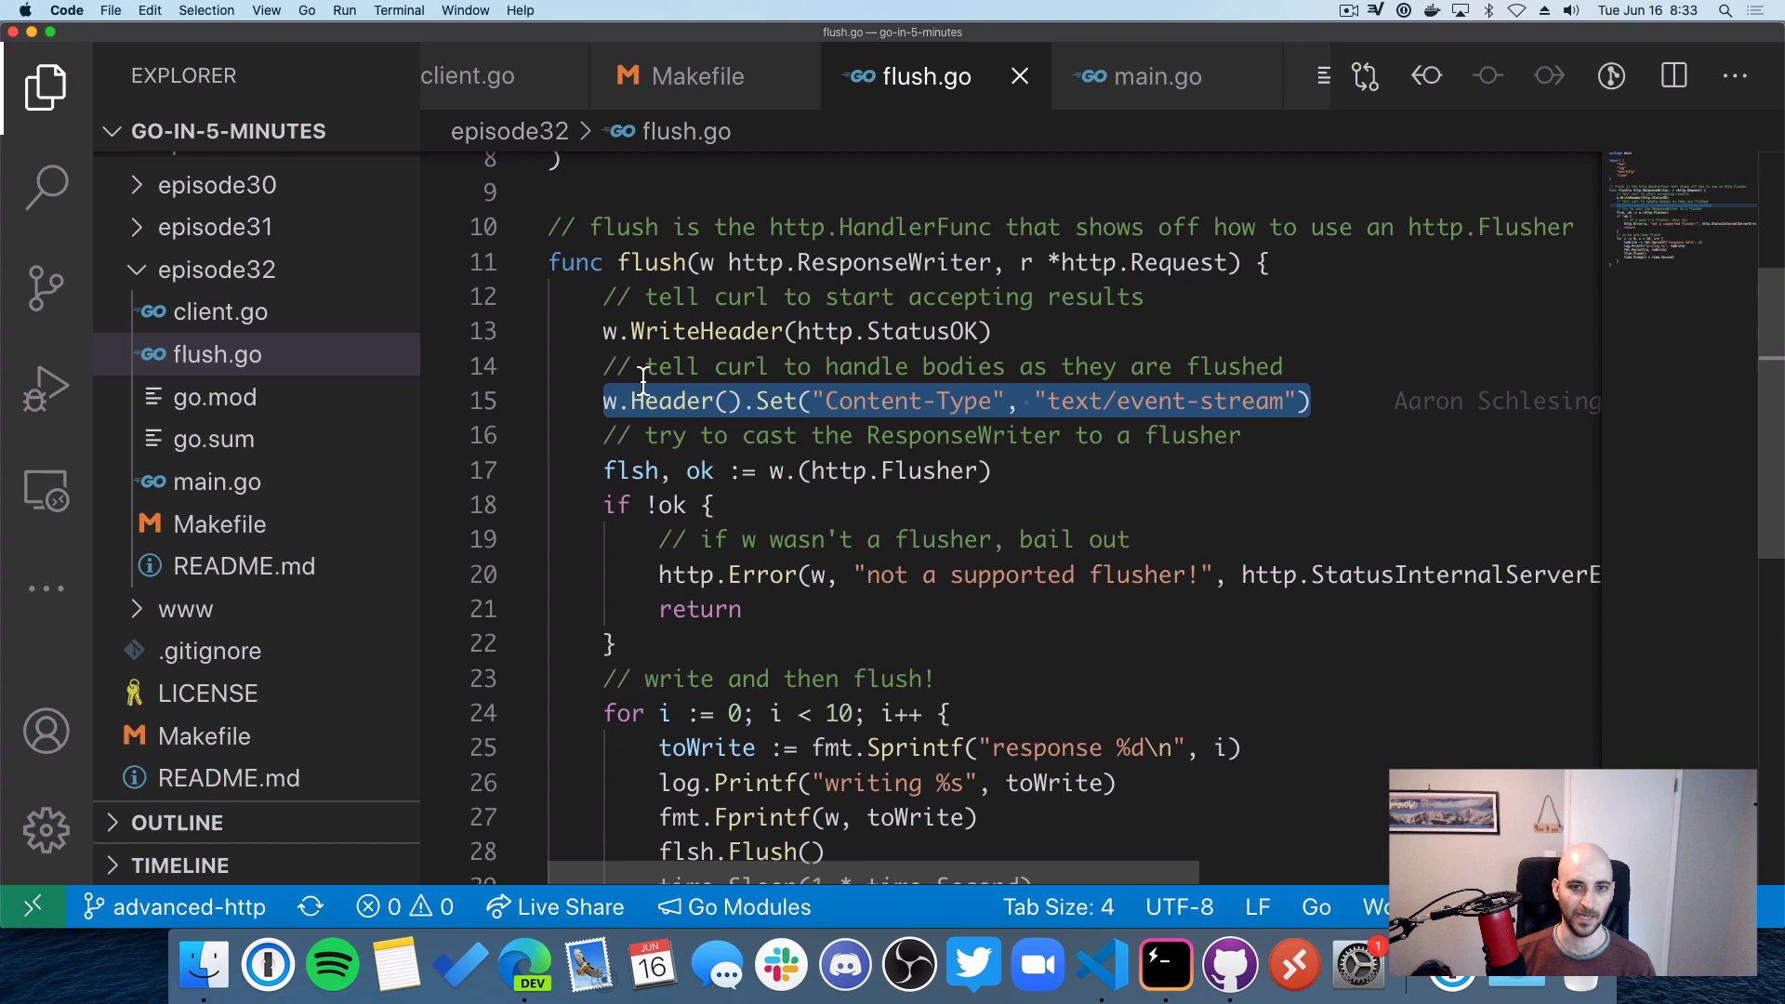
pyautogui.click(1056, 401)
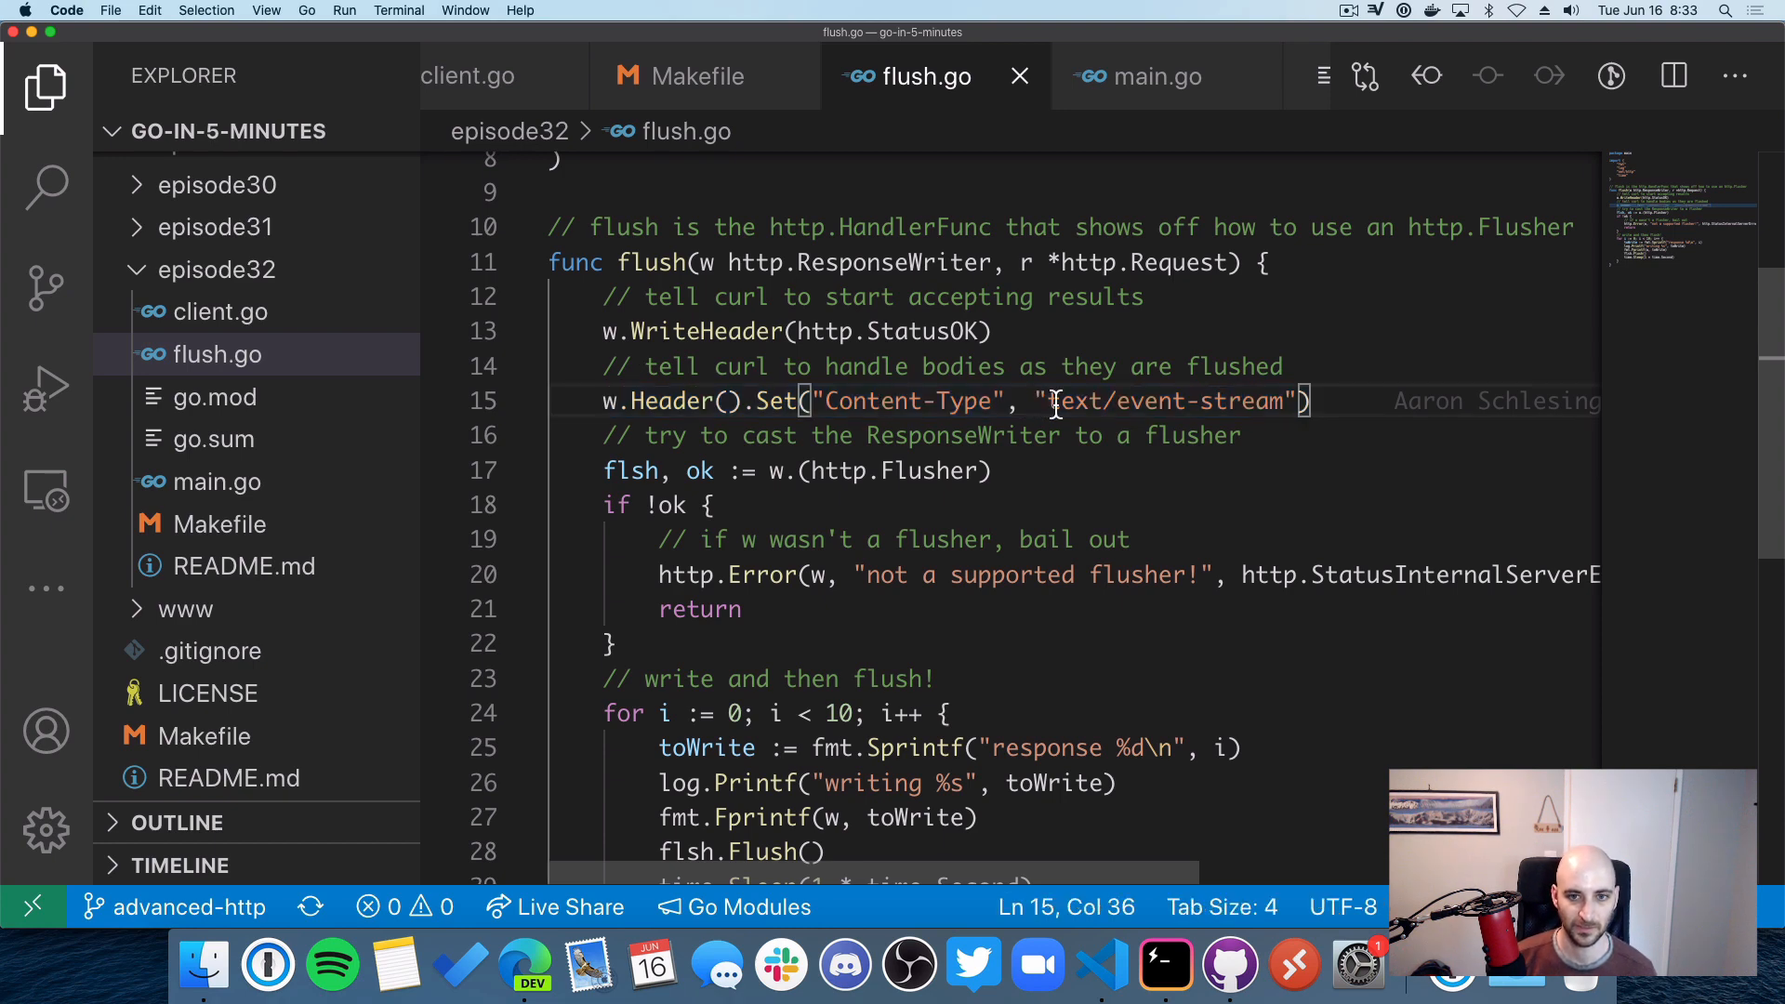
pyautogui.moveTo(989, 435)
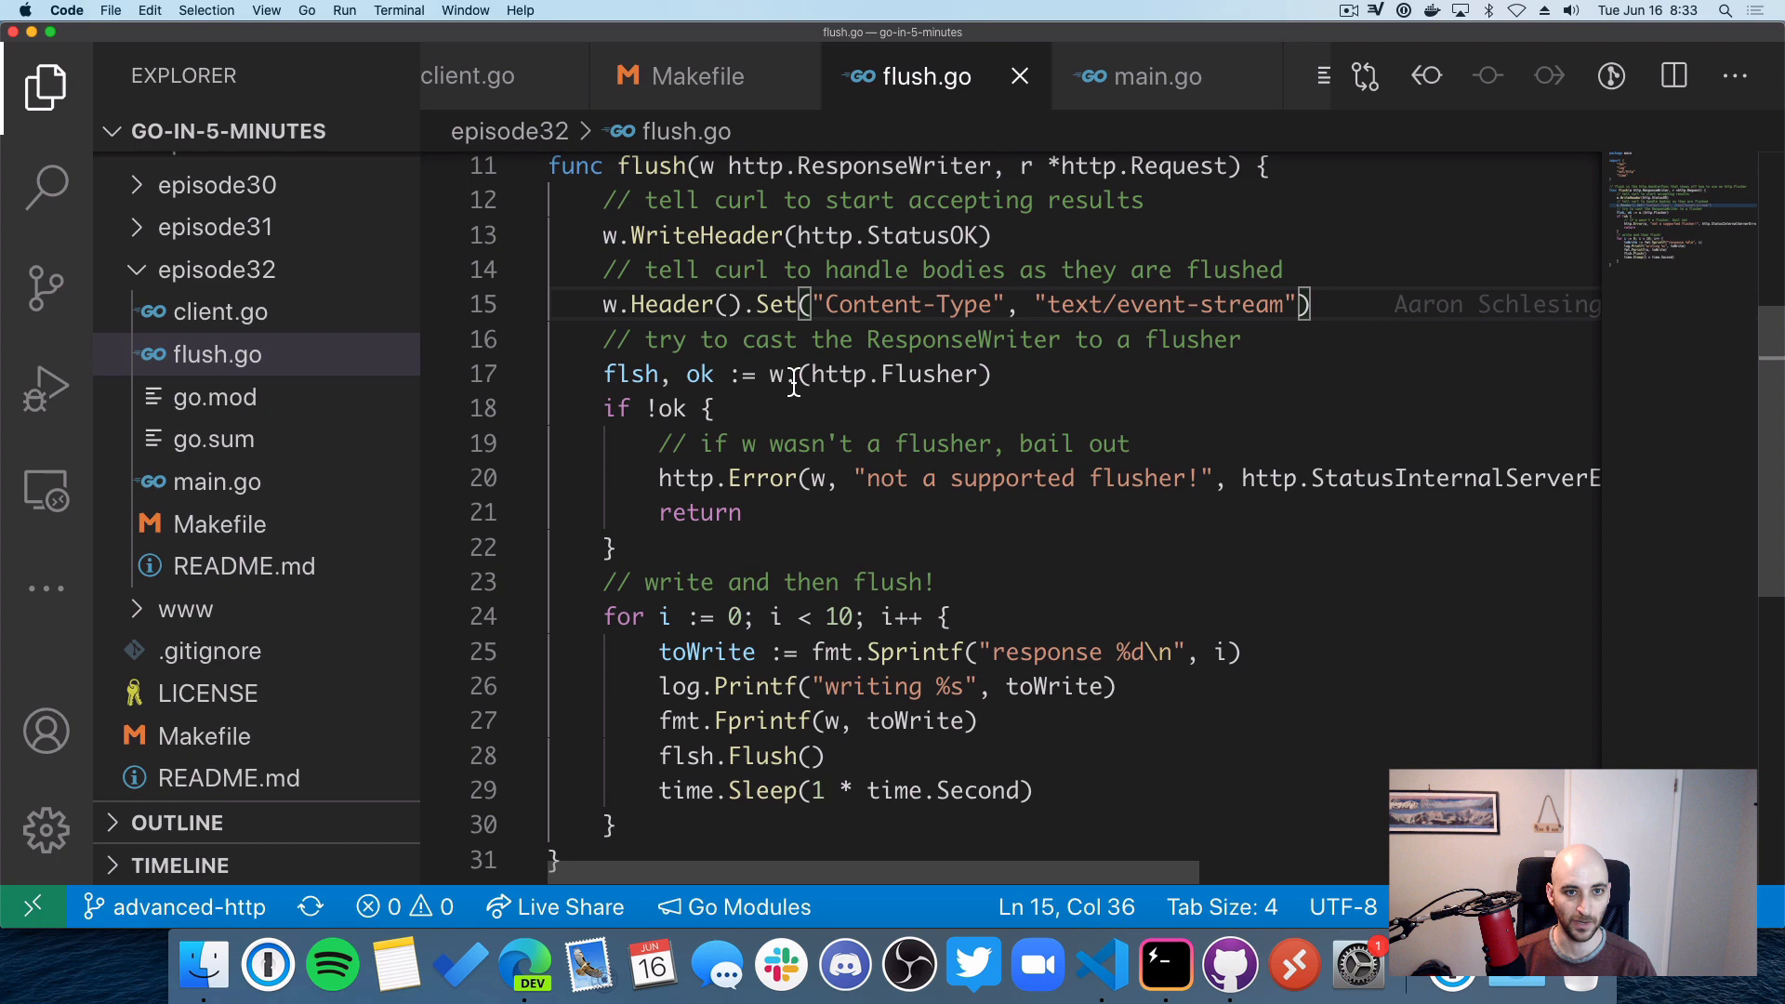
pyautogui.doubleClick(848, 169)
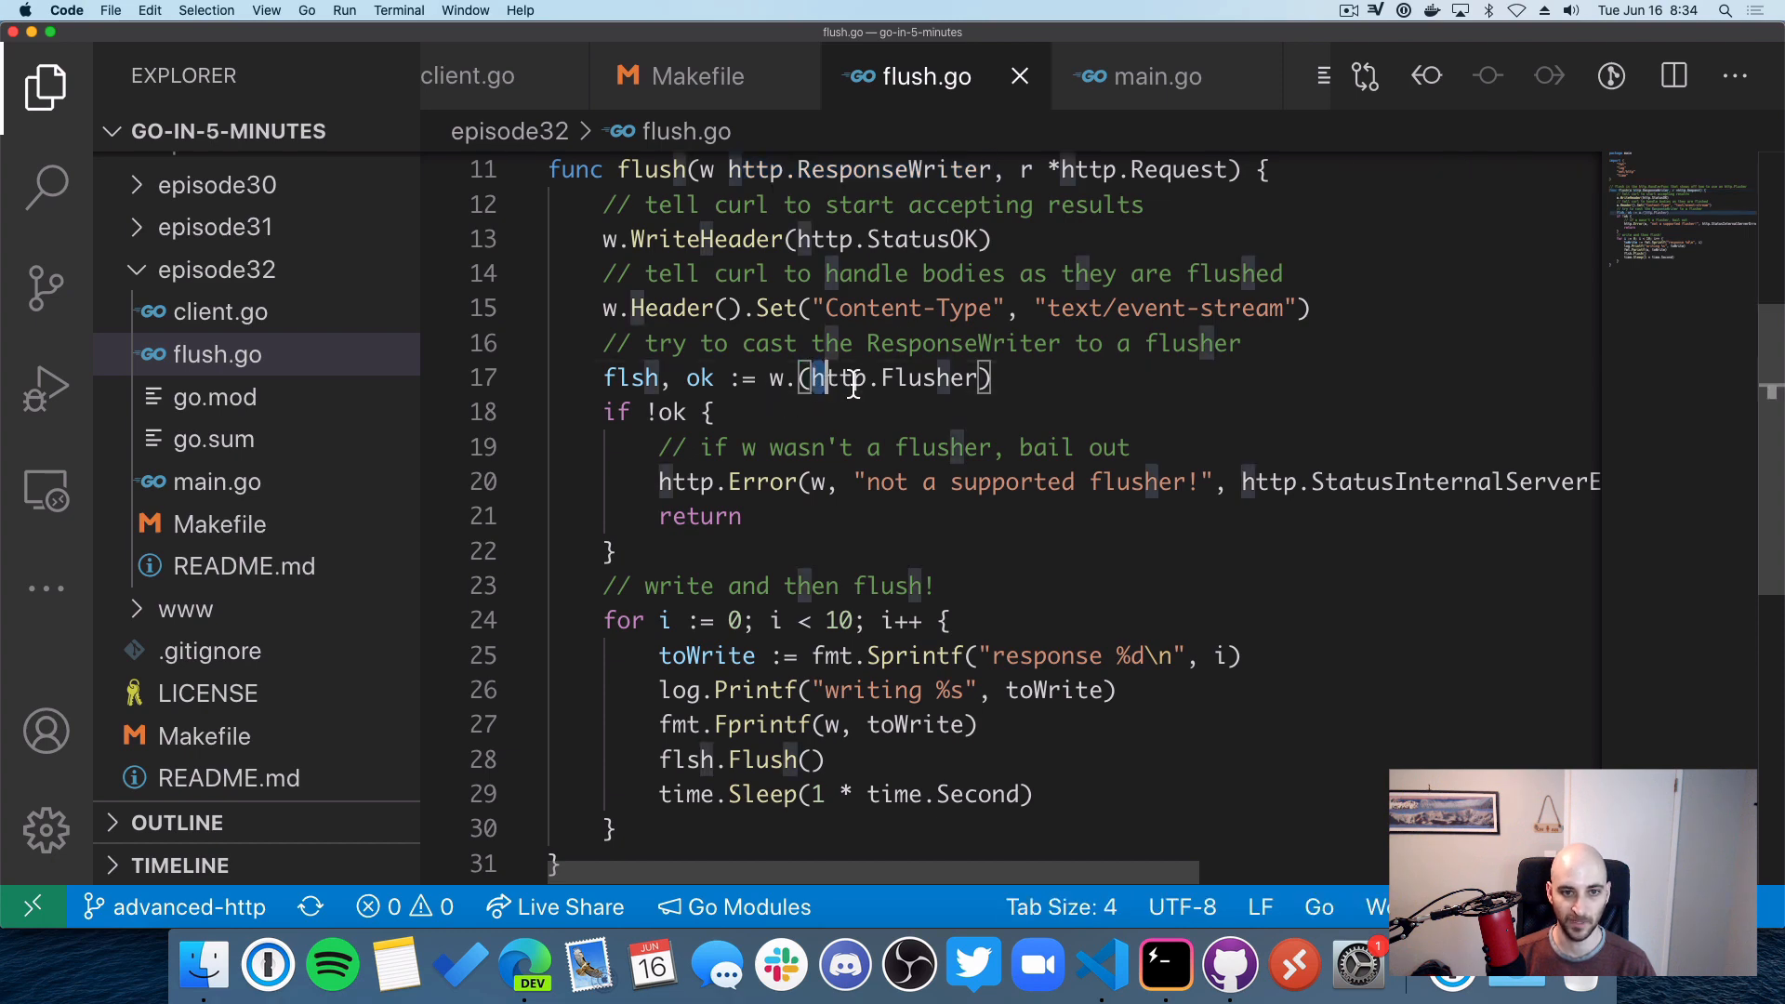
pyautogui.doubleClick(899, 376)
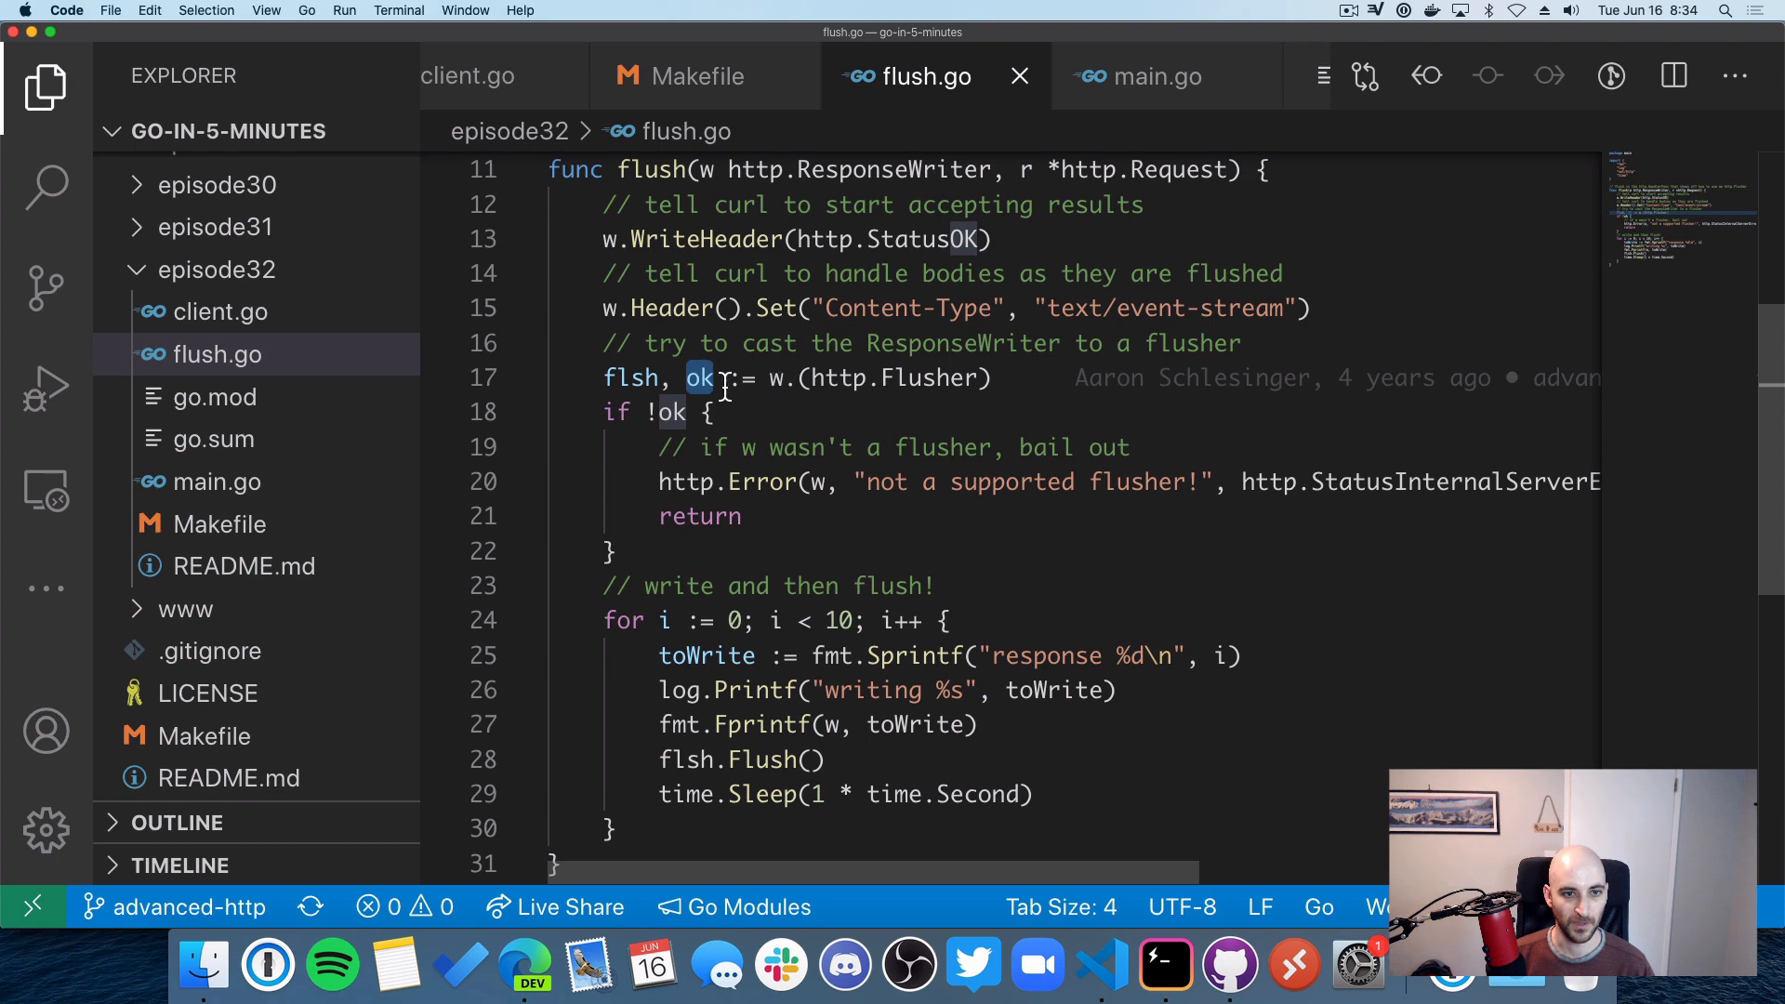
pyautogui.moveTo(775, 399)
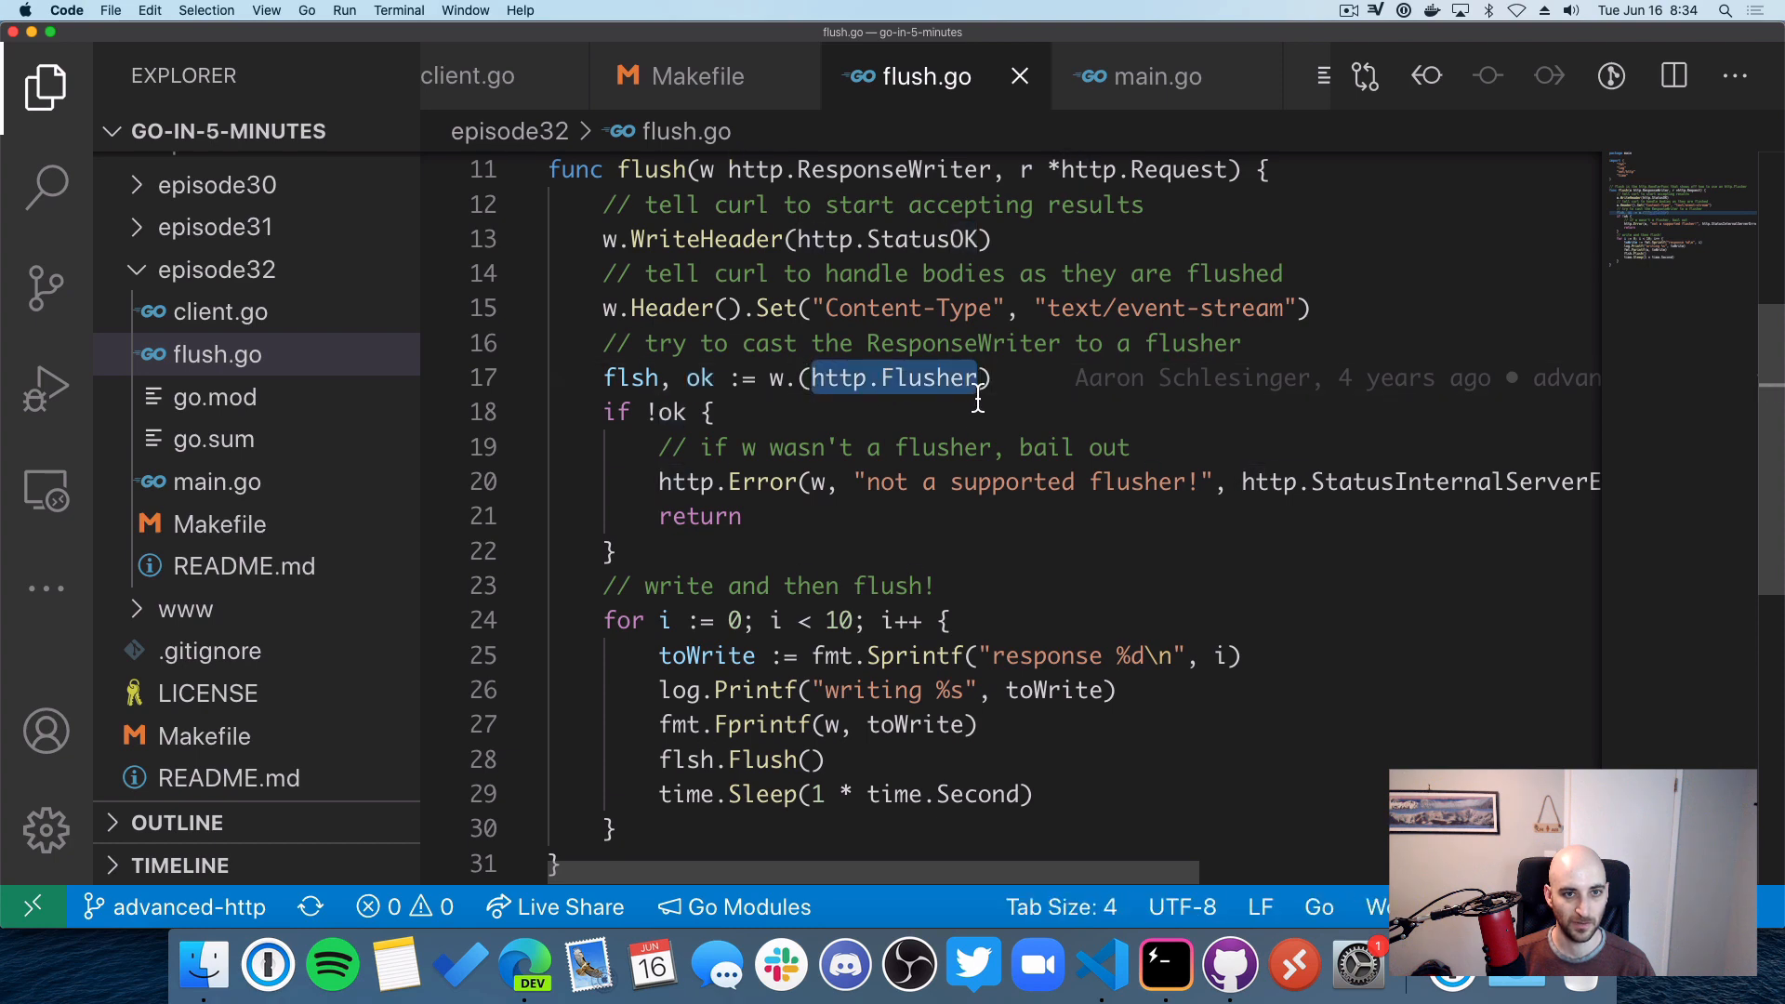
pyautogui.moveTo(695, 387)
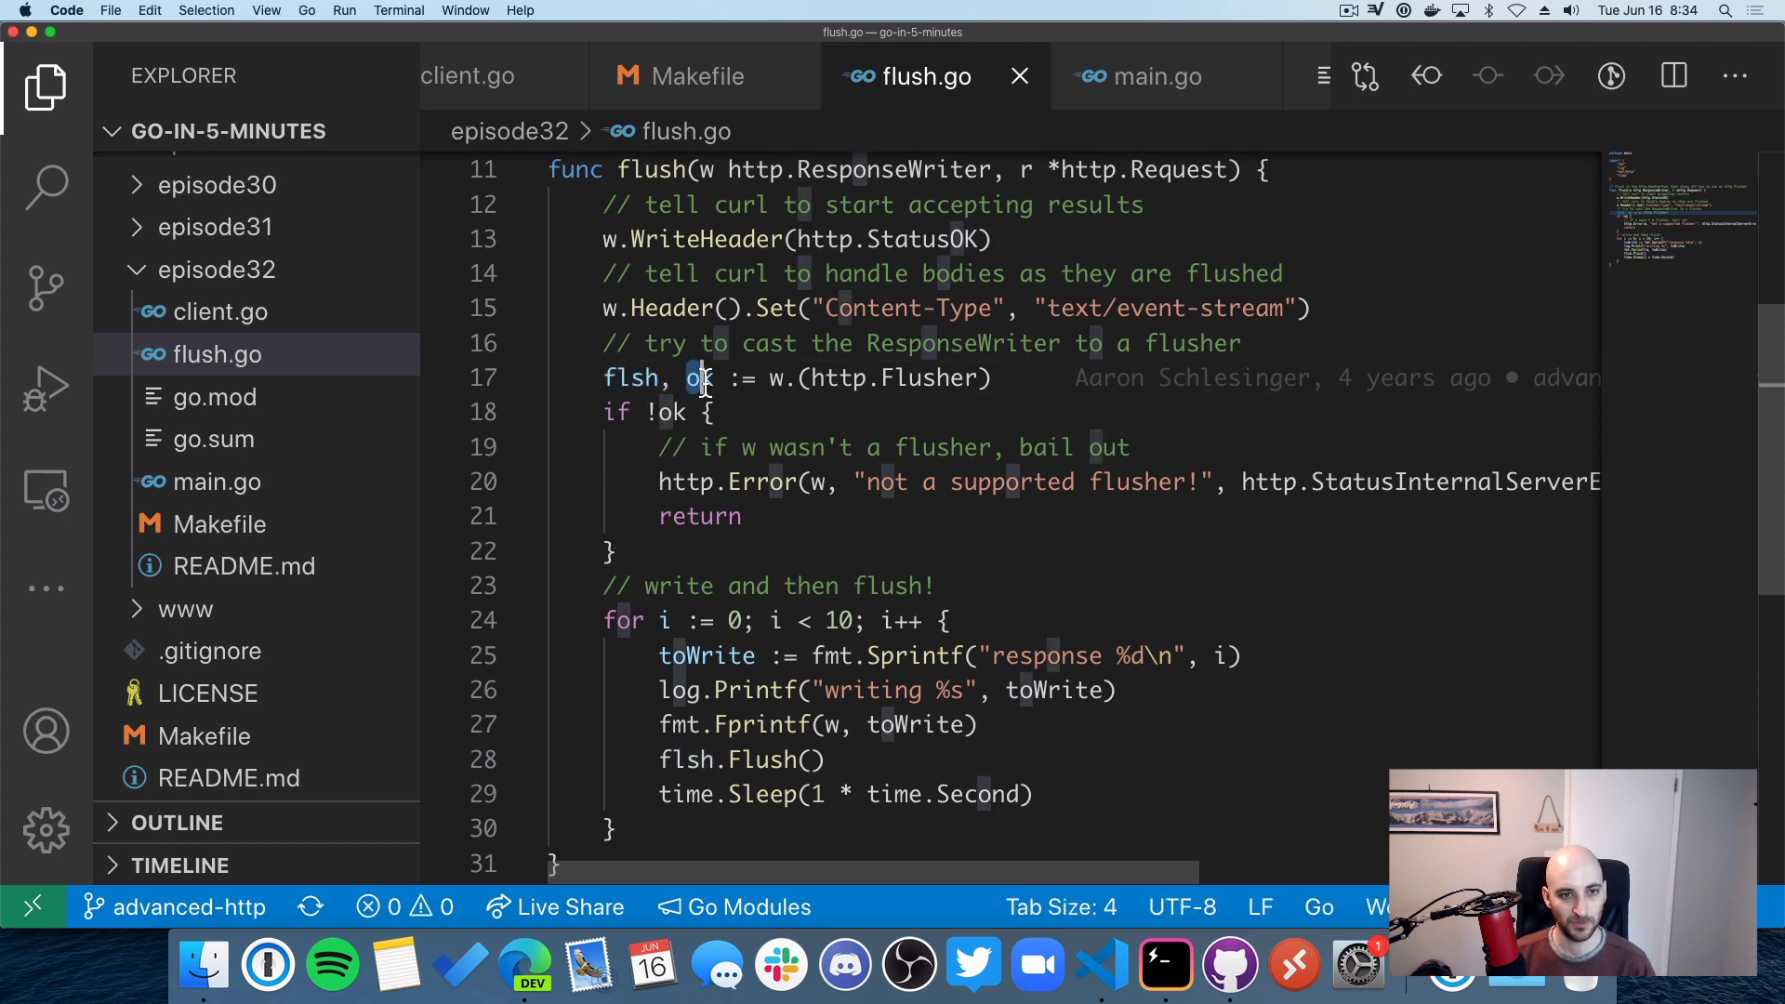
pyautogui.doubleClick(699, 379)
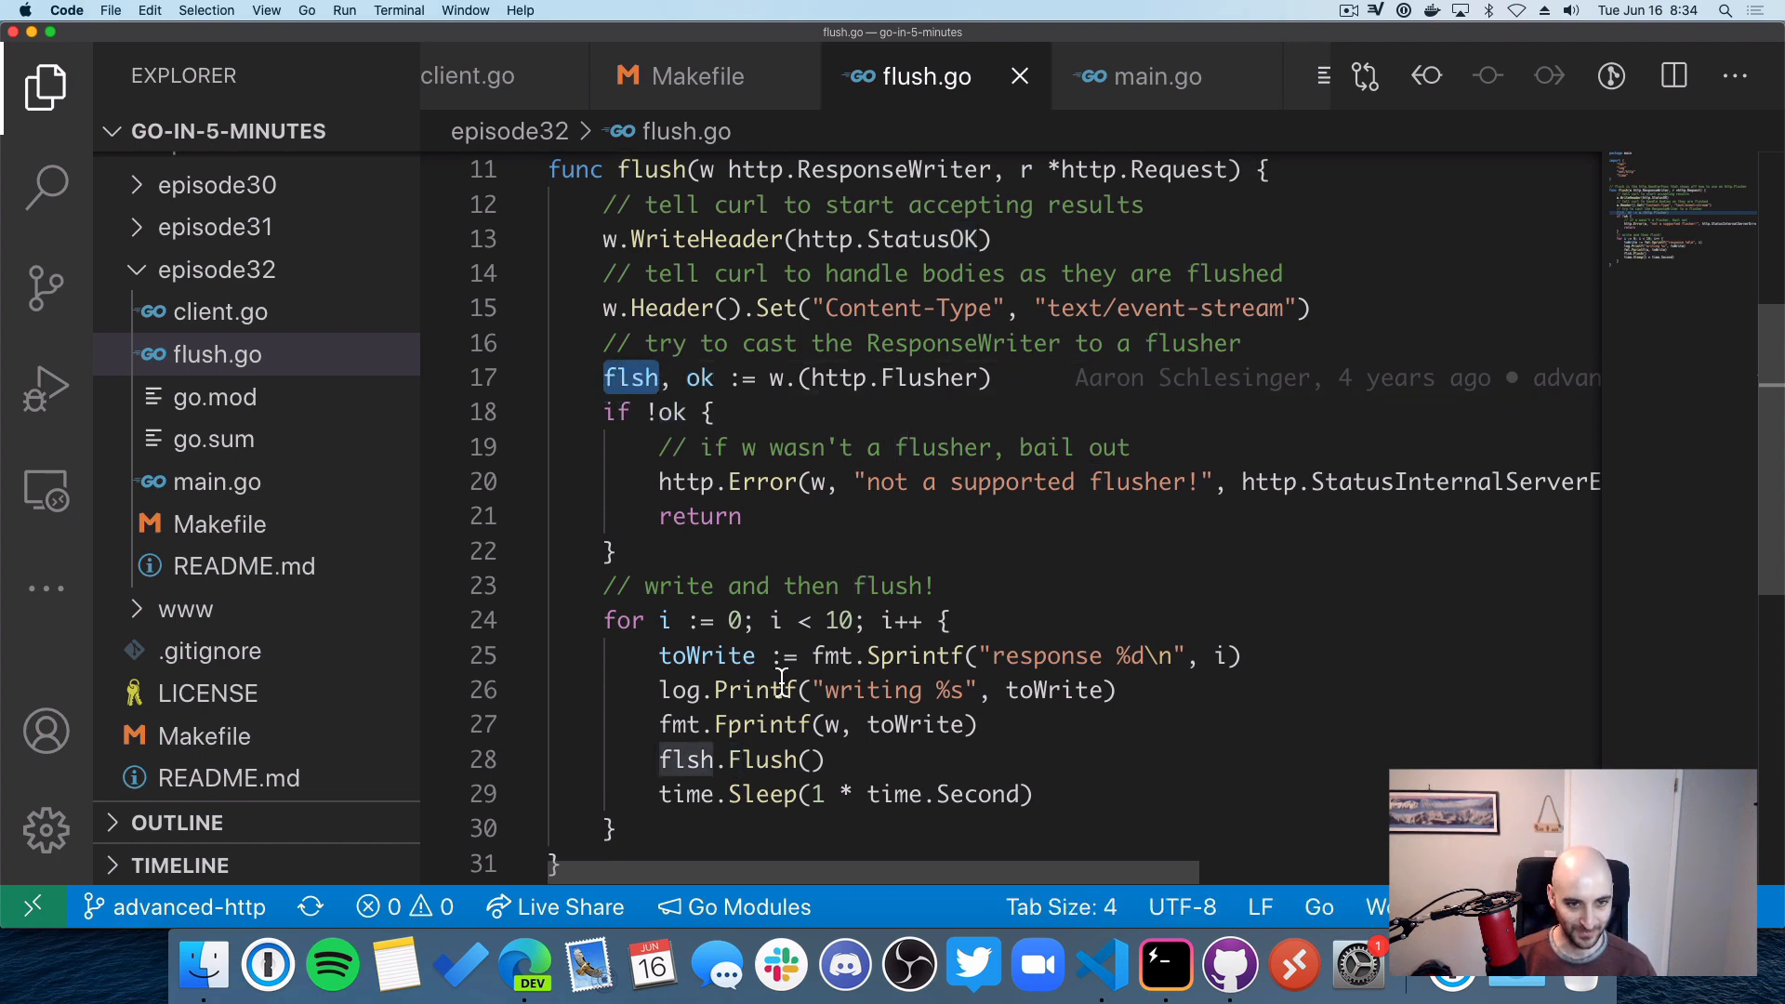
pyautogui.scroll(-3)
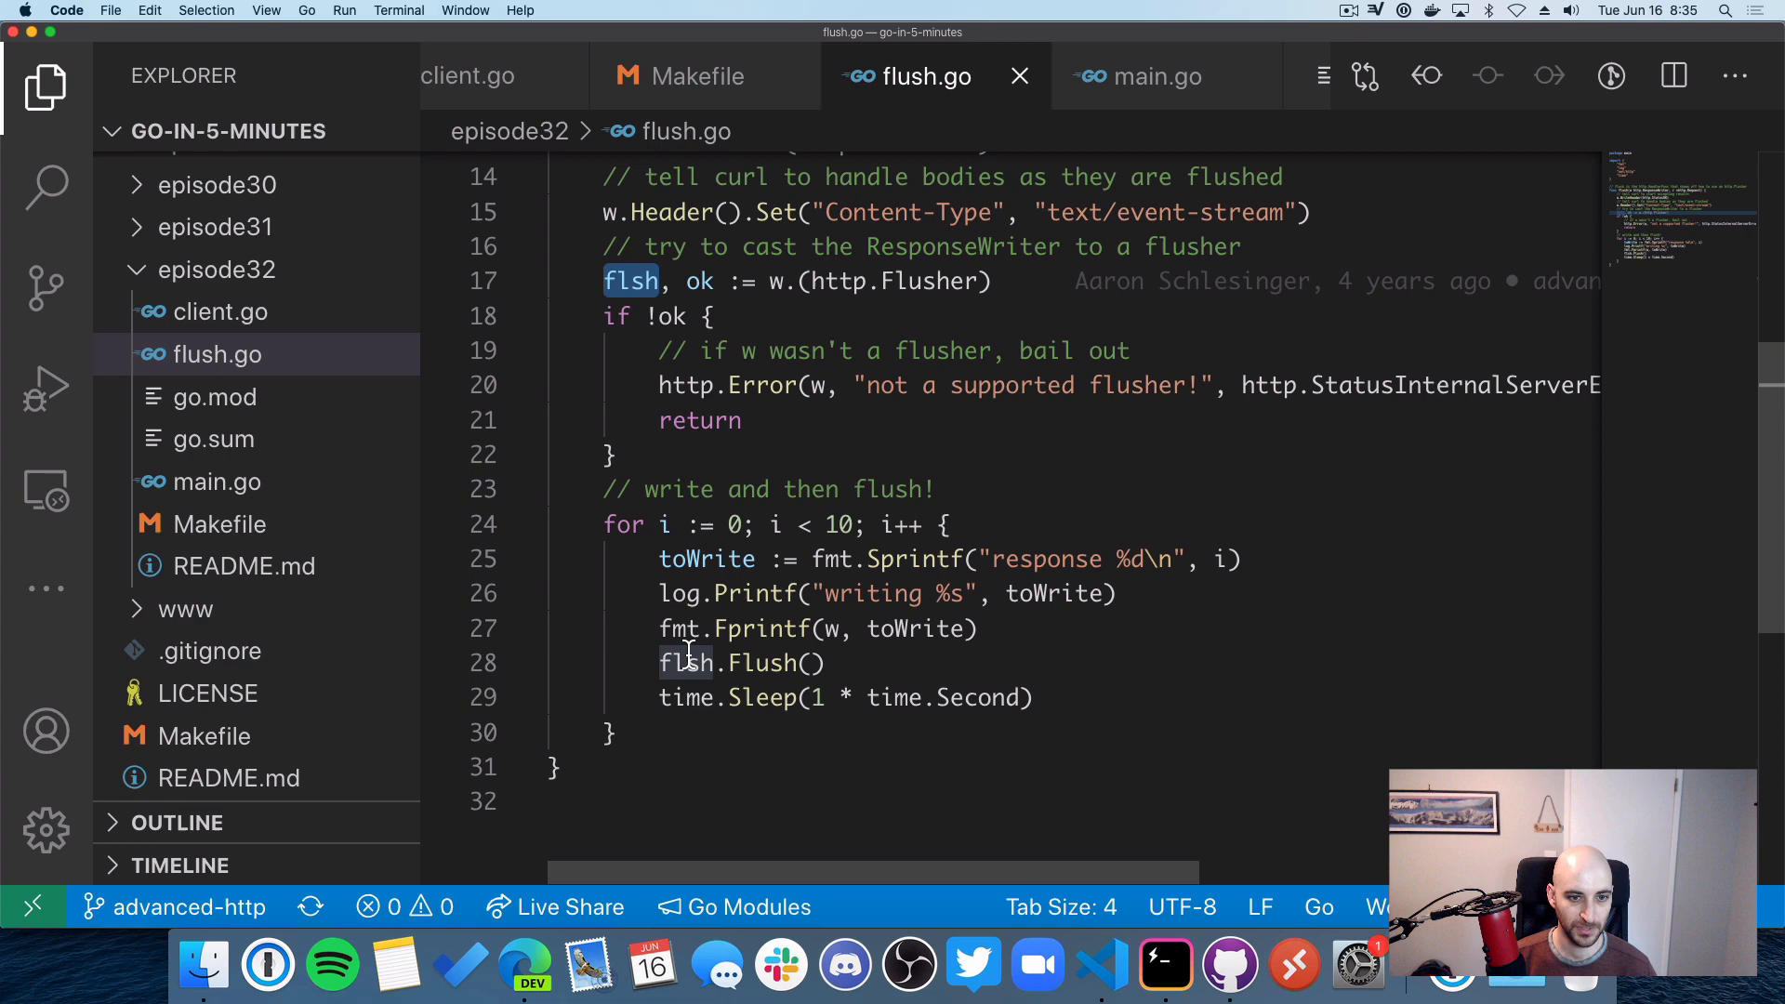
pyautogui.moveTo(912, 593)
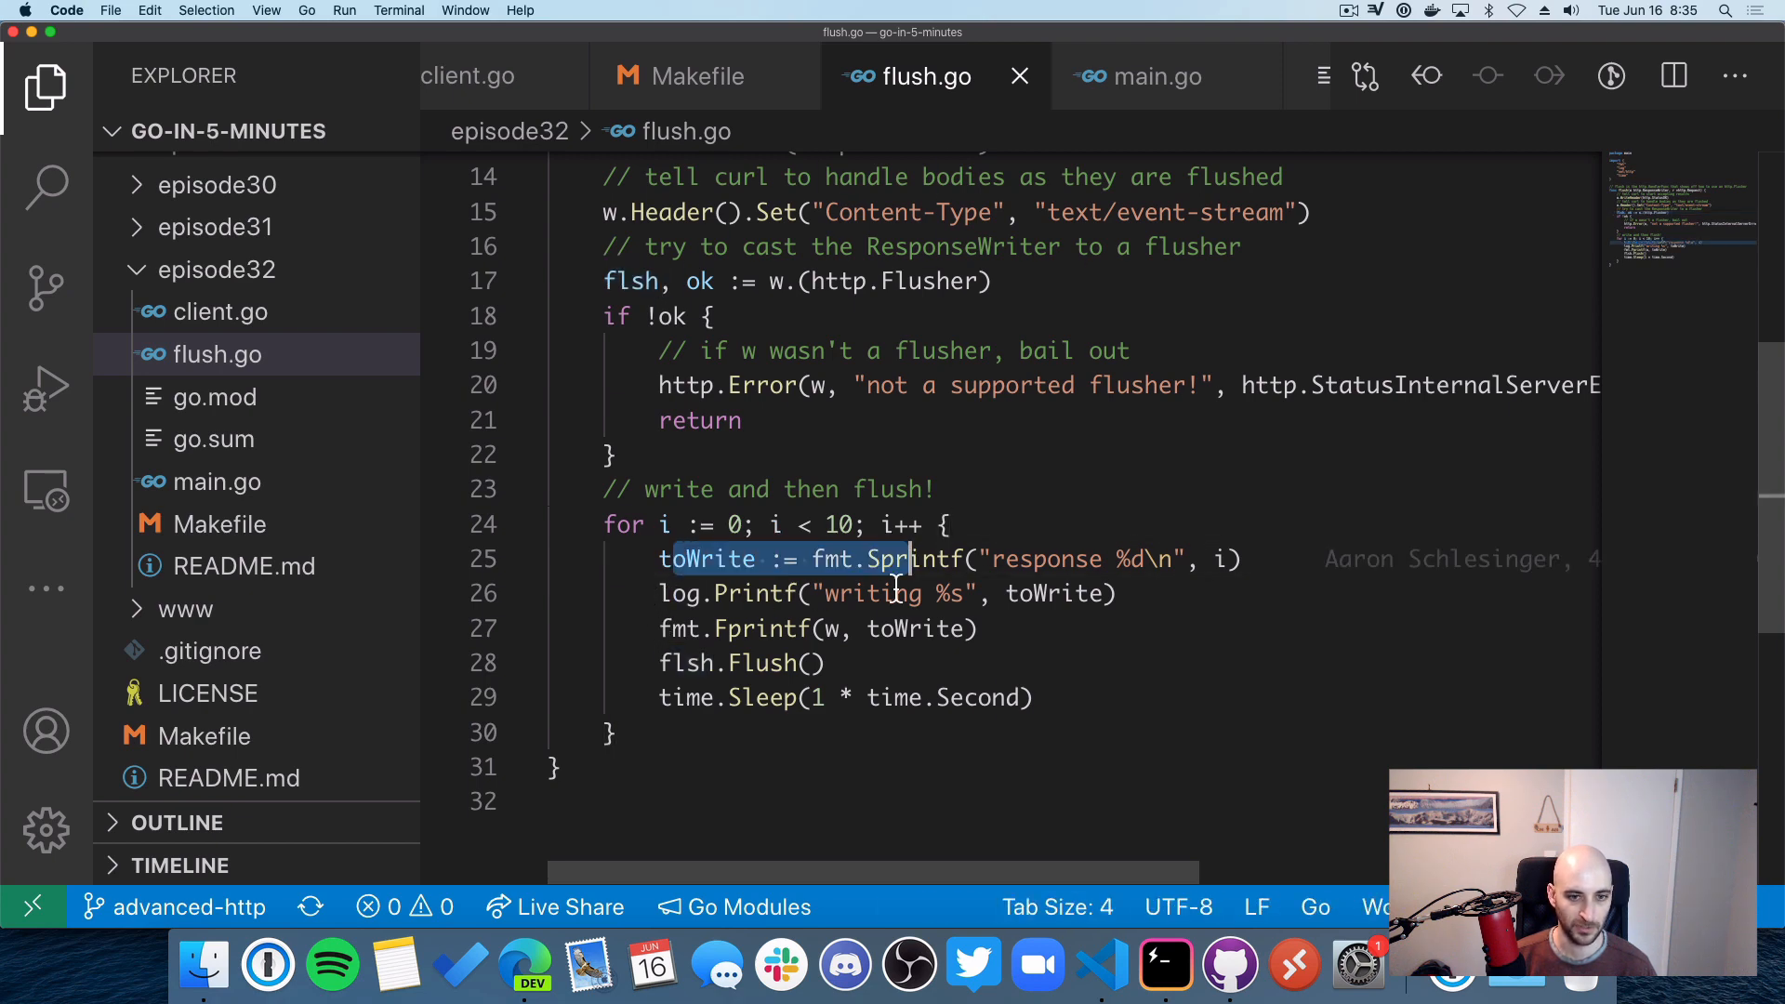
pyautogui.click(663, 628)
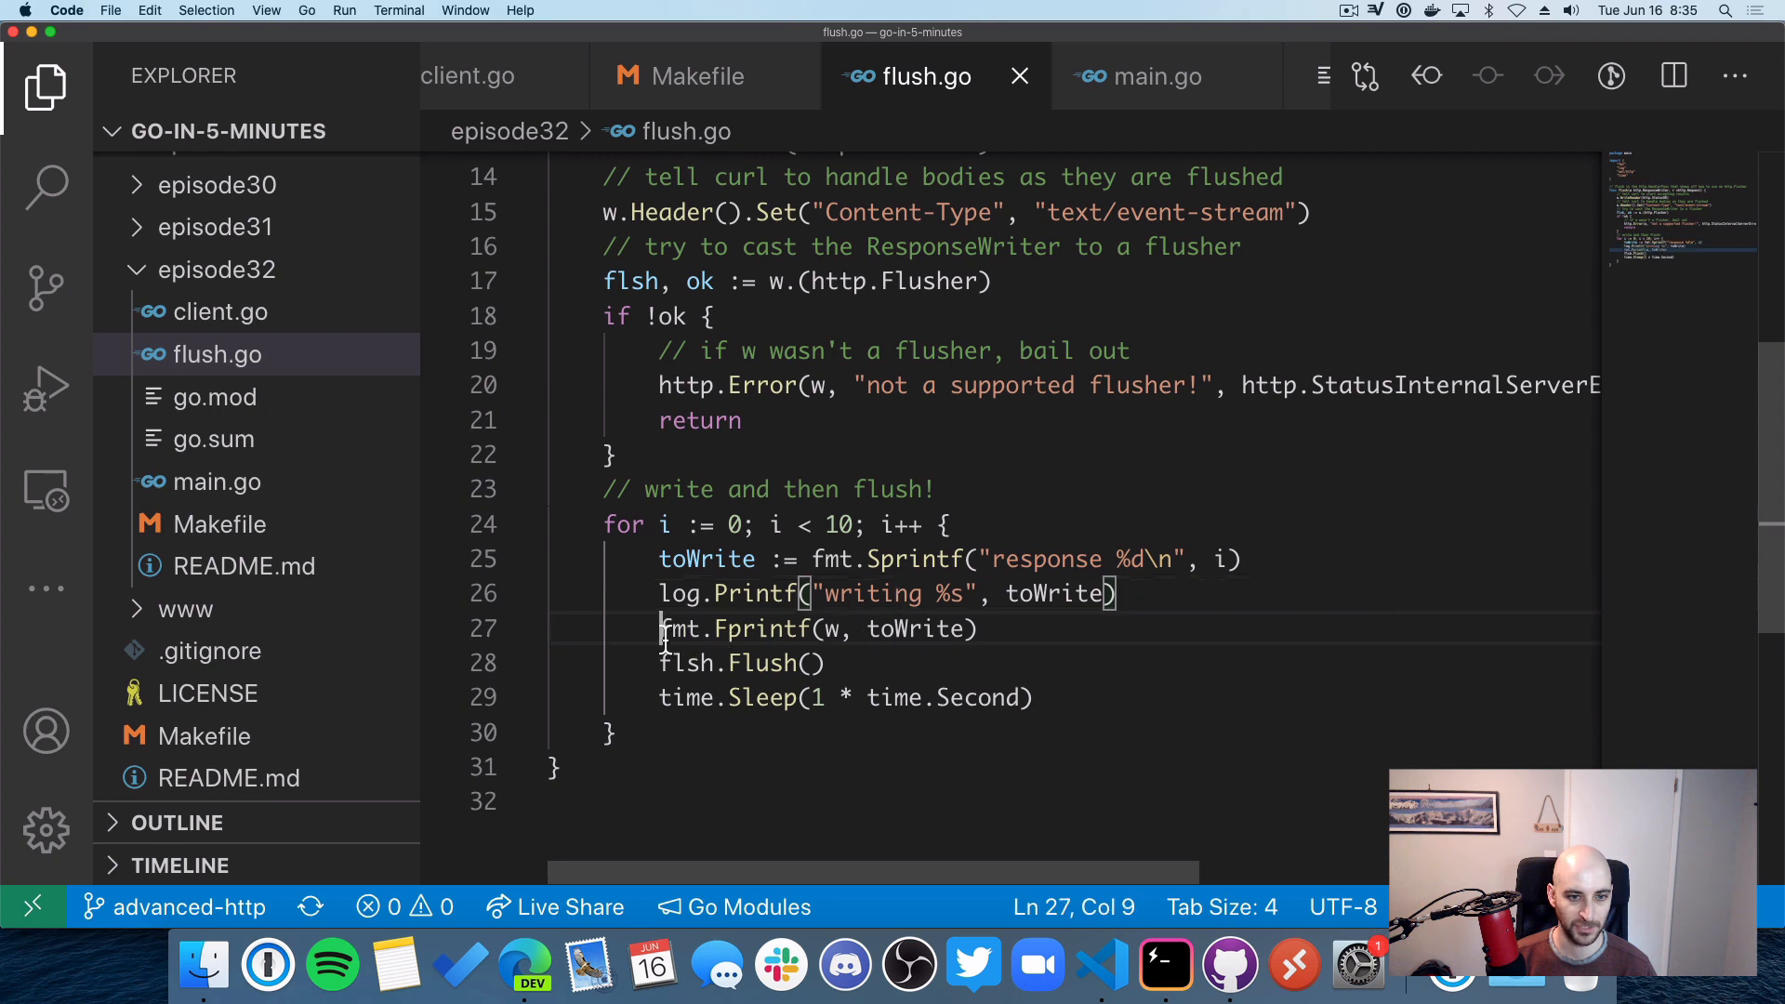
pyautogui.moveTo(660, 628); pyautogui.dragTo(826, 663)
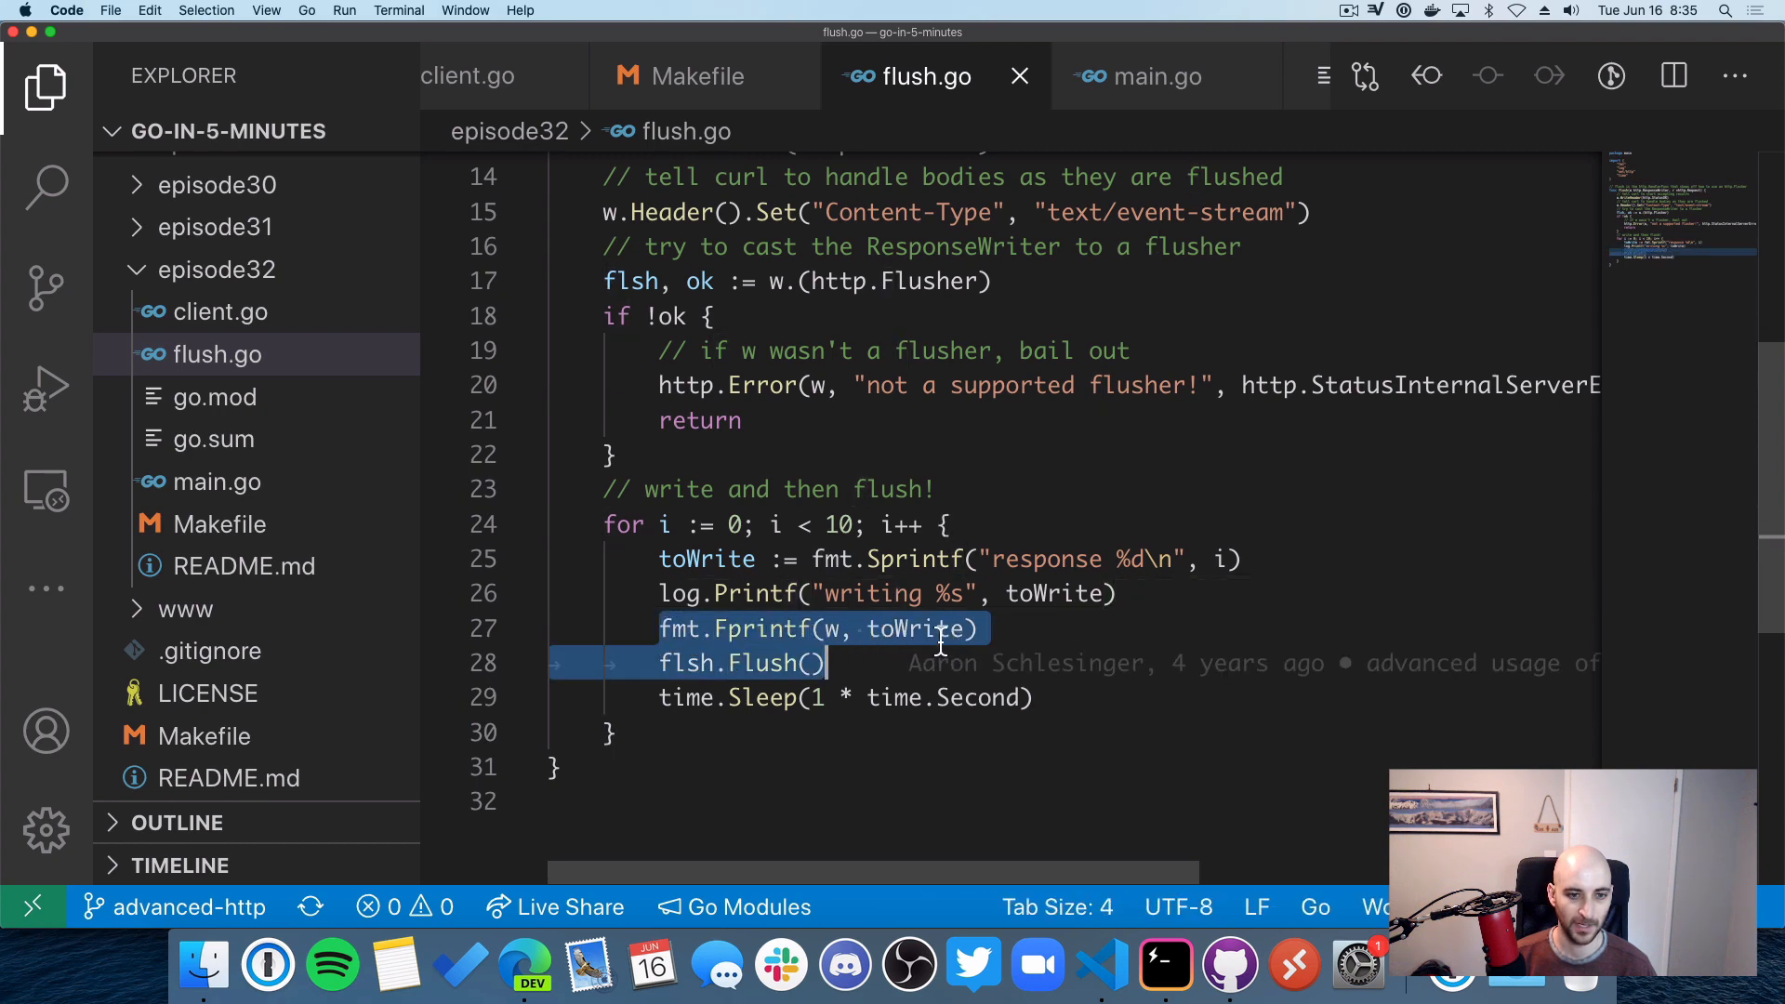
pyautogui.click(825, 628)
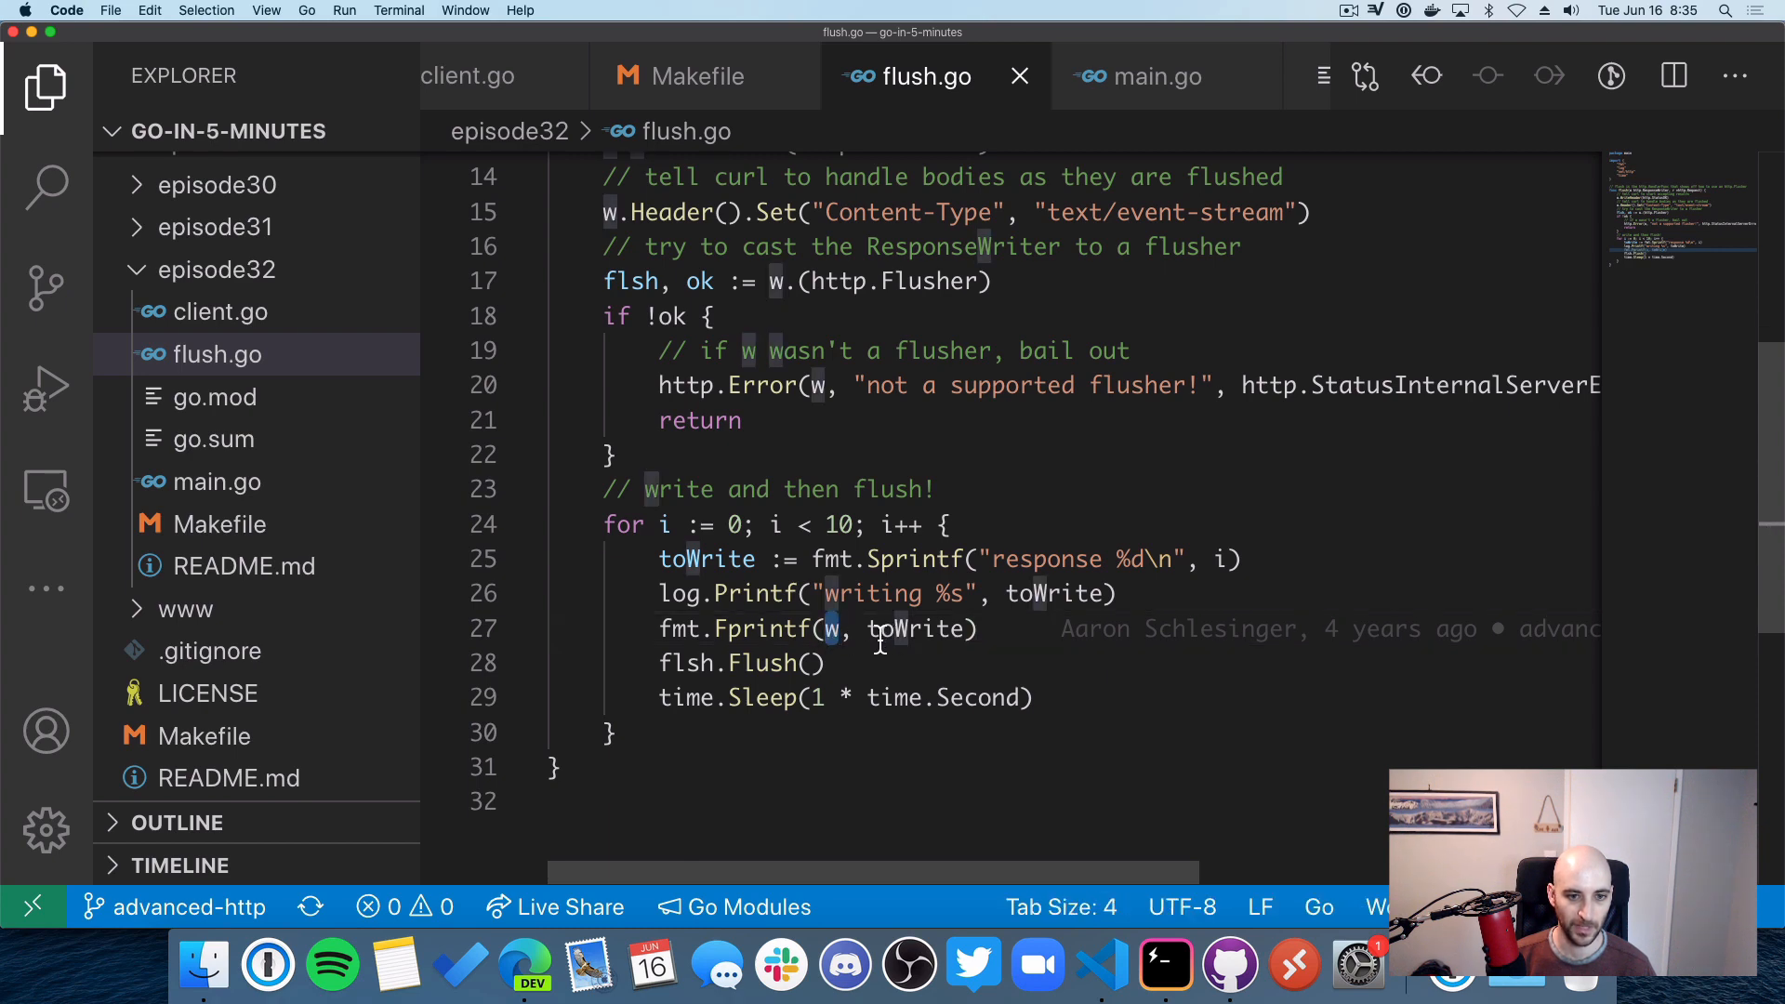
pyautogui.doubleClick(914, 629)
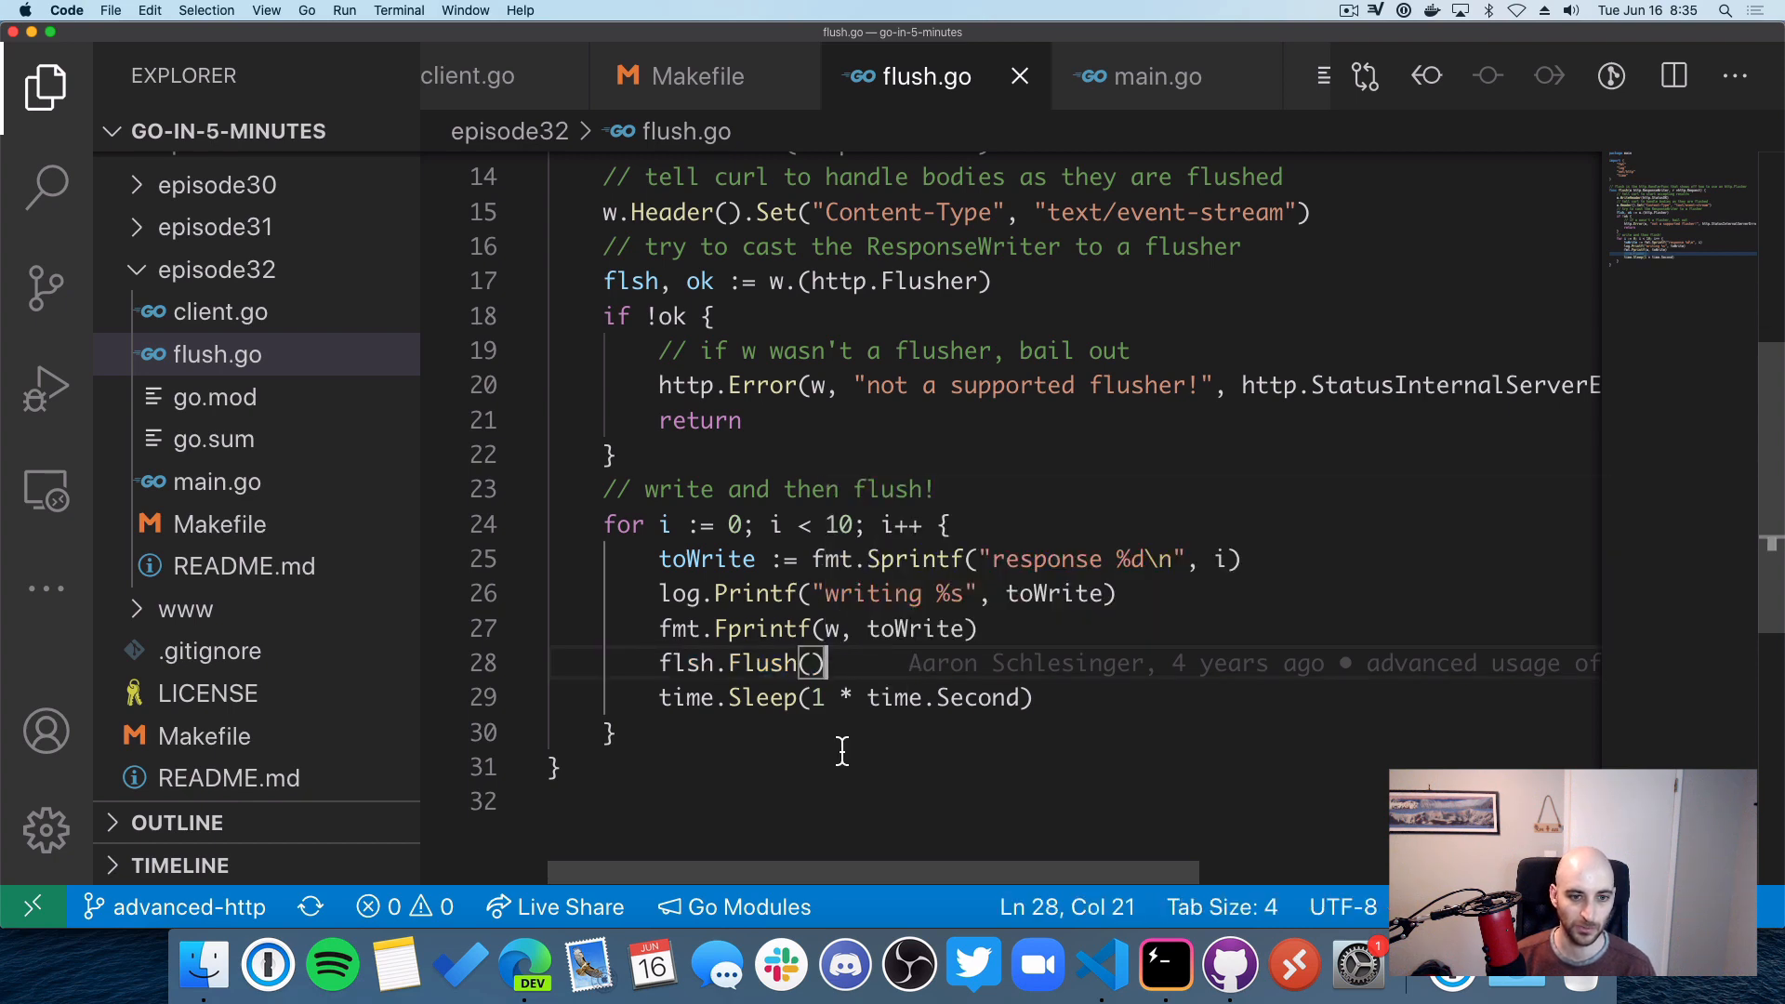
pyautogui.moveTo(811, 627)
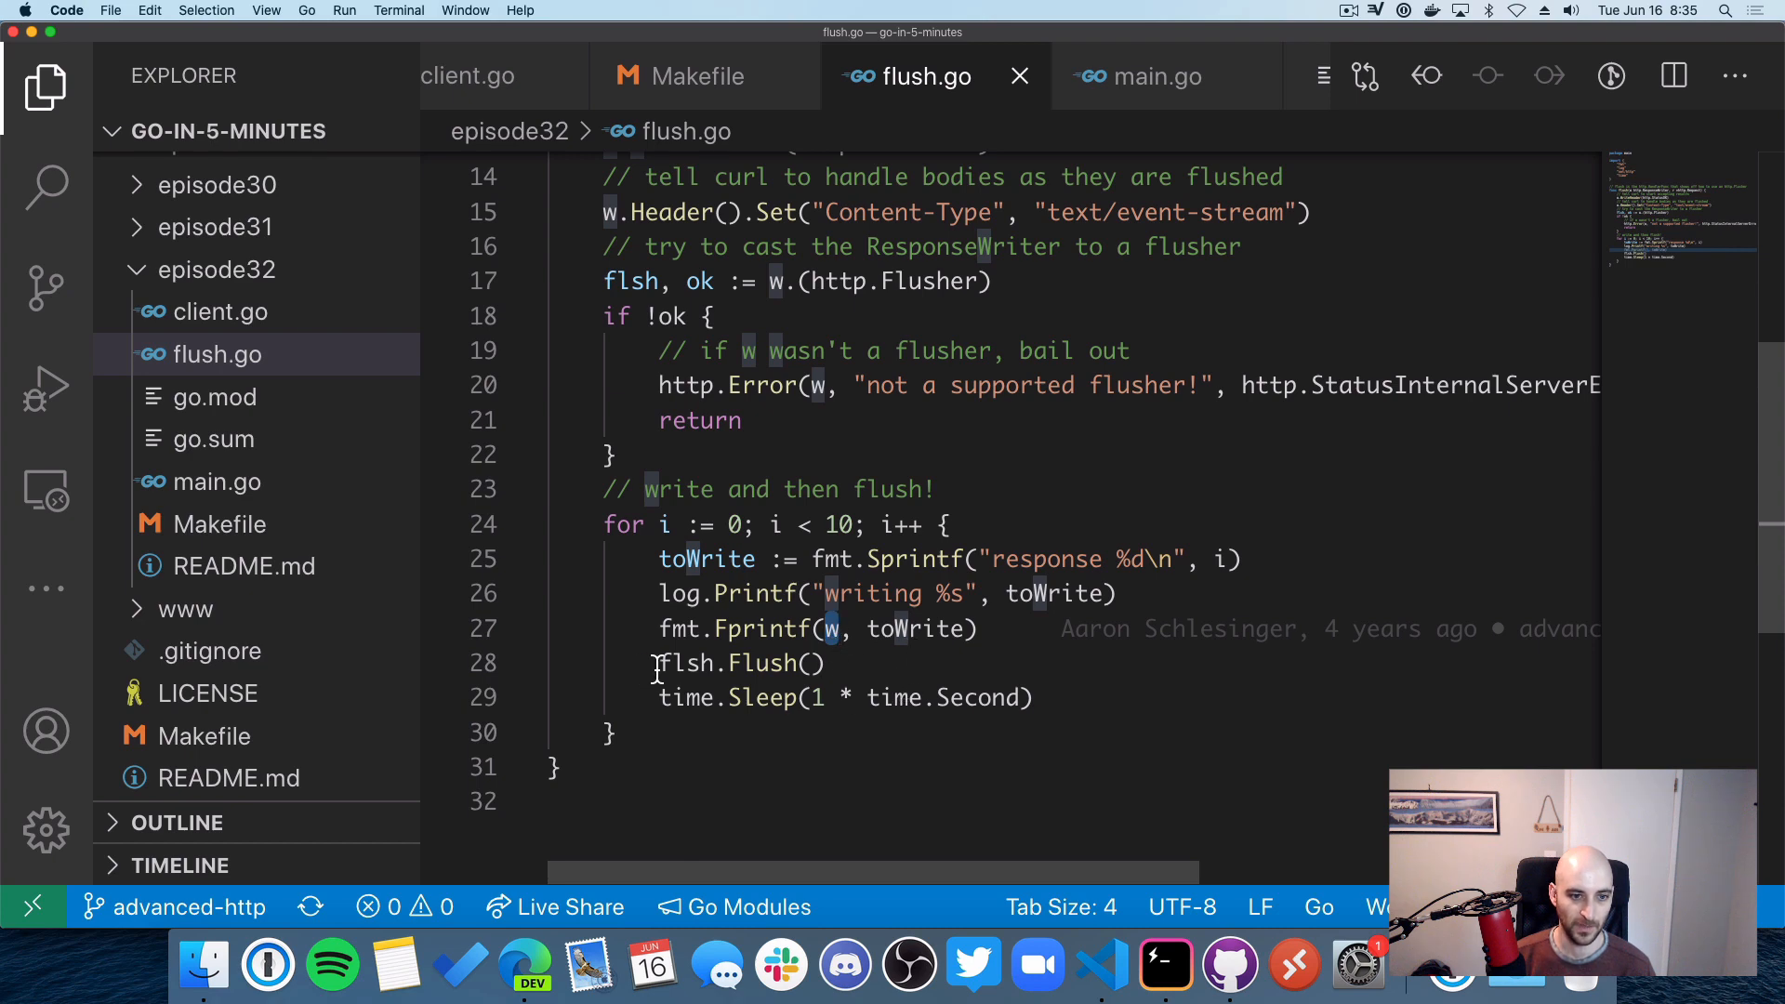
pyautogui.moveTo(681, 726)
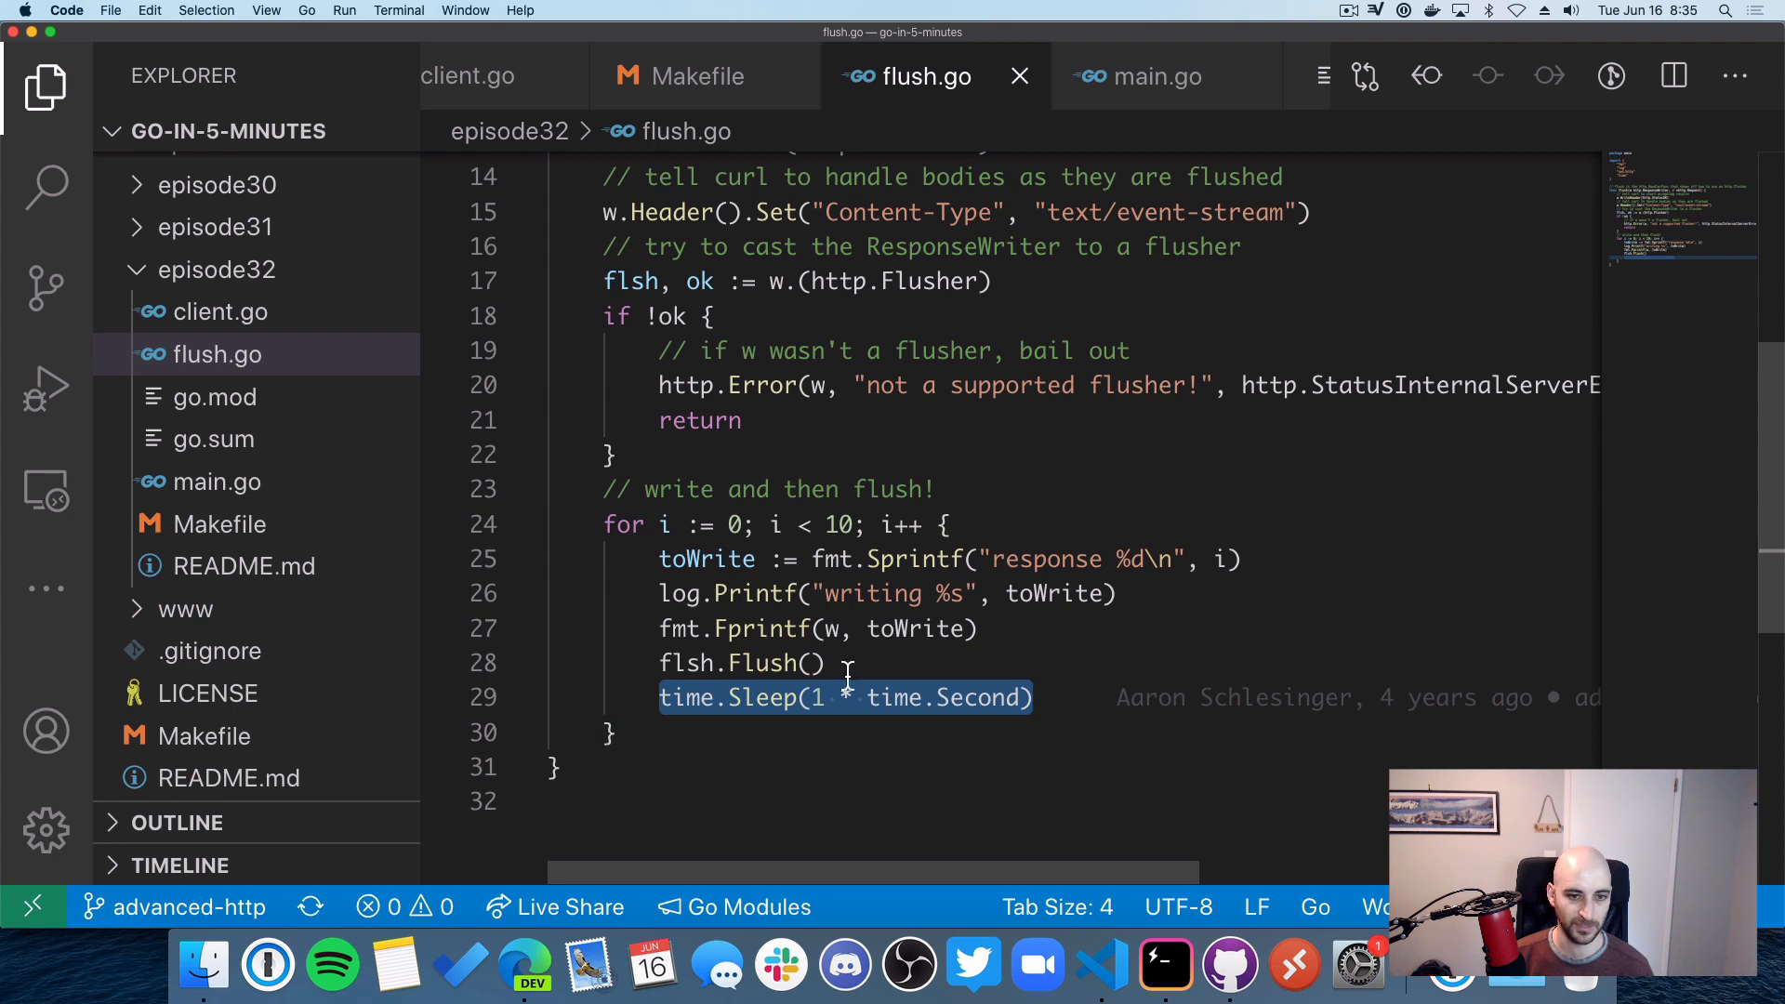
pyautogui.click(808, 663)
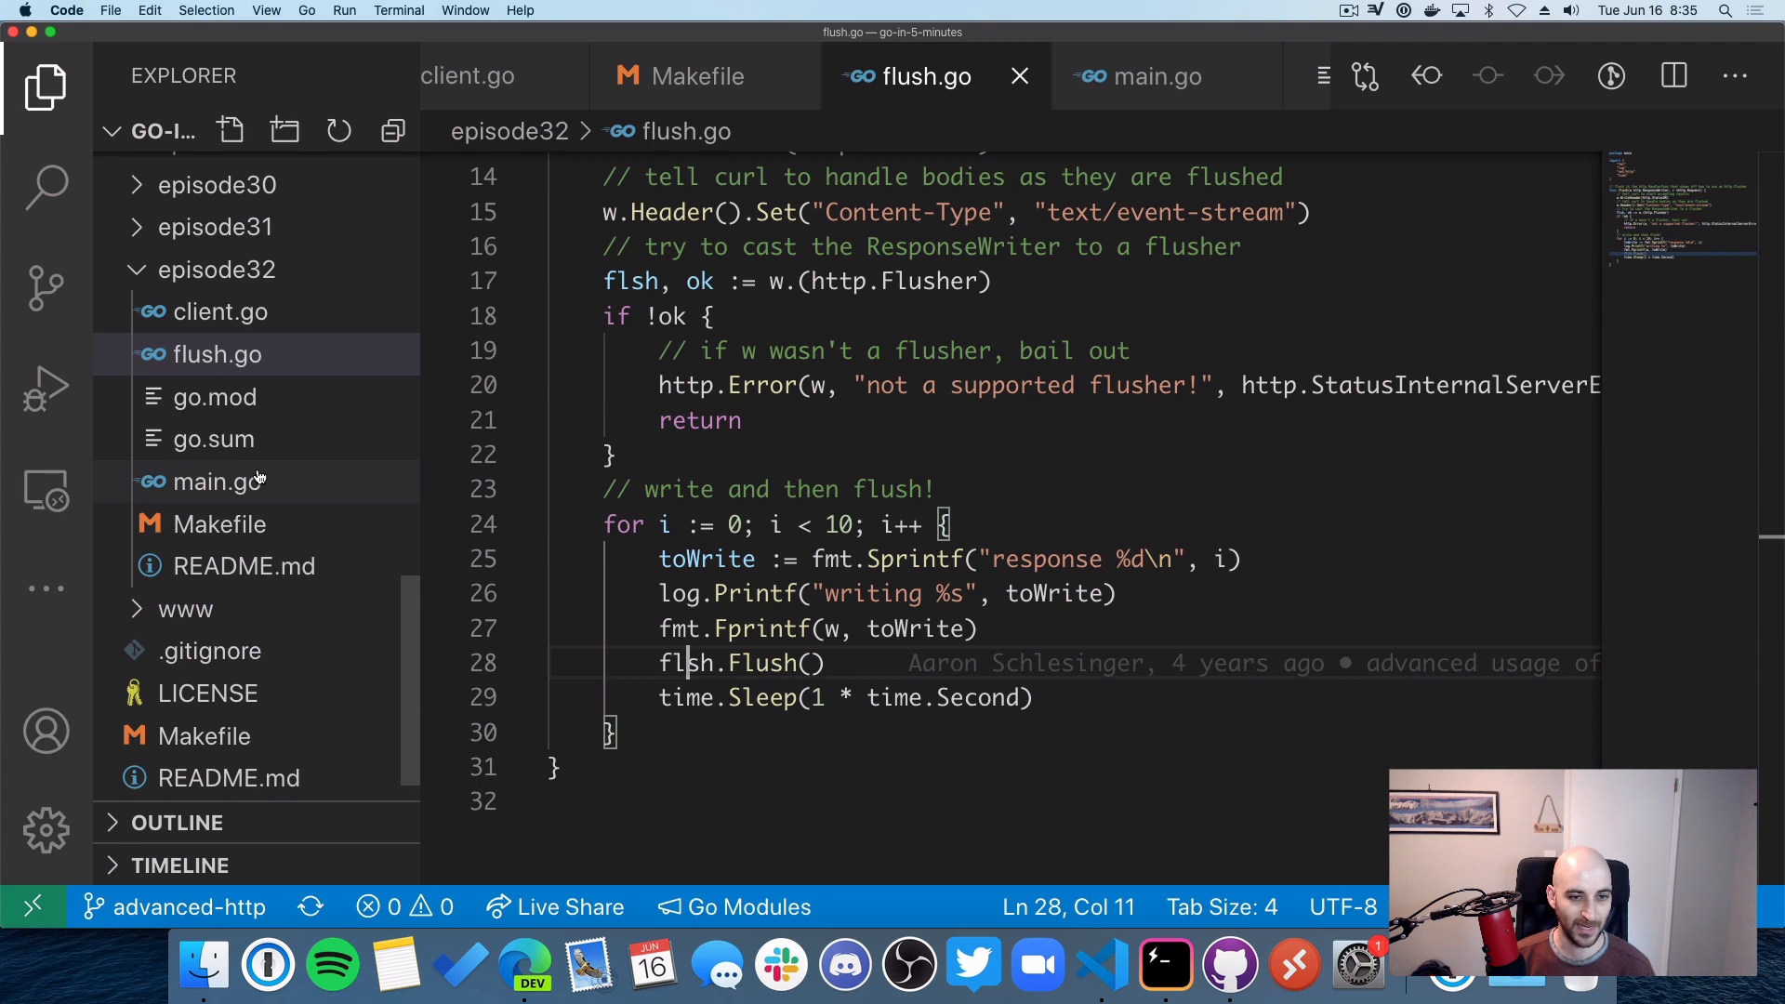
pyautogui.moveTo(208, 481)
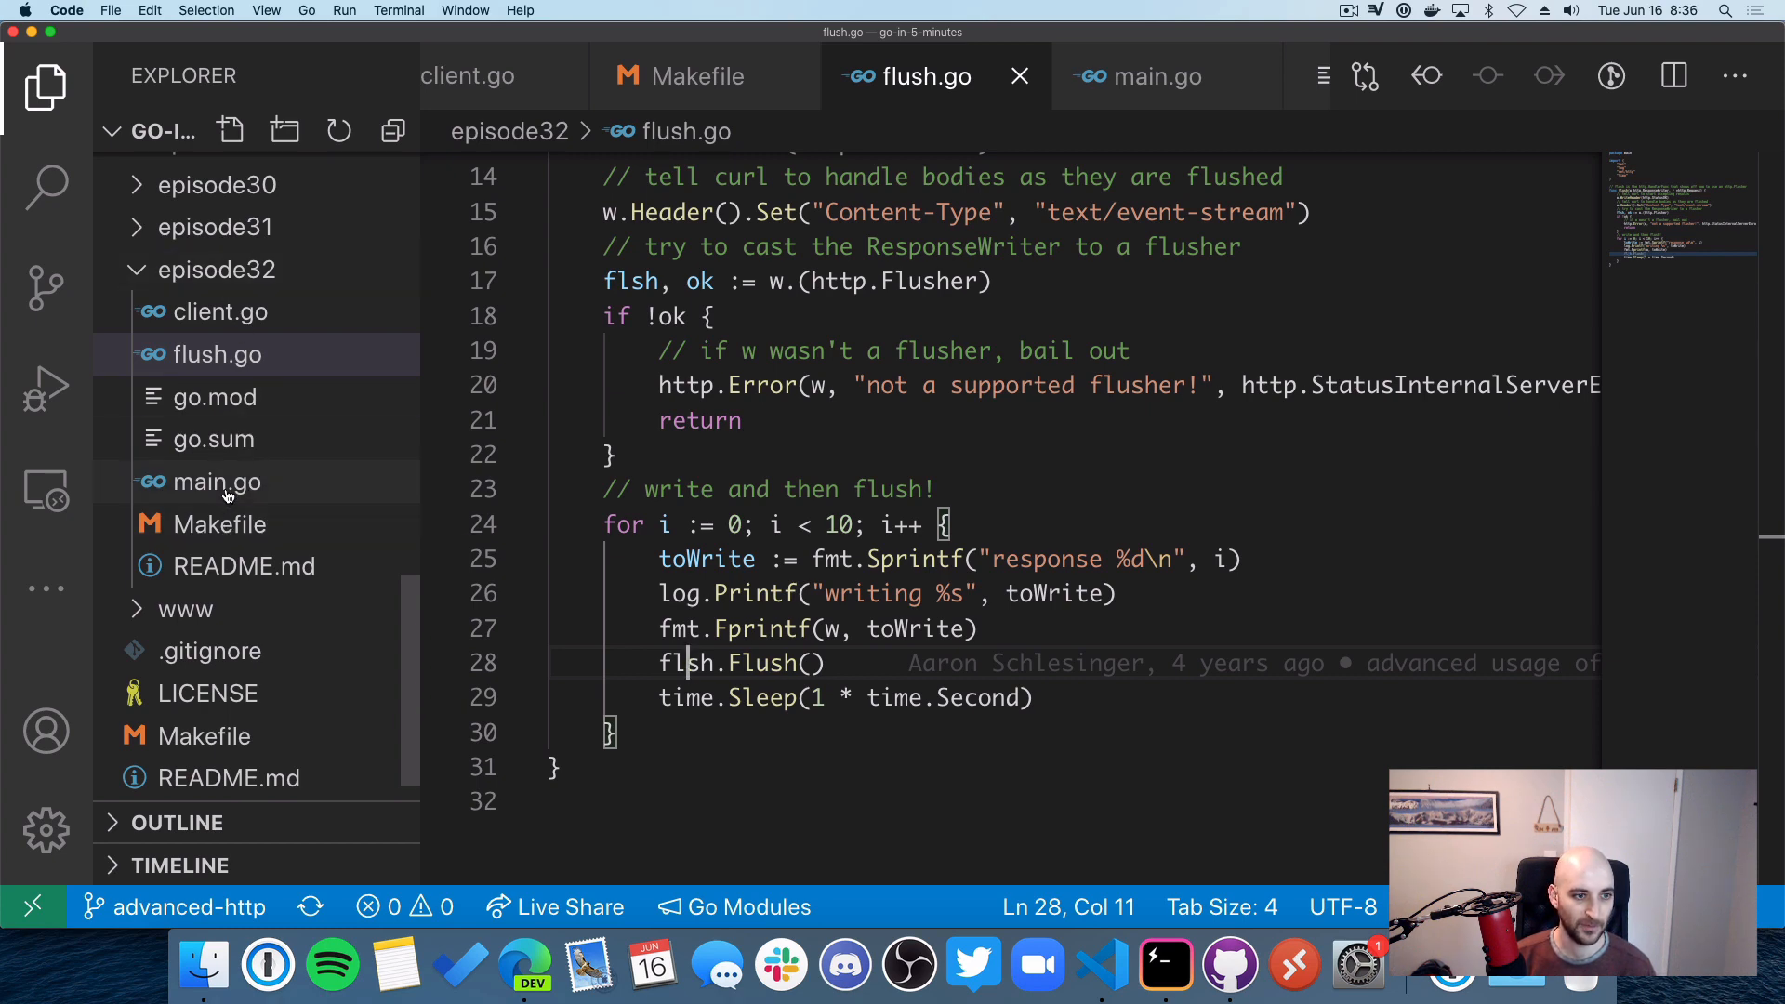
# Step: Open main.go from the episode32 folder to see the route setup
pyautogui.click(216, 482)
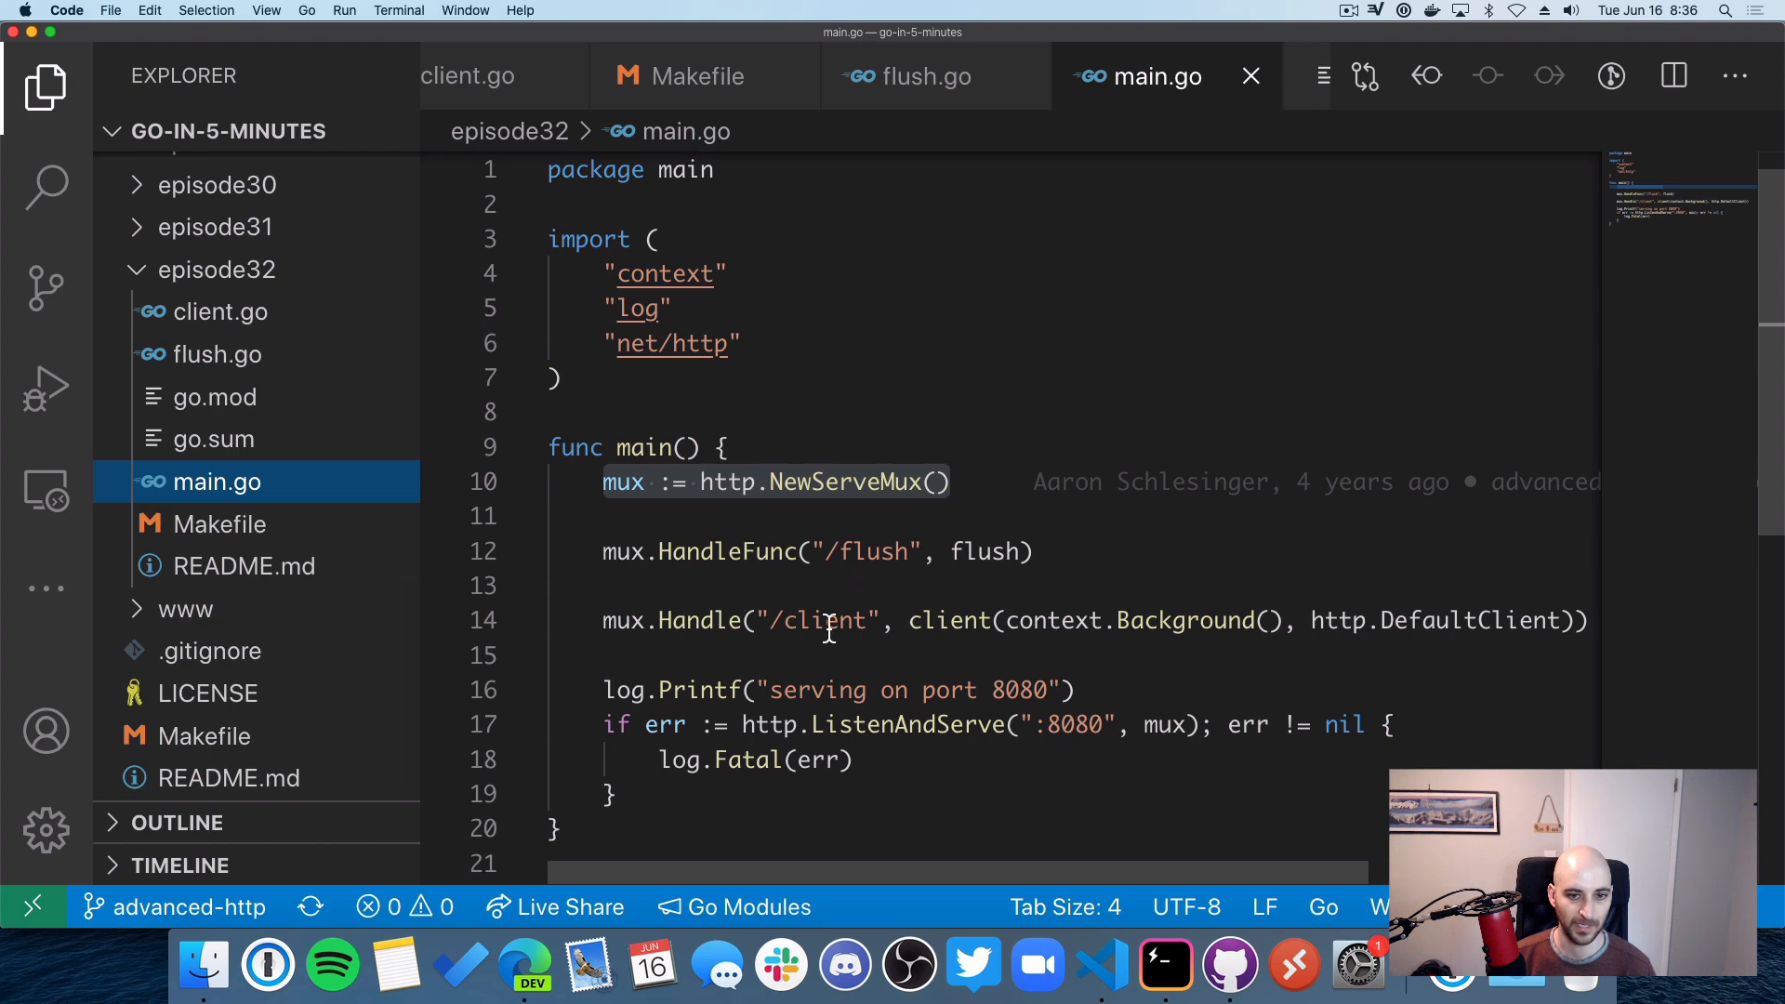
pyautogui.moveTo(911, 620)
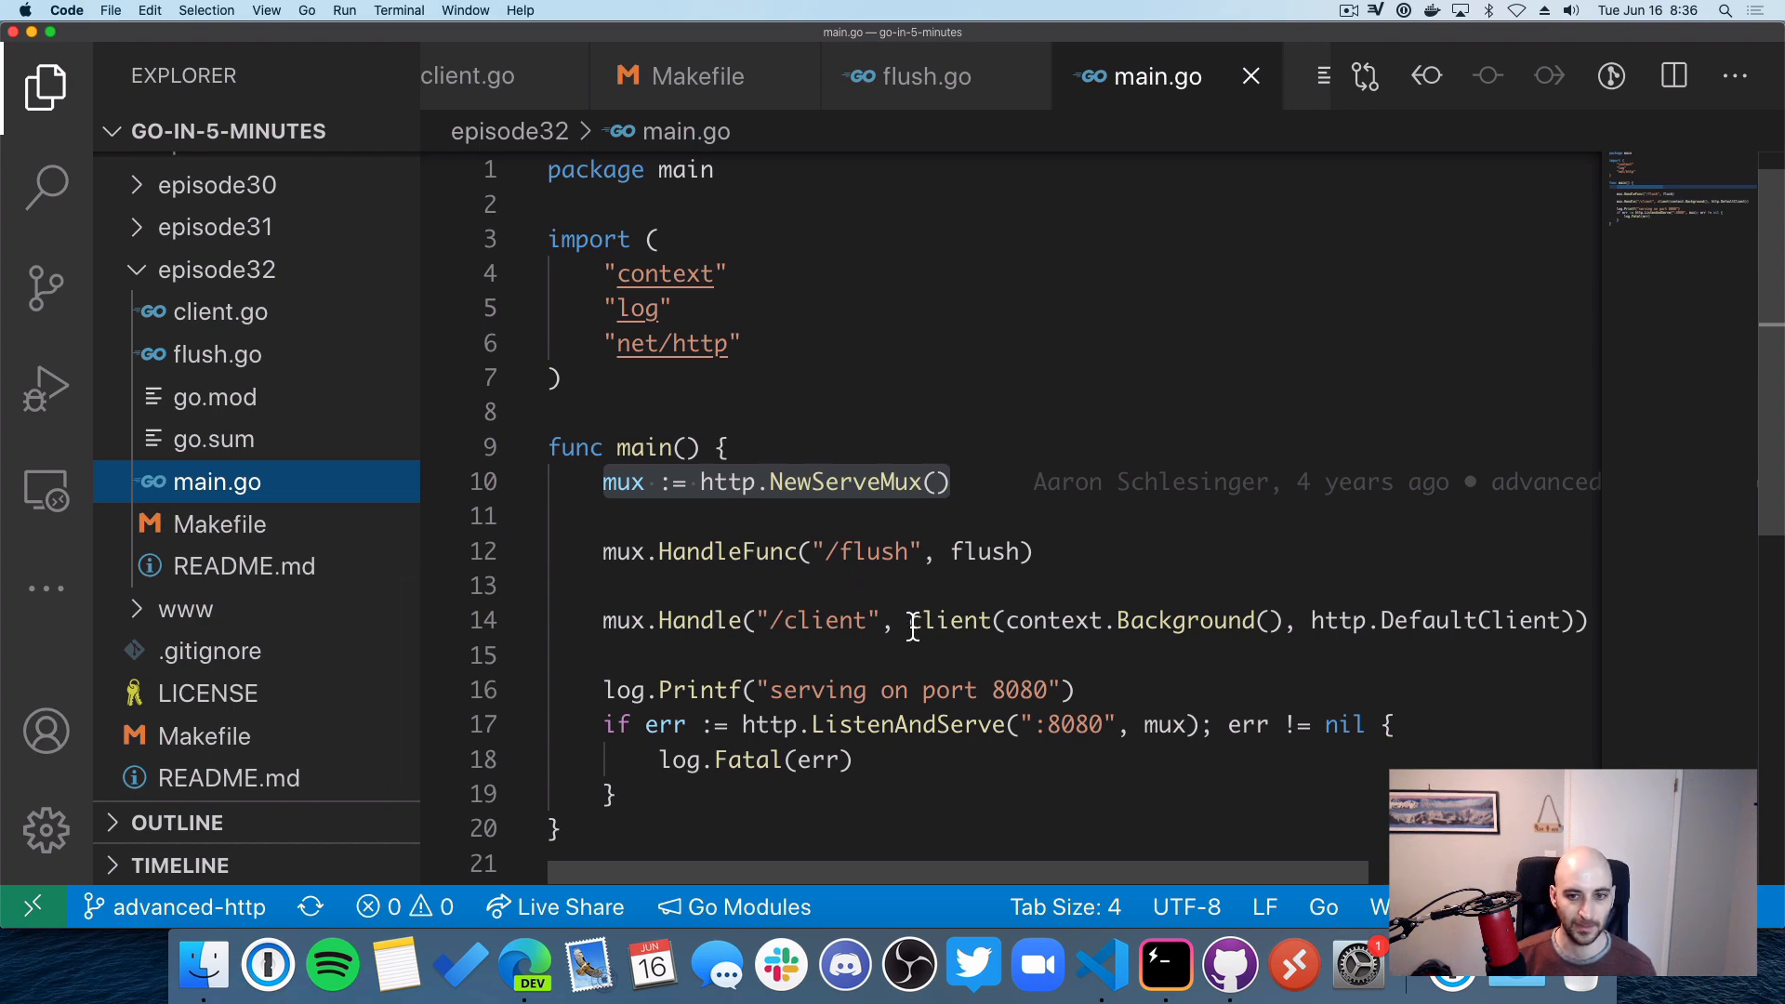
pyautogui.moveTo(1313, 634)
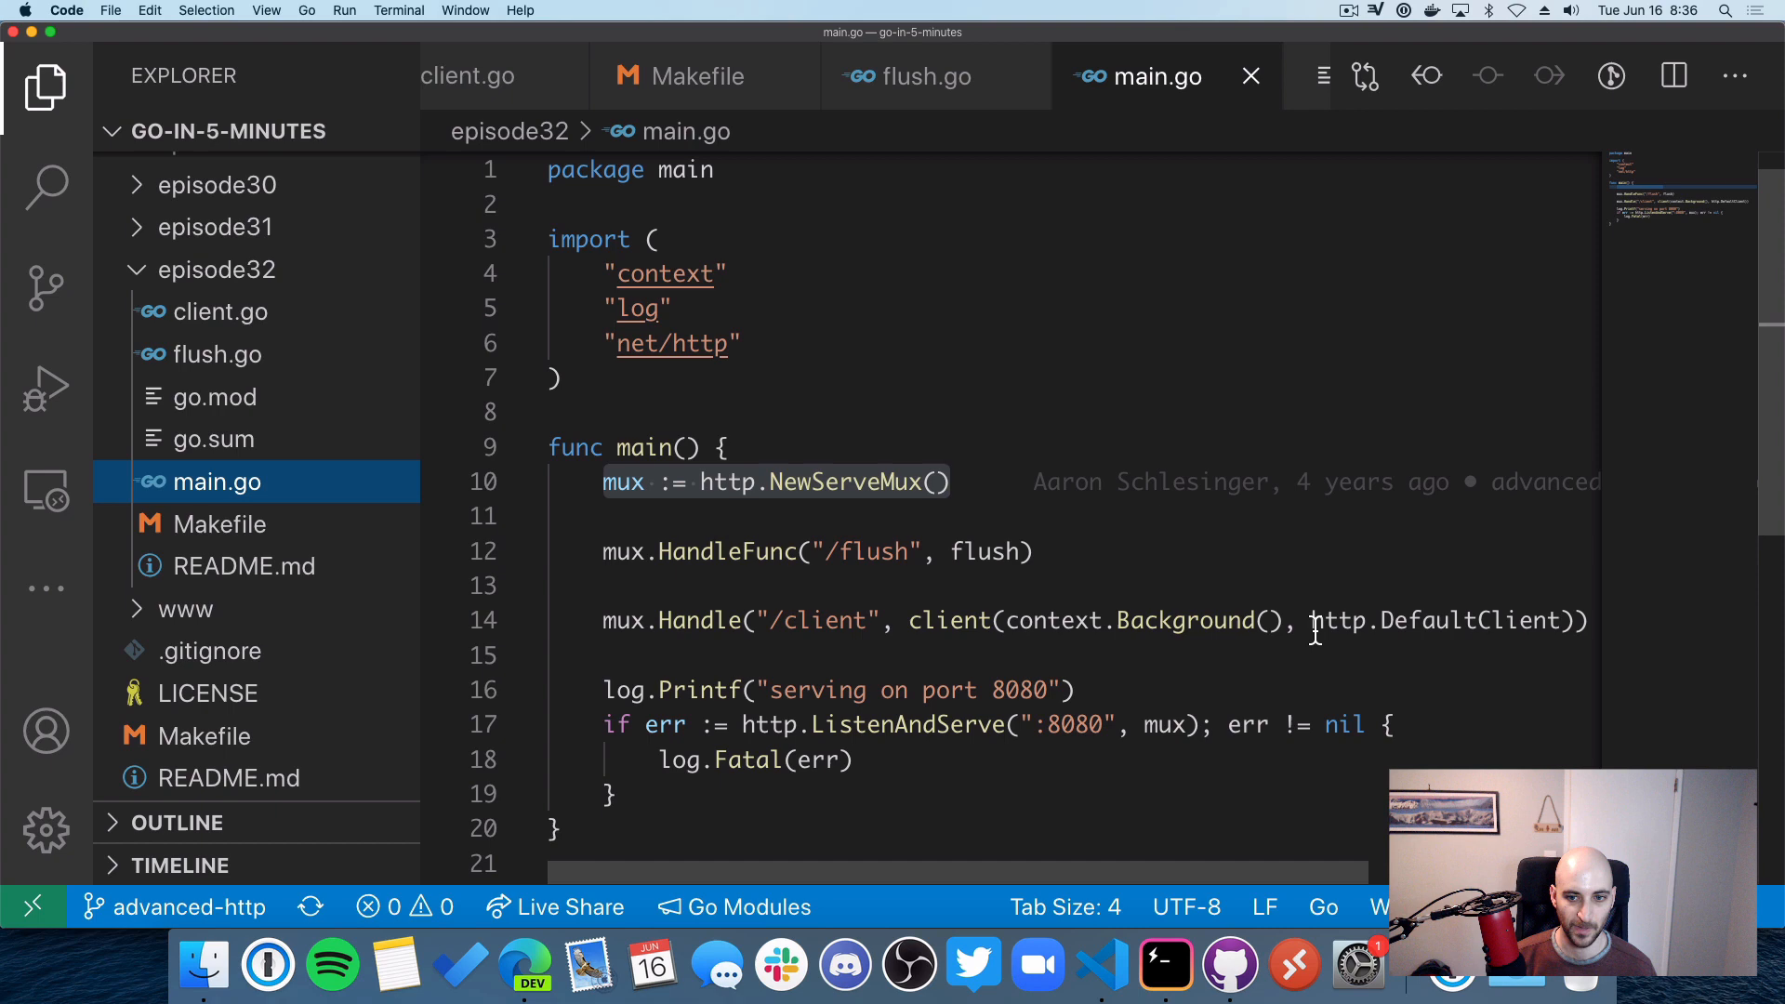
pyautogui.moveTo(1275, 643)
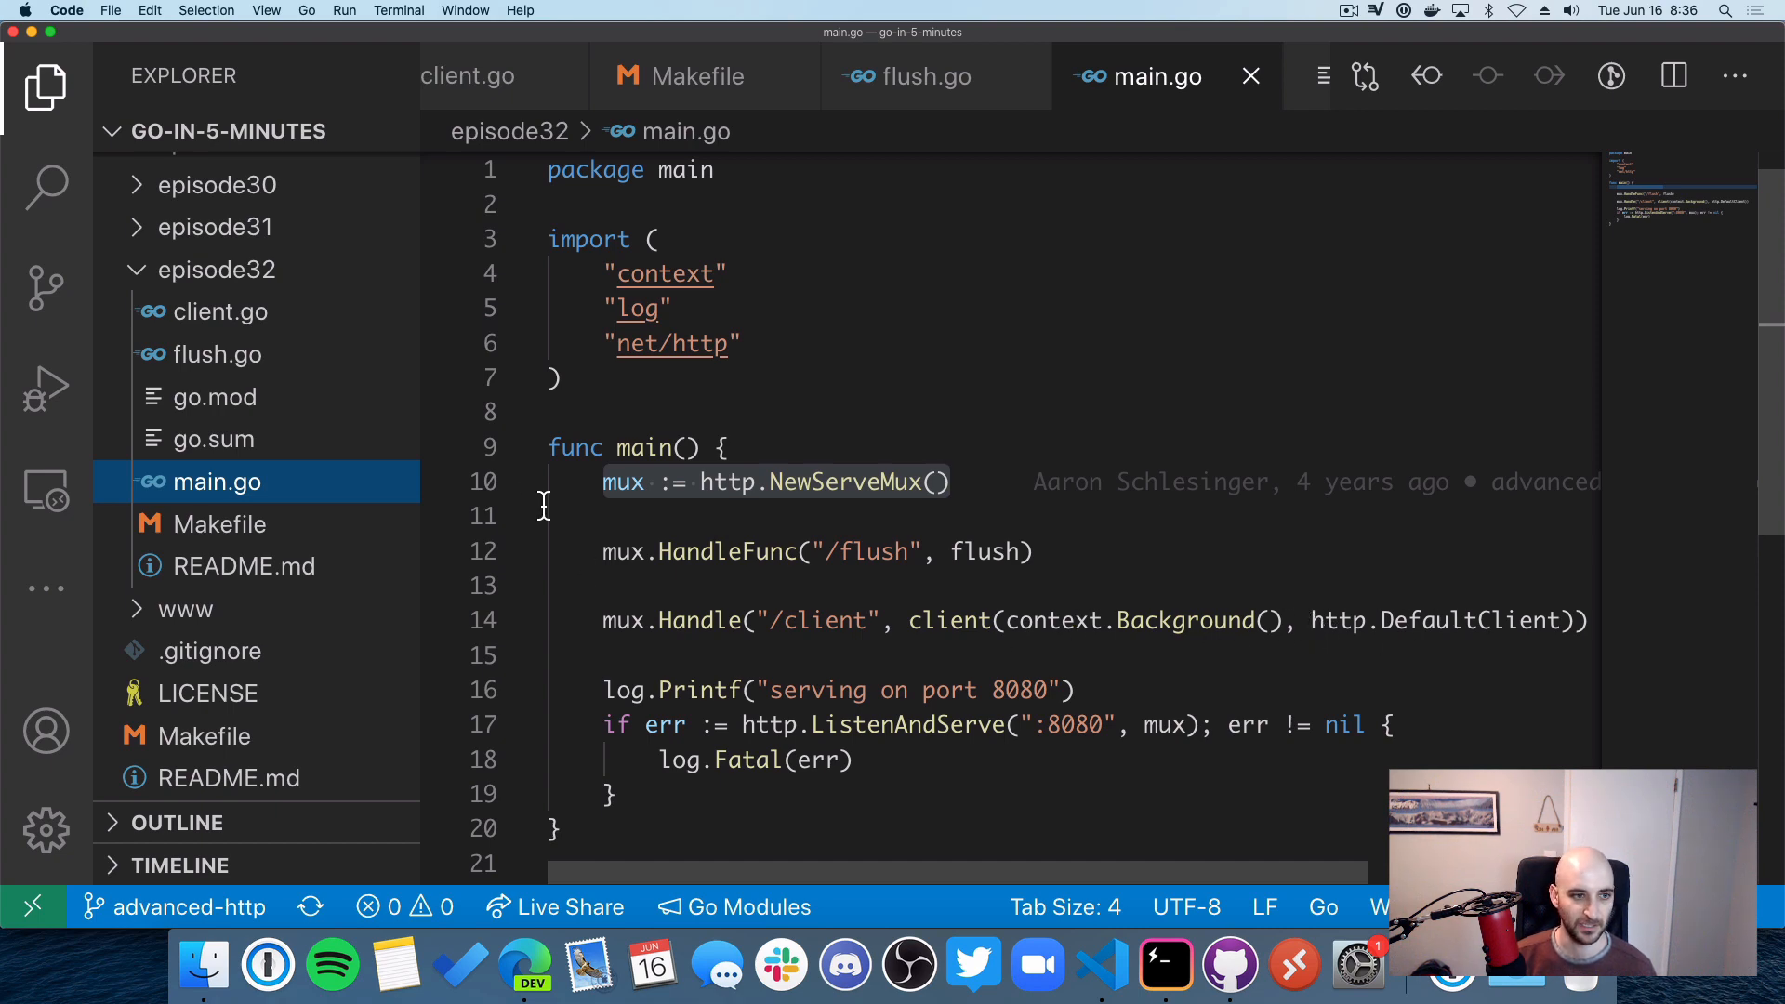
# Step: Open client.go and scroll through getTimeout and the client handler's timeout context
pyautogui.click(219, 310)
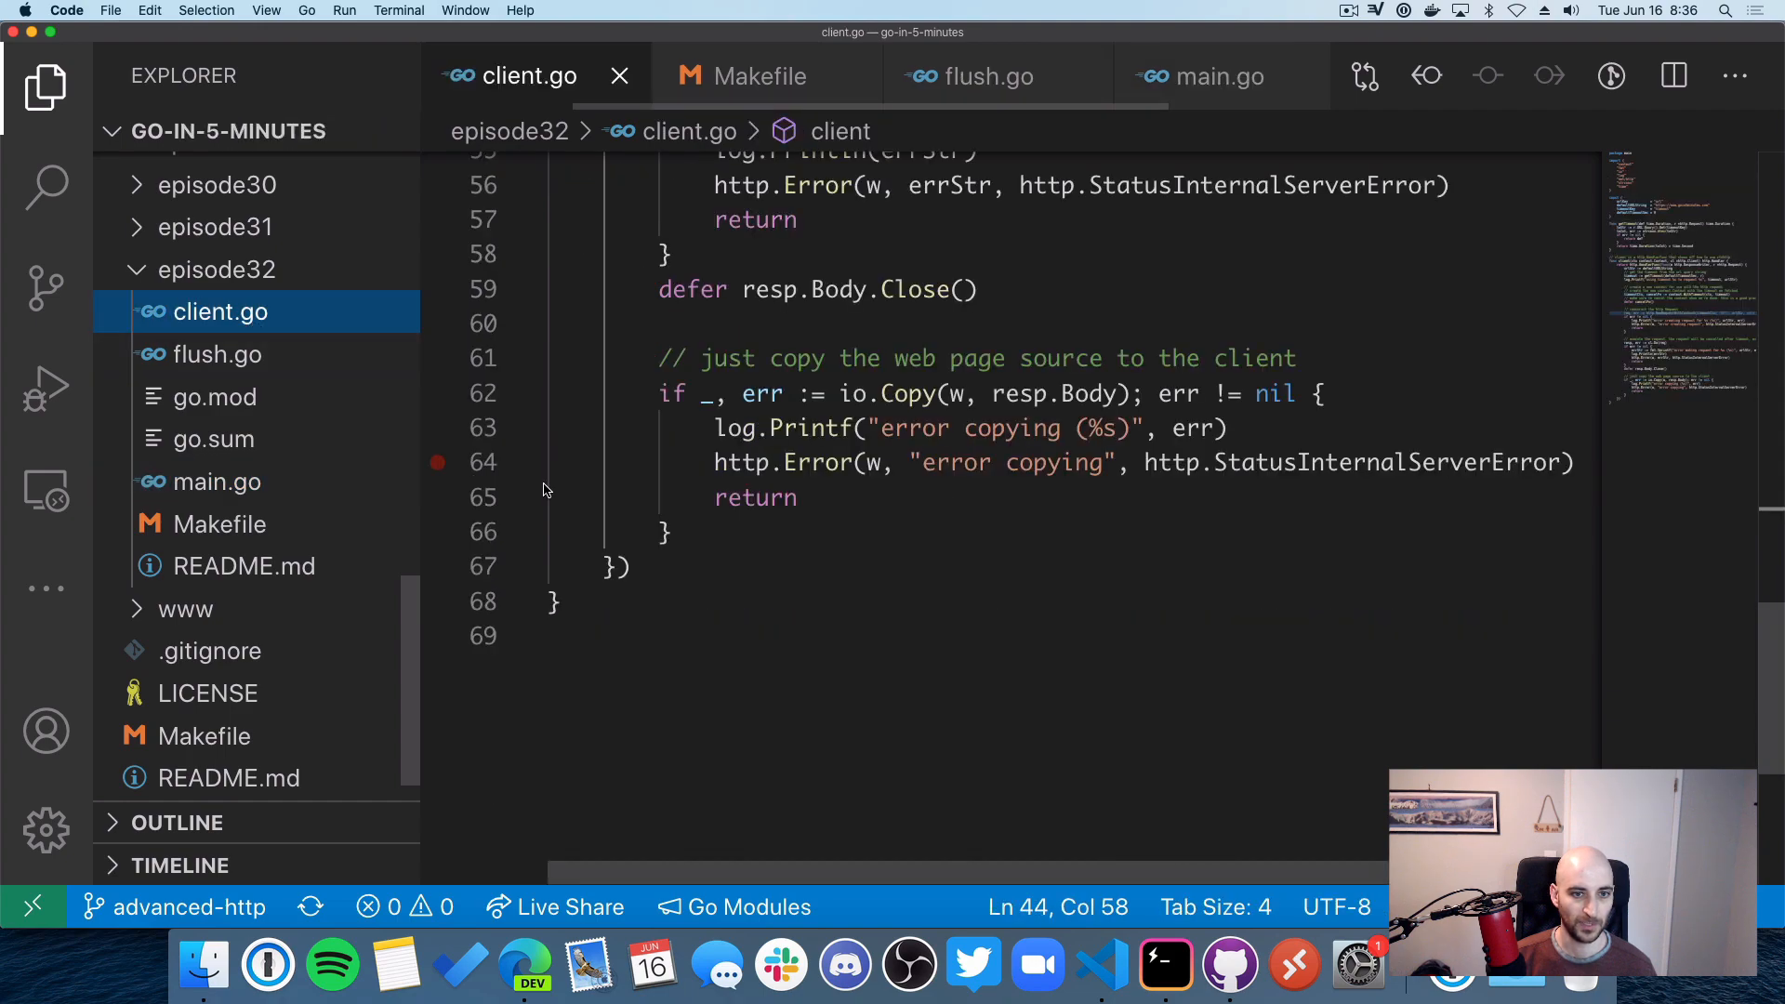
pyautogui.scroll(3)
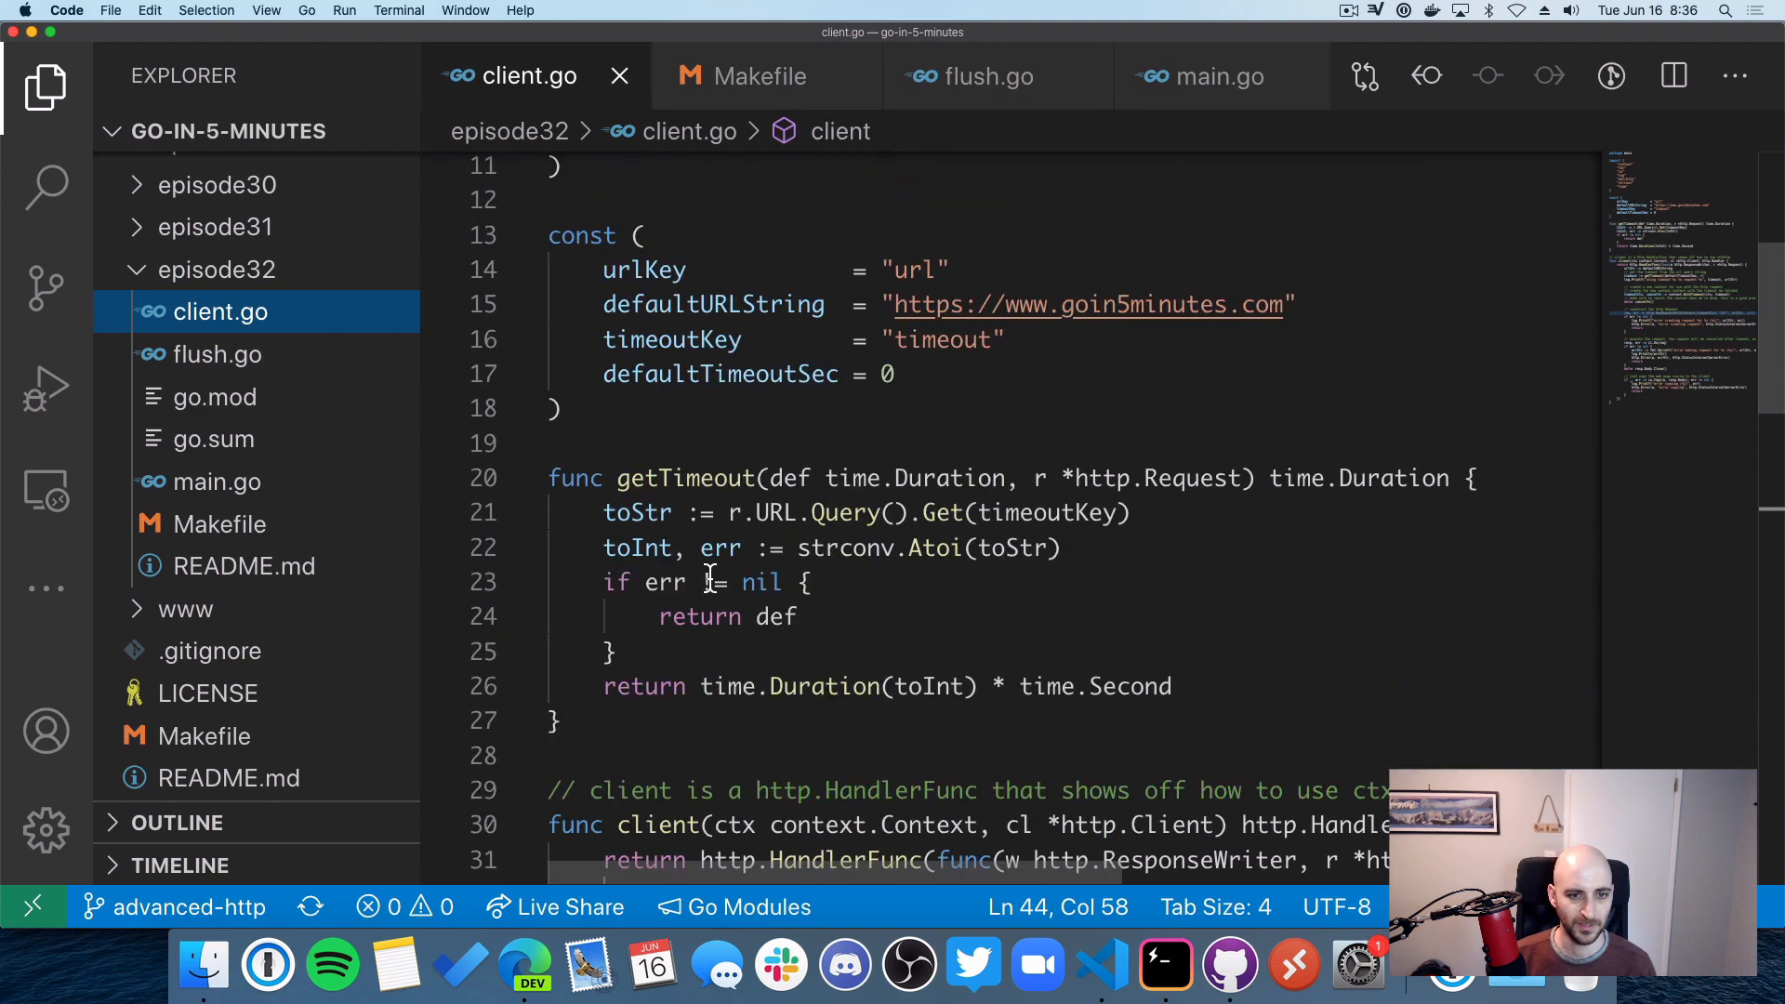
pyautogui.scroll(-3)
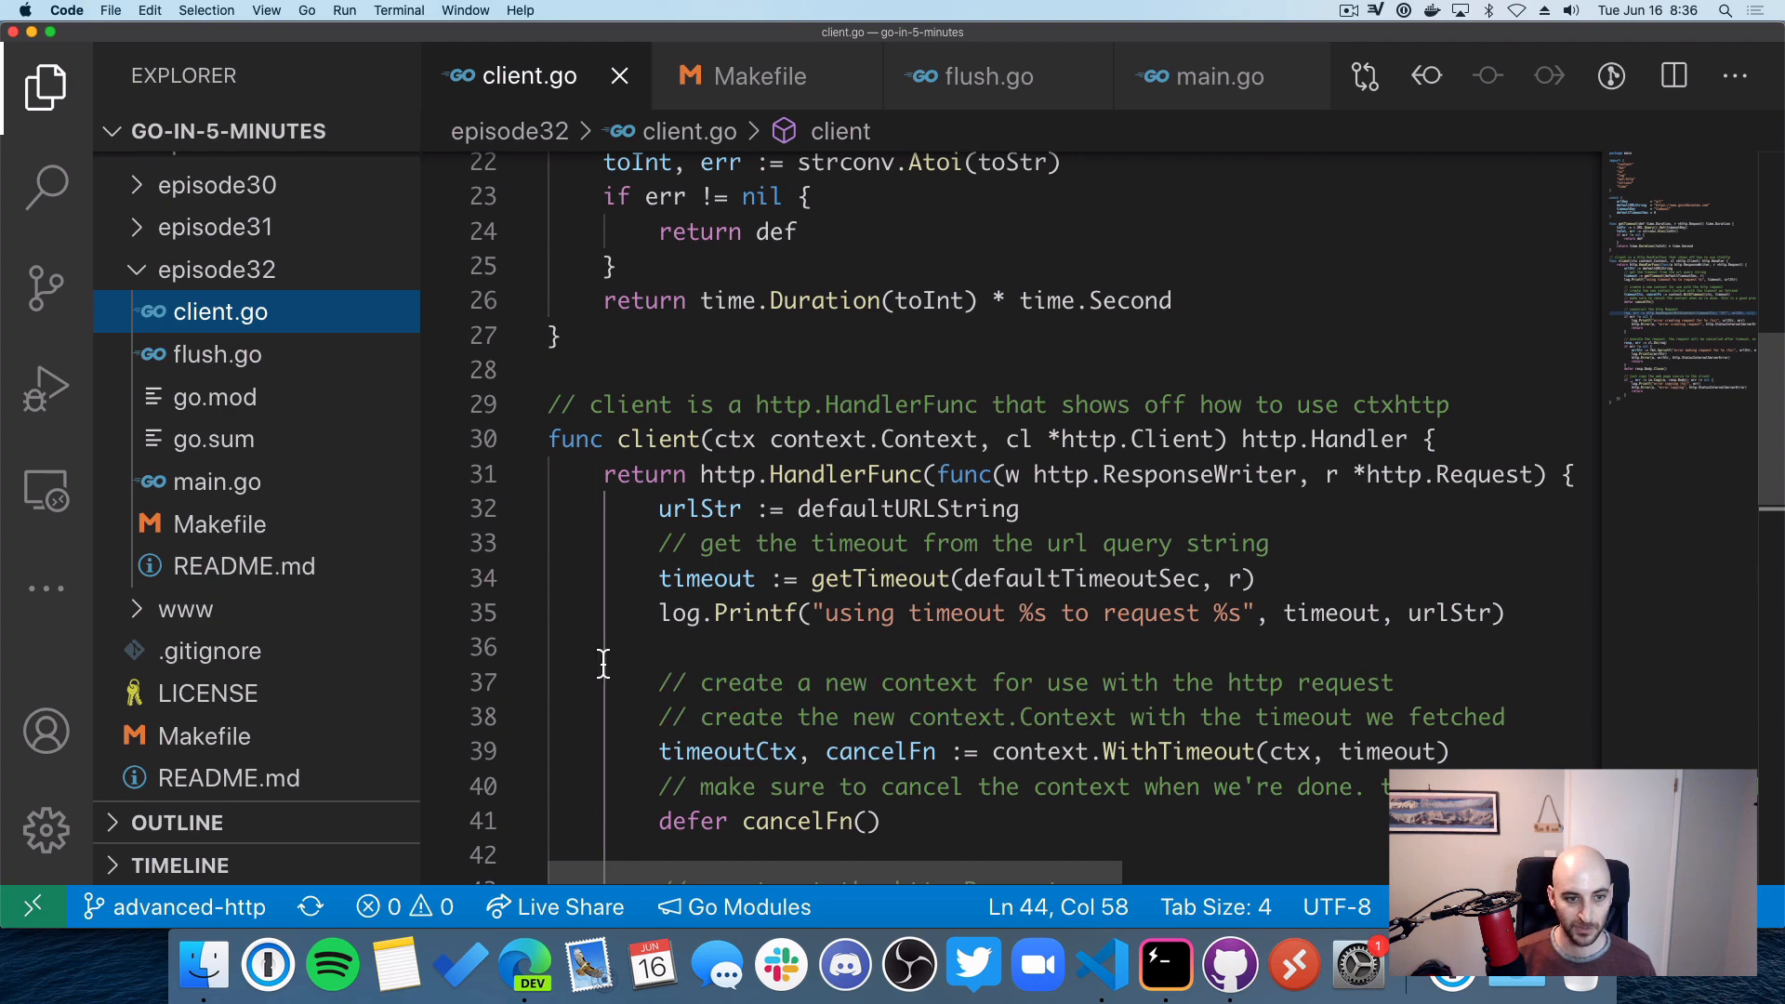
pyautogui.moveTo(690, 655)
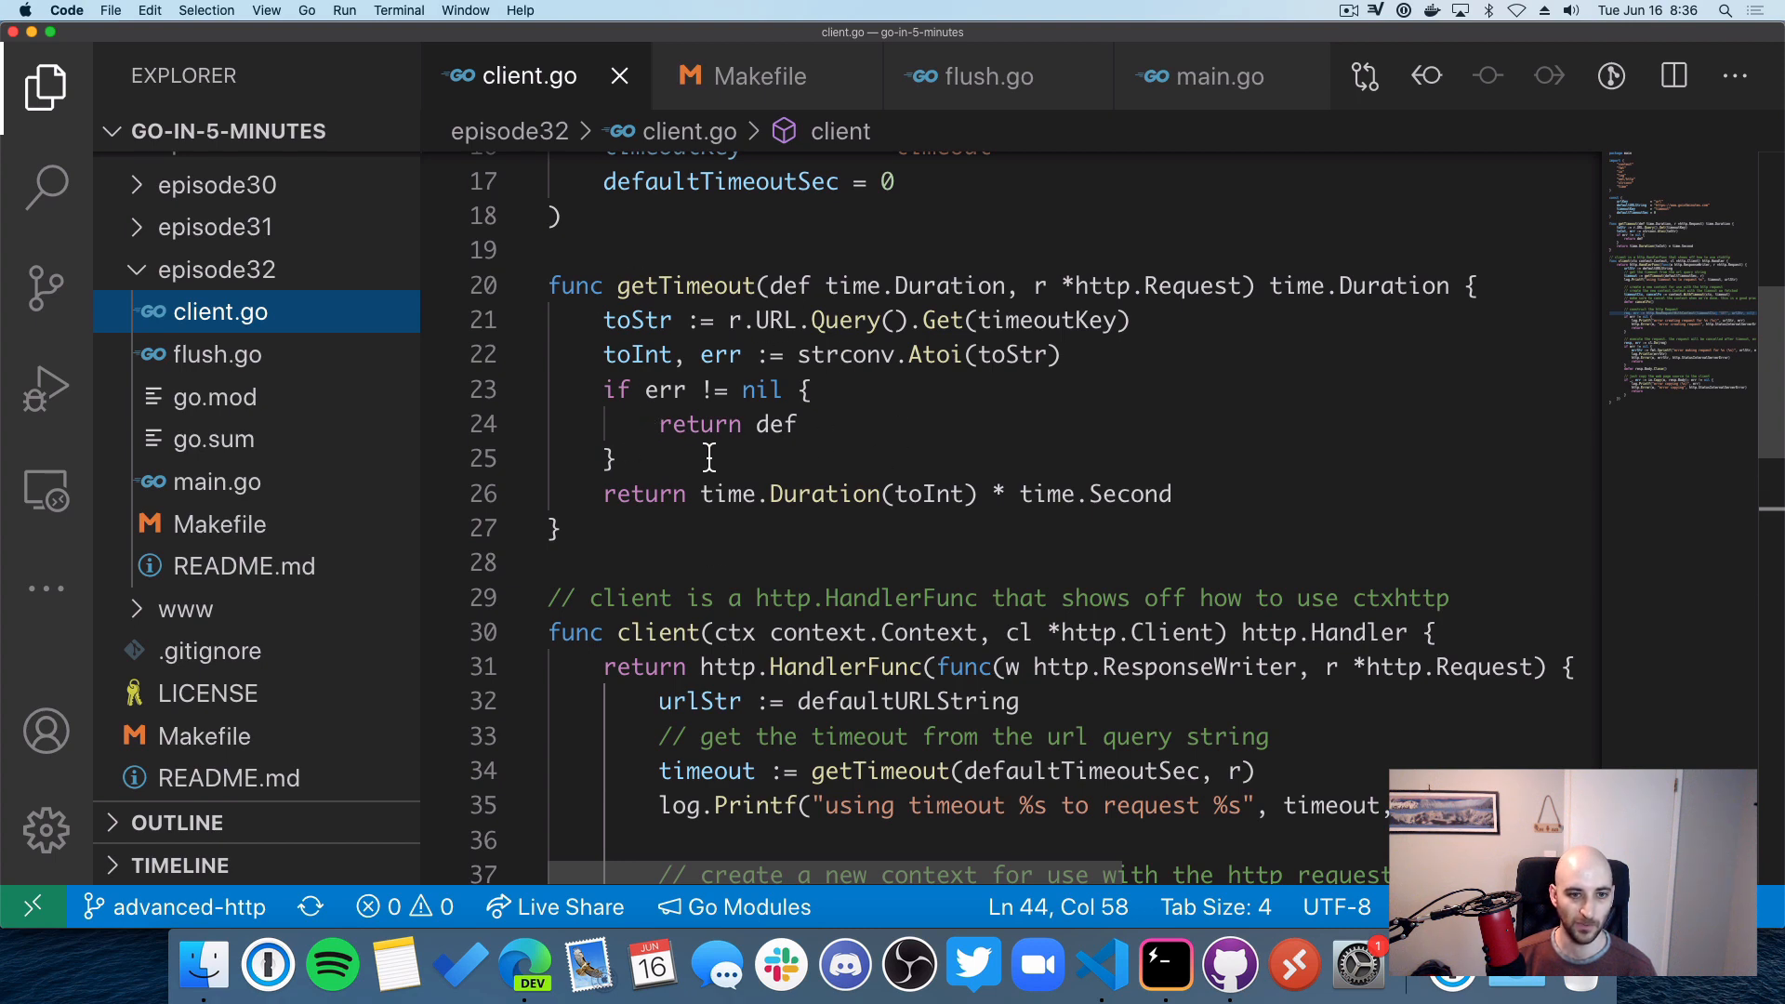
pyautogui.moveTo(785, 331)
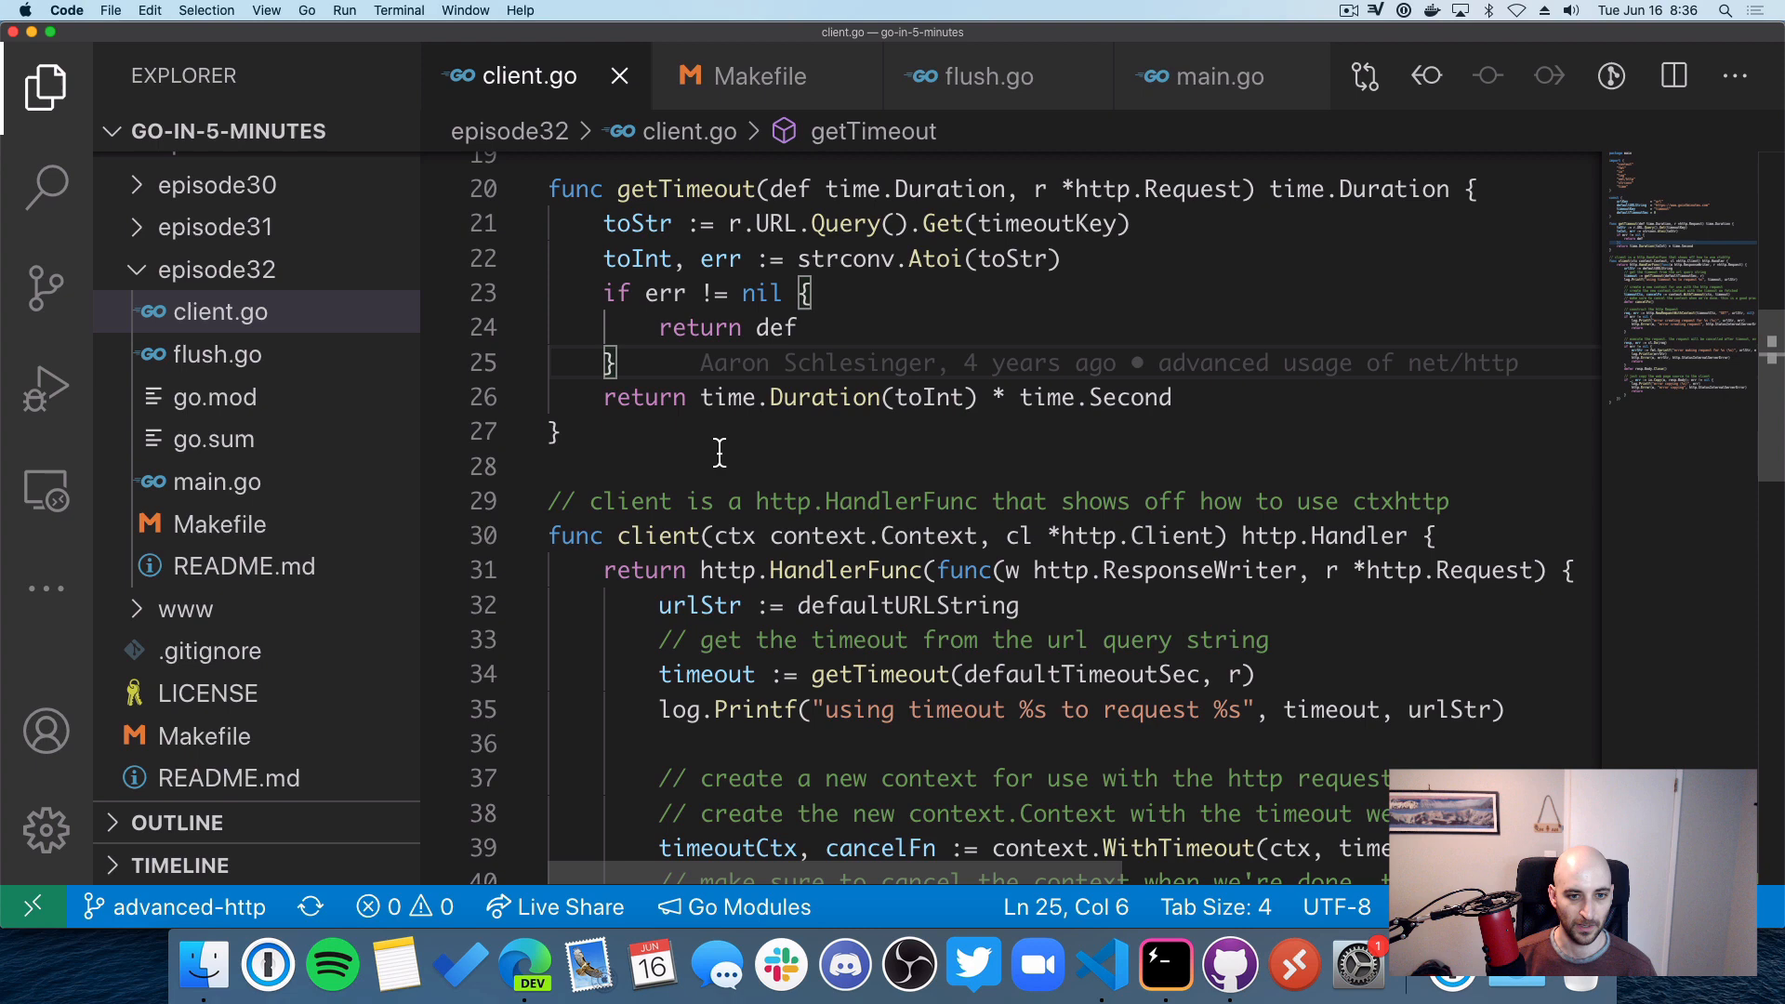
pyautogui.scroll(-3)
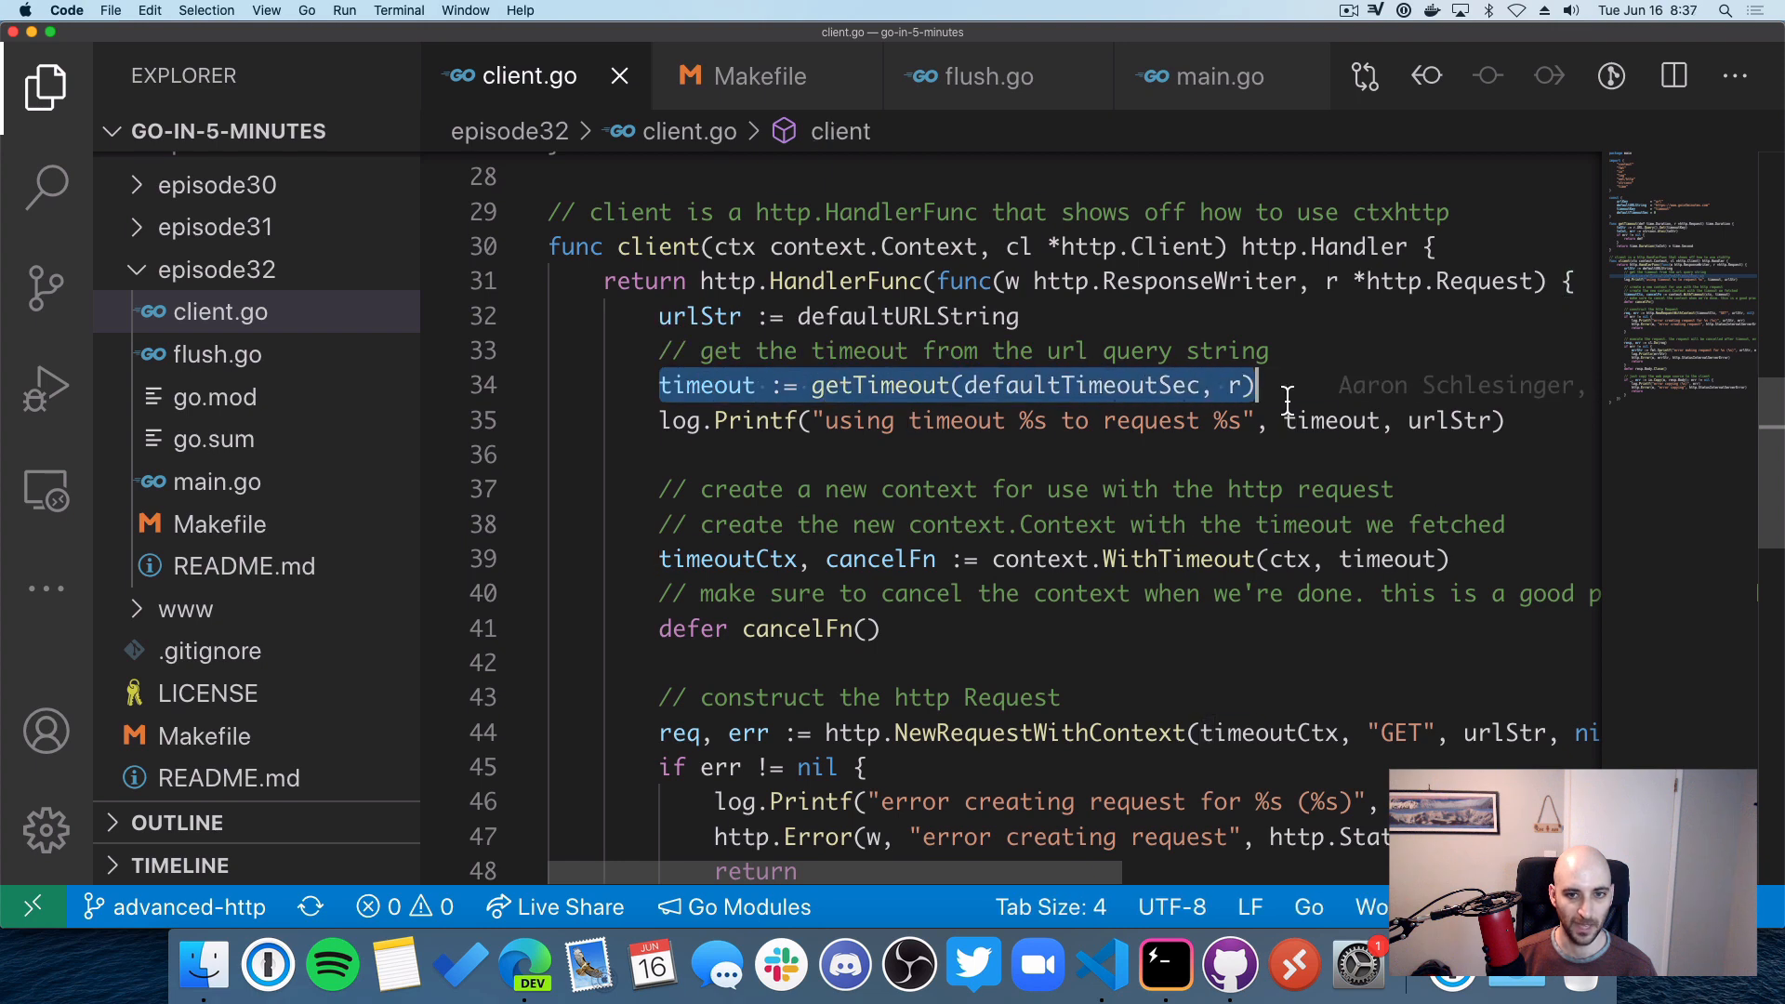
pyautogui.scroll(-3)
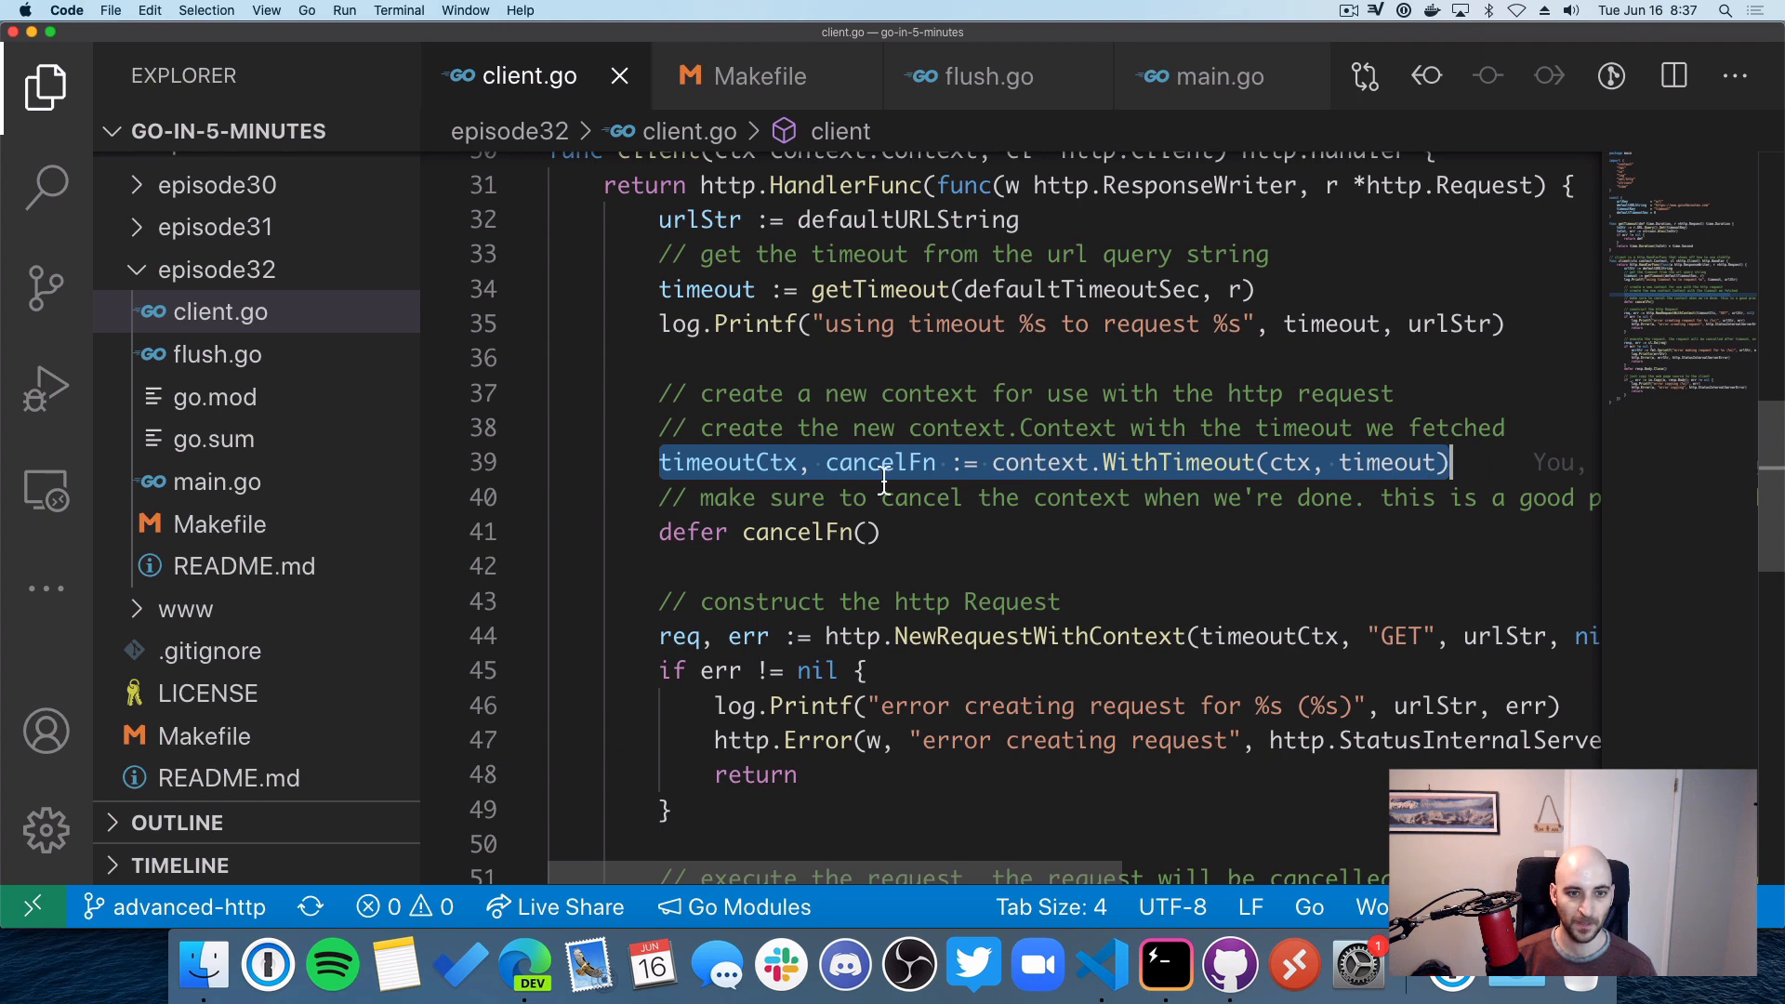
pyautogui.click(868, 462)
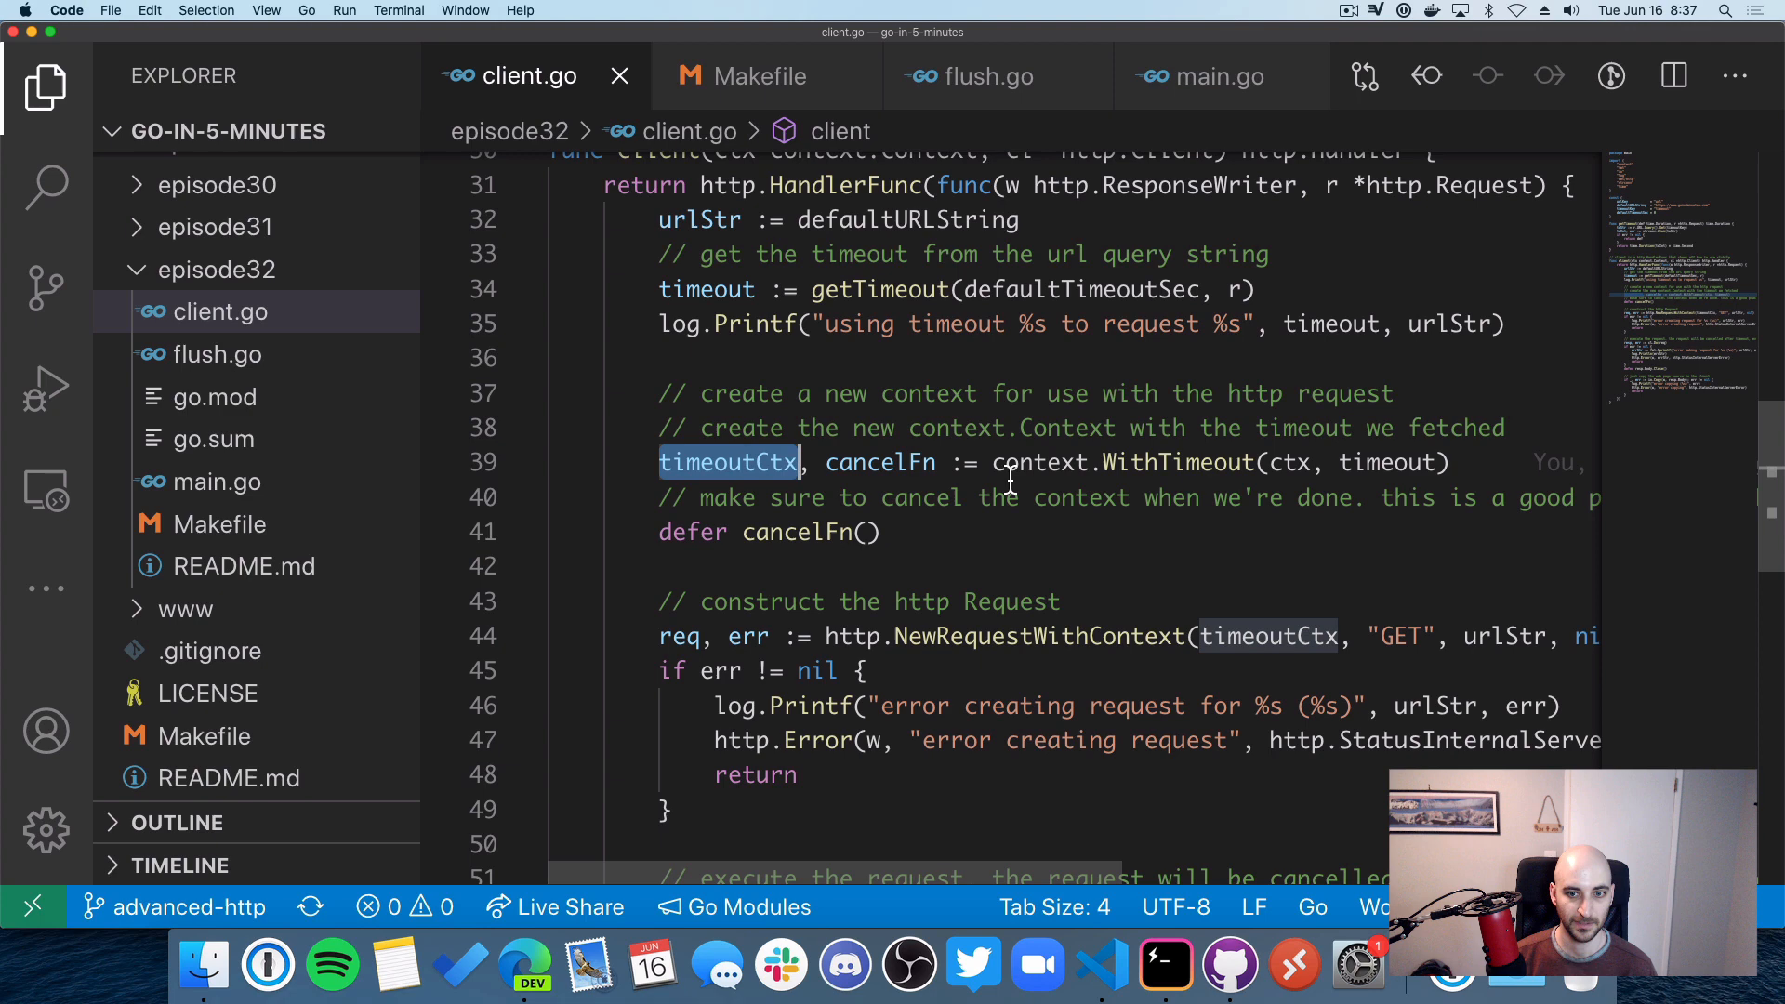
pyautogui.scroll(-3)
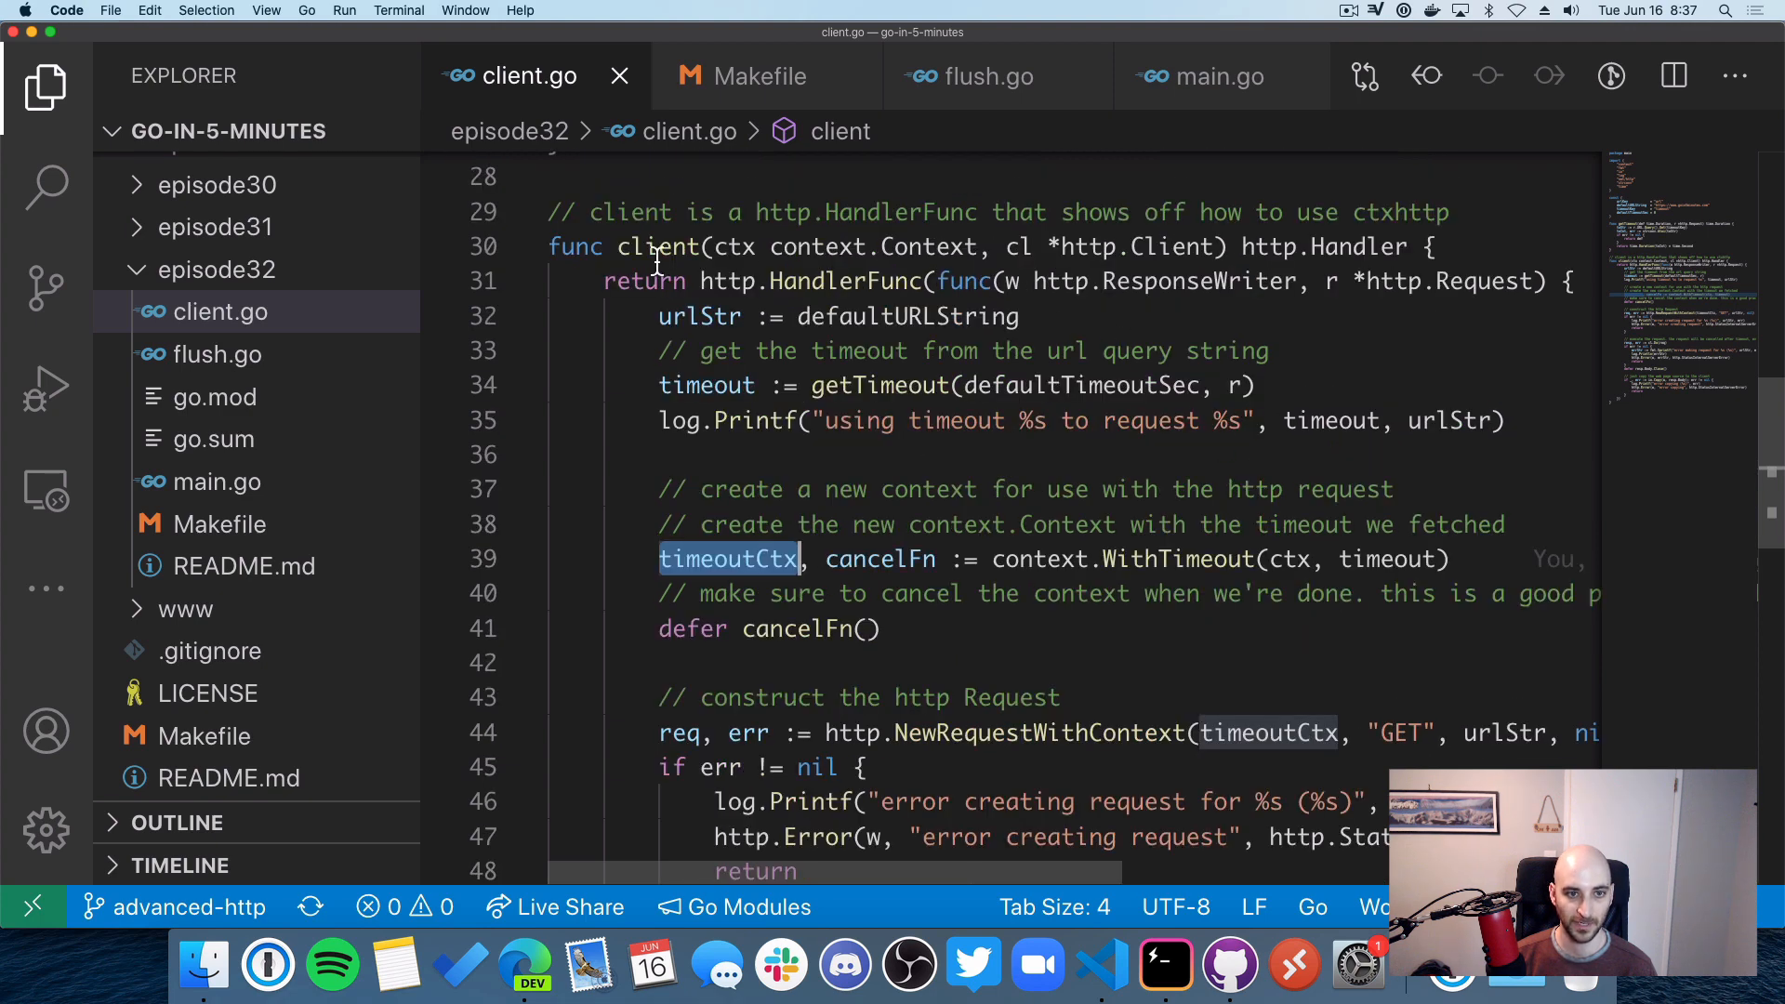
pyautogui.moveTo(734, 247)
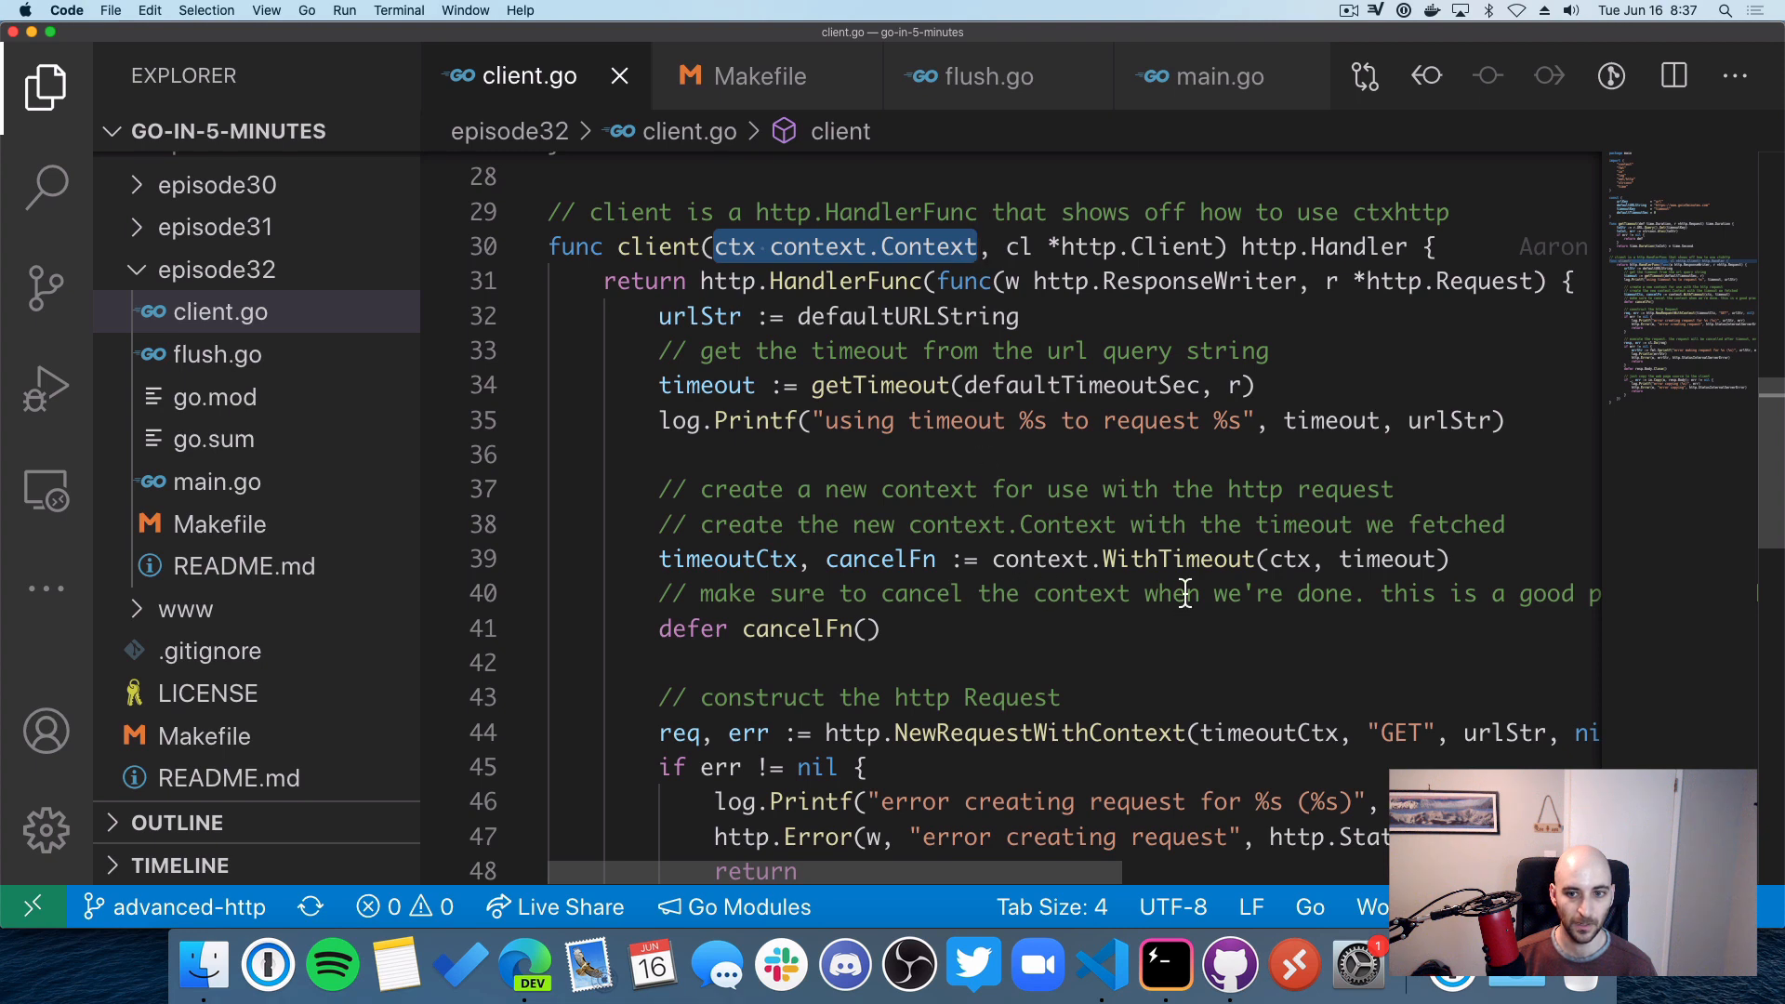
pyautogui.doubleClick(729, 559)
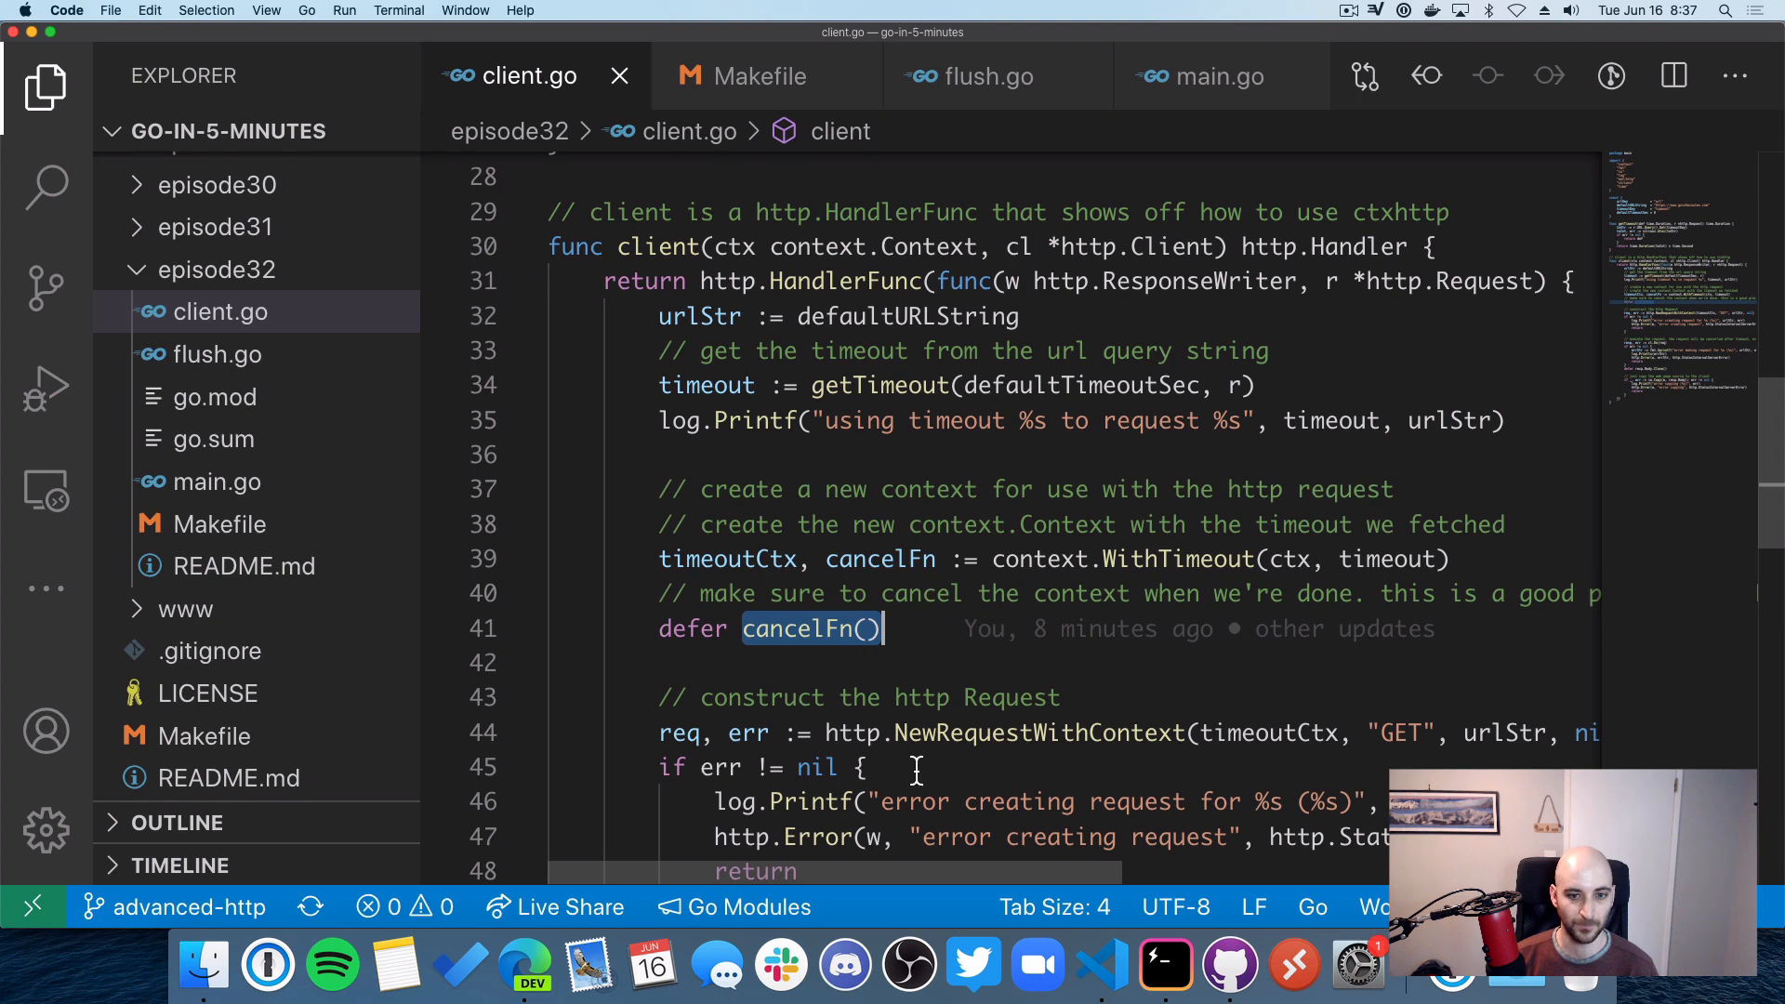
pyautogui.moveTo(908, 664)
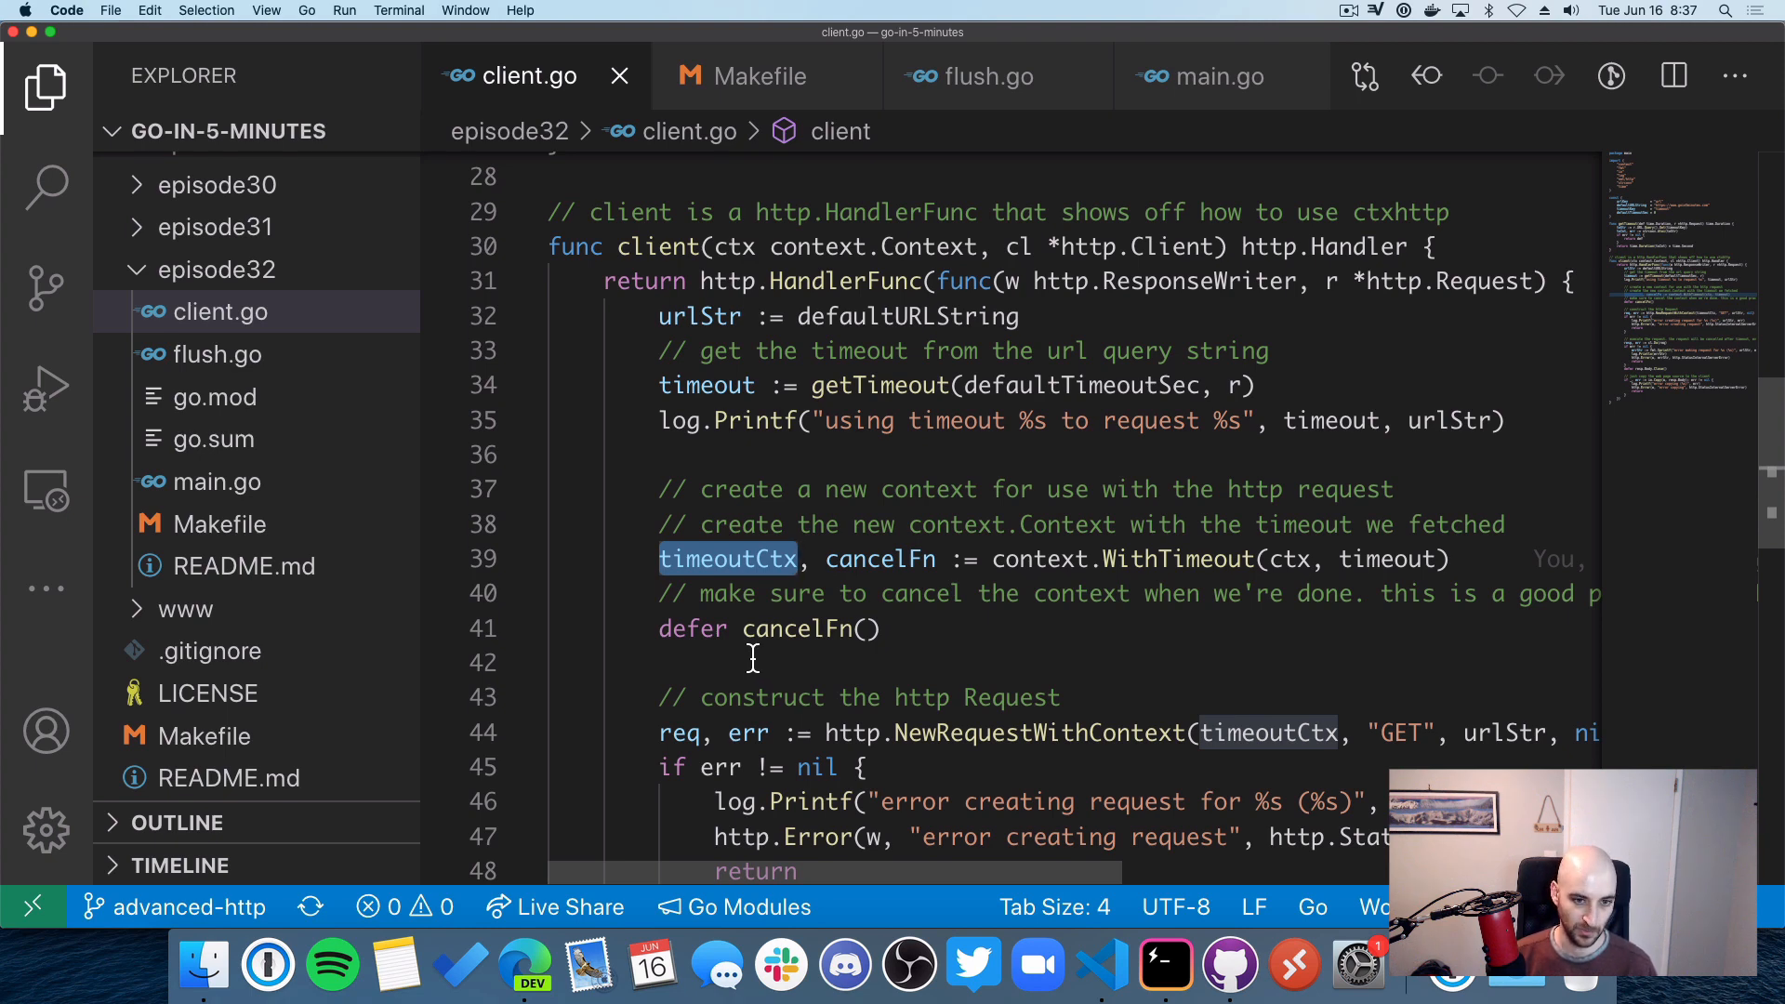
pyautogui.moveTo(769, 699)
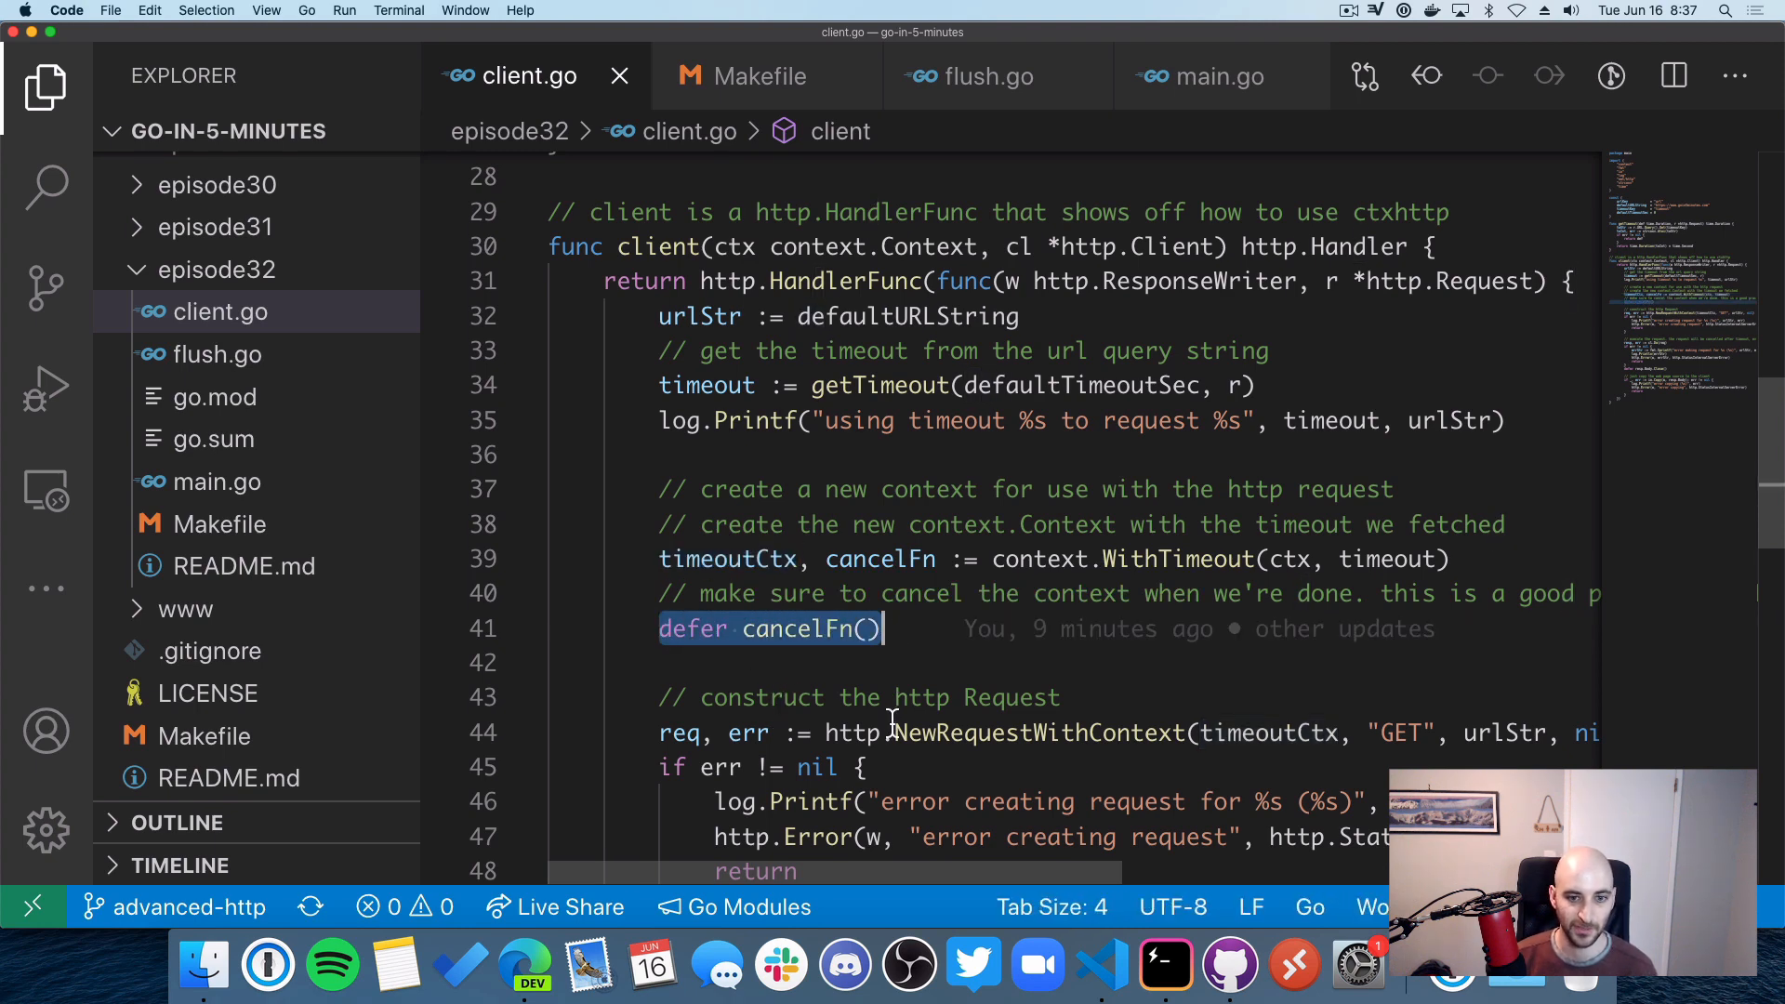
pyautogui.scroll(-3)
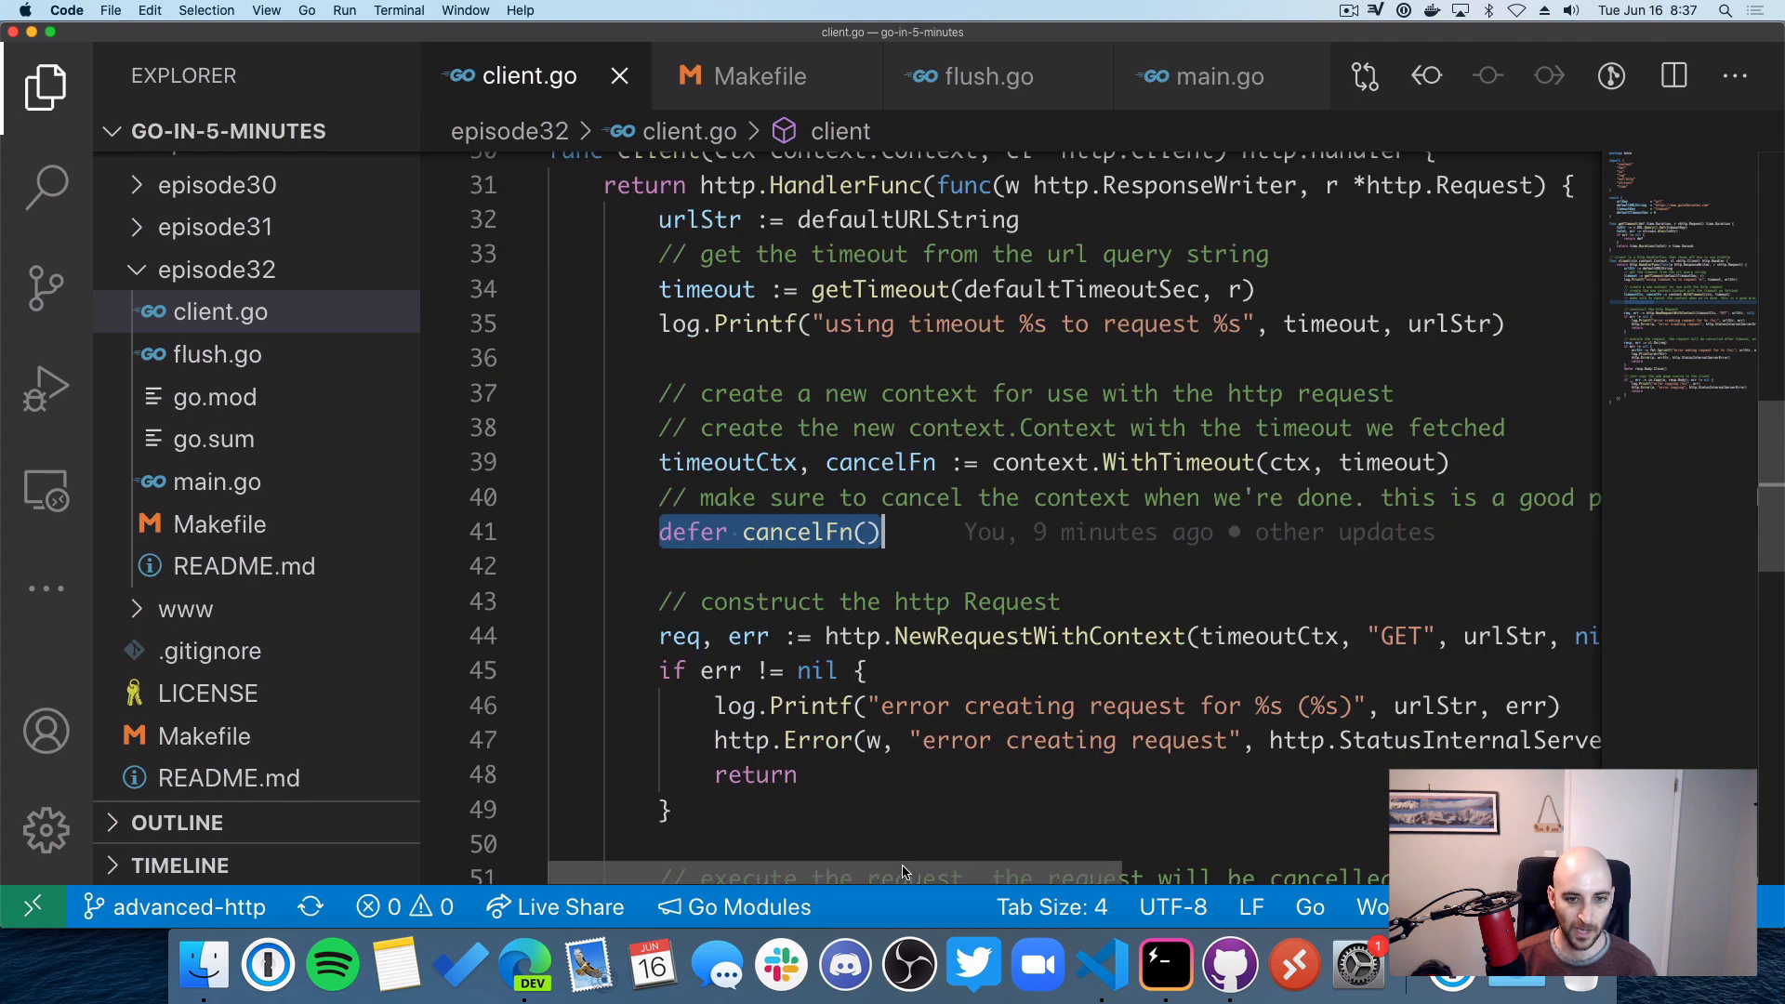
pyautogui.click(828, 635)
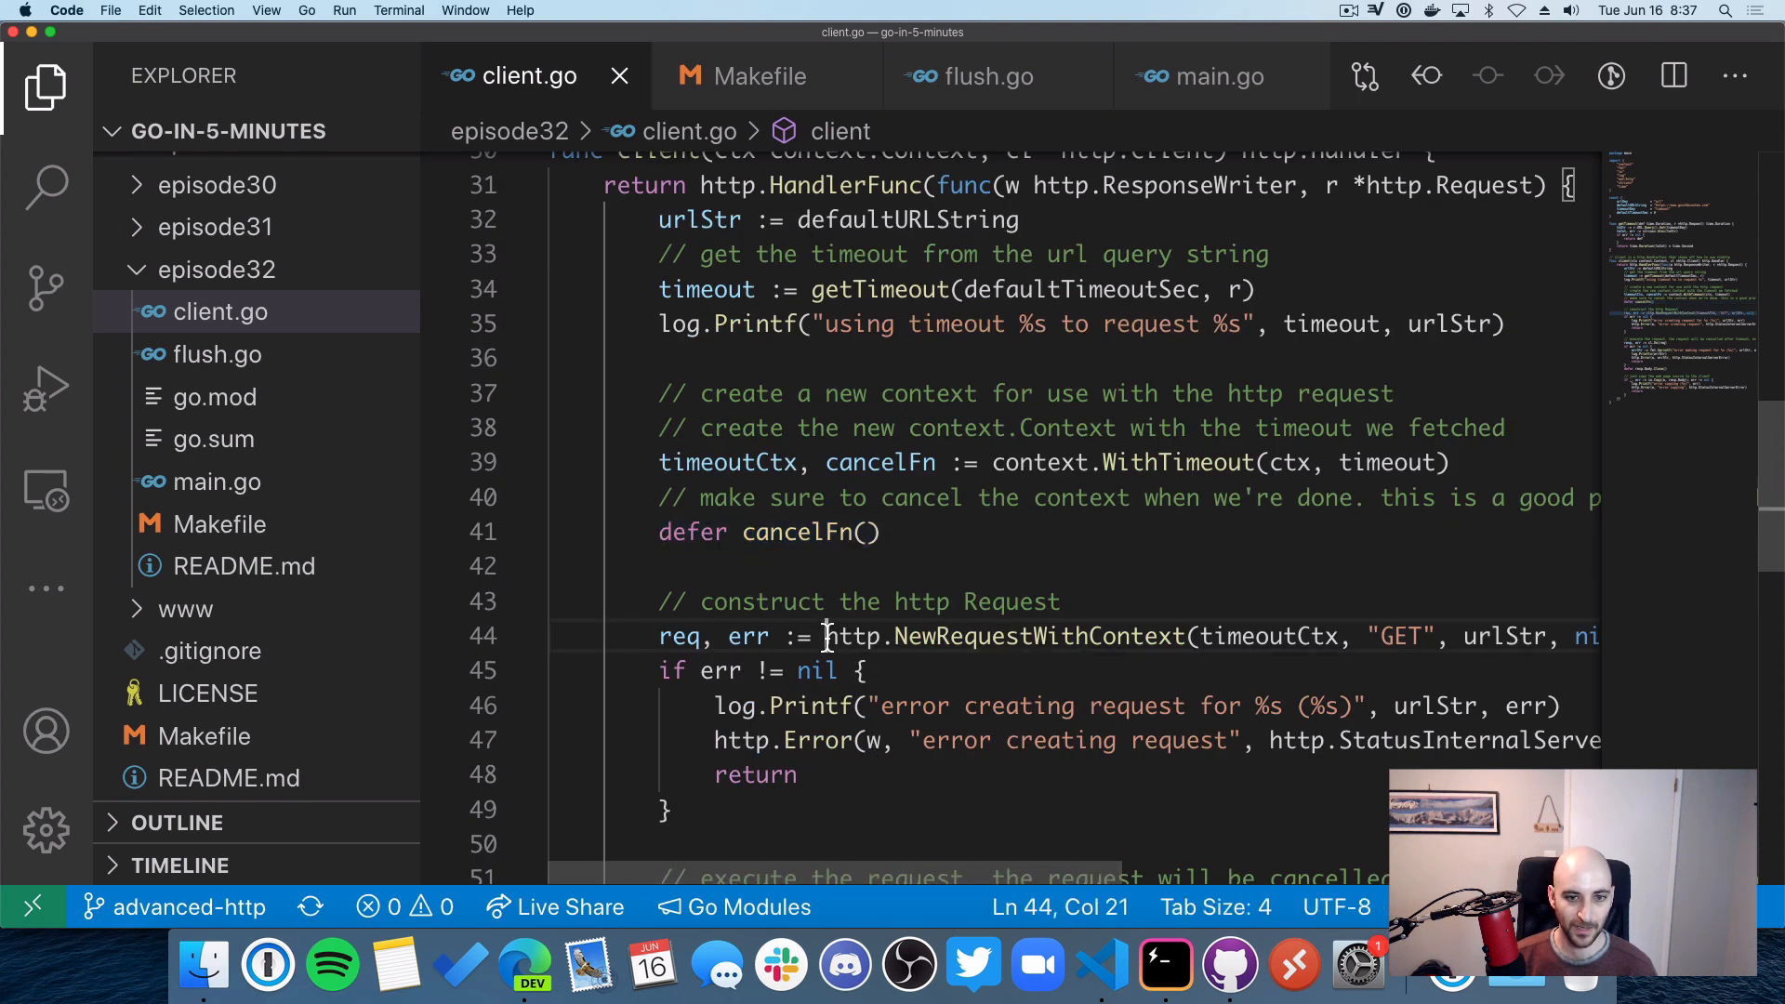
pyautogui.doubleClick(996, 635)
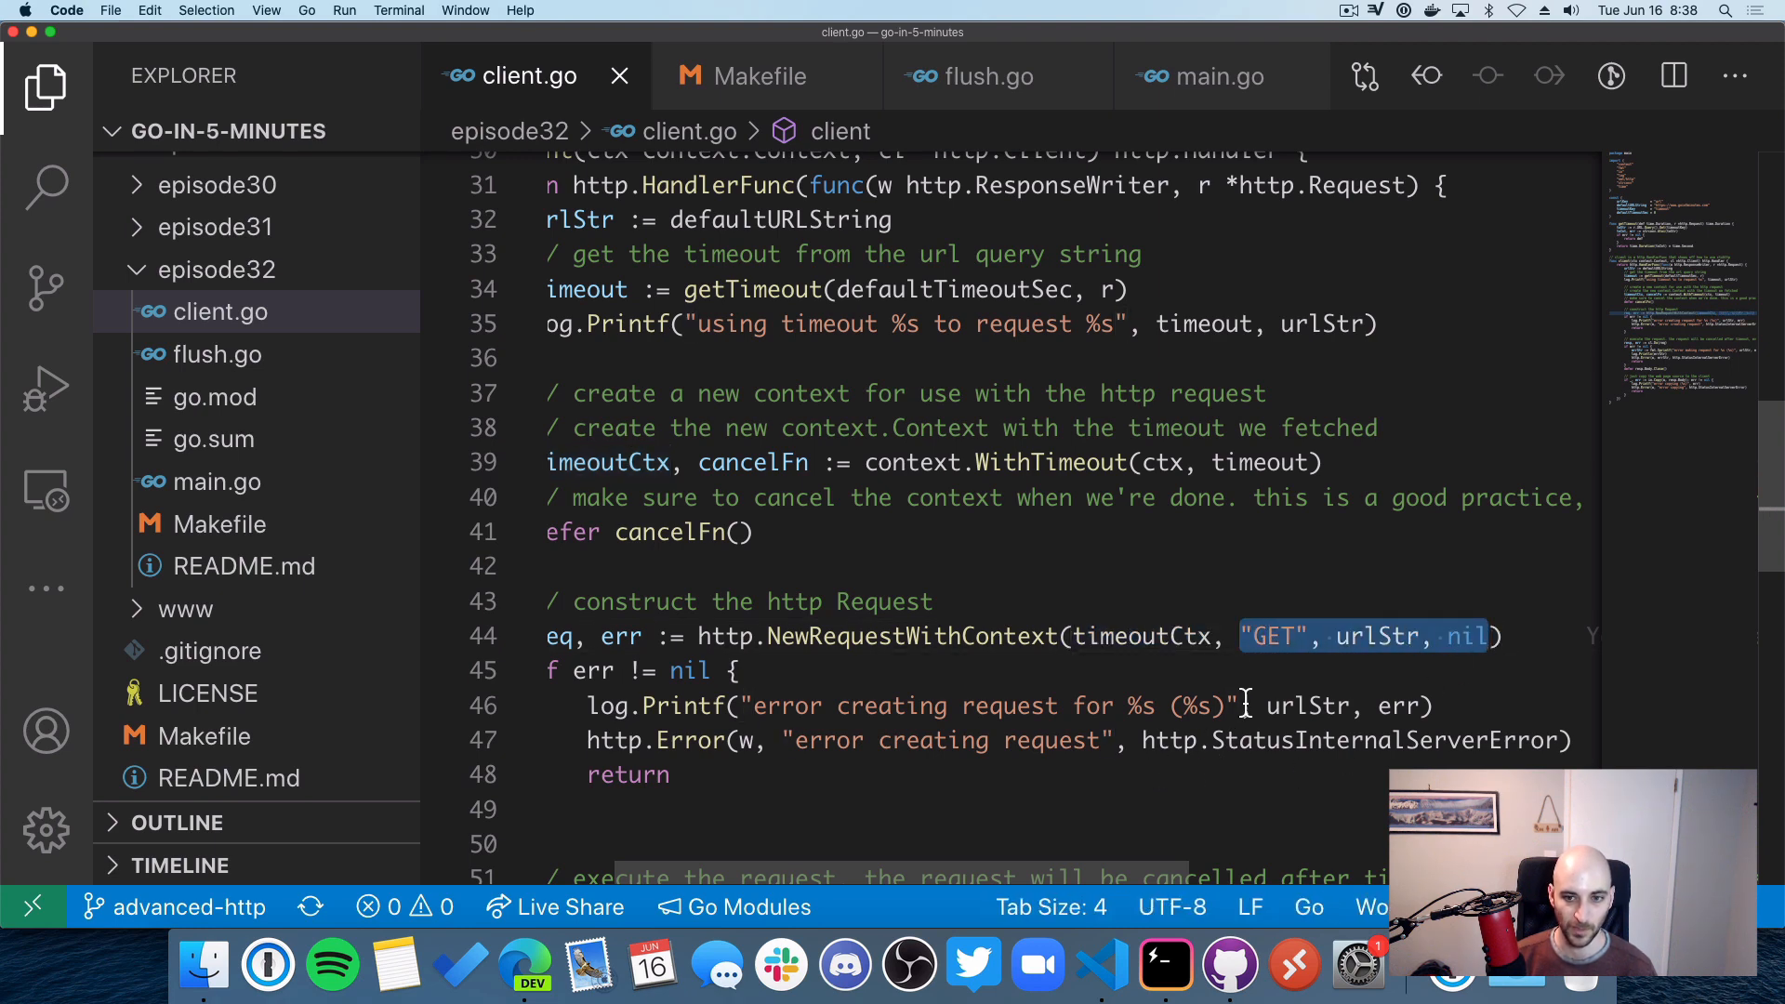
pyautogui.moveTo(1273, 655)
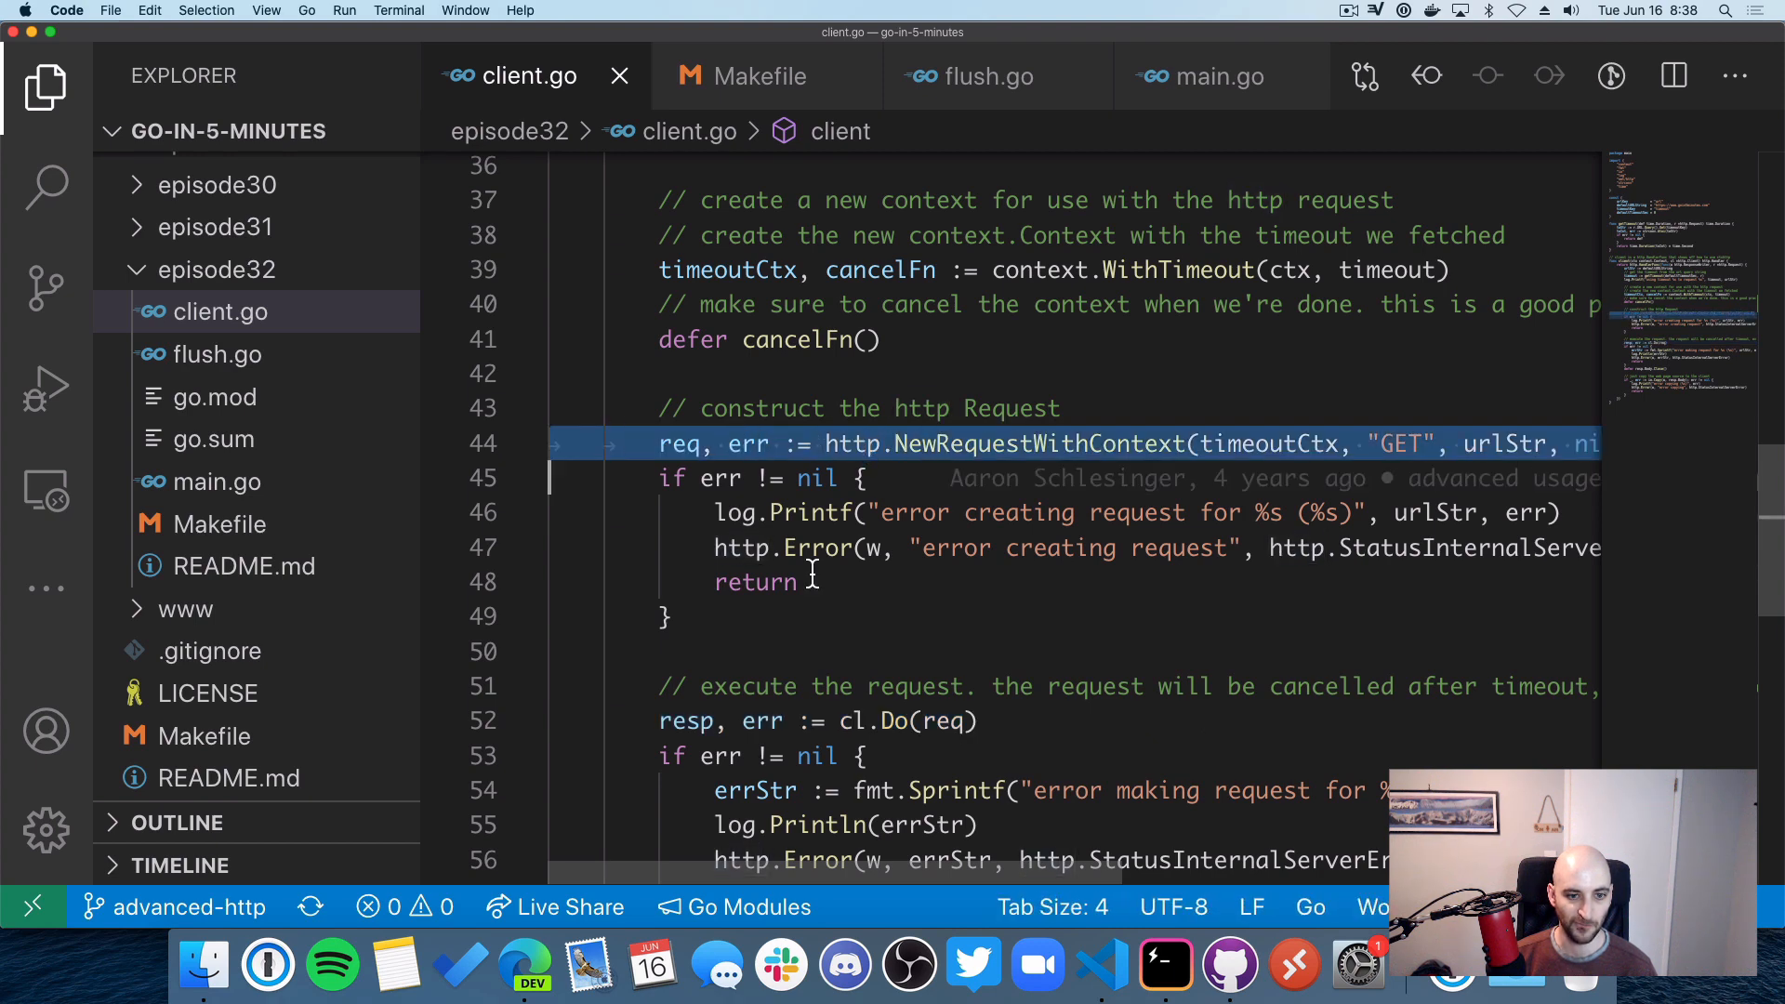
pyautogui.scroll(-3)
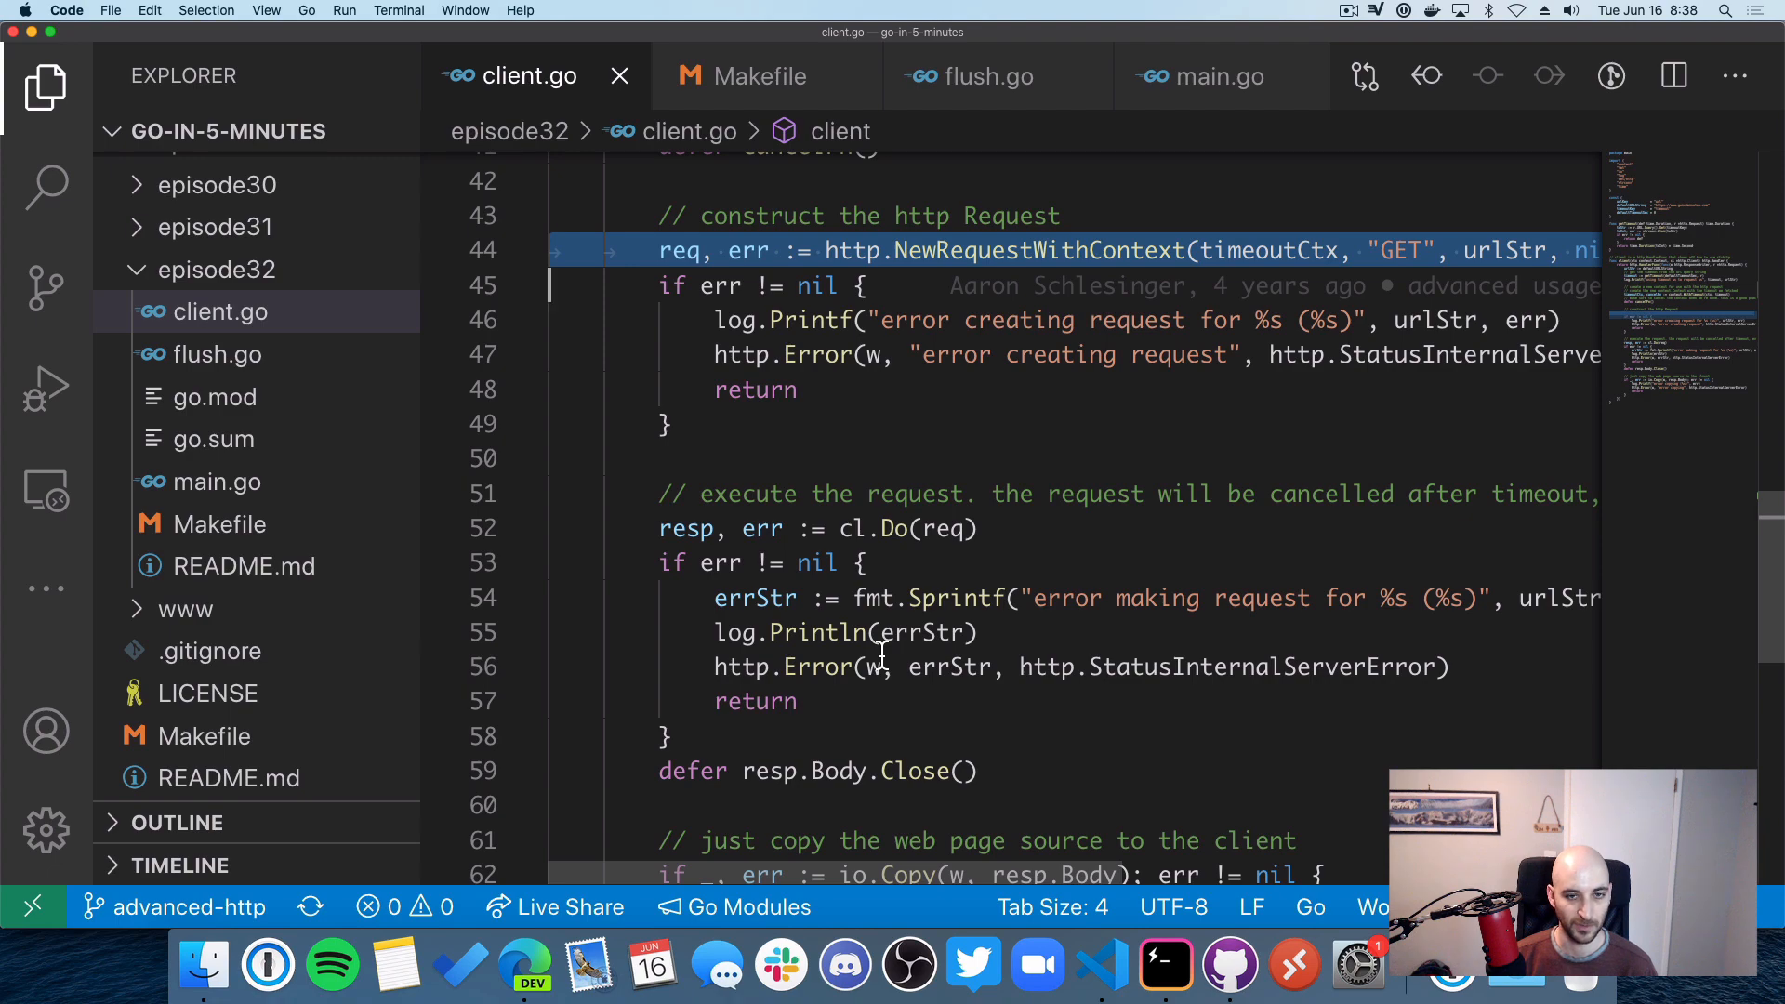
pyautogui.scroll(-3)
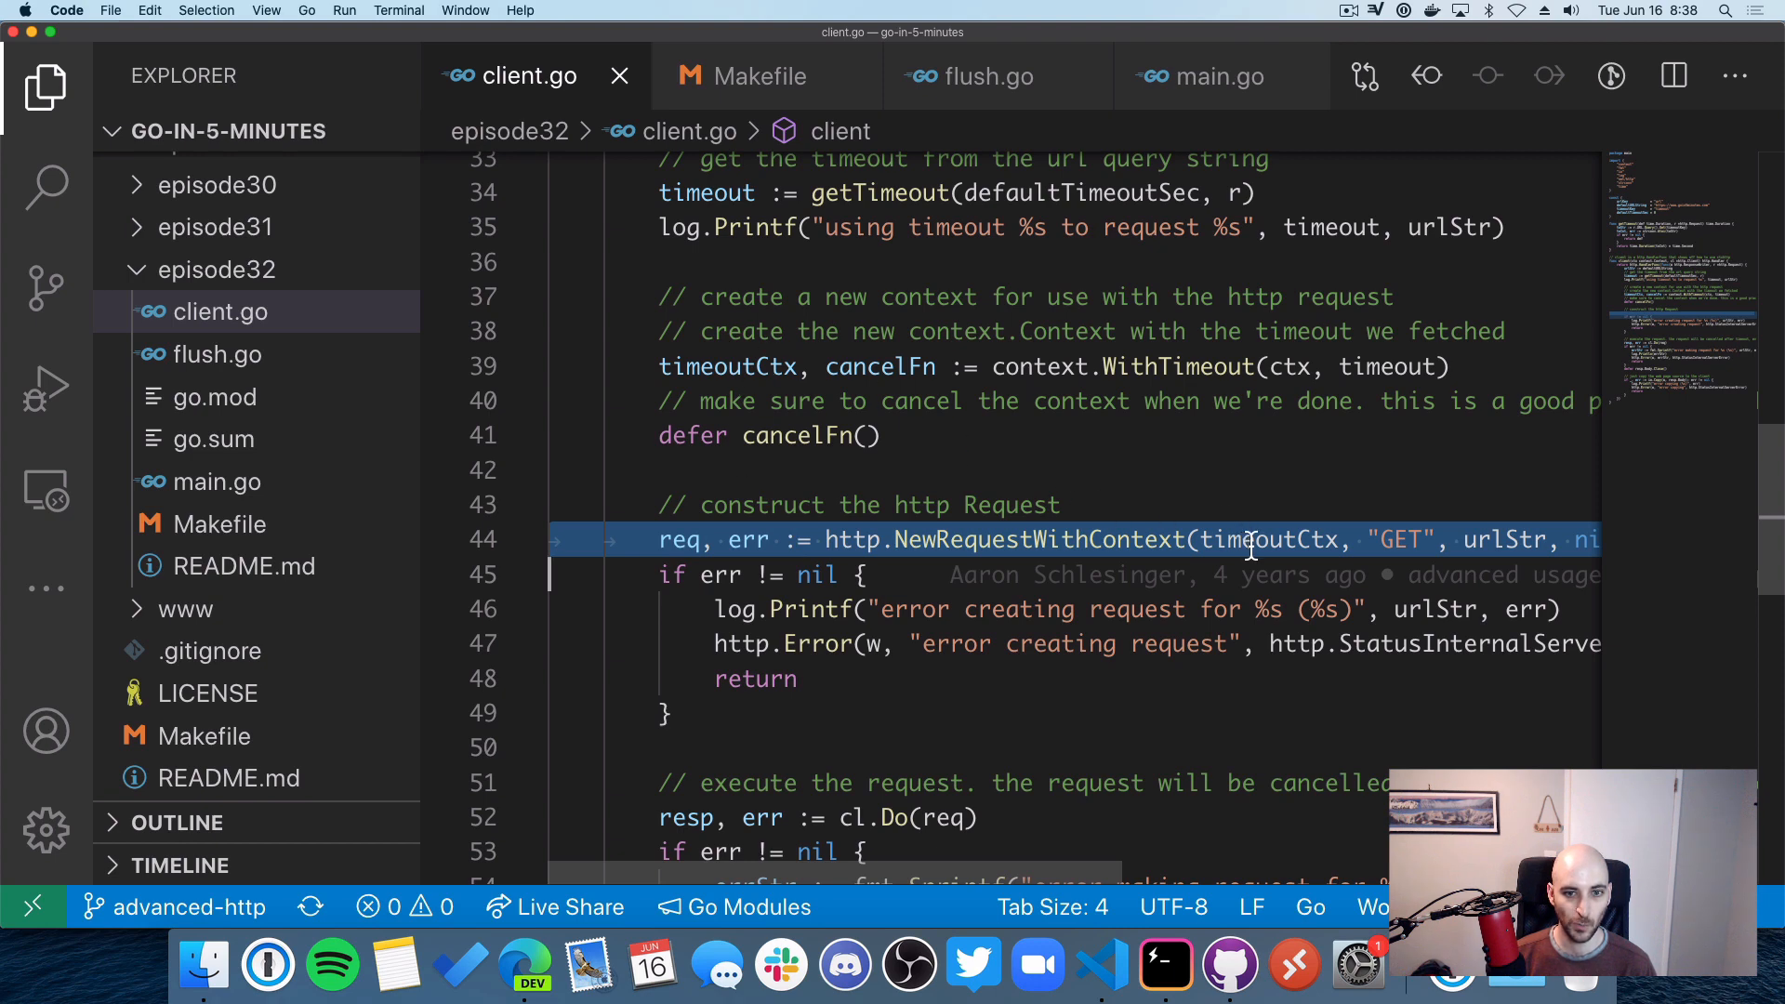
pyautogui.click(1201, 539)
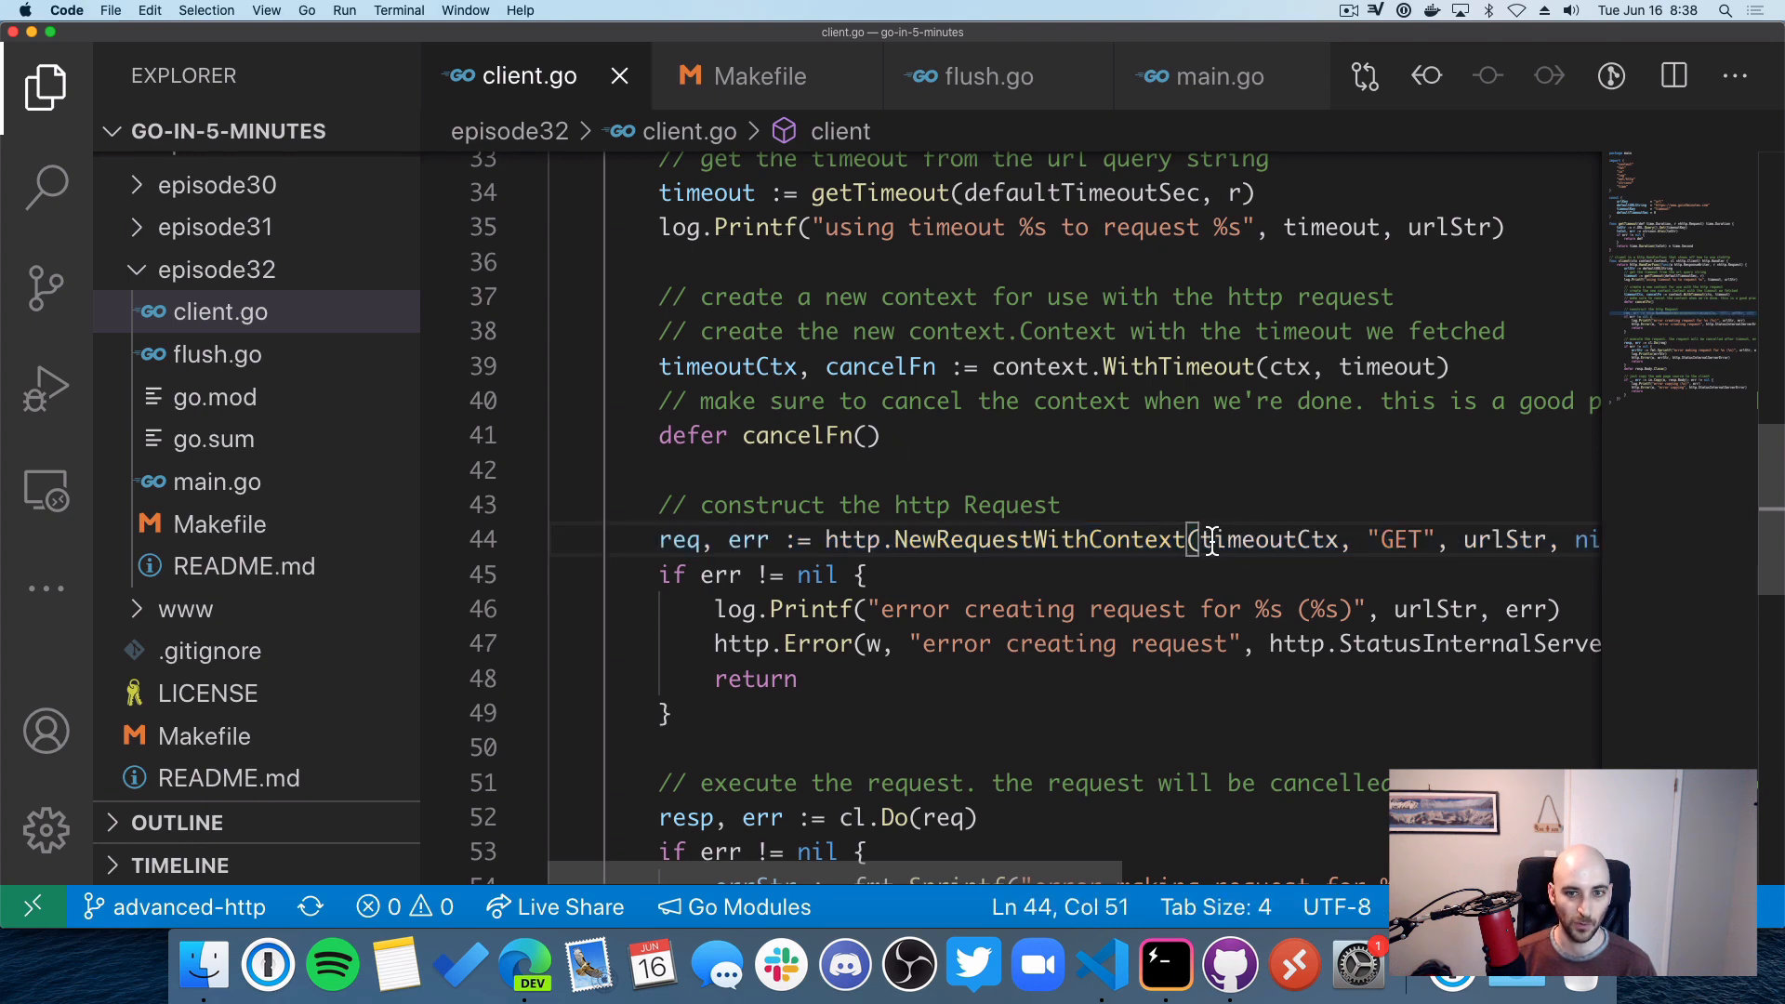
pyautogui.doubleClick(1264, 539)
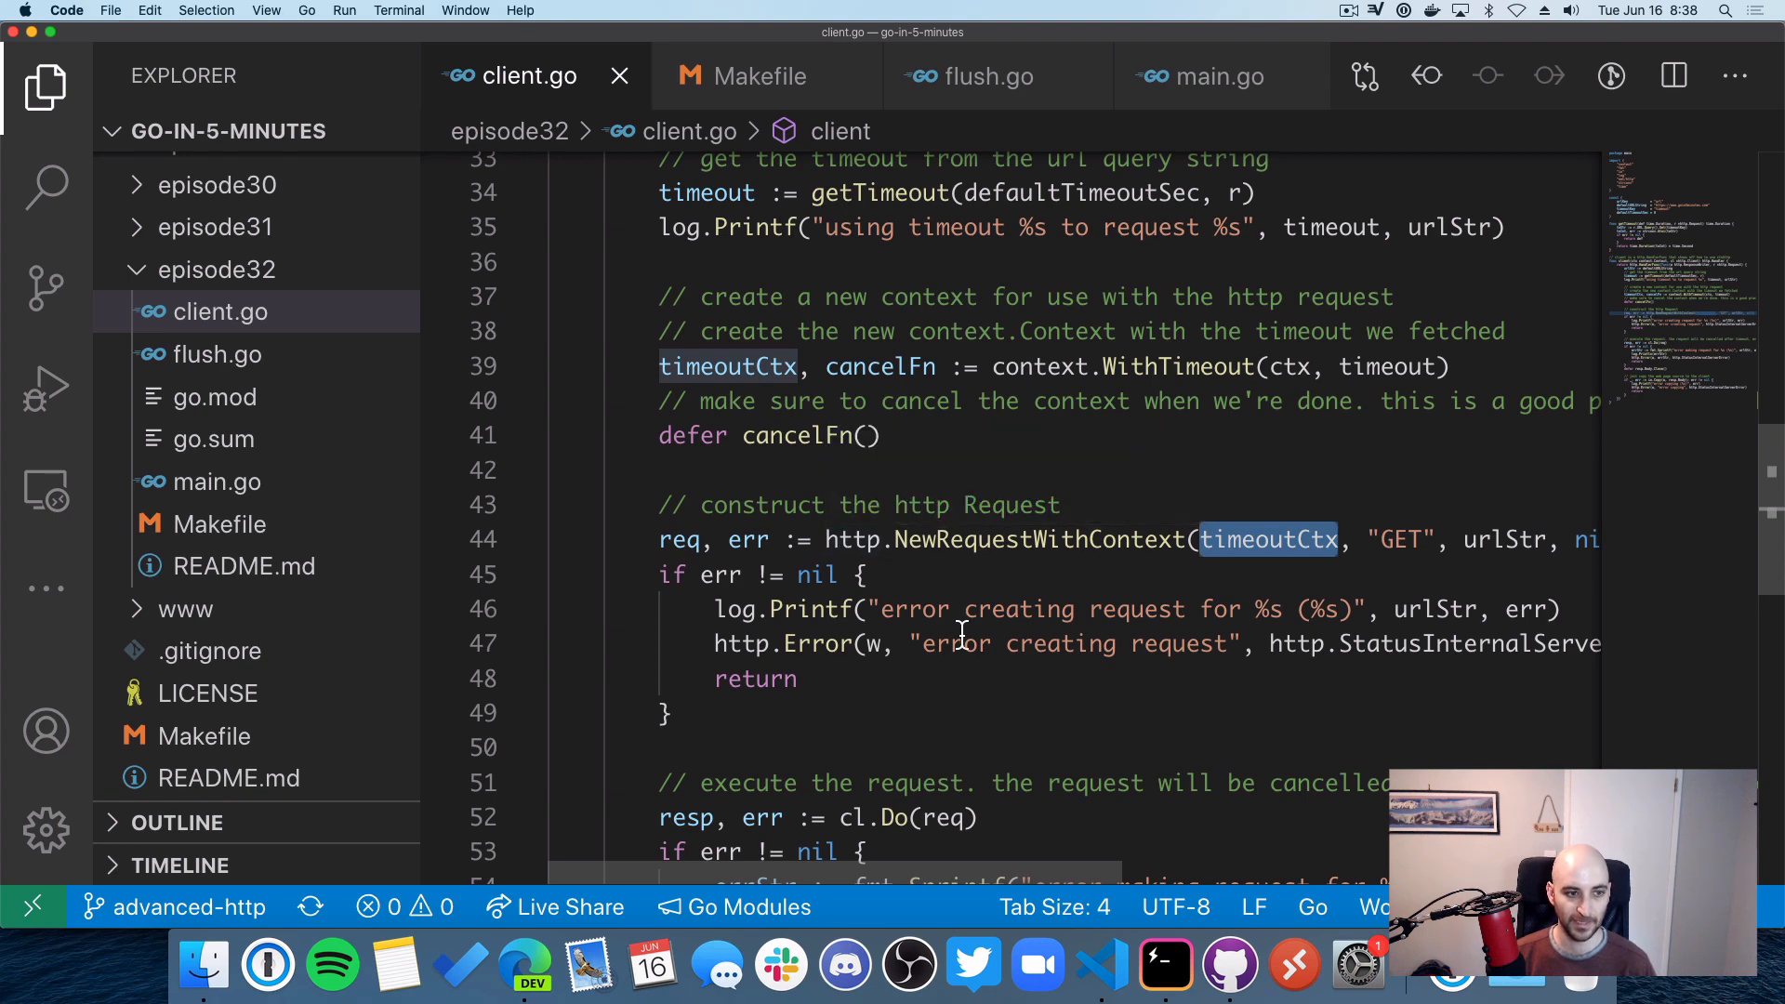
pyautogui.moveTo(957, 628)
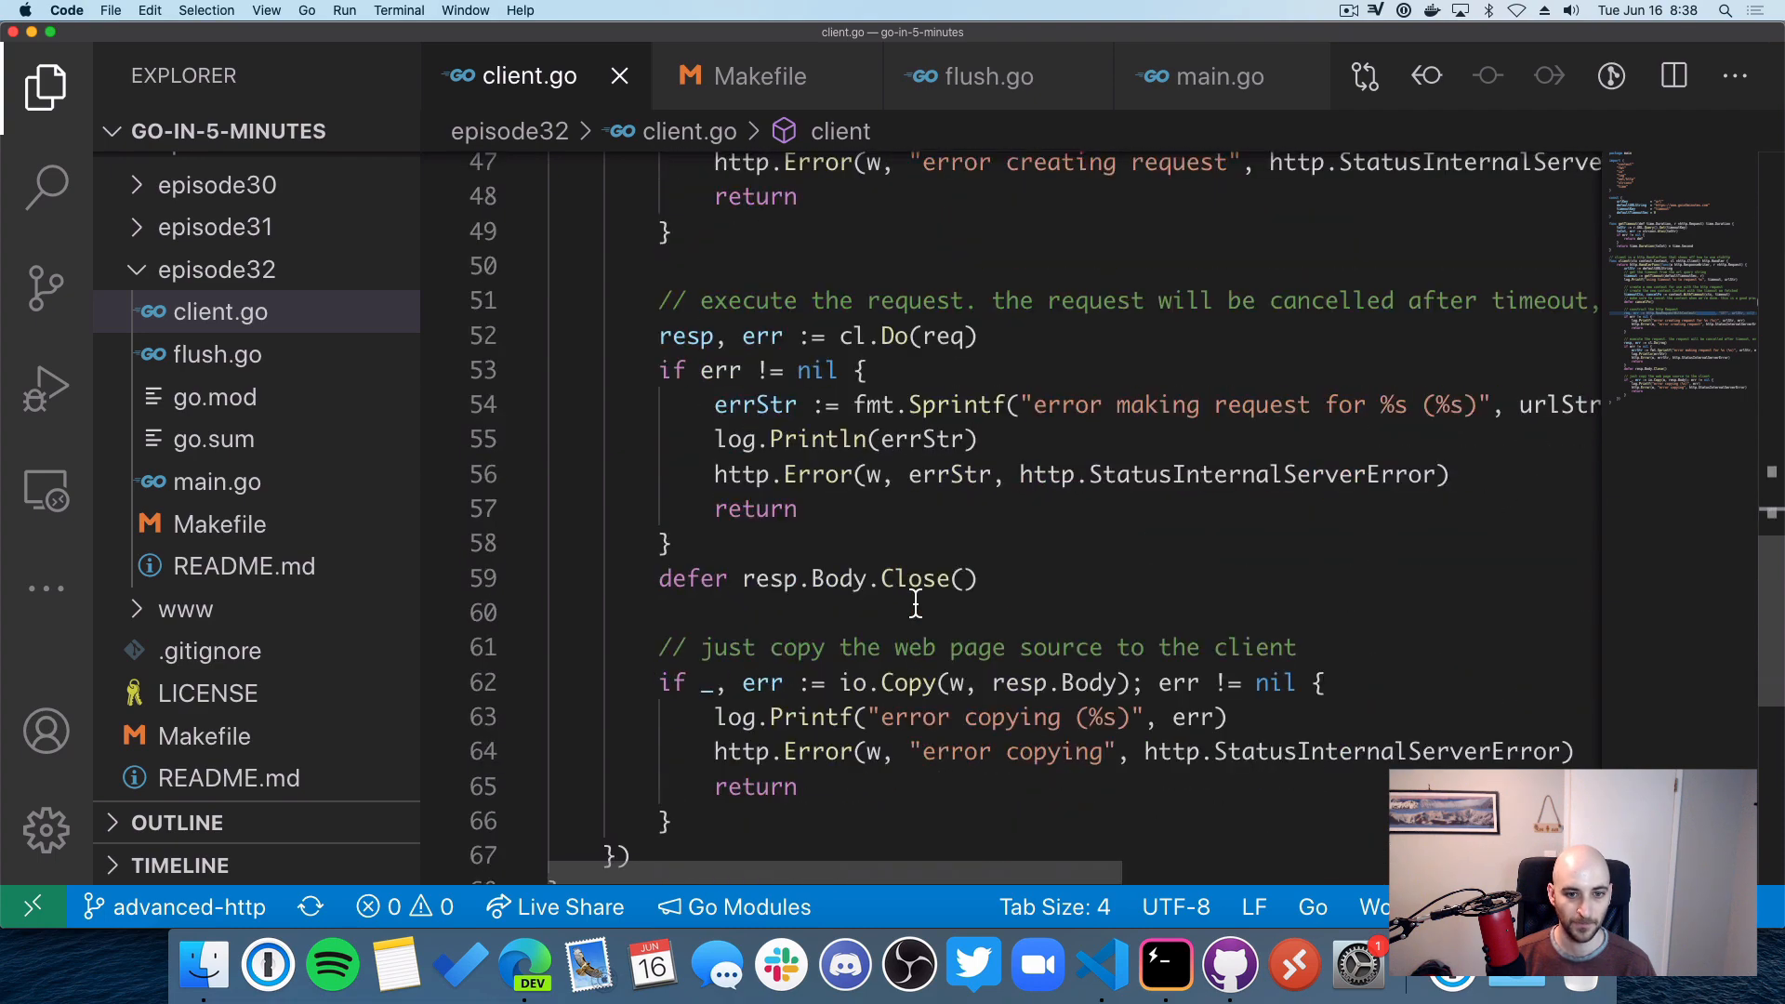
pyautogui.scroll(-3)
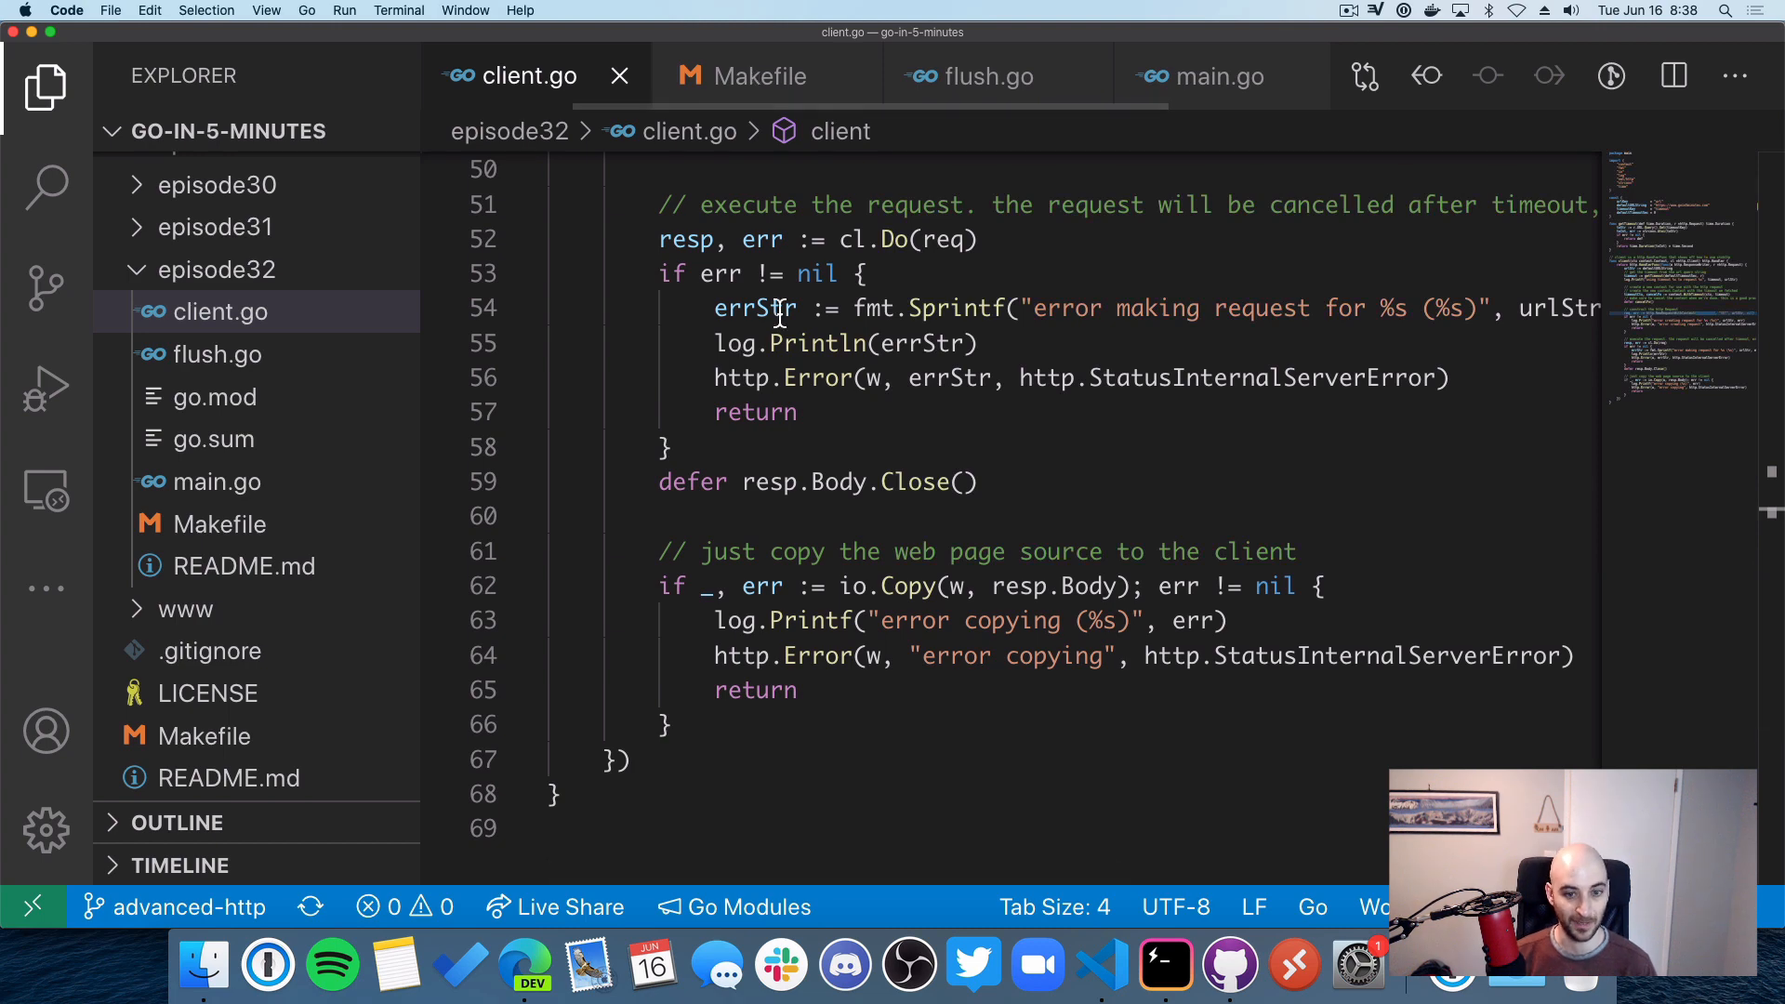
pyautogui.moveTo(717, 75)
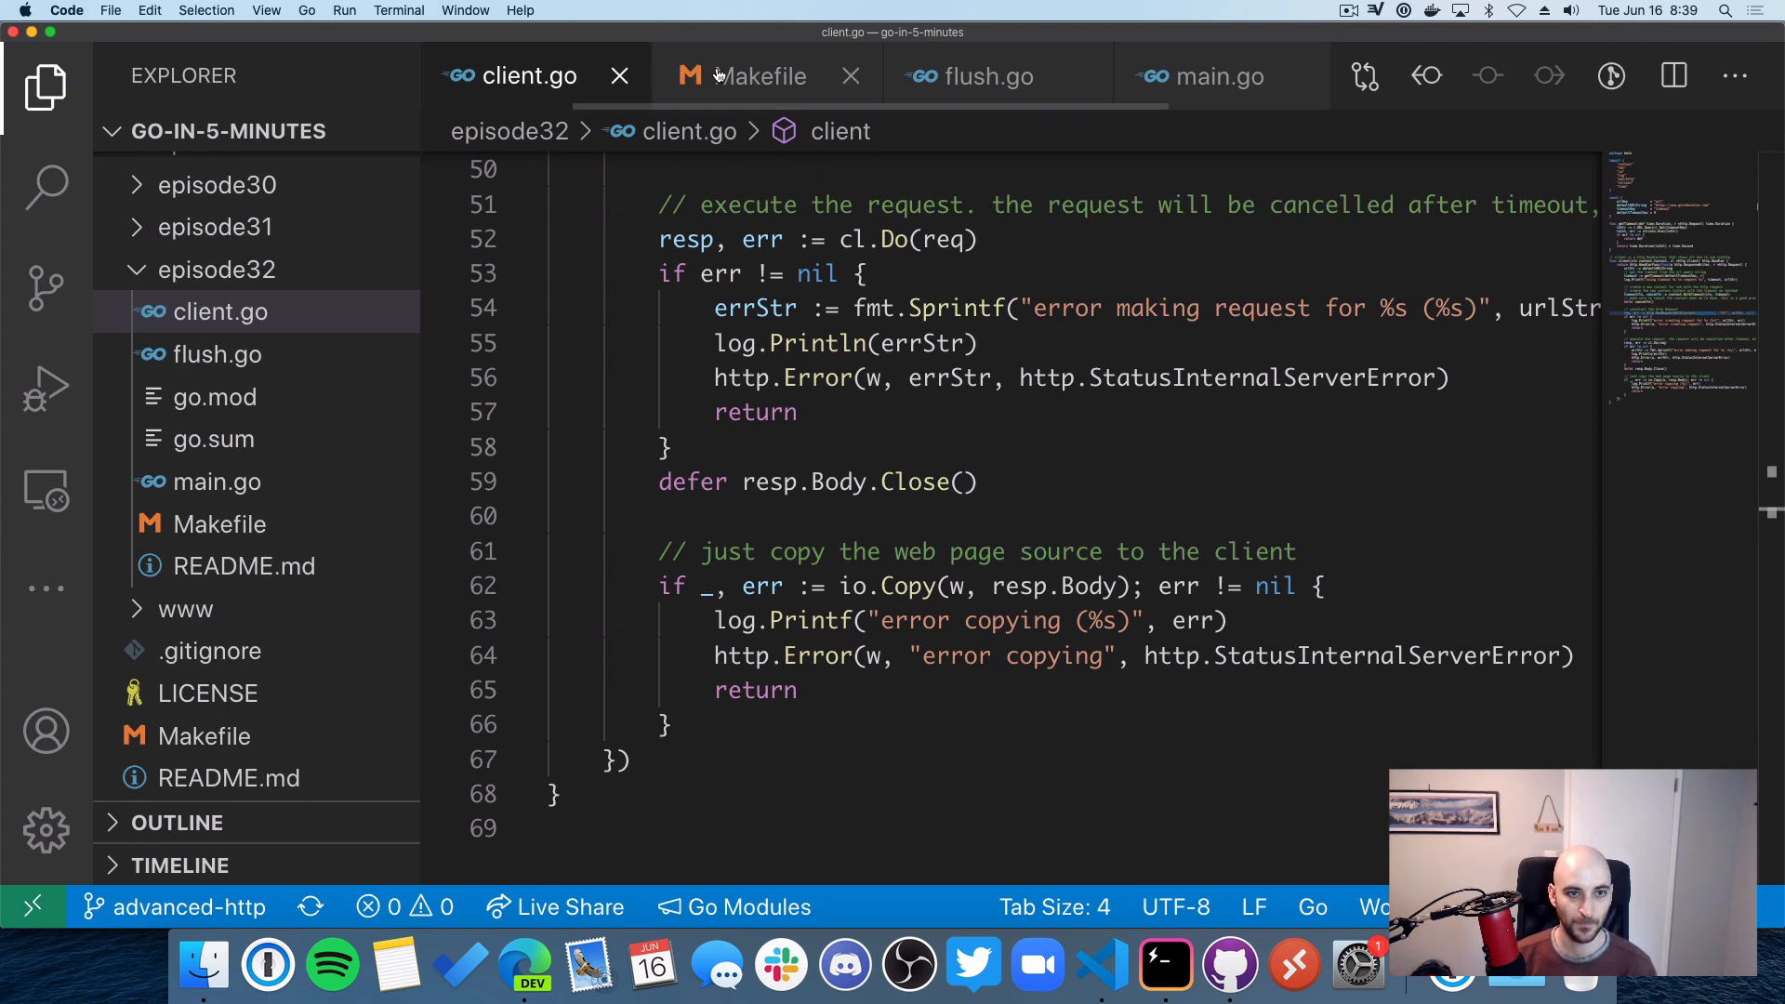
# Step: Open the Makefile and select the test-flush target line
pyautogui.click(756, 76)
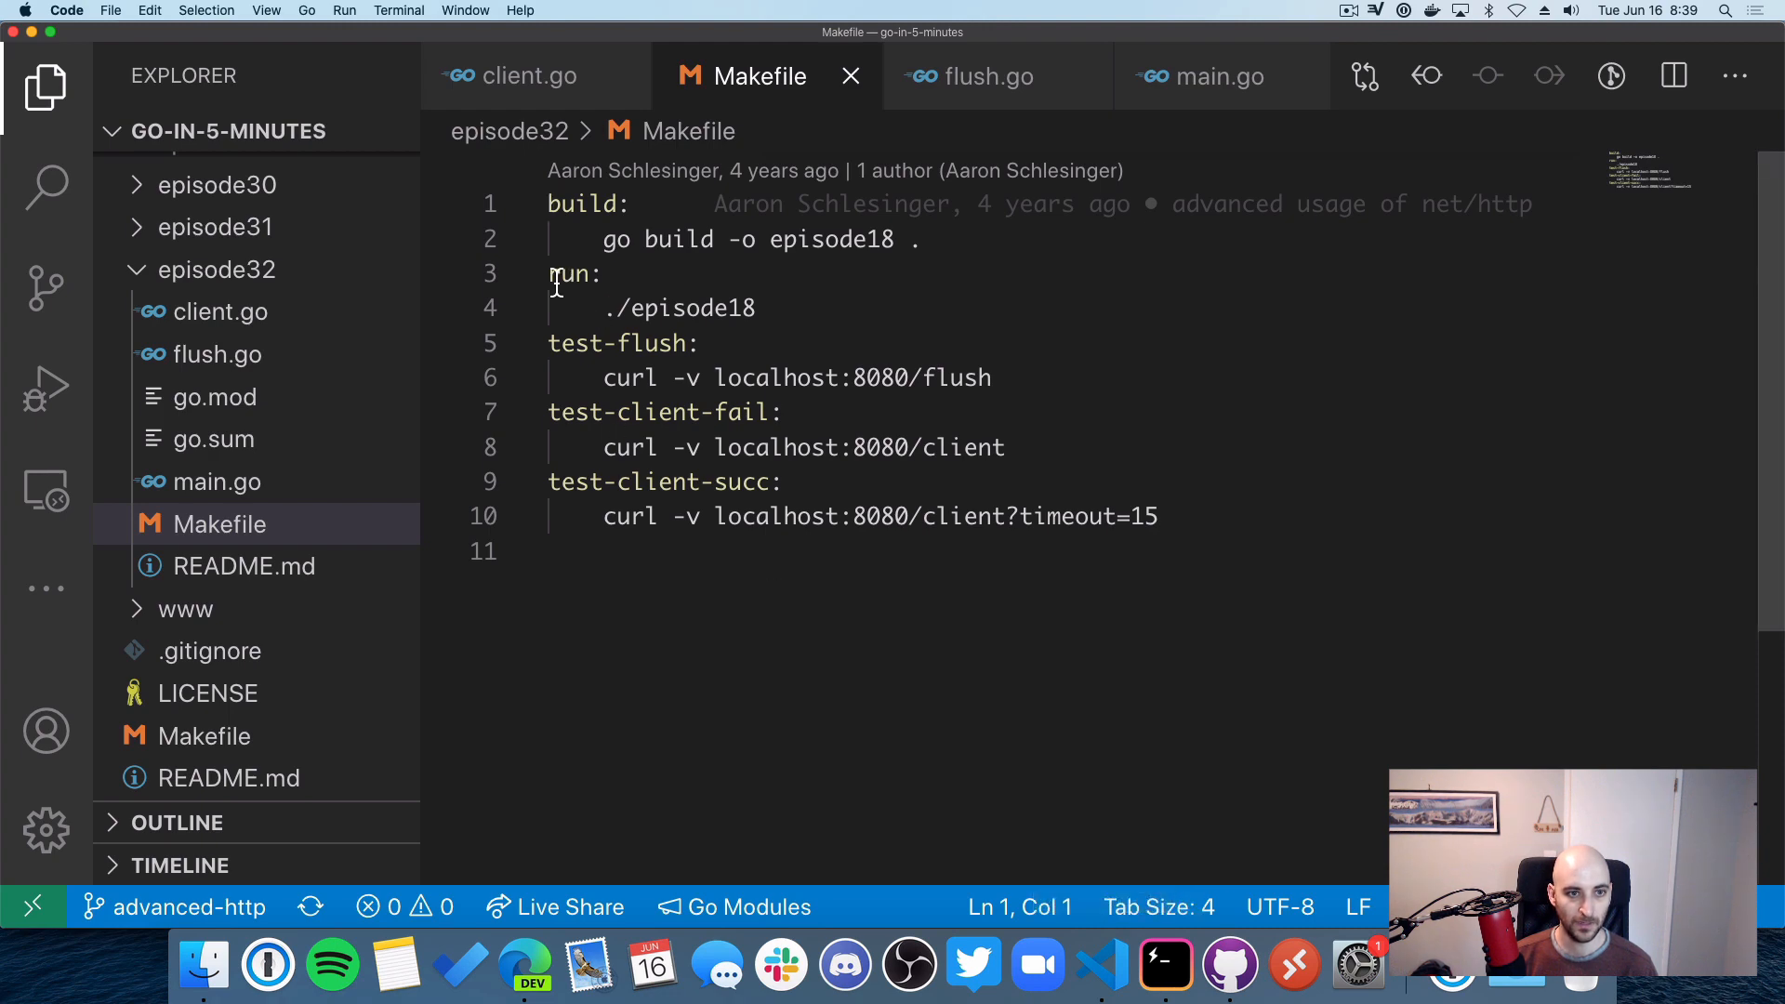
pyautogui.click(551, 344)
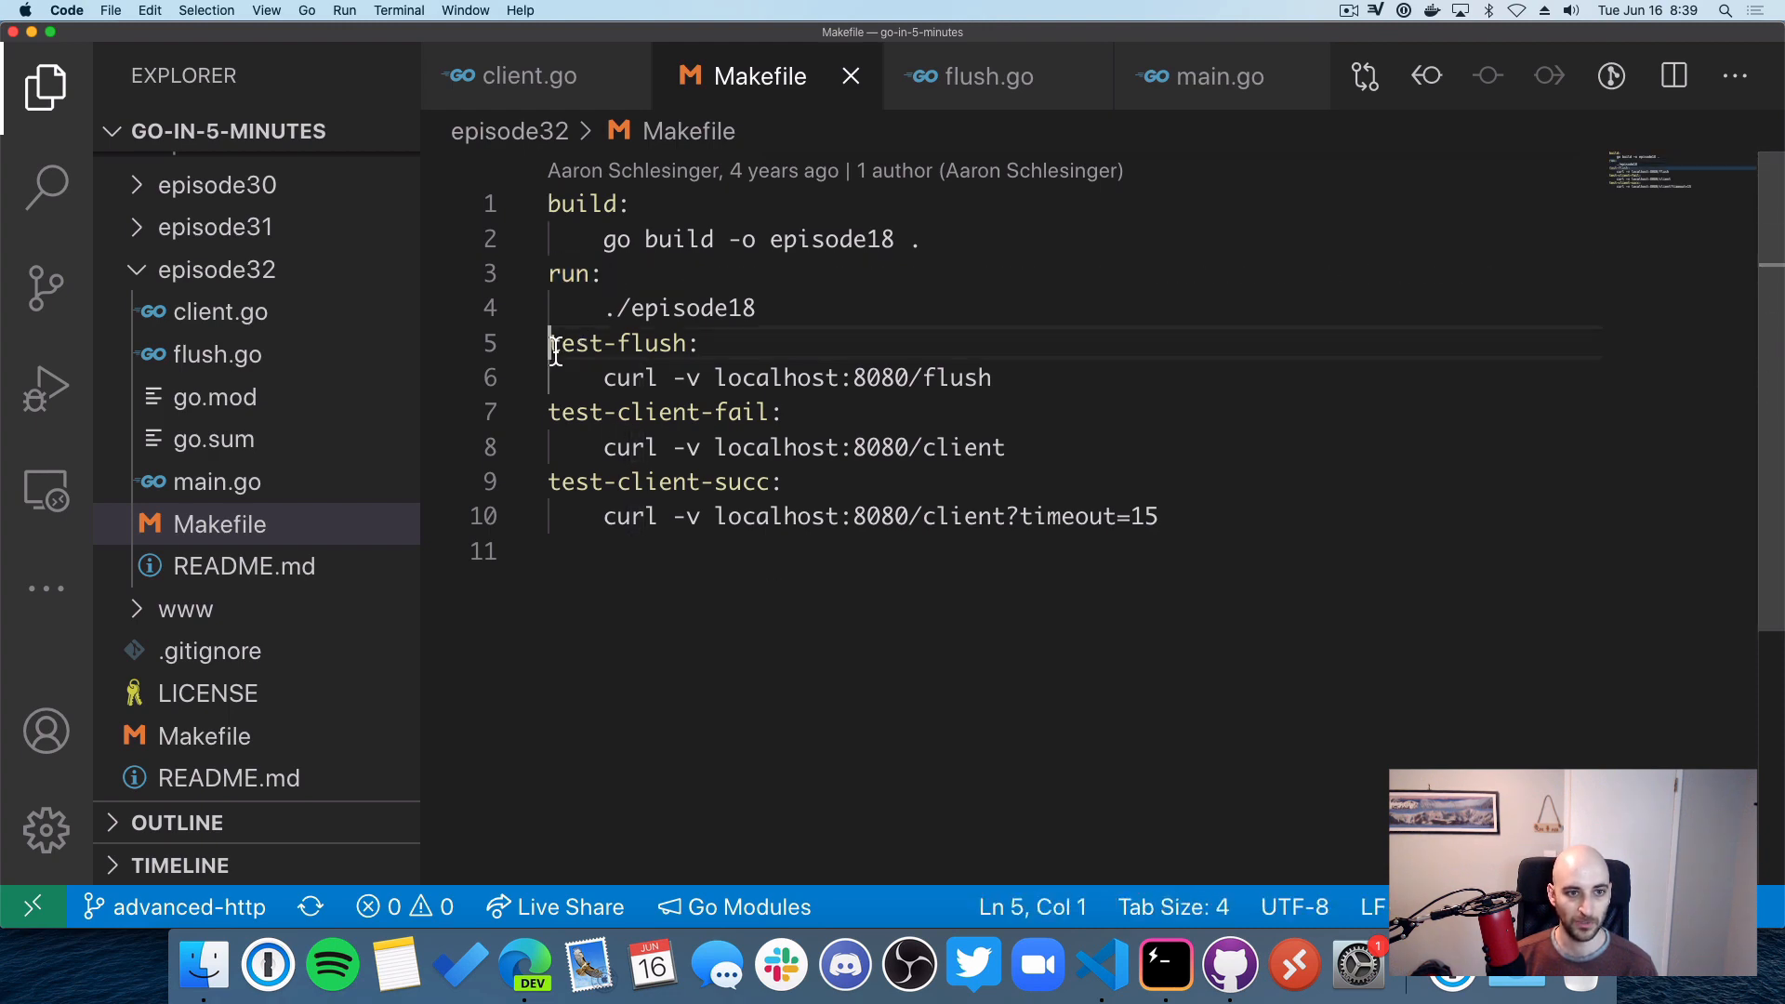
pyautogui.doubleClick(664, 412)
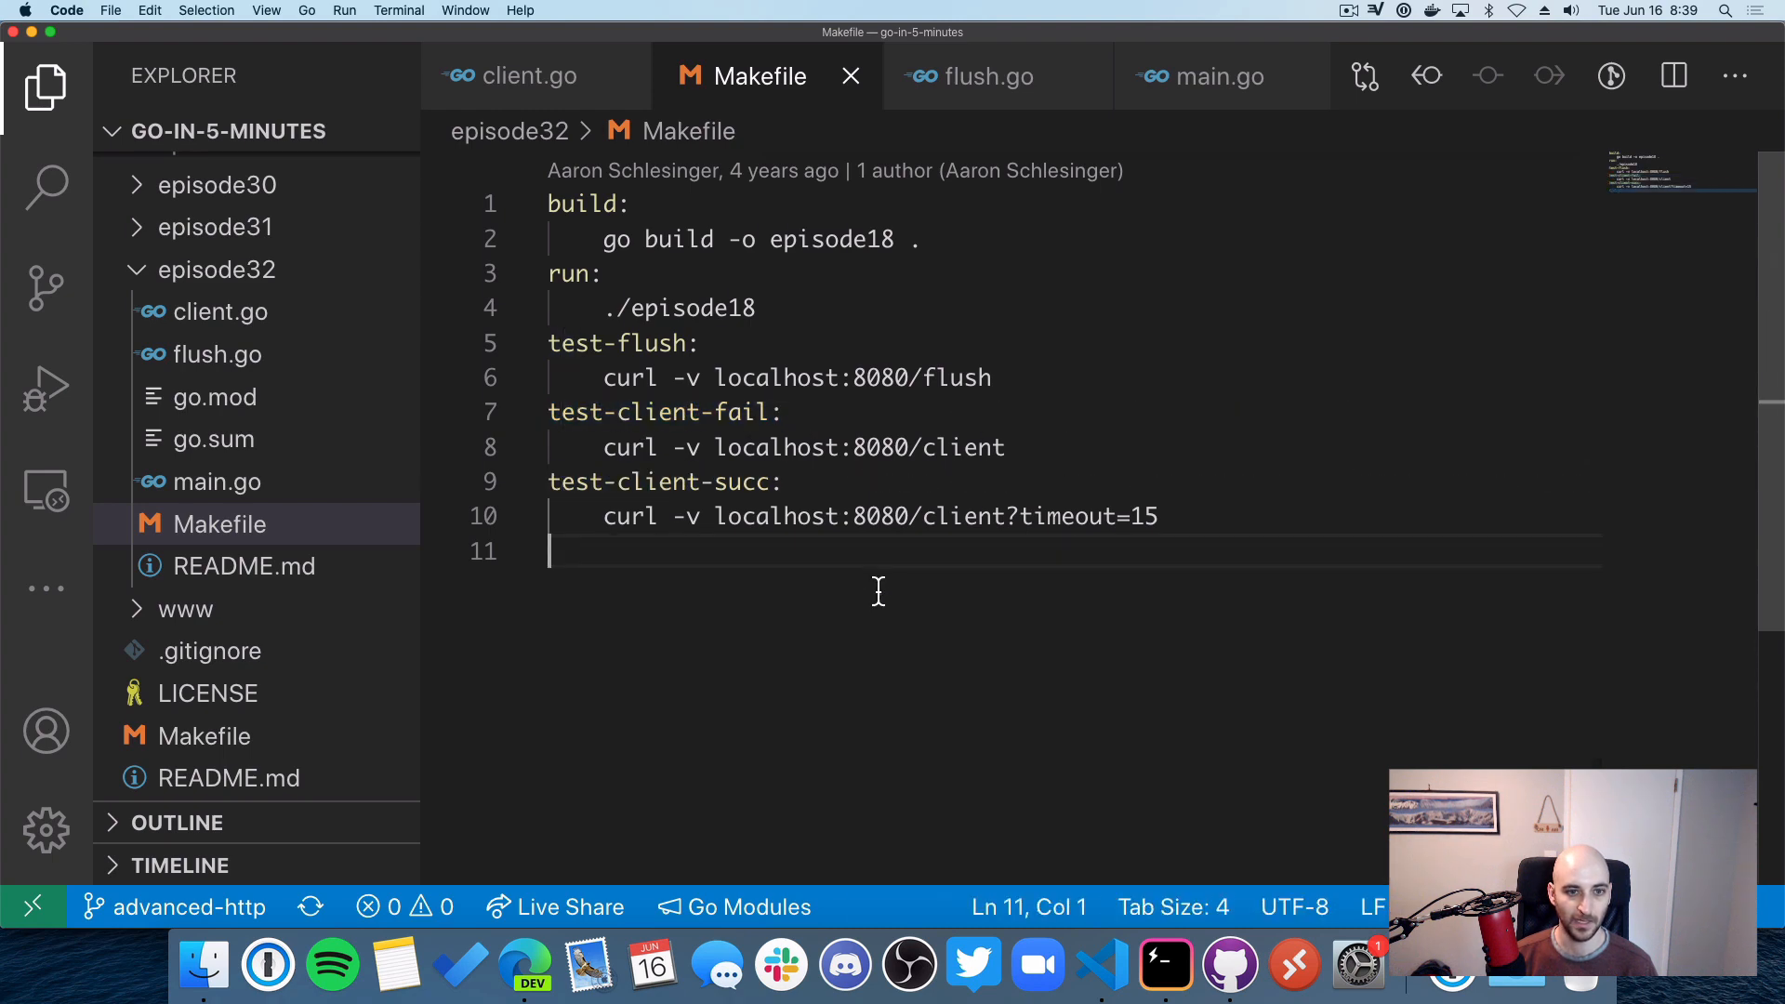
pyautogui.moveTo(1162, 967)
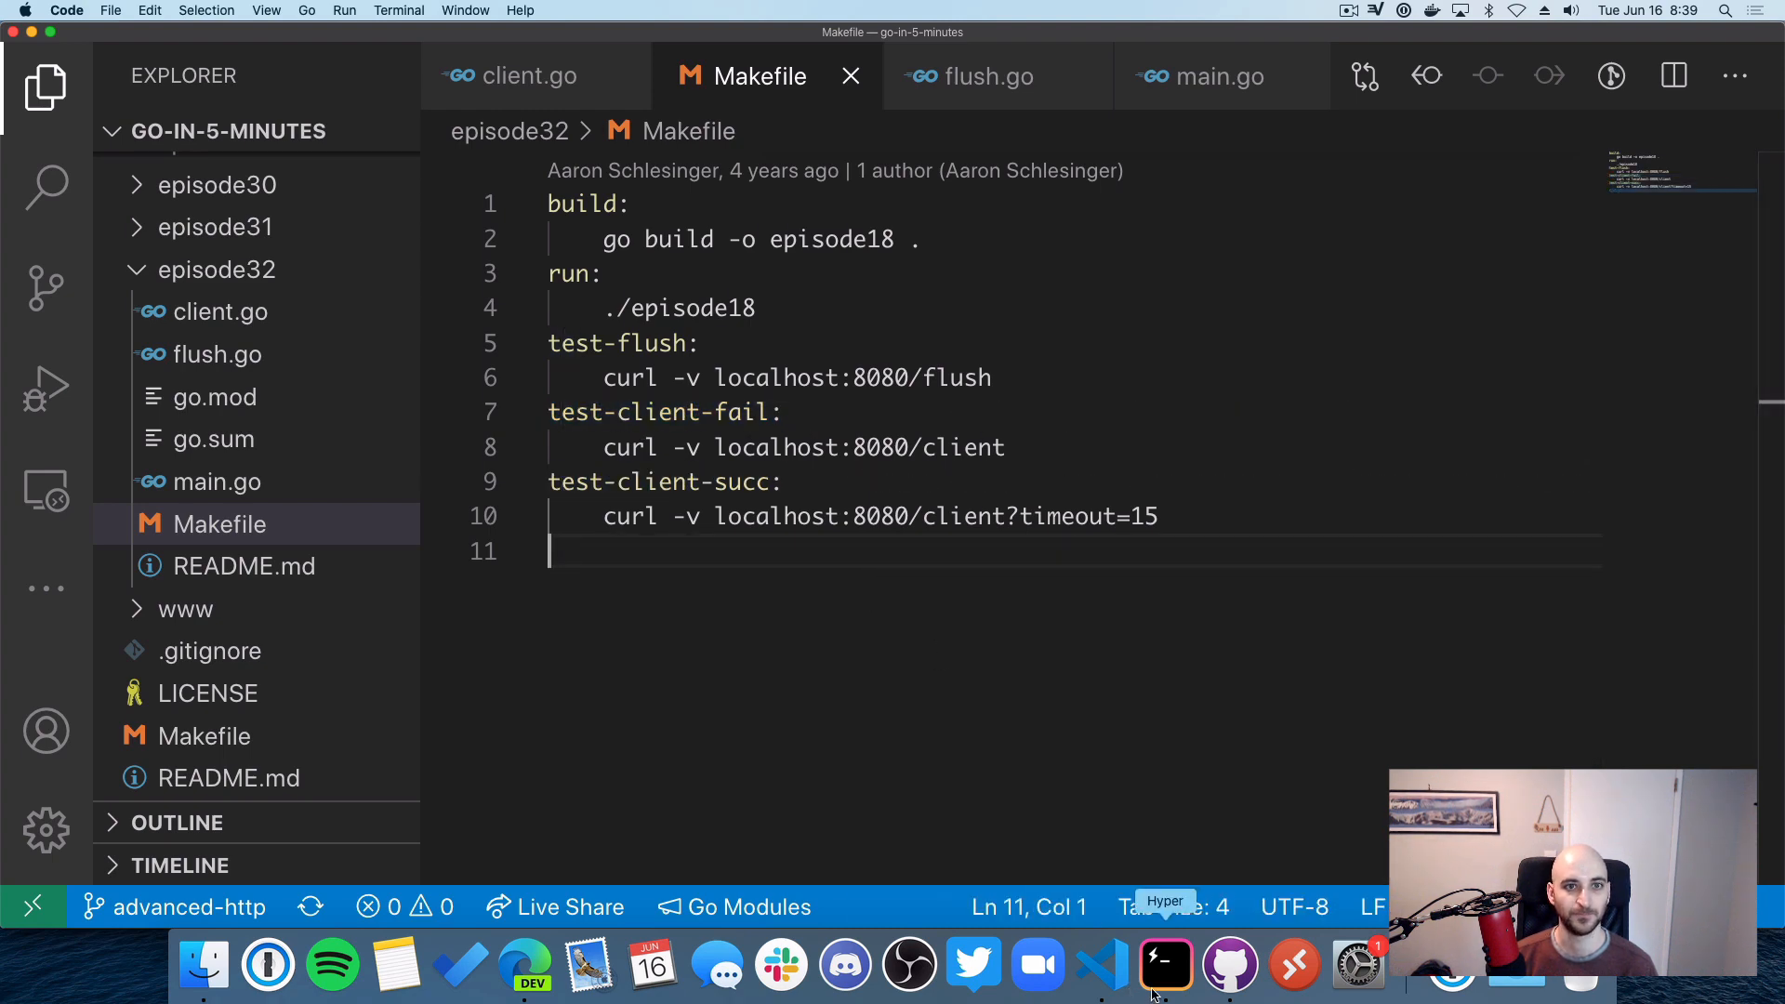
# Step: In Hyper, start the server with 'make run' and begin typing 'make test-flush' in a new tab
pyautogui.click(1163, 967)
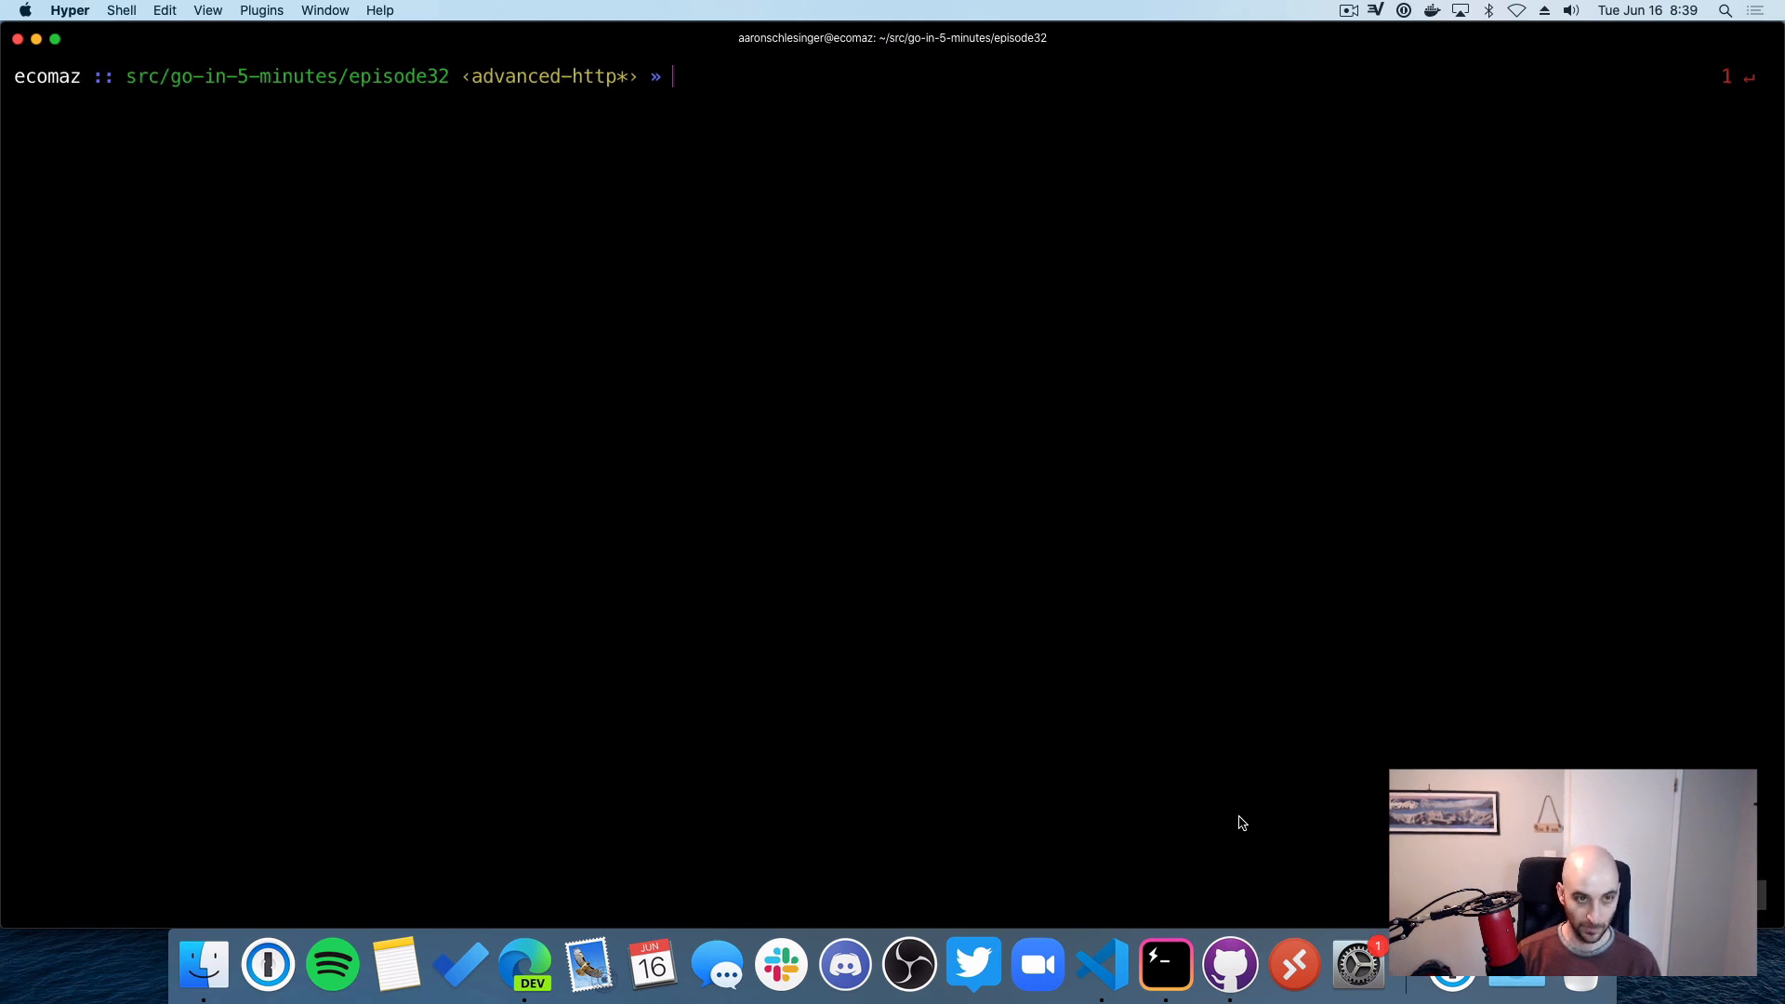
pyautogui.write('make run')
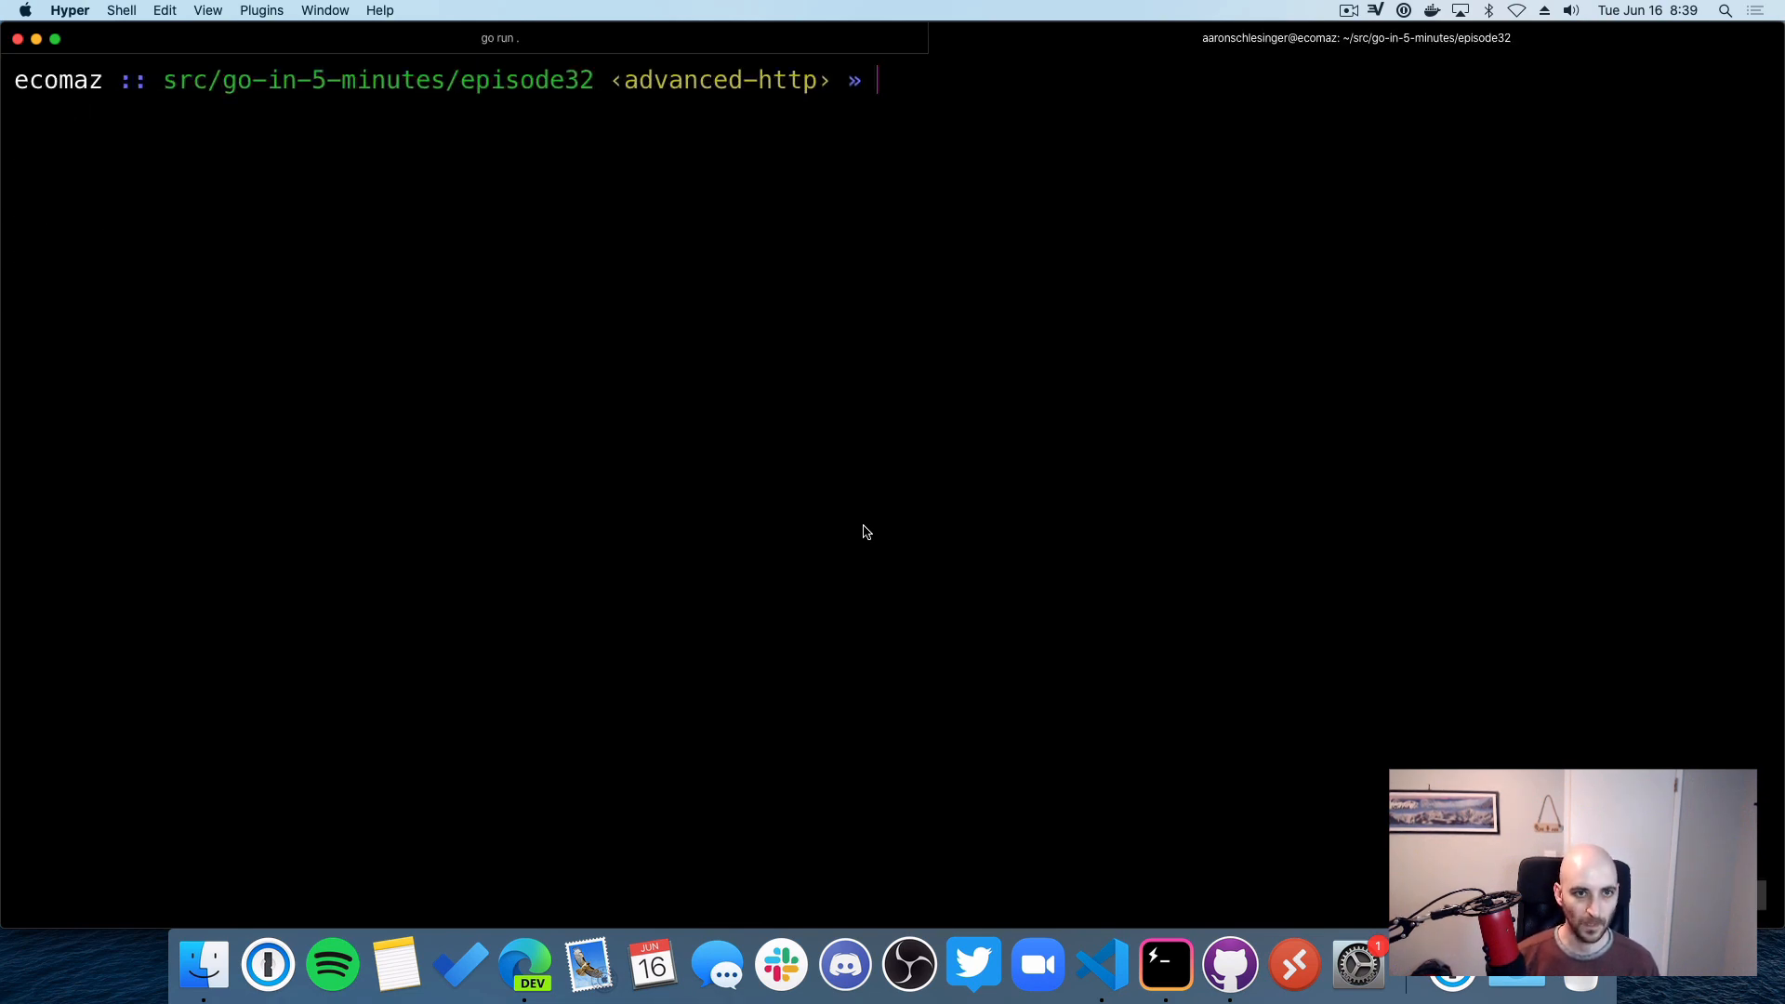
pyautogui.write('make test-flu')
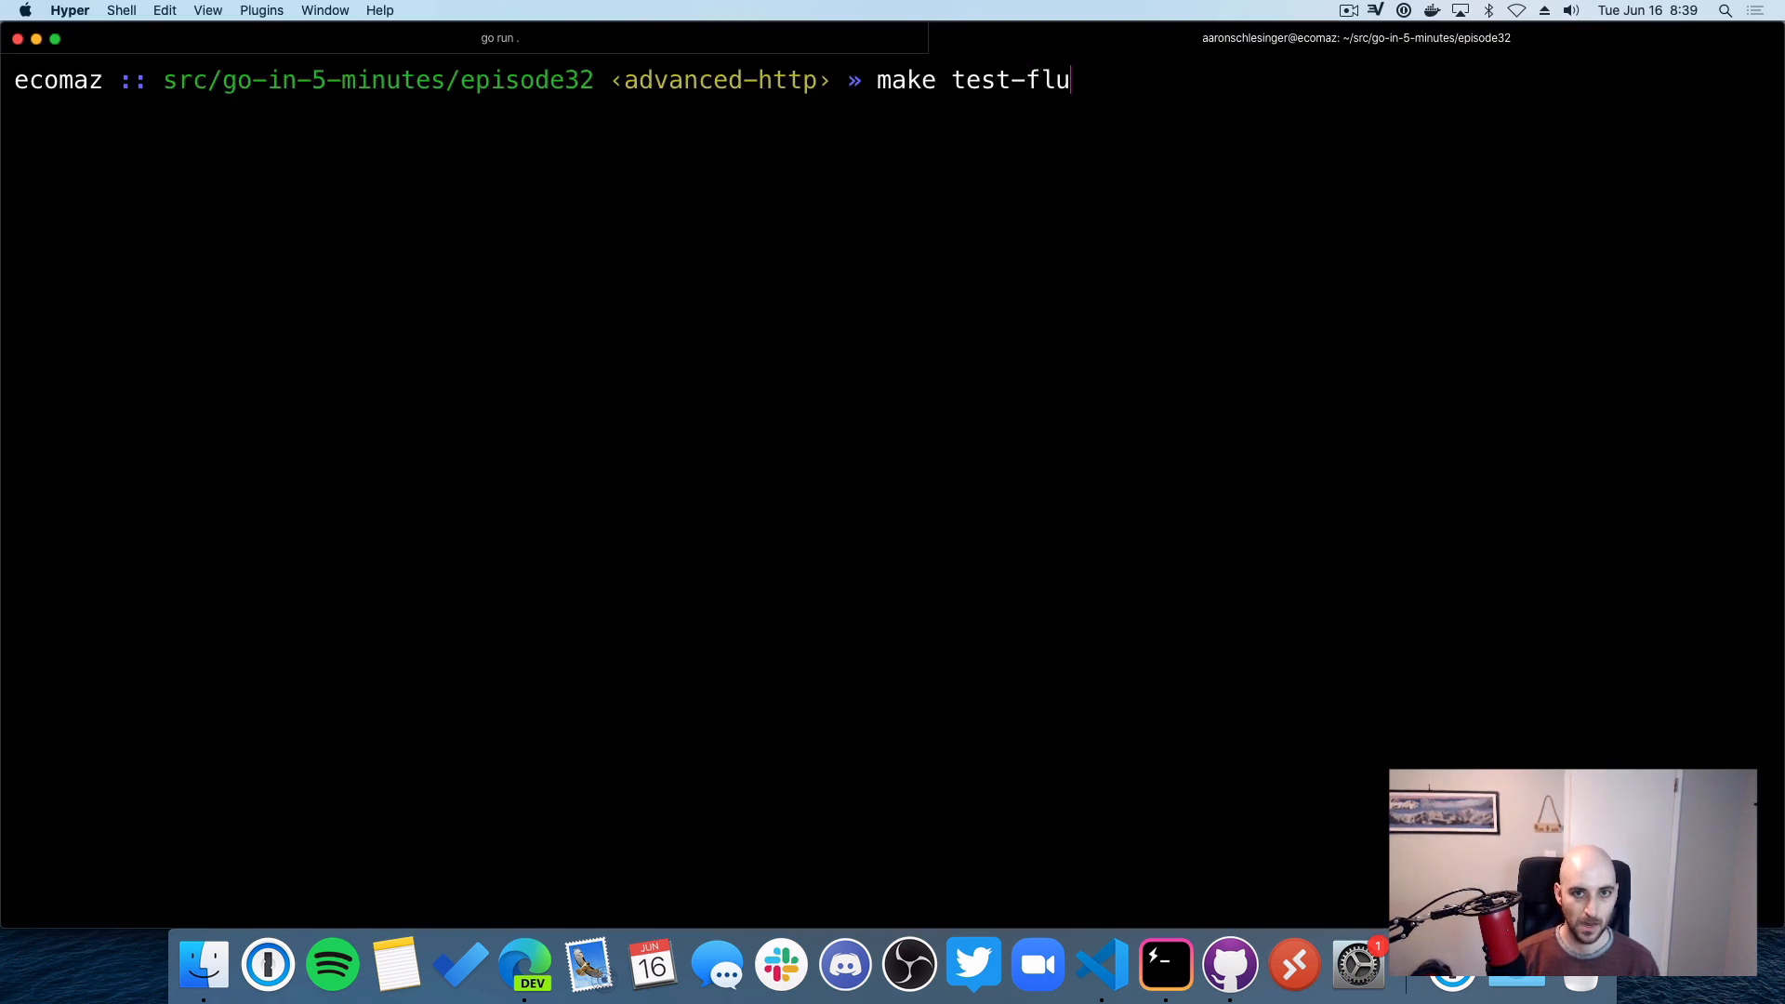
# Step: Run make test-flush, mark the first streamed response, then reopen flush.go in VS Code
pyautogui.press('enter')
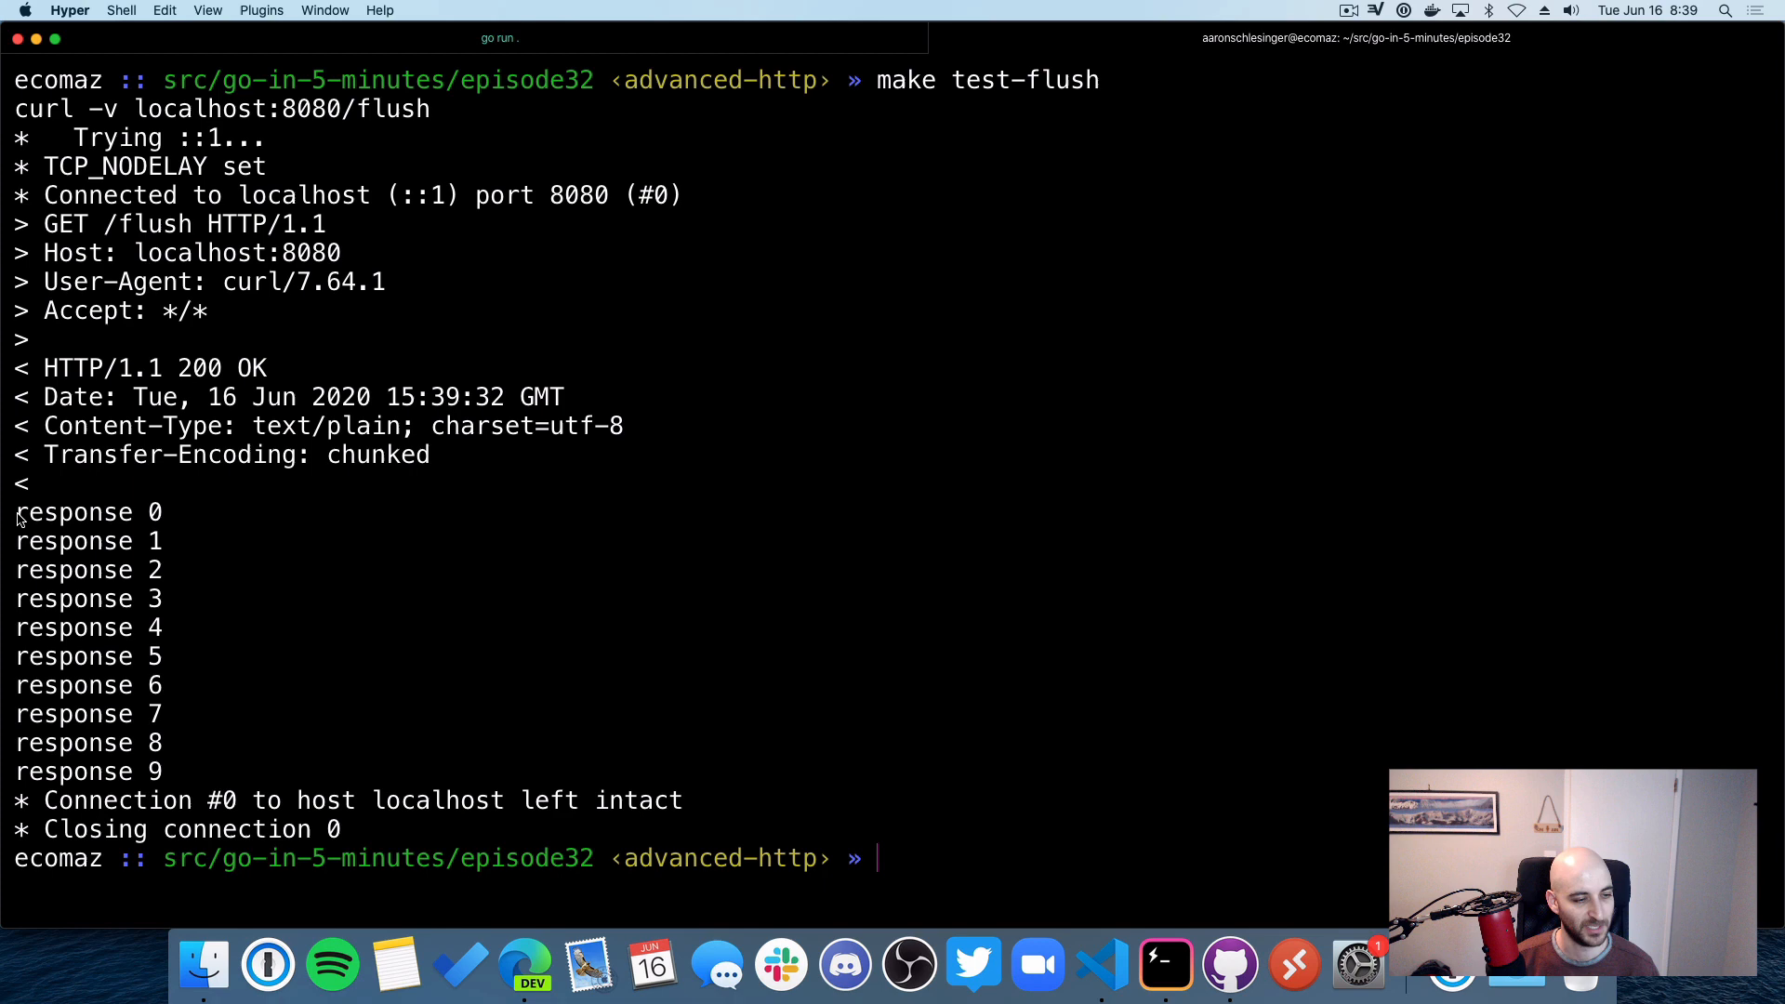
pyautogui.doubleClick(80, 511)
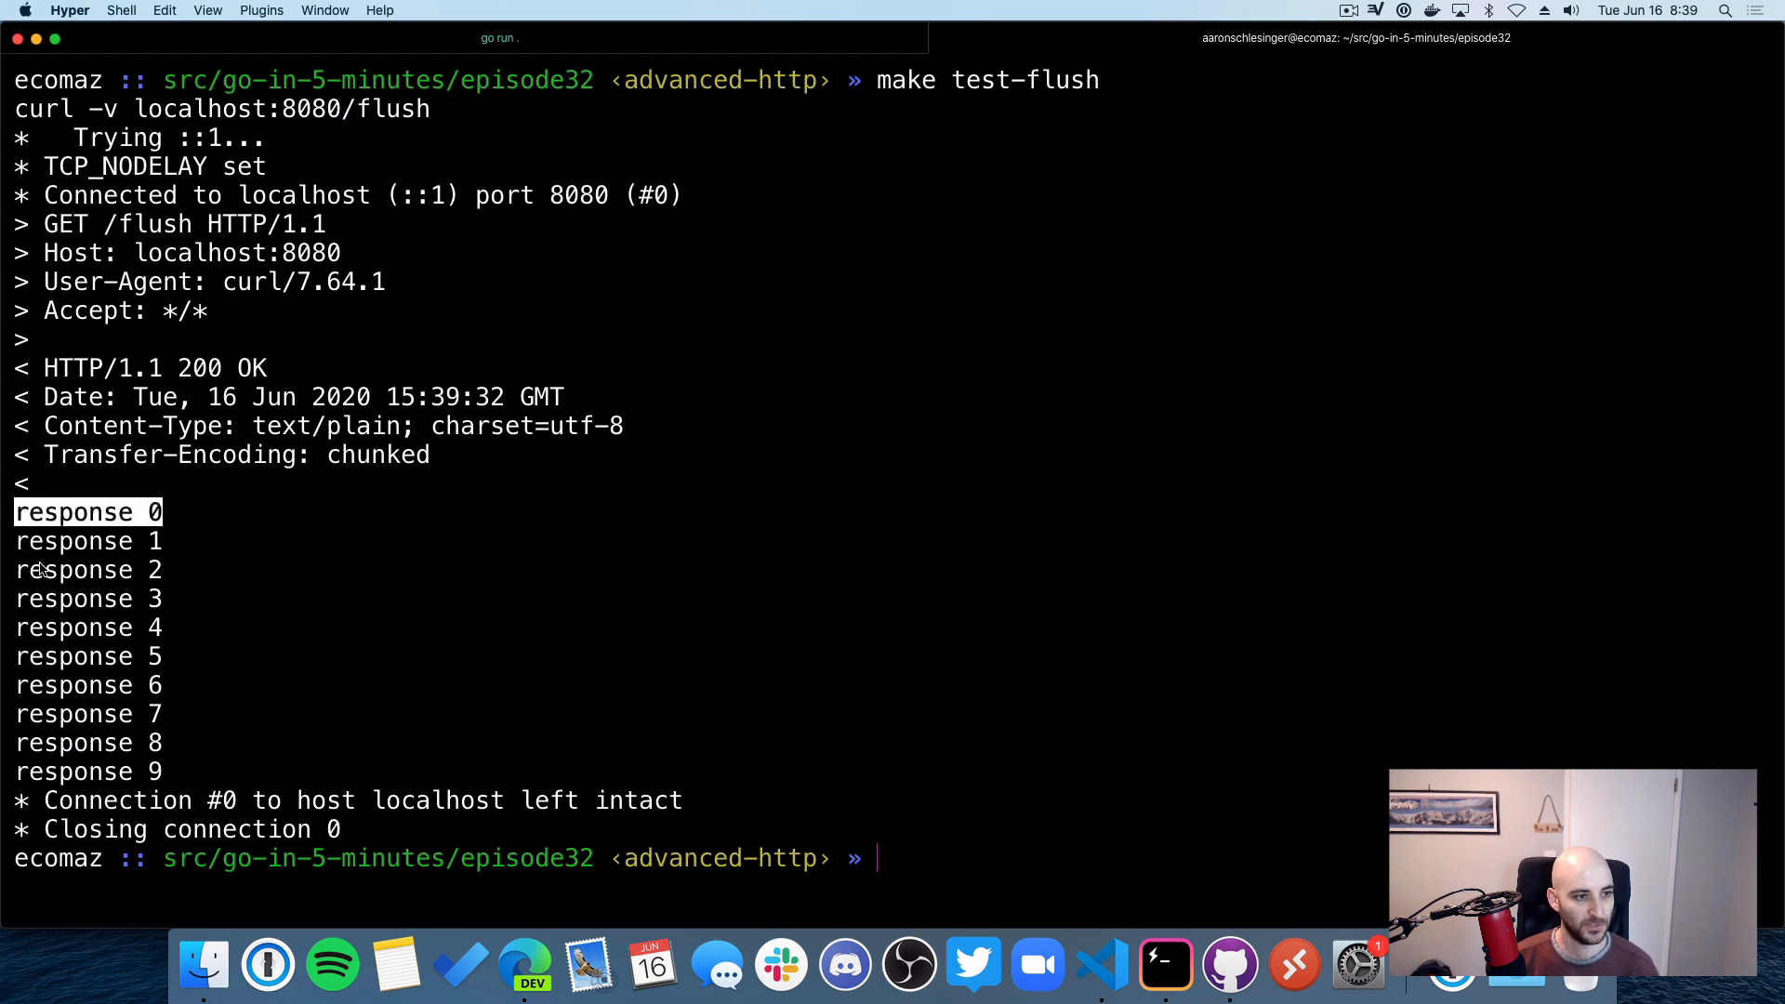
pyautogui.moveTo(270, 664)
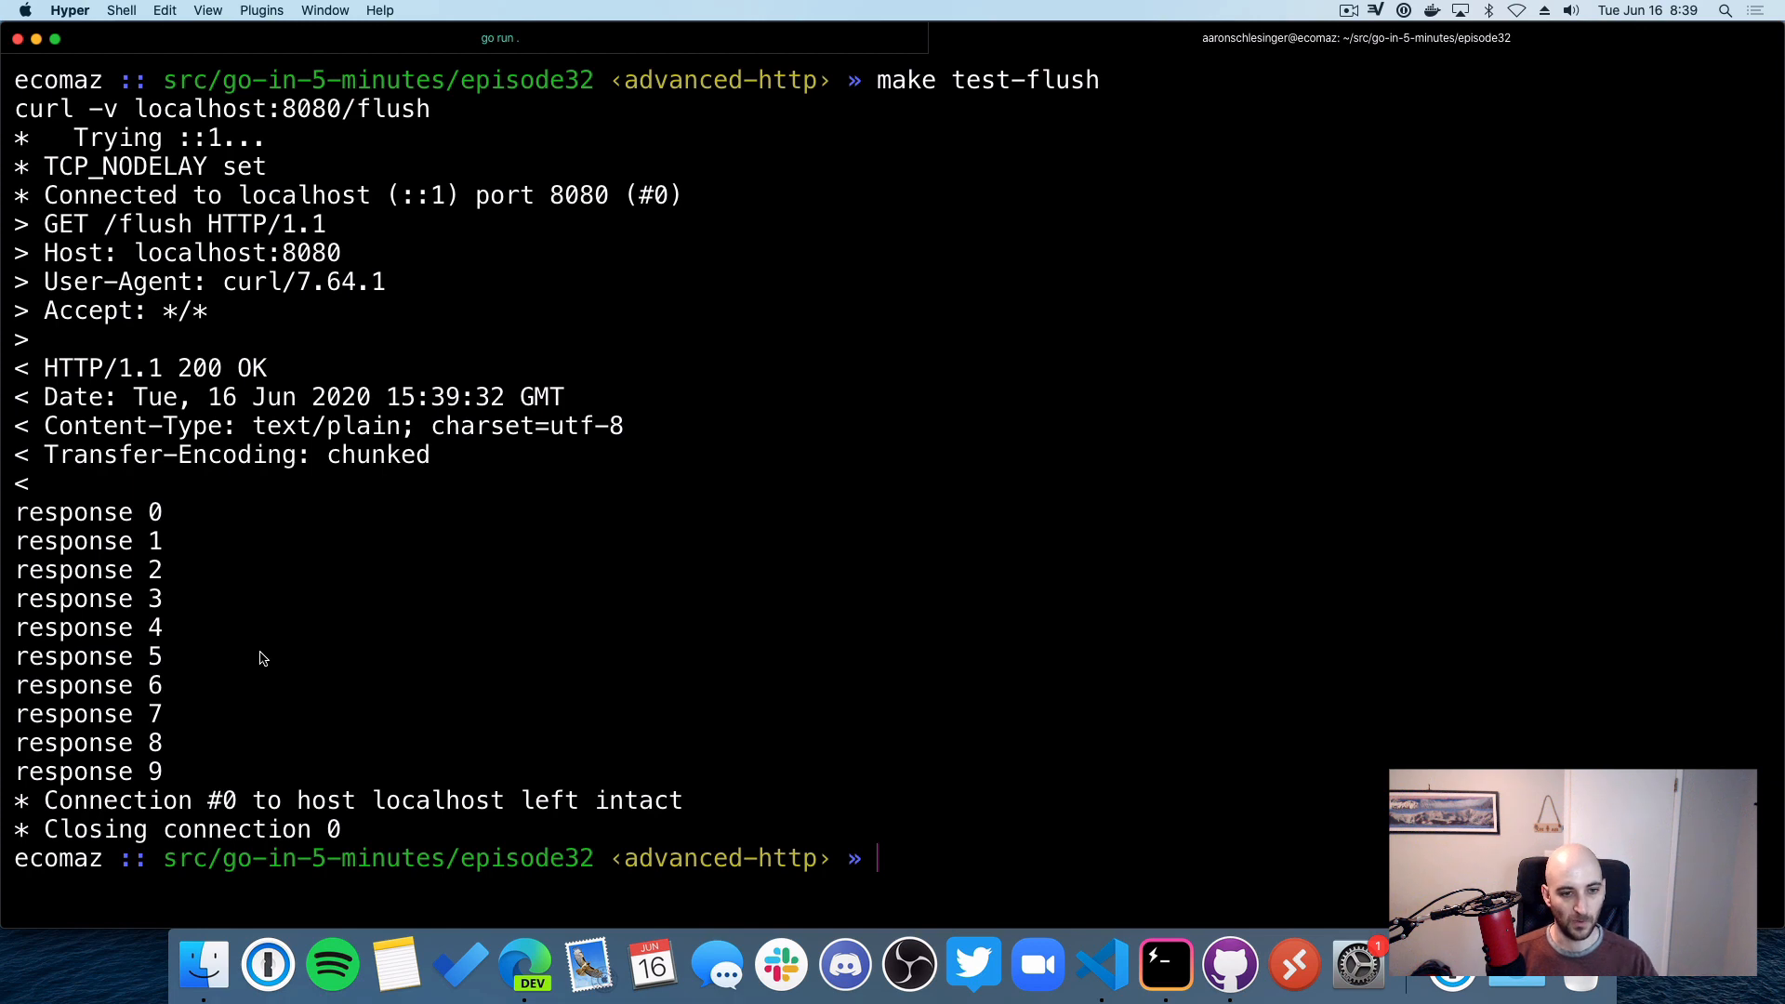
pyautogui.moveTo(6, 680)
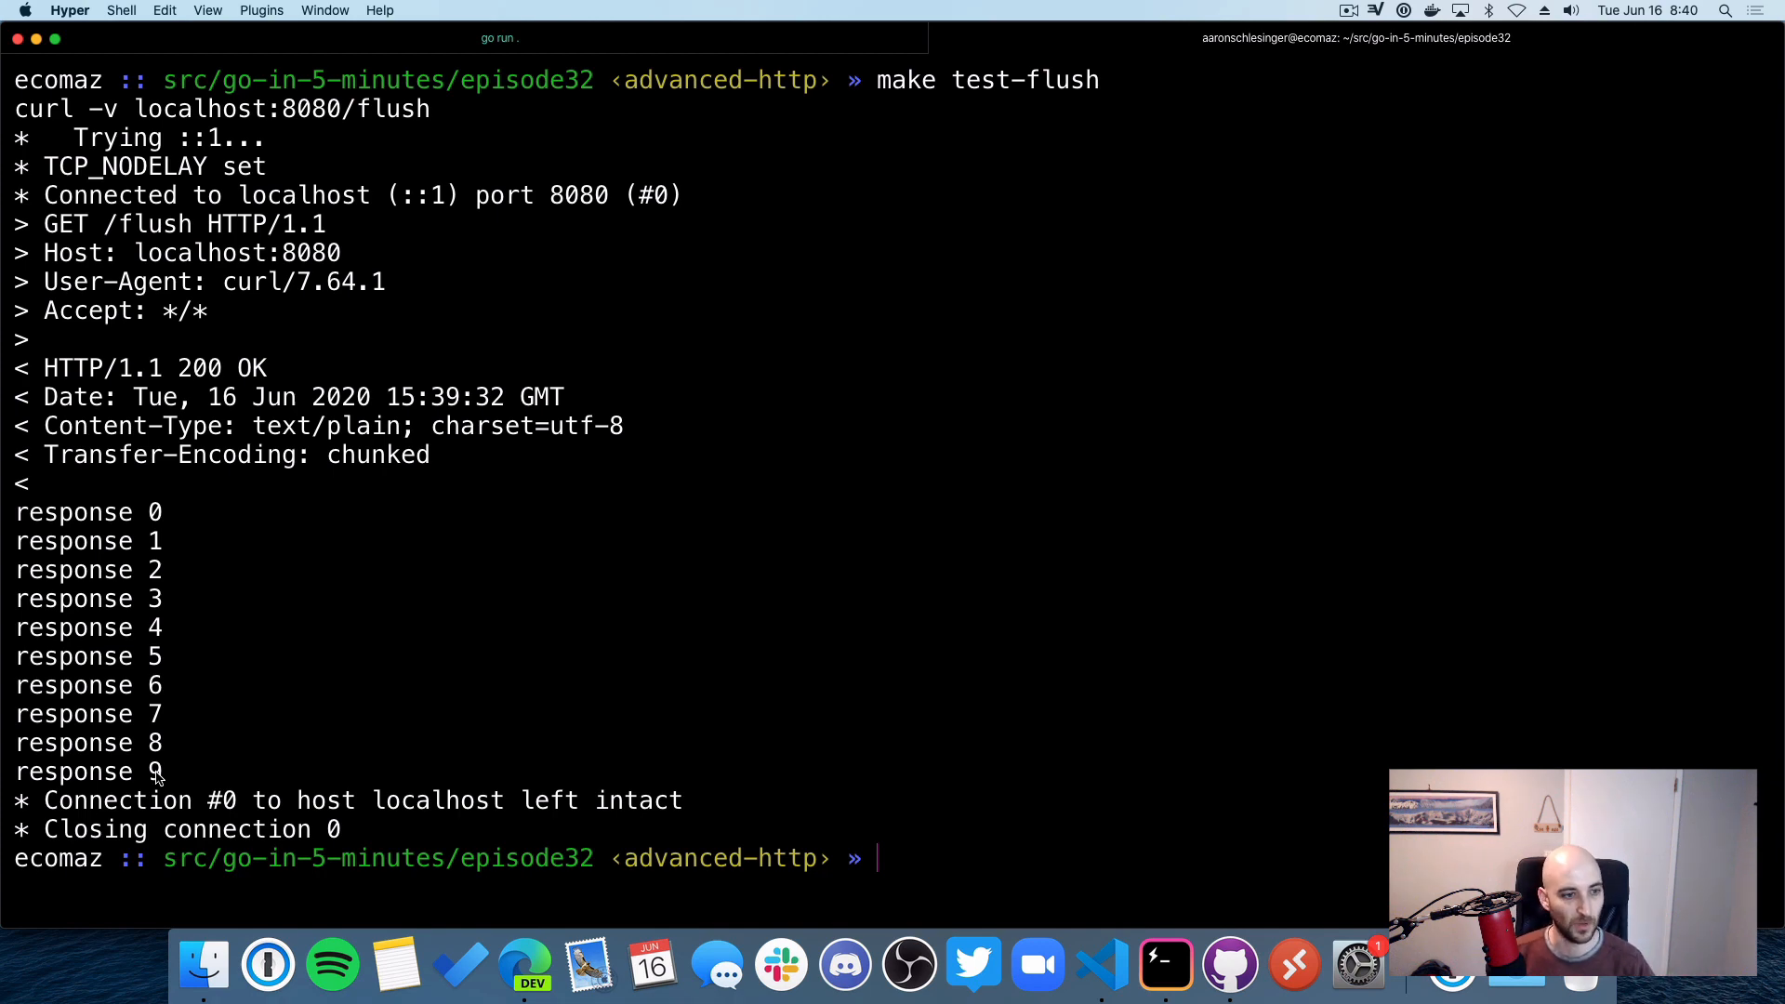
pyautogui.moveTo(232, 765)
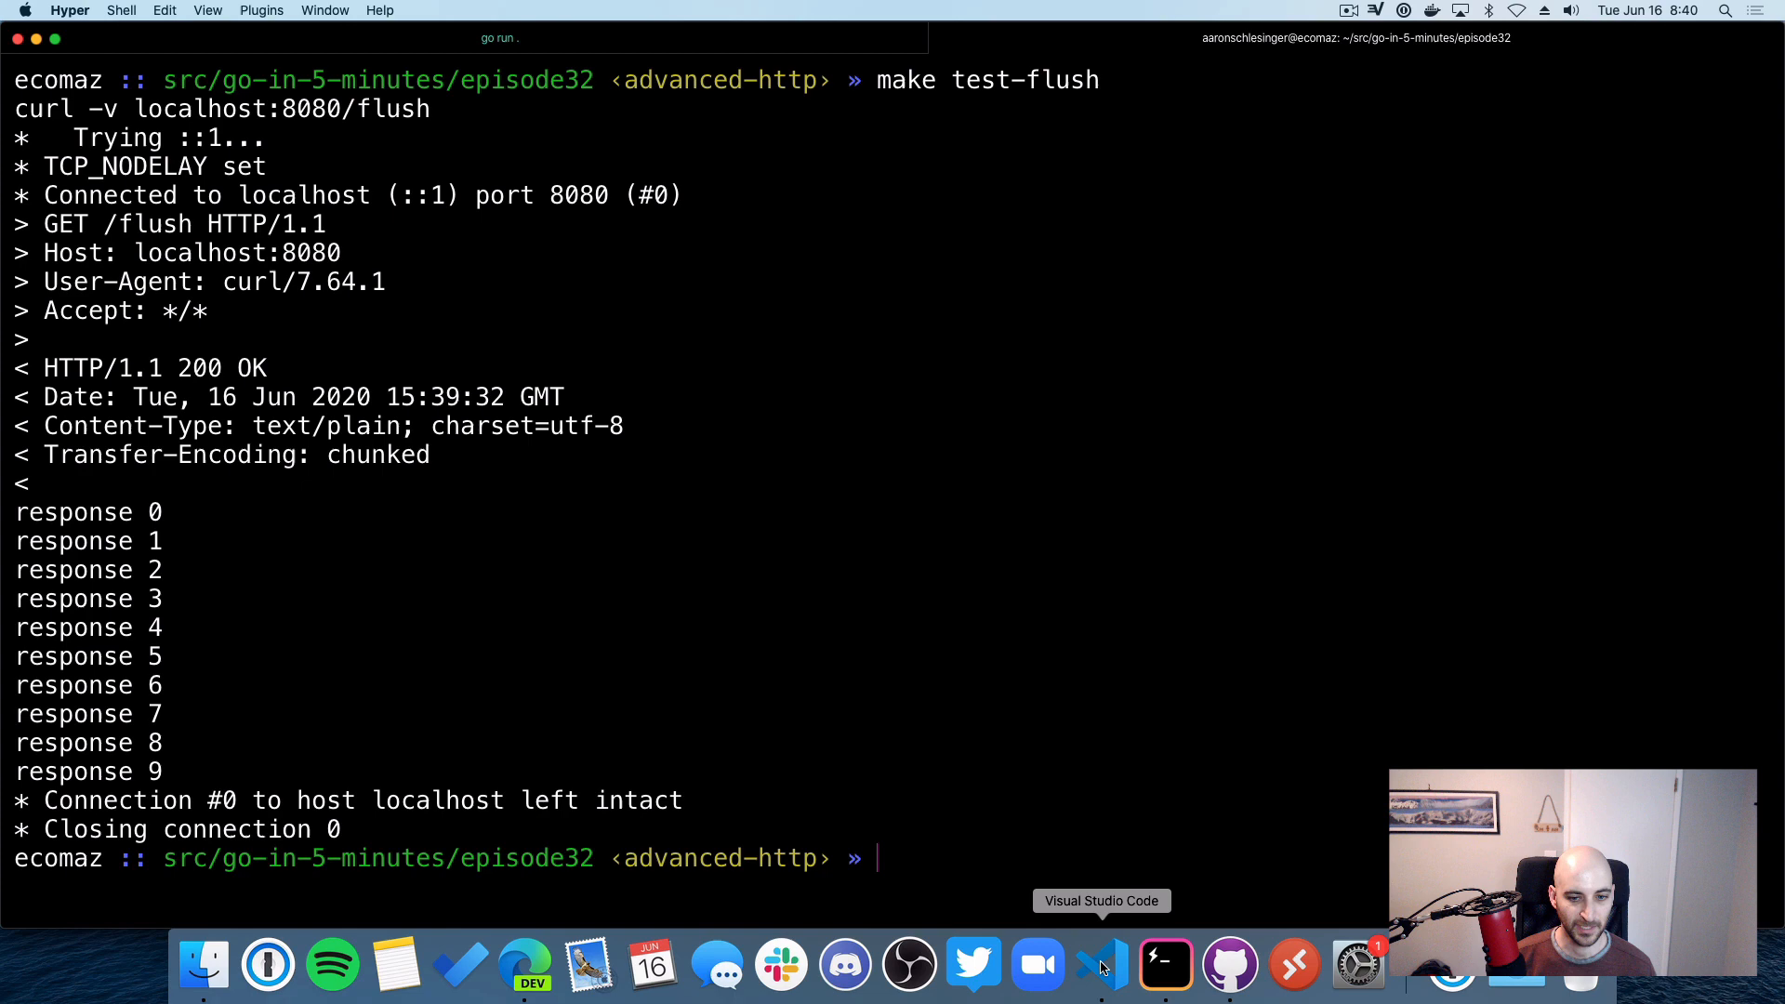
pyautogui.click(1100, 967)
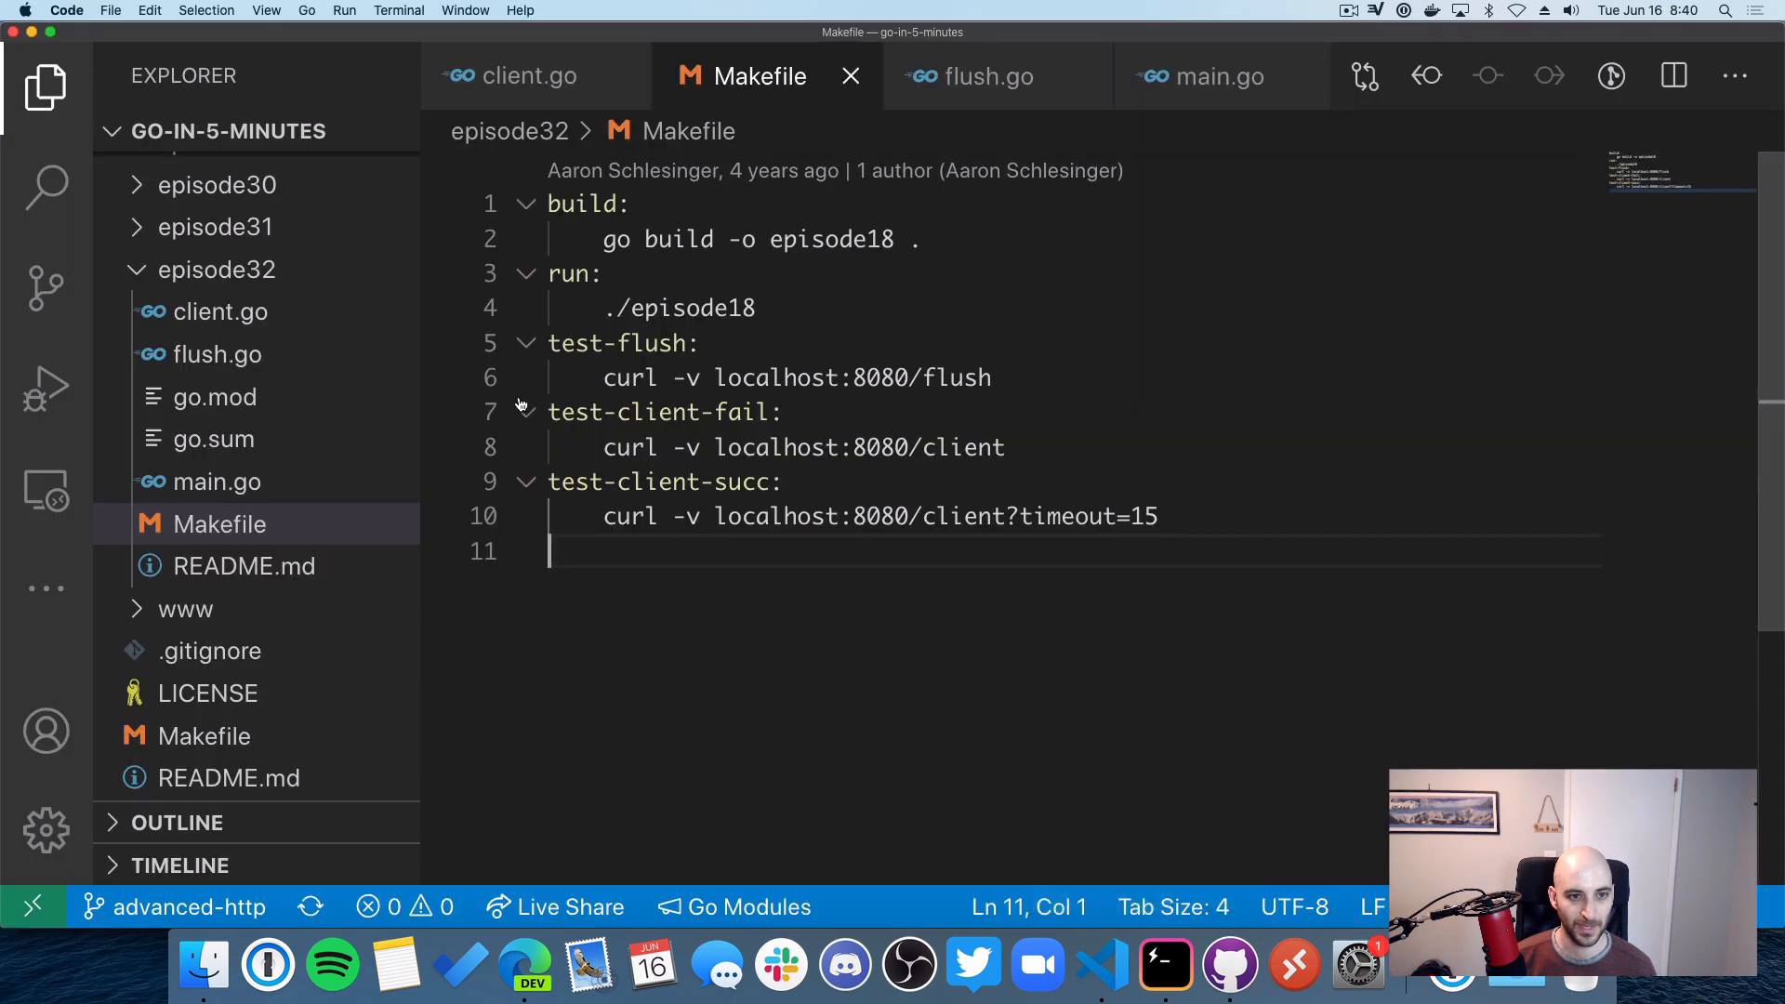
pyautogui.moveTo(1165, 965)
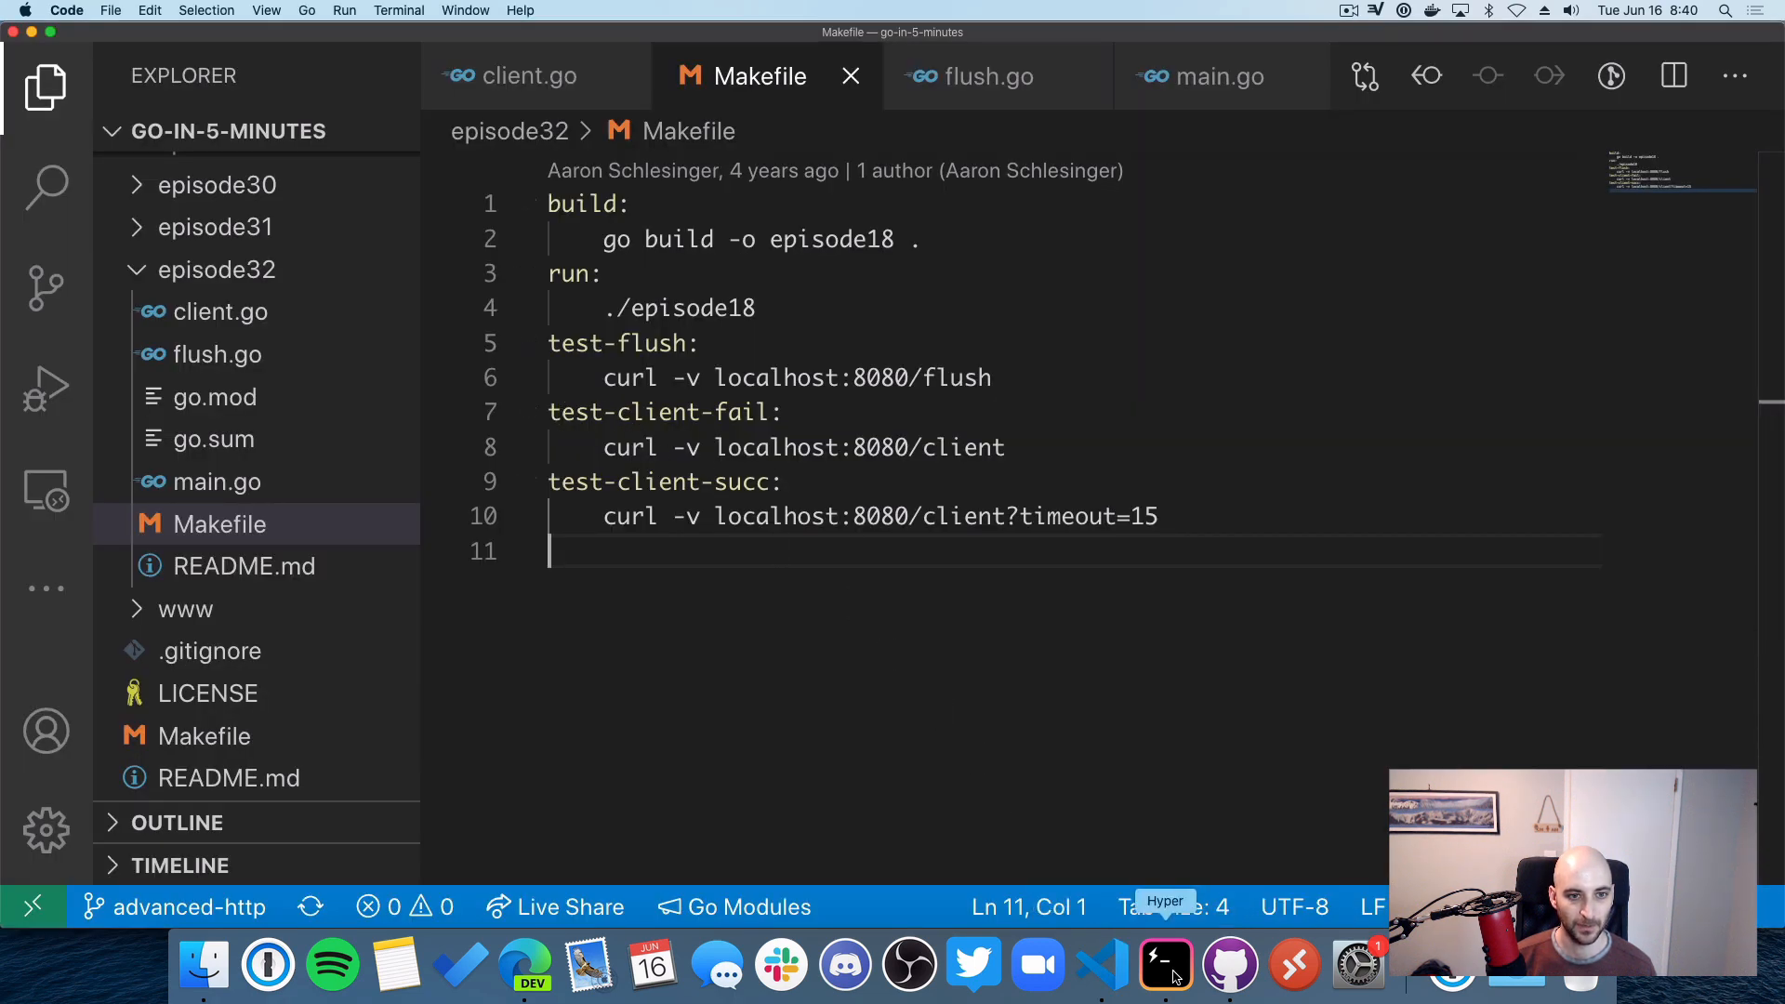
pyautogui.click(974, 76)
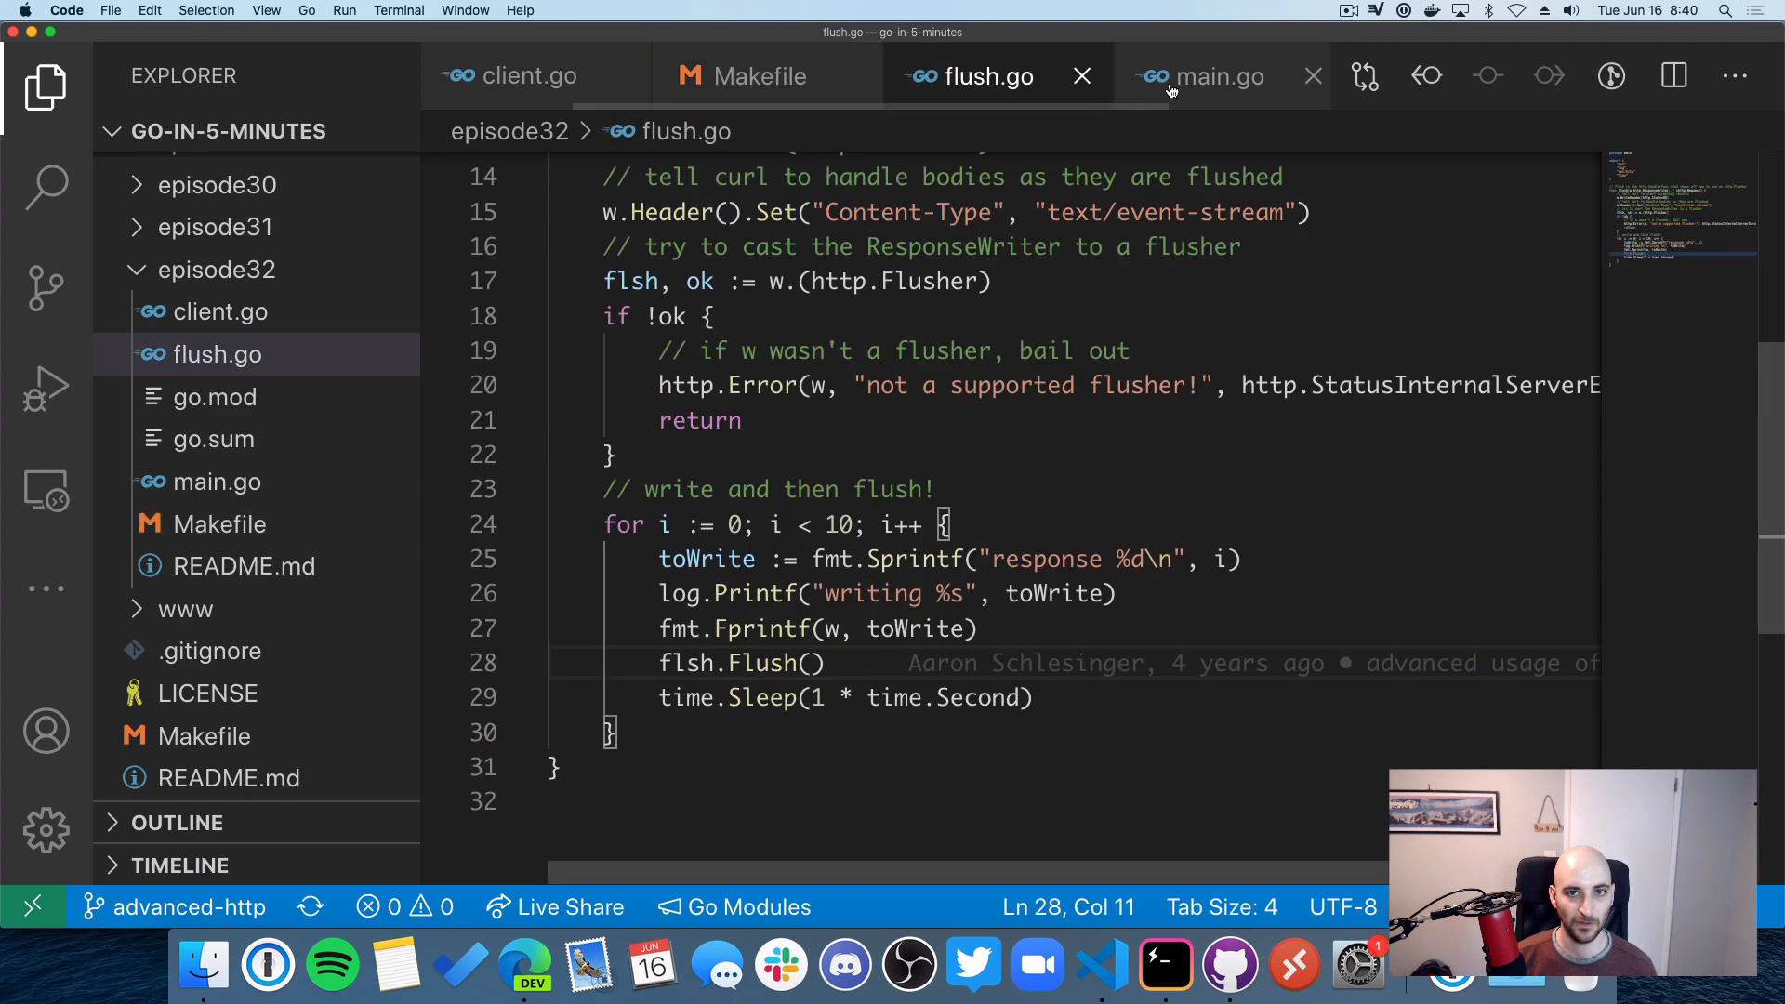
# Step: Scroll client.go through getTimeout and the handler, highlighting every use of timeoutCtx
pyautogui.click(209, 310)
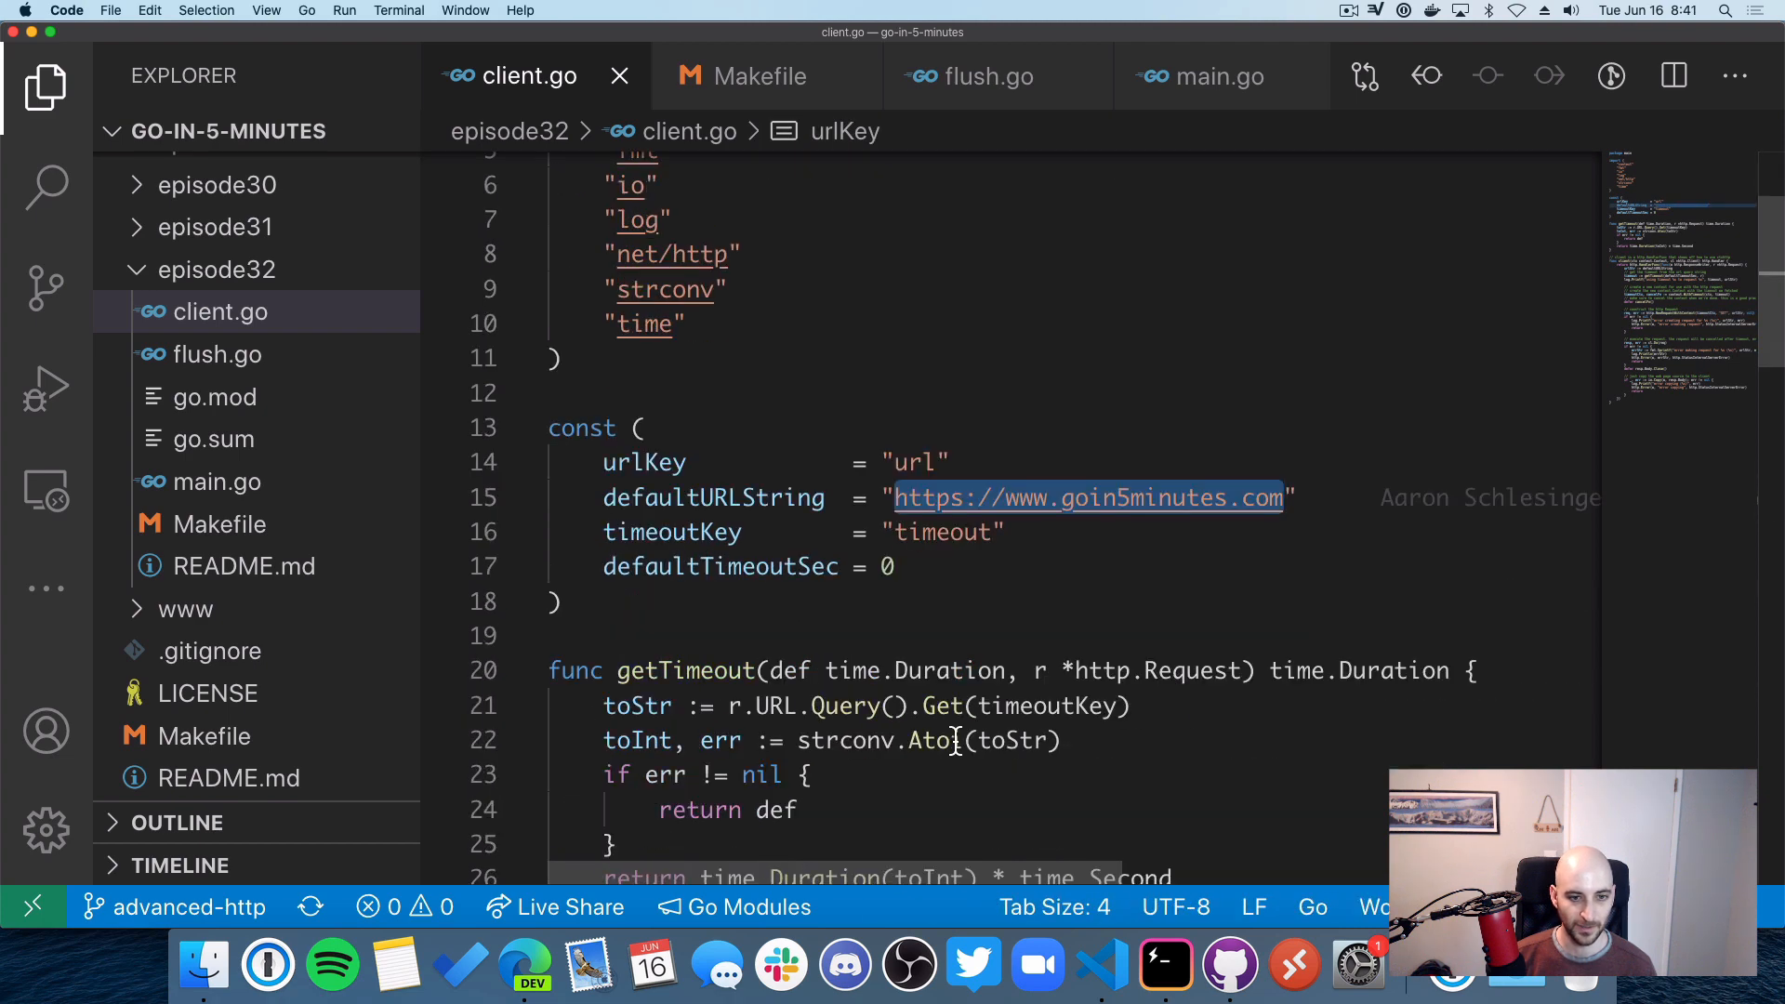
pyautogui.scroll(-3)
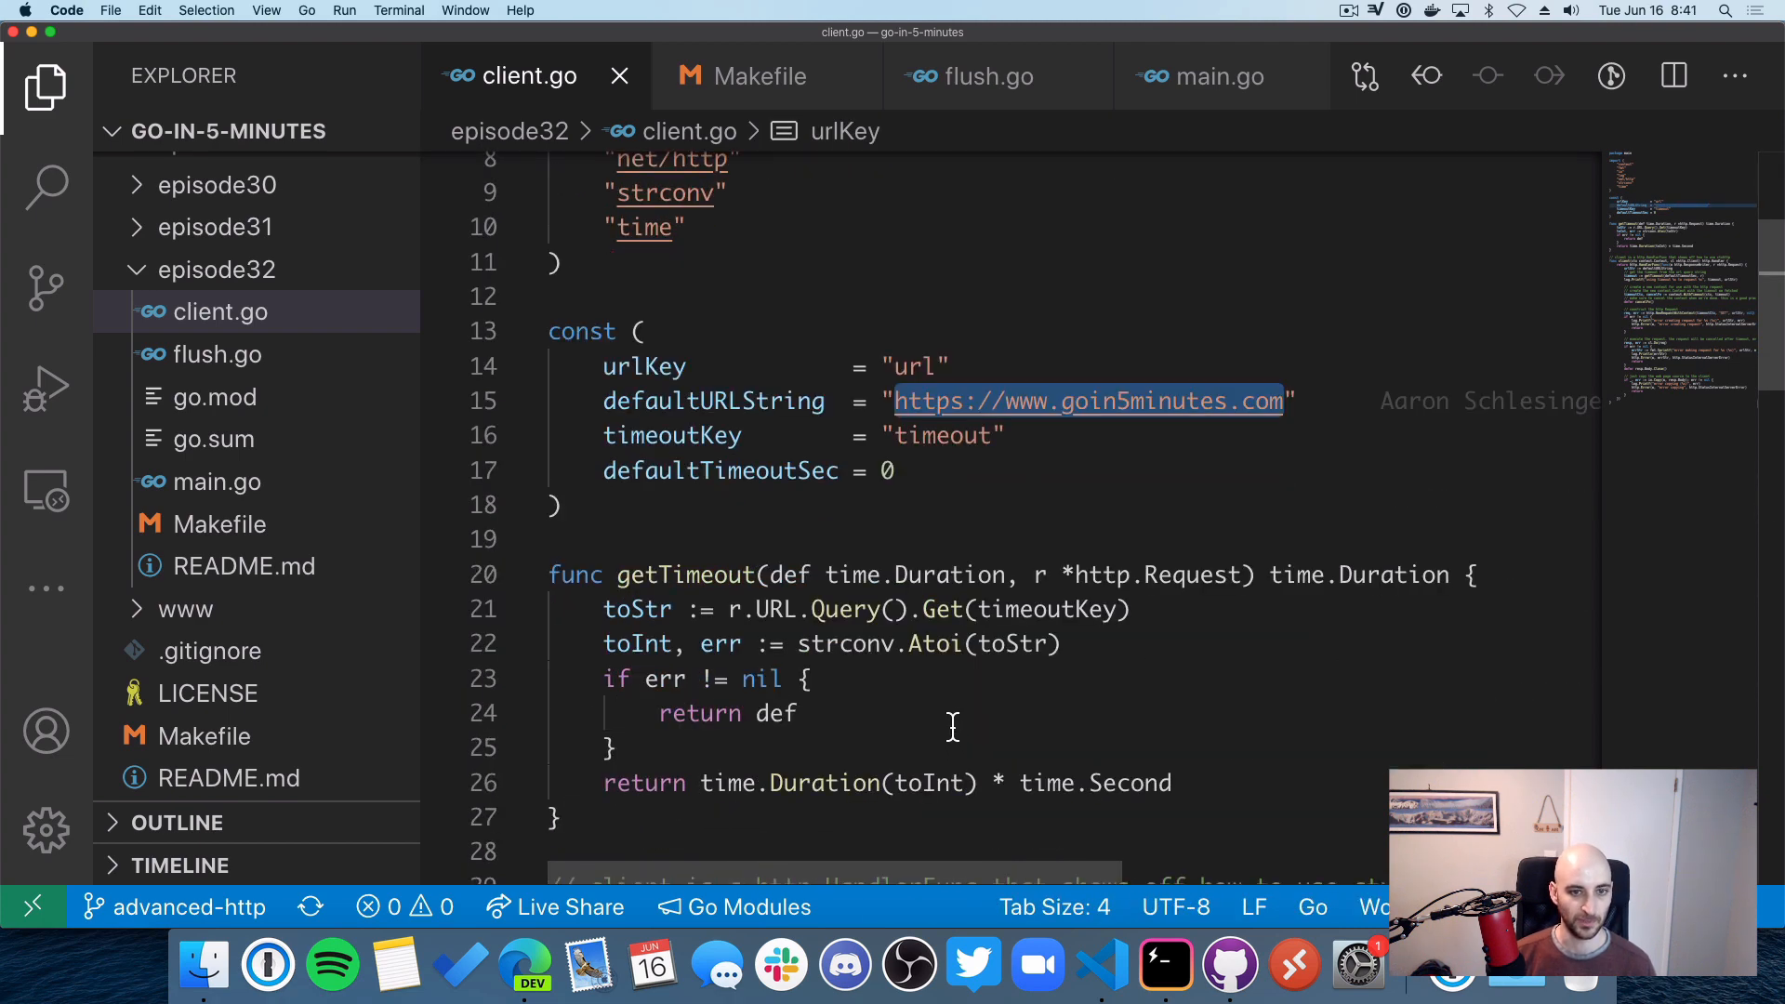
pyautogui.scroll(-3)
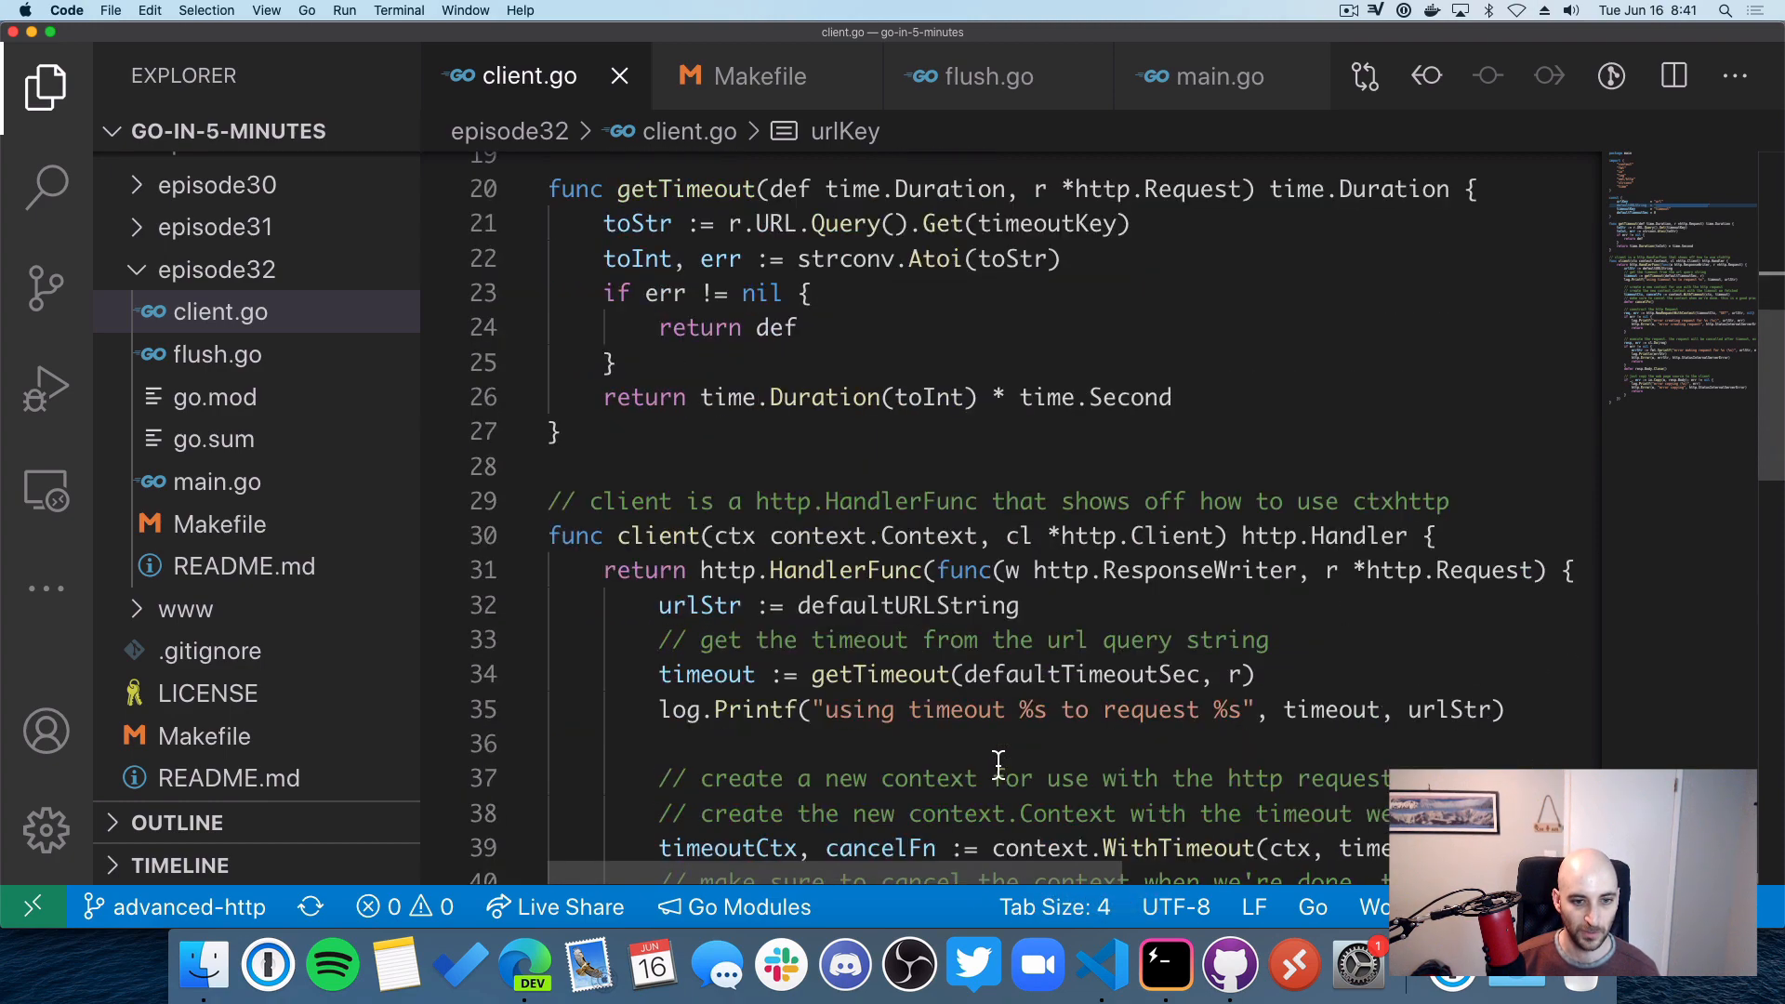
pyautogui.scroll(-3)
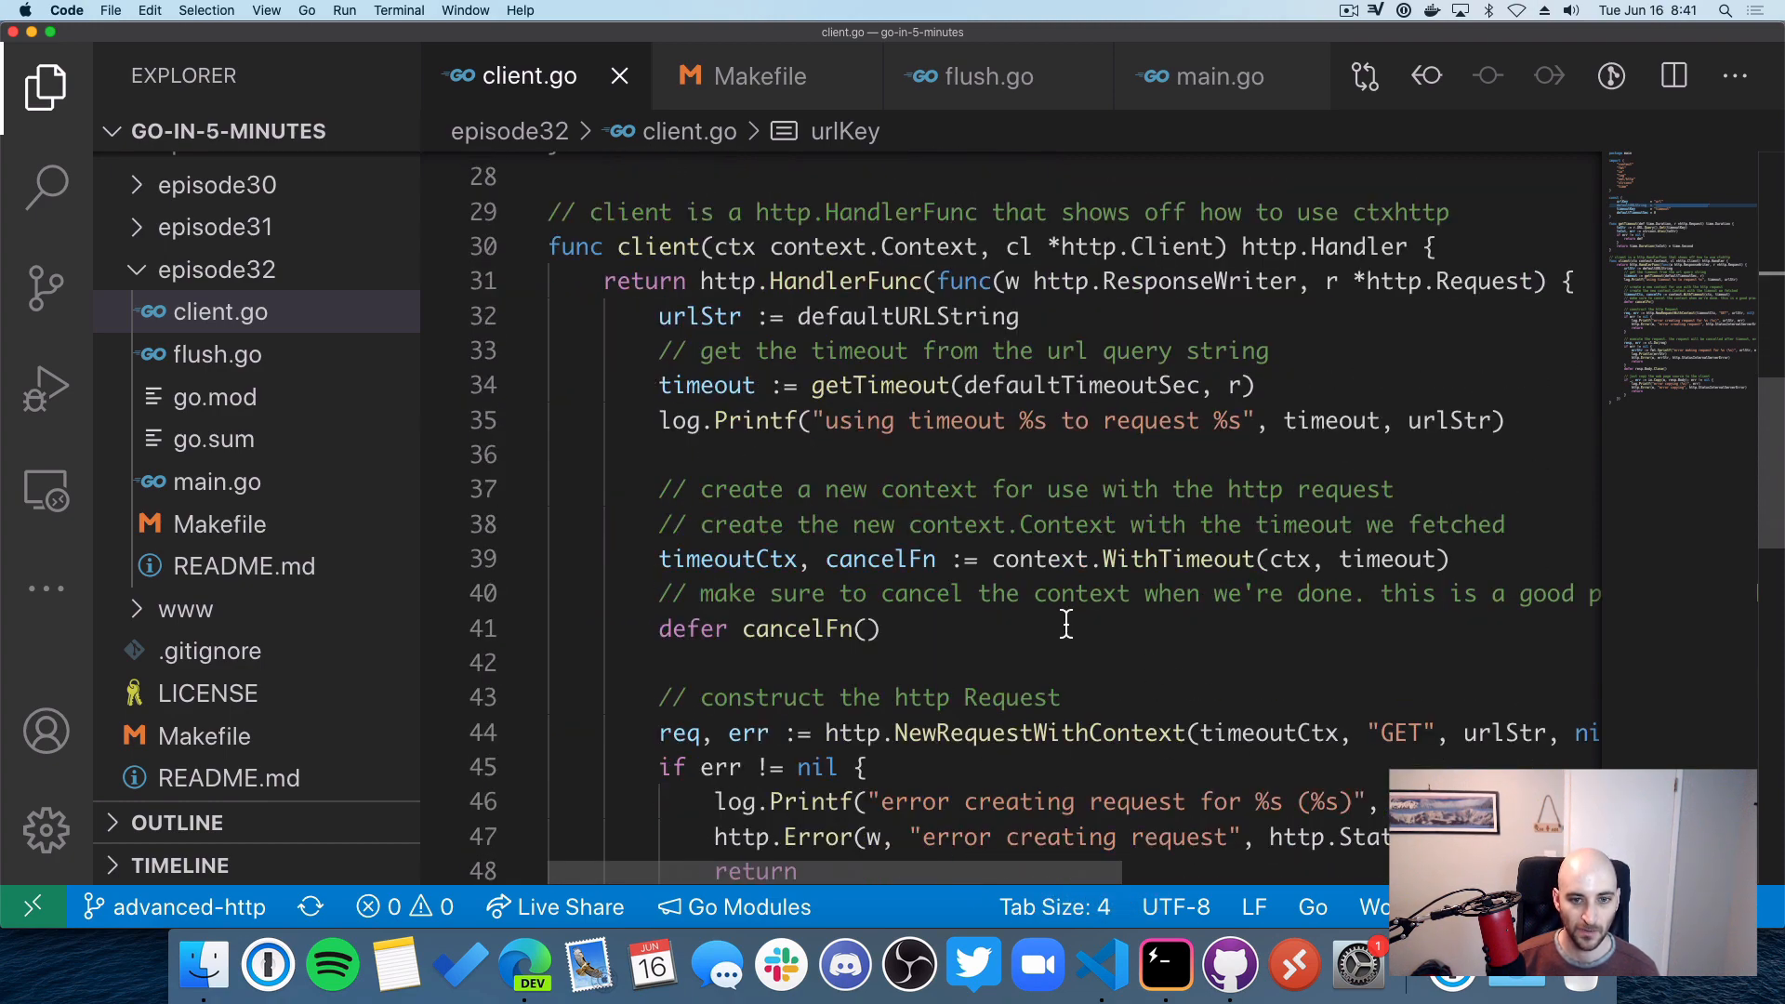
pyautogui.doubleClick(728, 558)
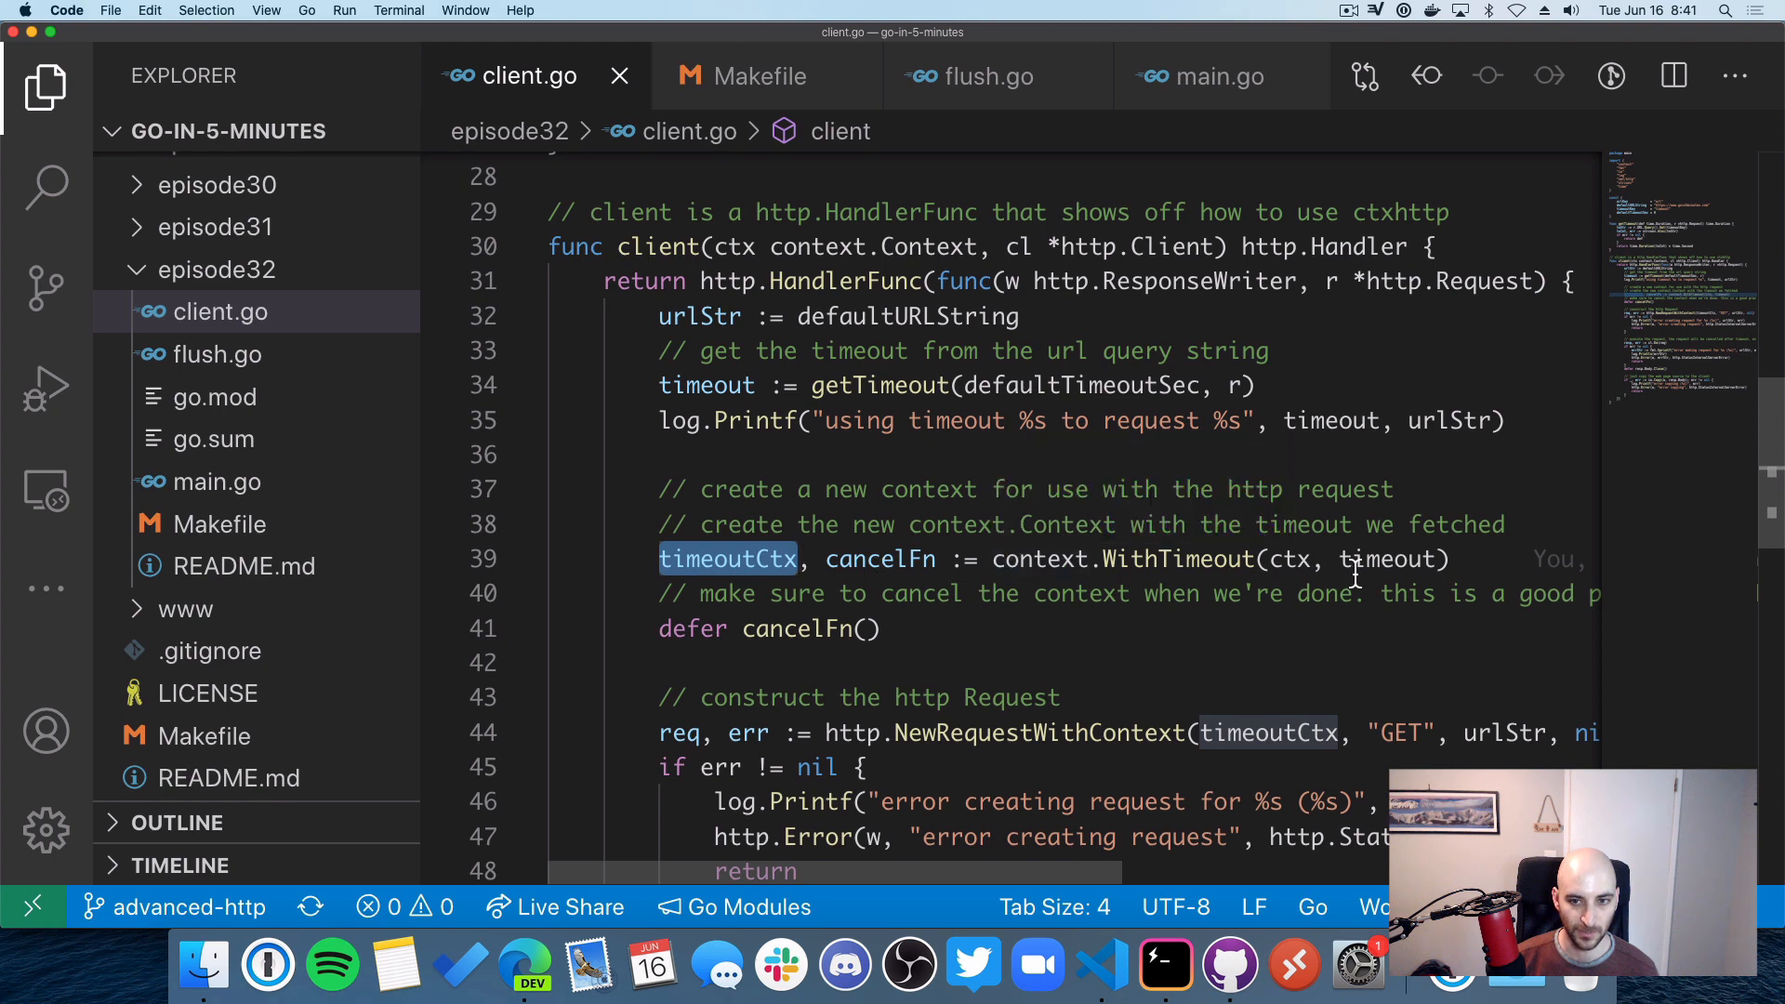
pyautogui.scroll(-3)
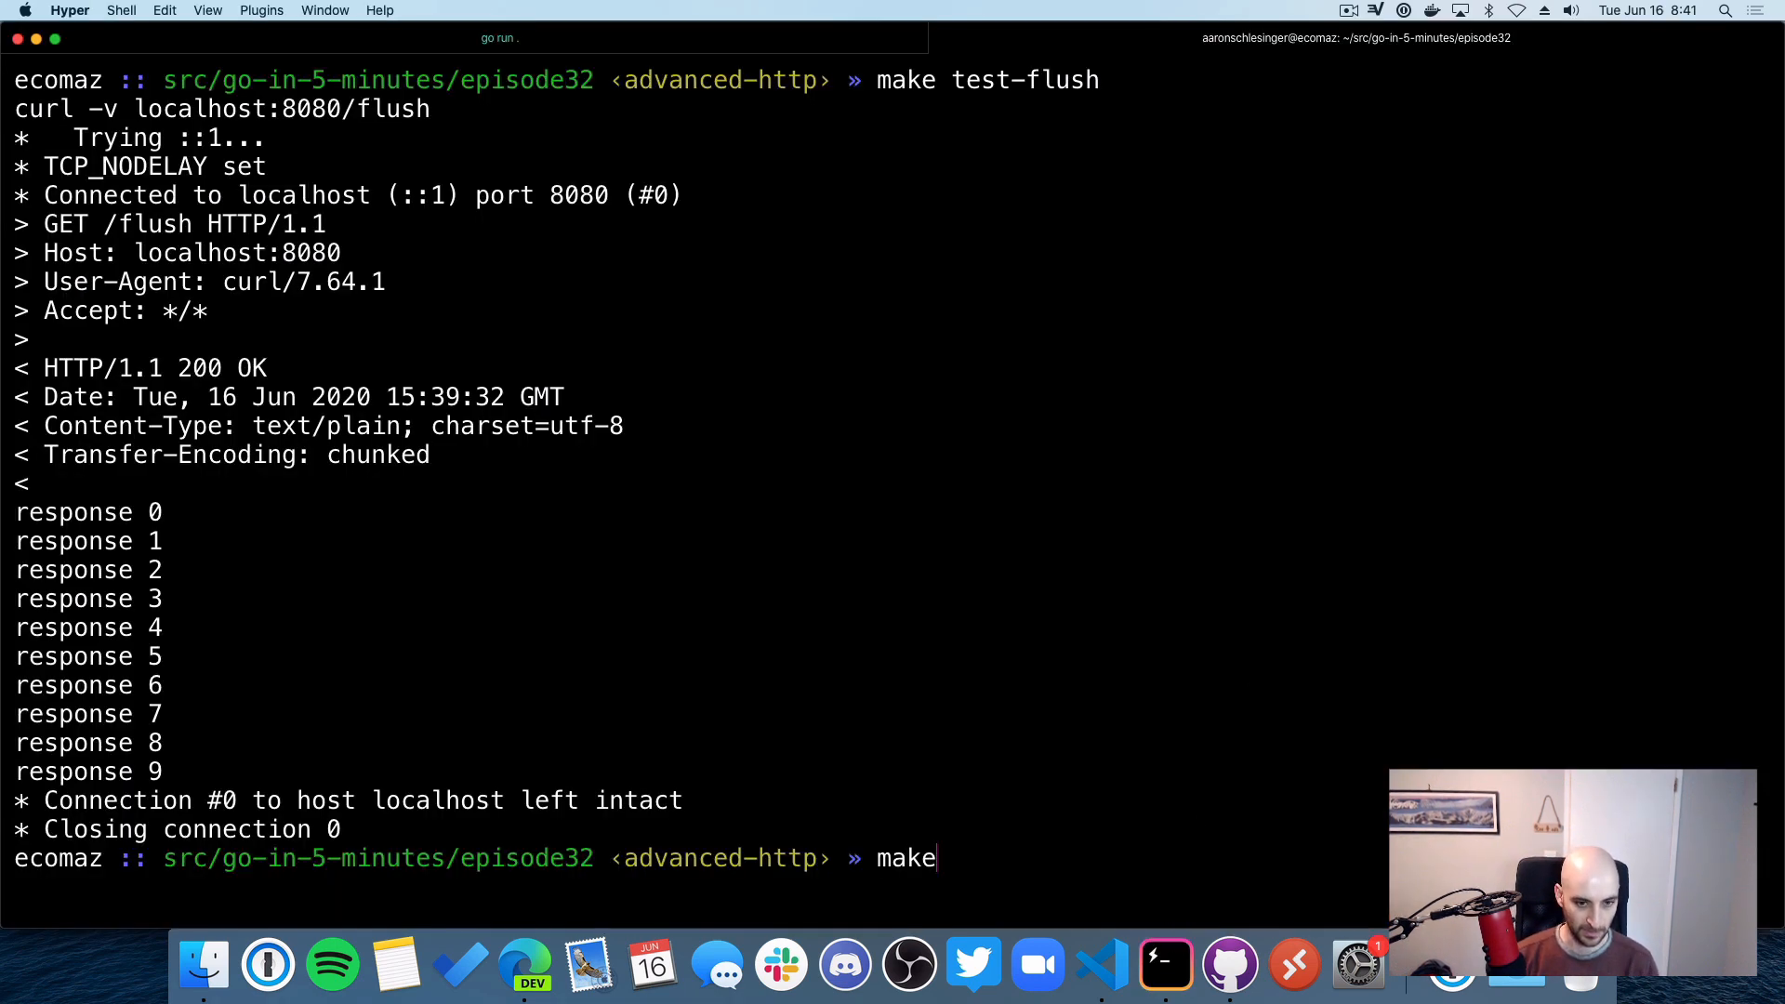
# Step: Type 'make test-client-fail' in Hyper, returning 500 Internal Server Error for goin5minutes.com
pyautogui.write('test-client-fail')
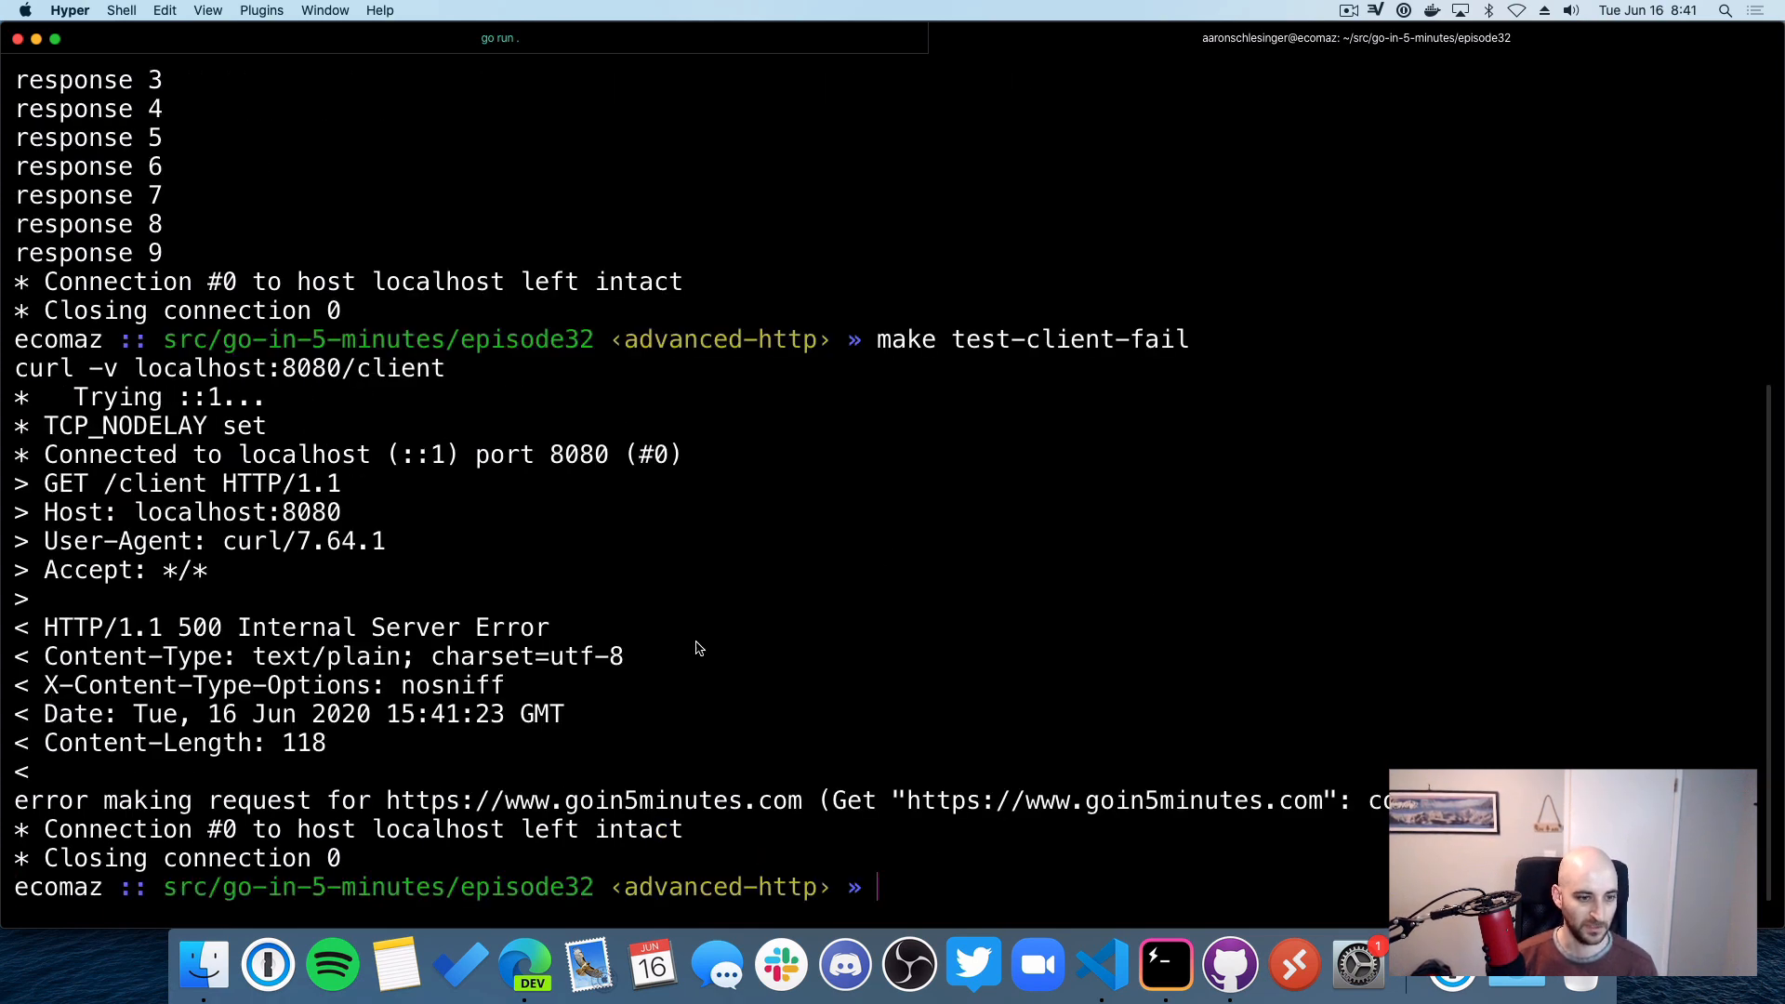
pyautogui.moveTo(1035, 965)
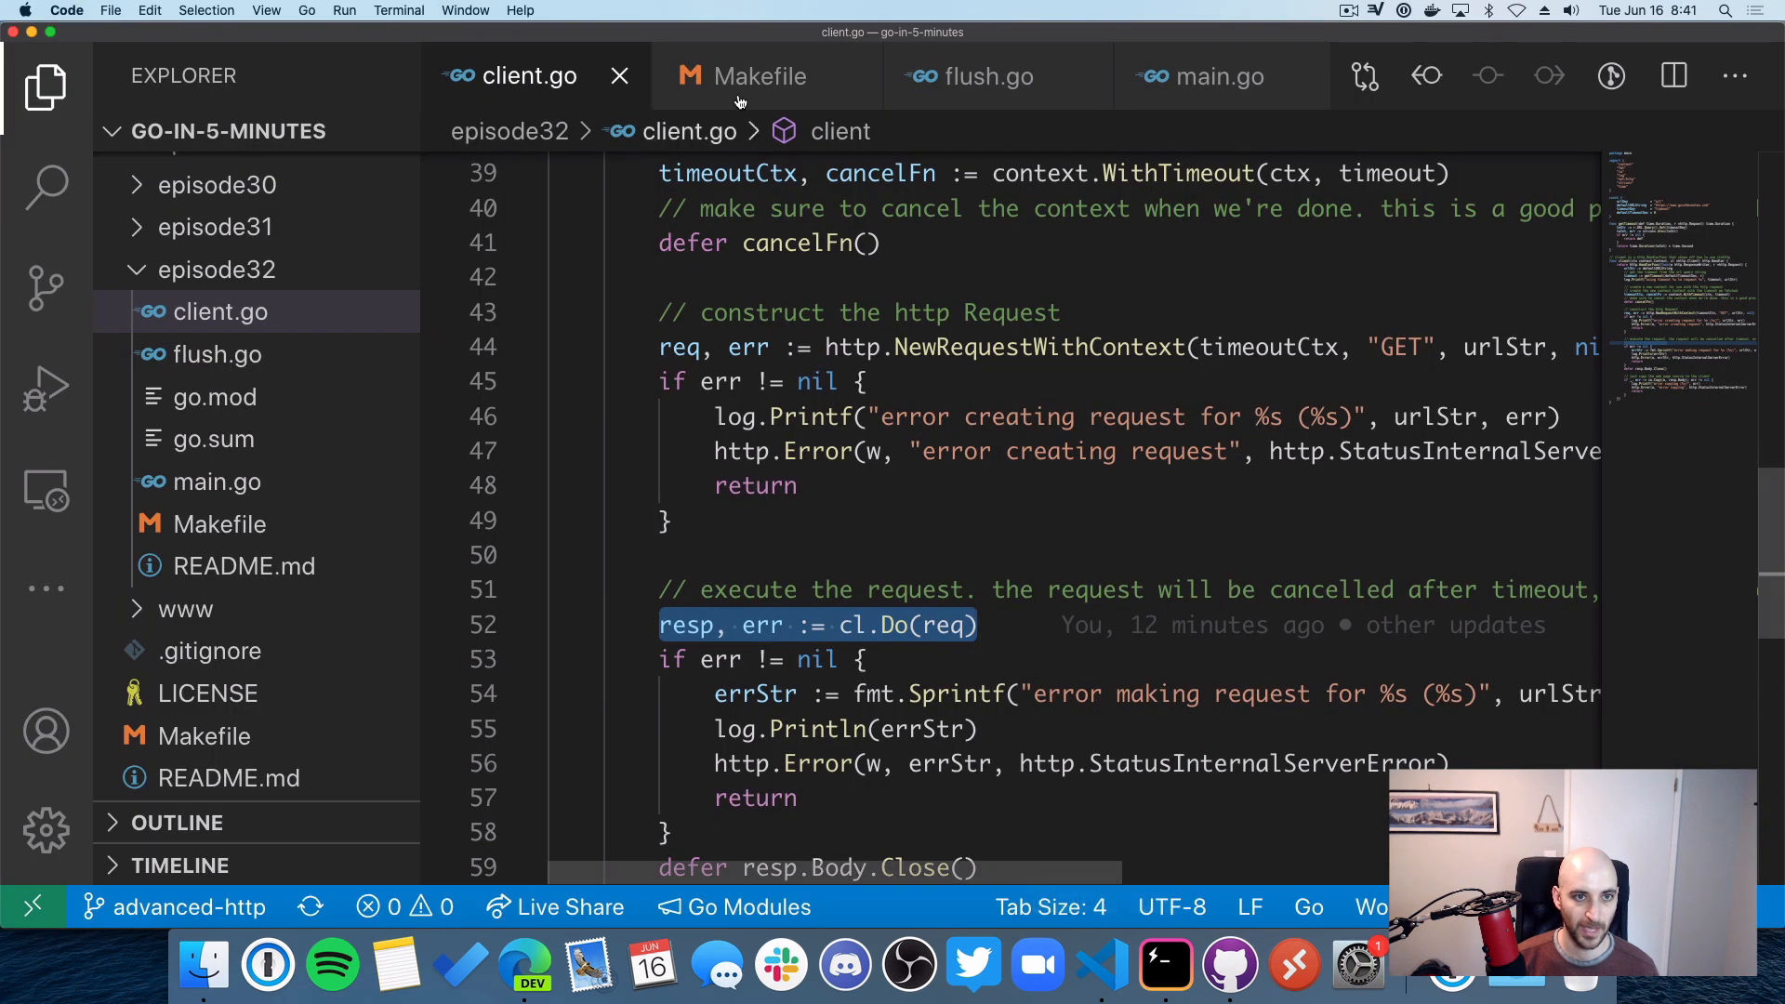
# Step: In the Makefile, highlight the timeout=15 query parameter in the test-client-succ target
pyautogui.click(759, 76)
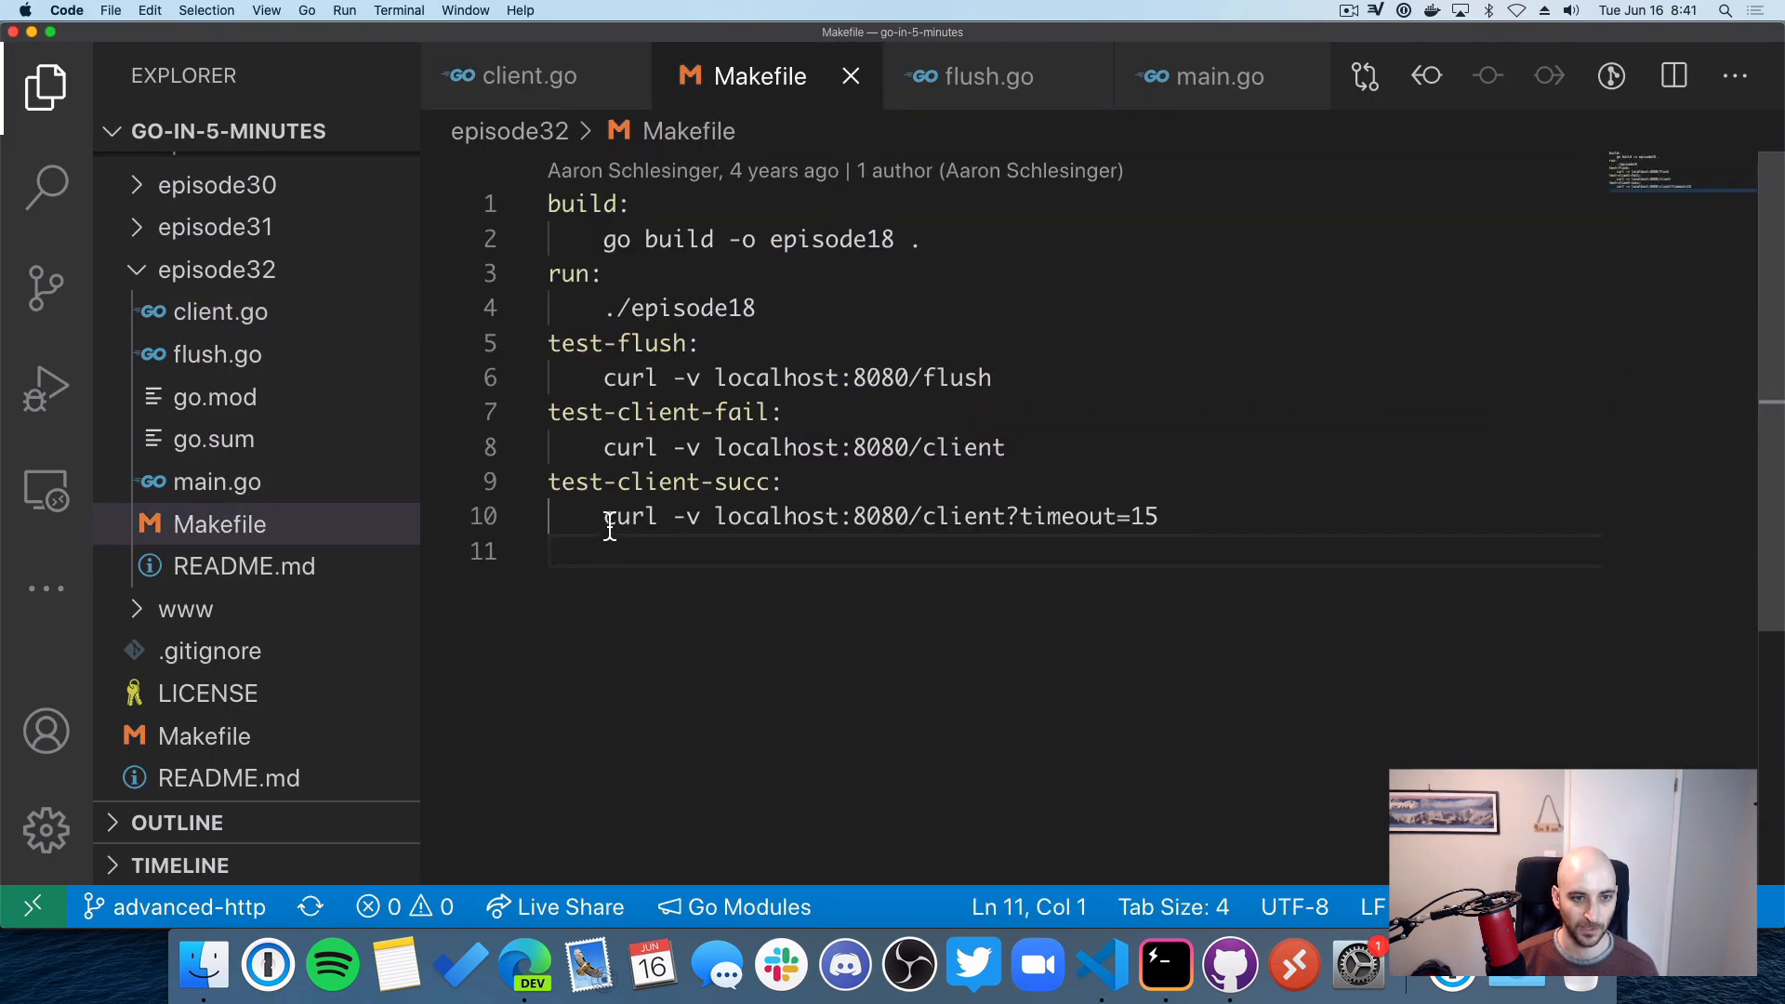
pyautogui.moveTo(603, 516); pyautogui.dragTo(1121, 516)
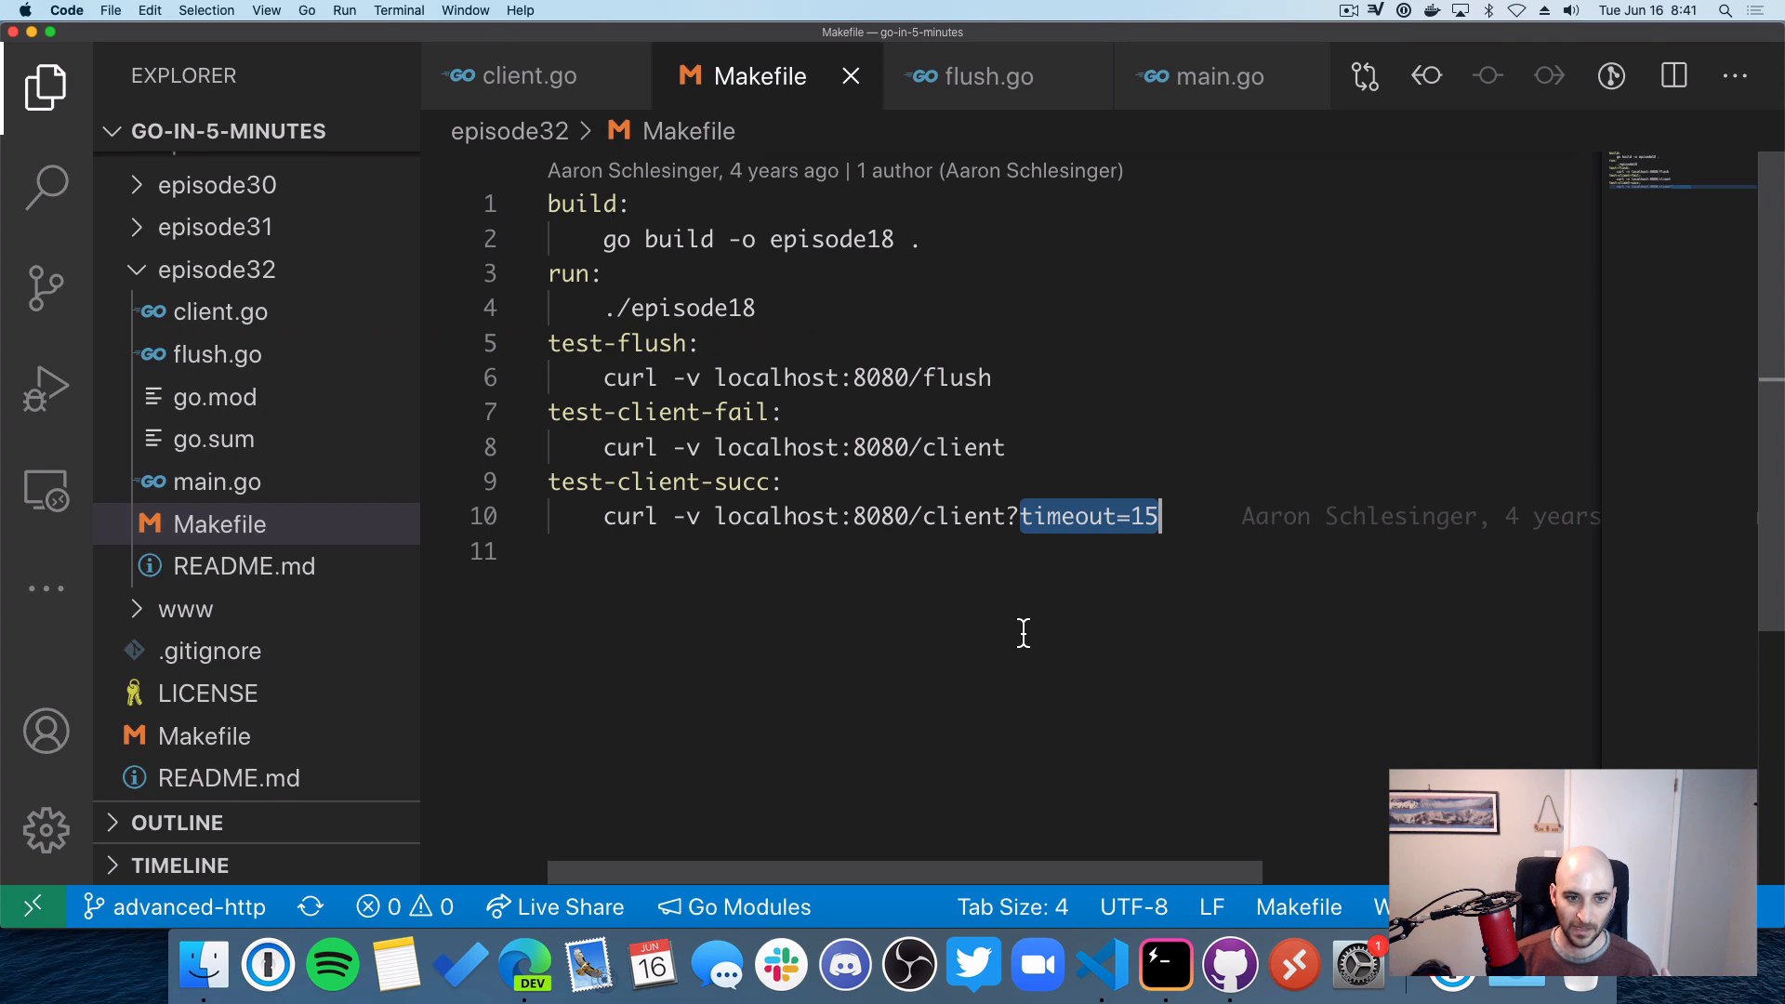
pyautogui.moveTo(1163, 967)
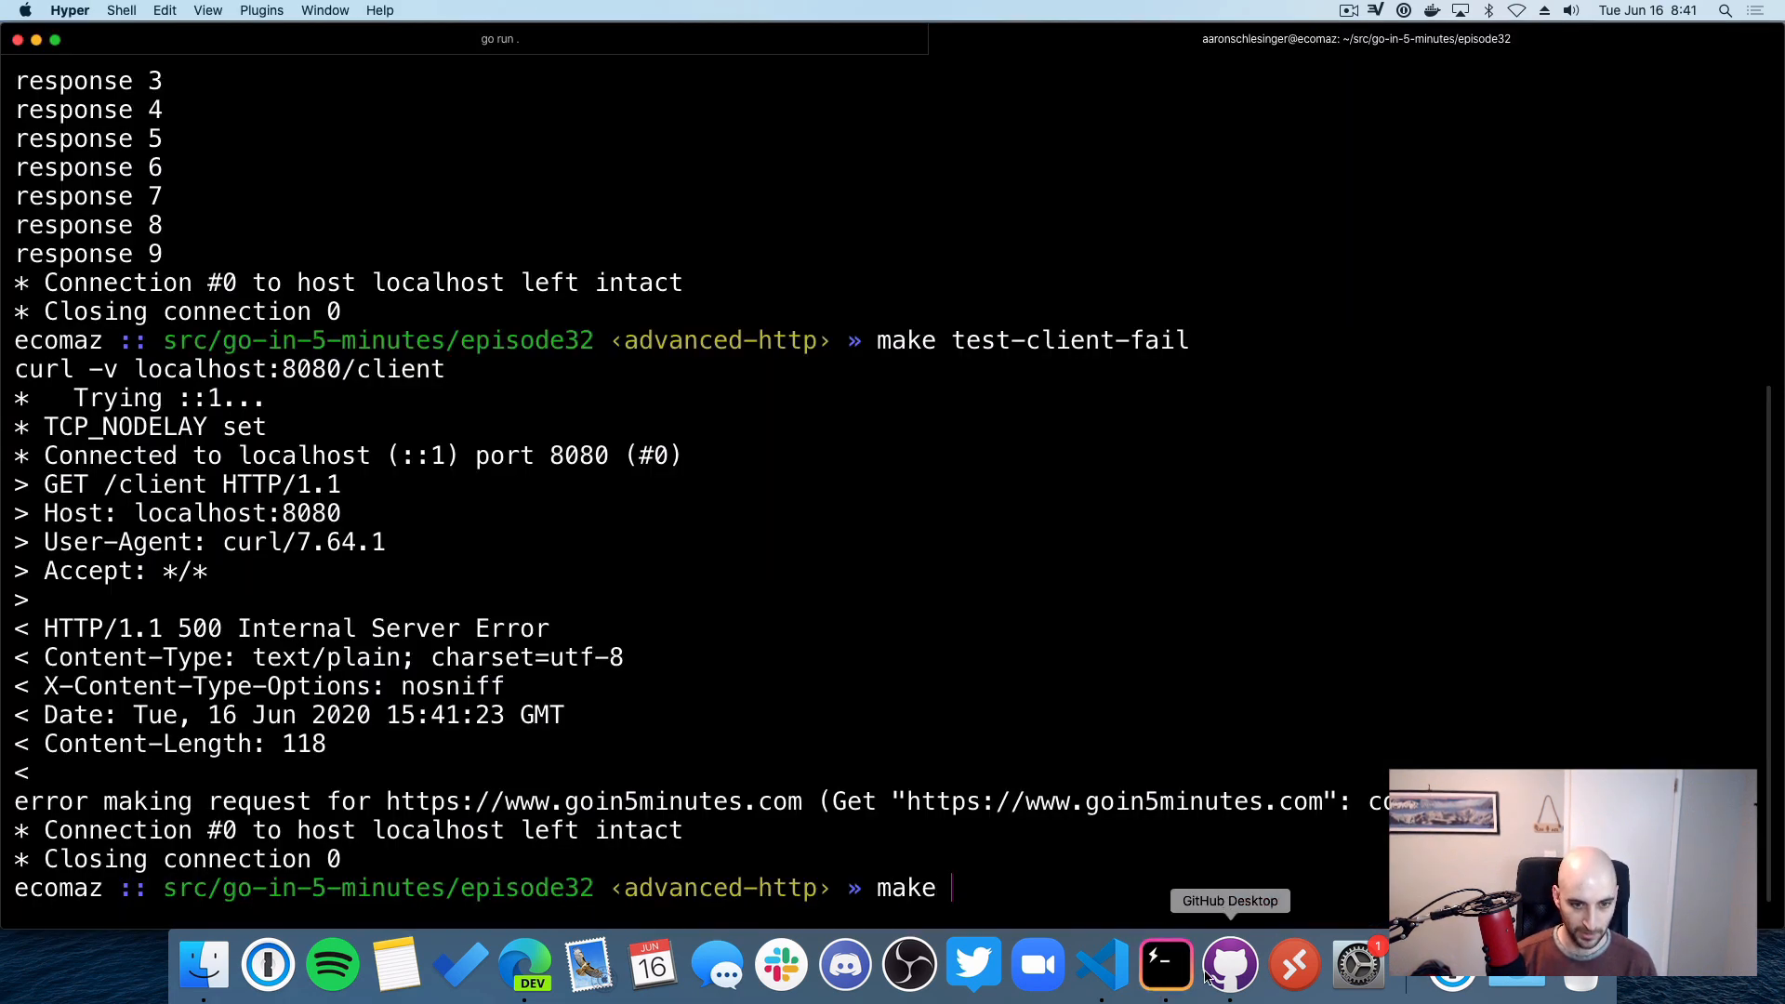
# Step: Launch make test-client-succ so curl hits localhost:8080/client with timeout=15, then return to the editor
pyautogui.write('test-client-succ')
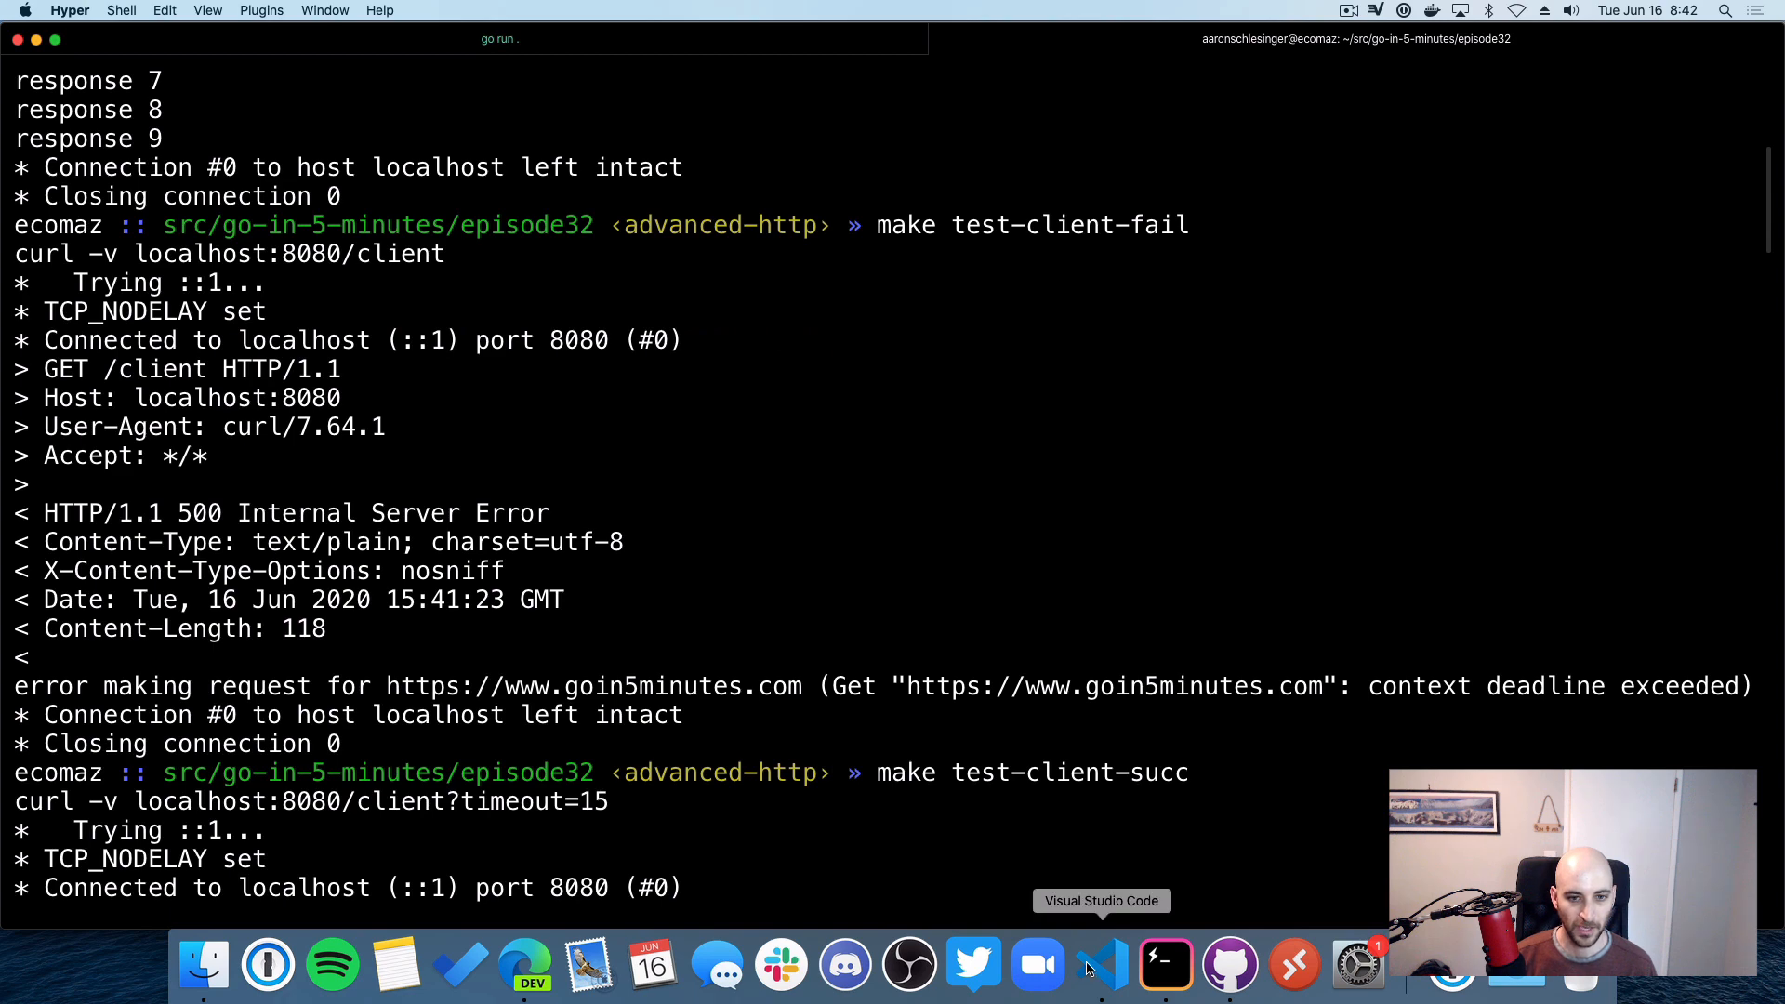
pyautogui.click(1099, 967)
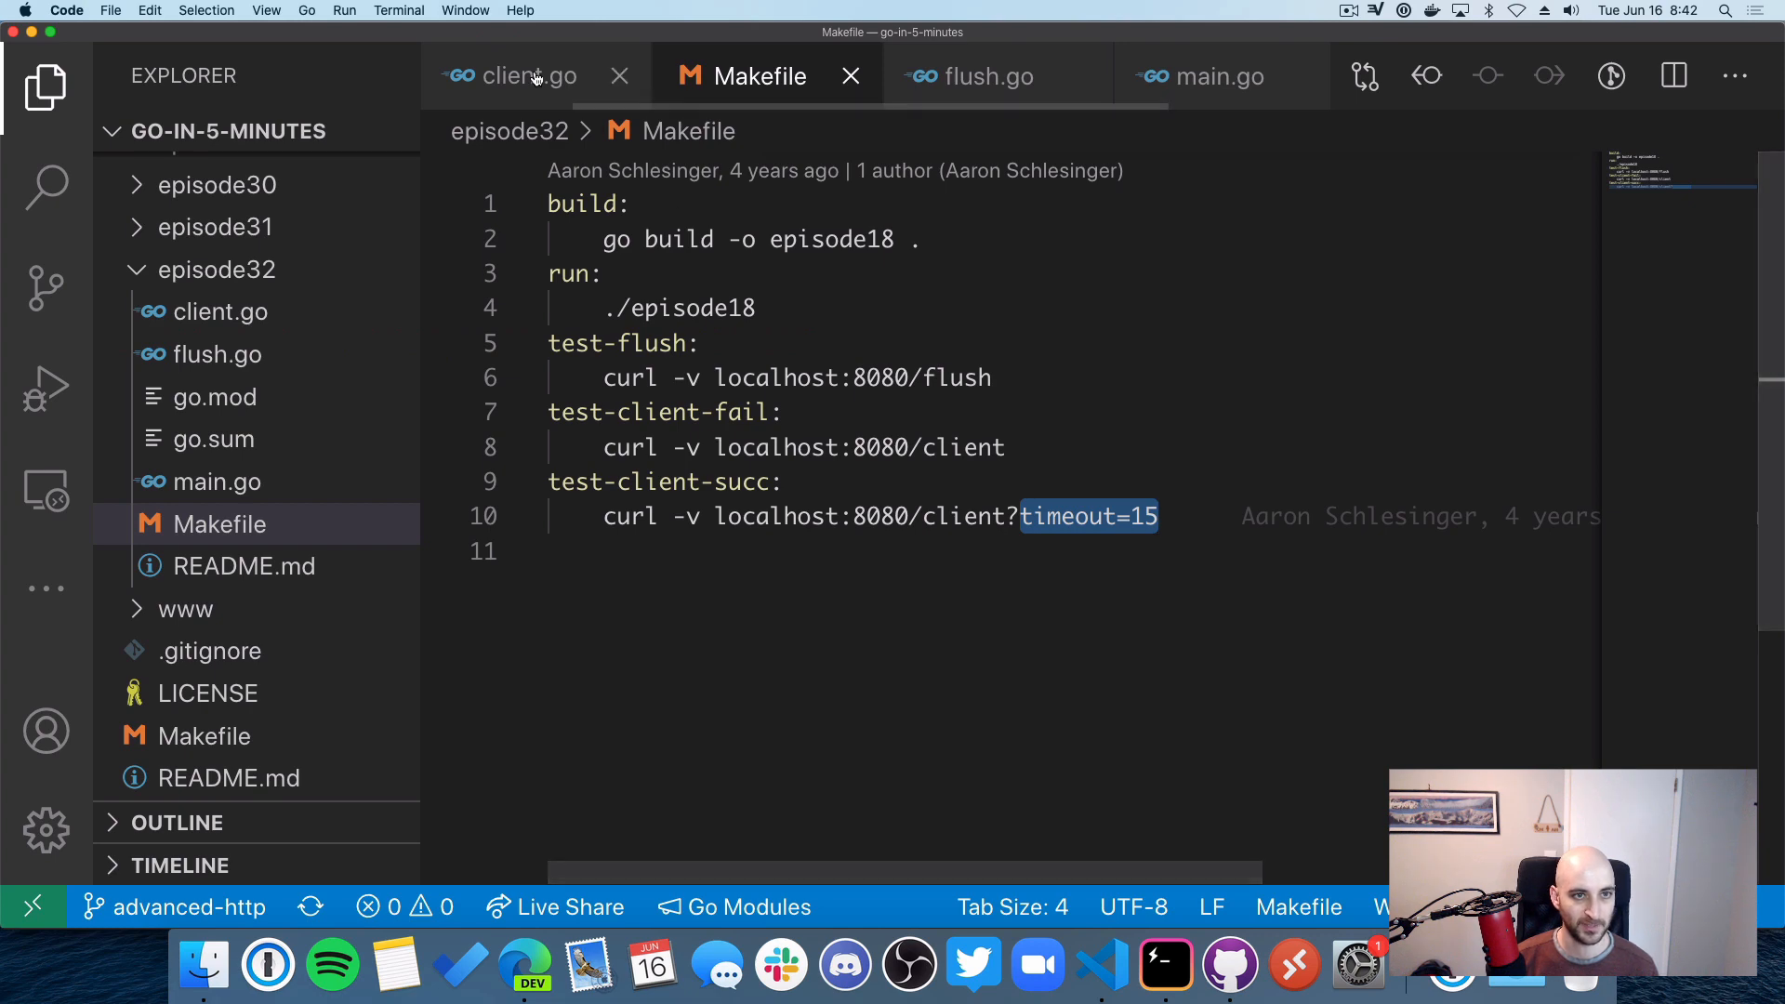
# Step: Revisit client.go's http.NewRequestWithContext timeout-context request code, then move to flush.go
pyautogui.click(524, 76)
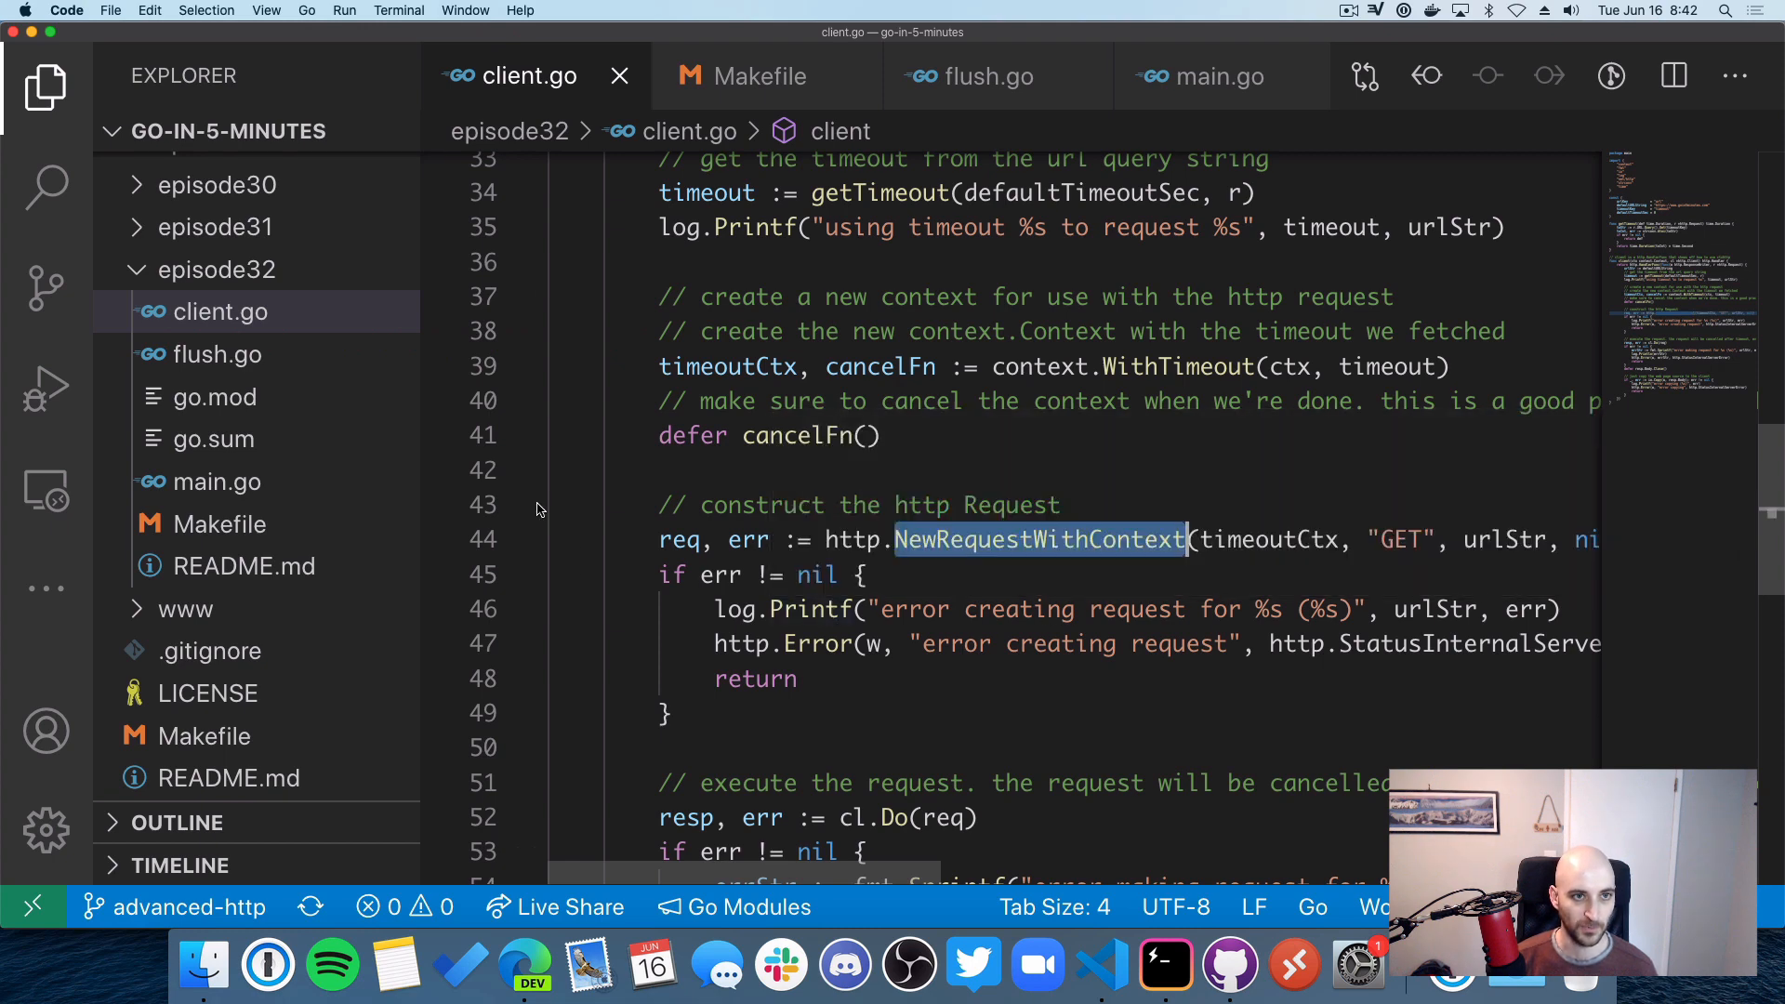
pyautogui.moveTo(716, 176)
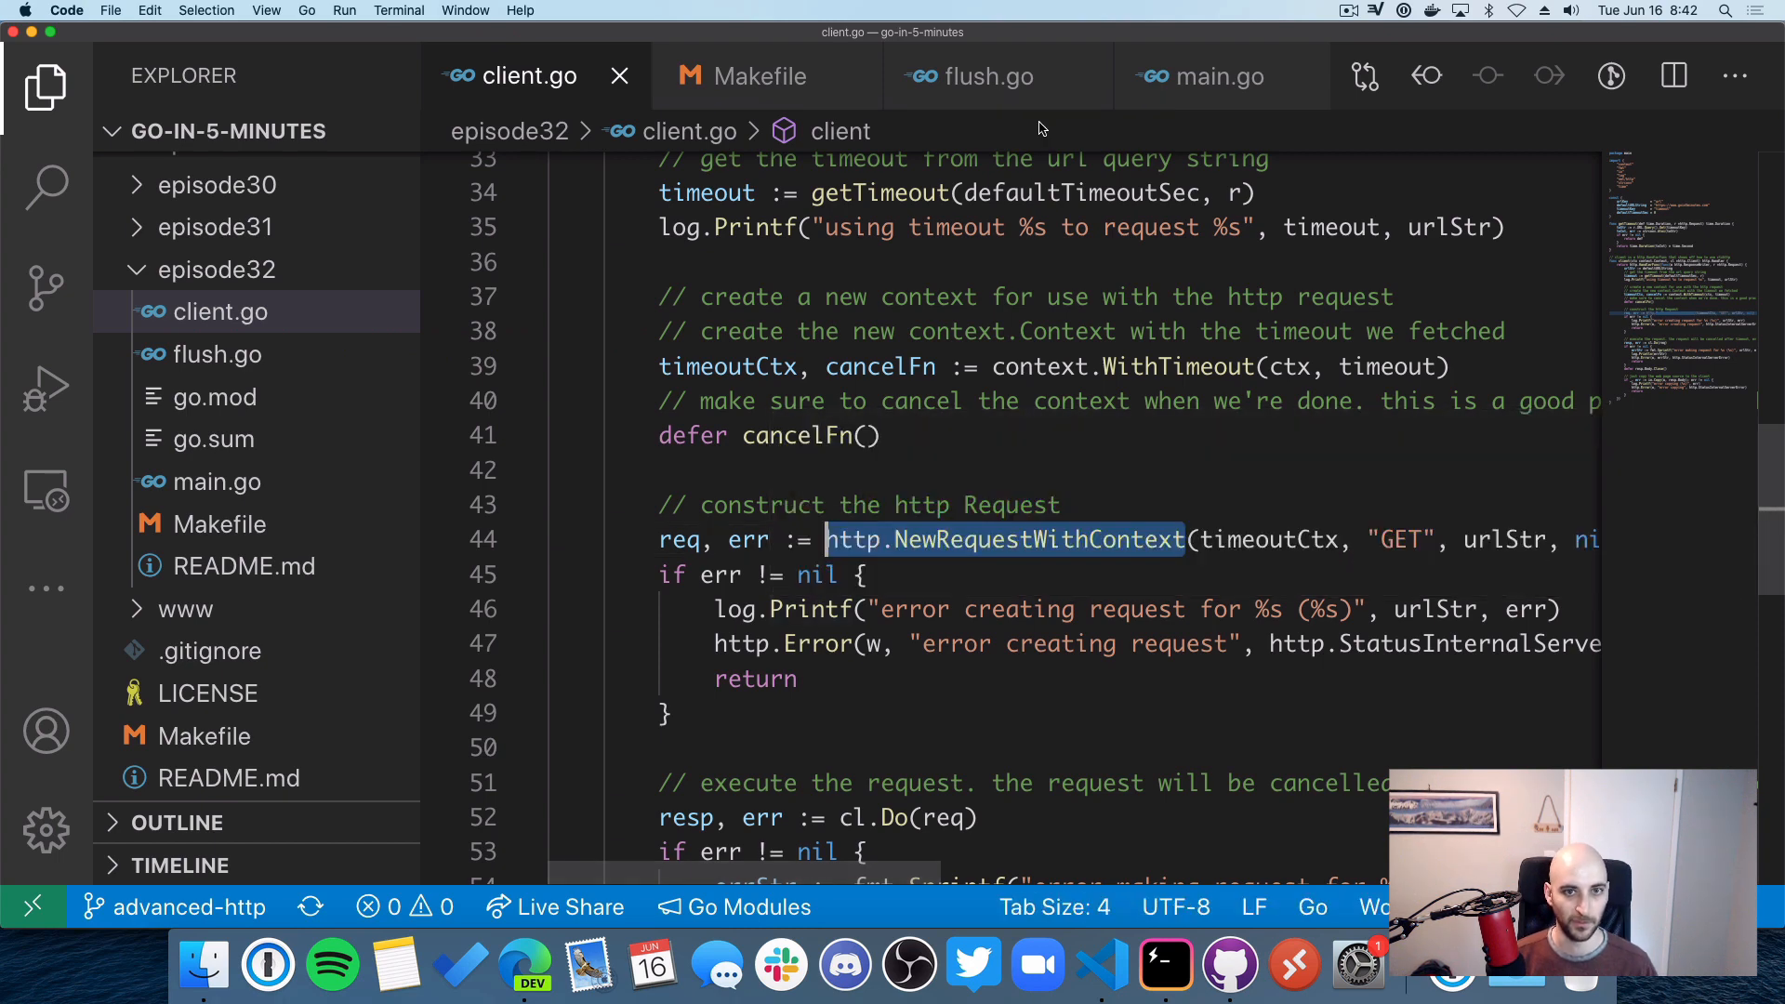
pyautogui.moveTo(985, 76)
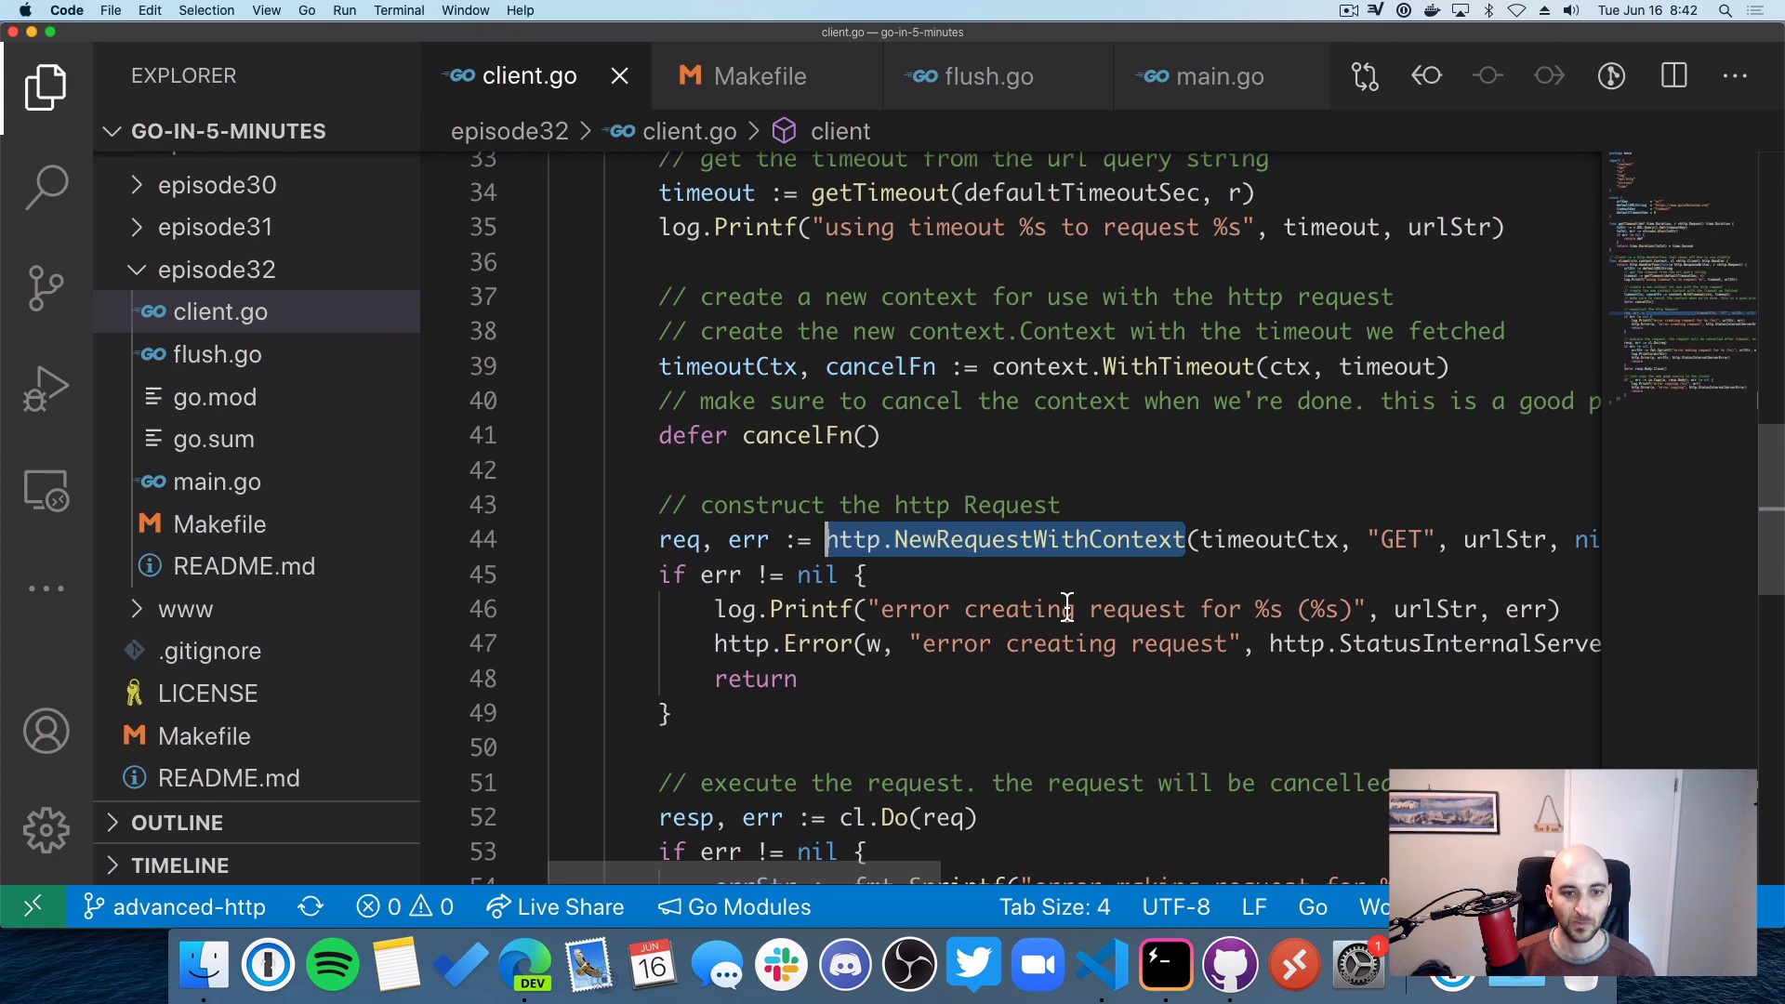
pyautogui.scroll(-3)
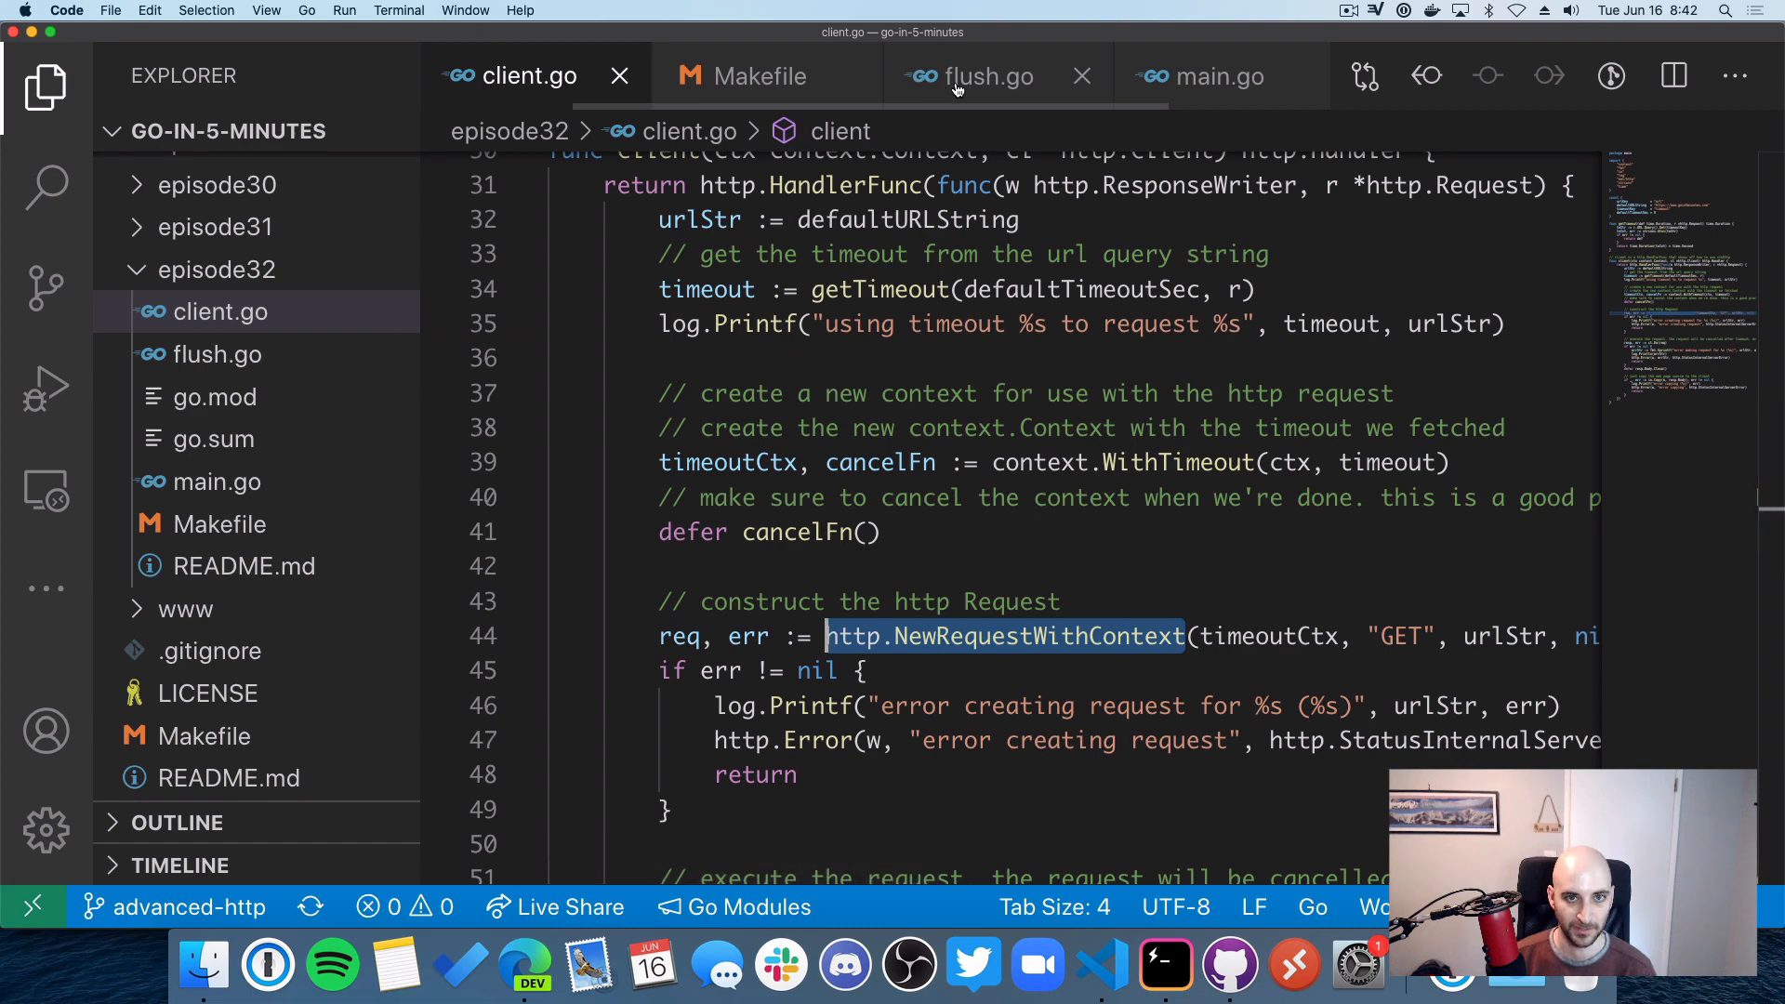
pyautogui.click(985, 76)
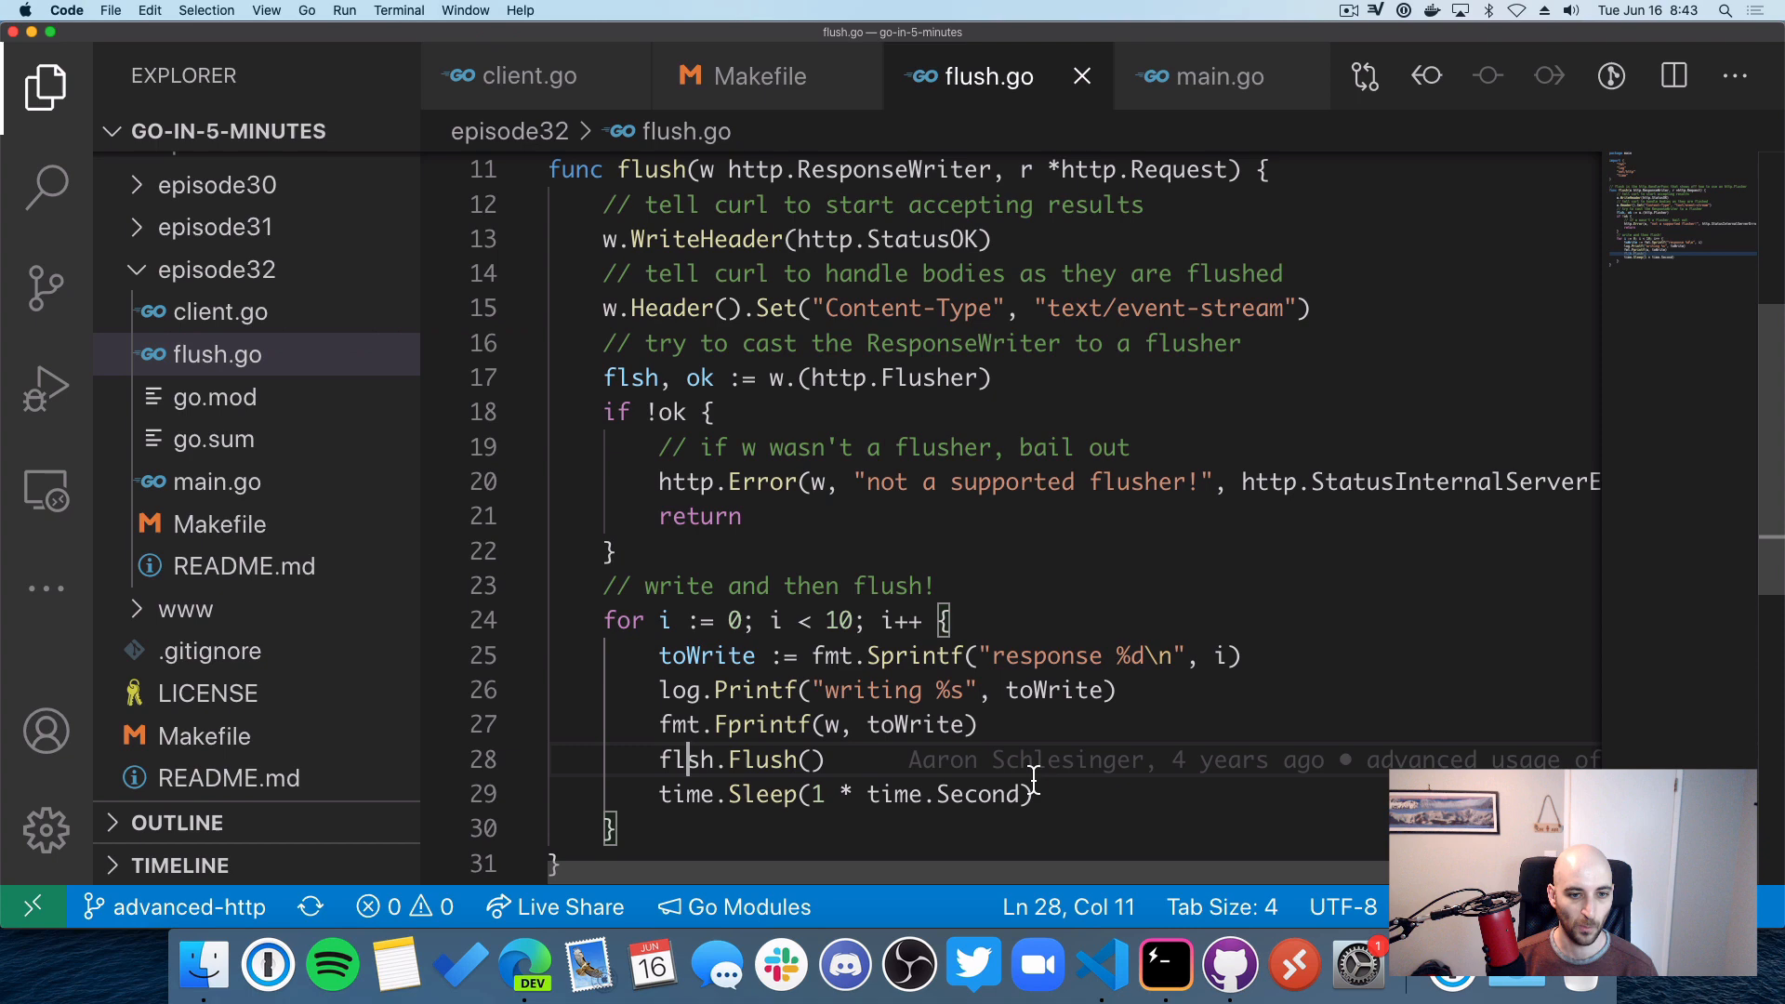
pyautogui.moveTo(809, 826)
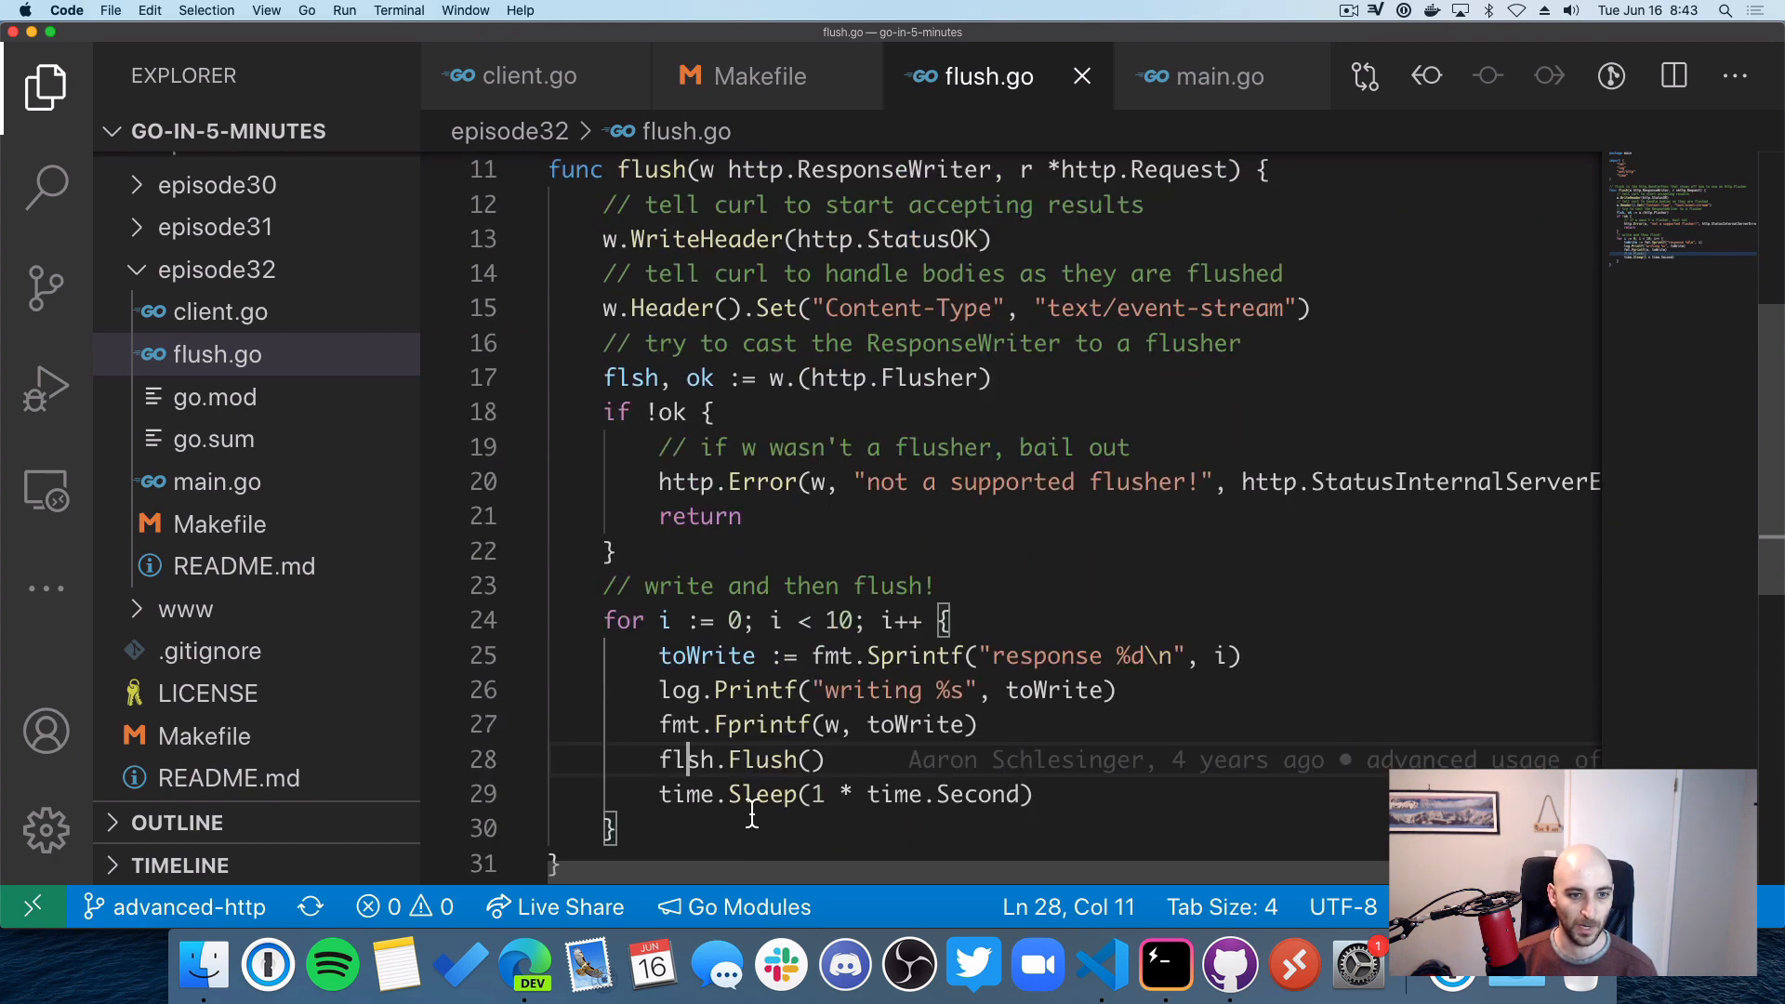
pyautogui.moveTo(581, 593)
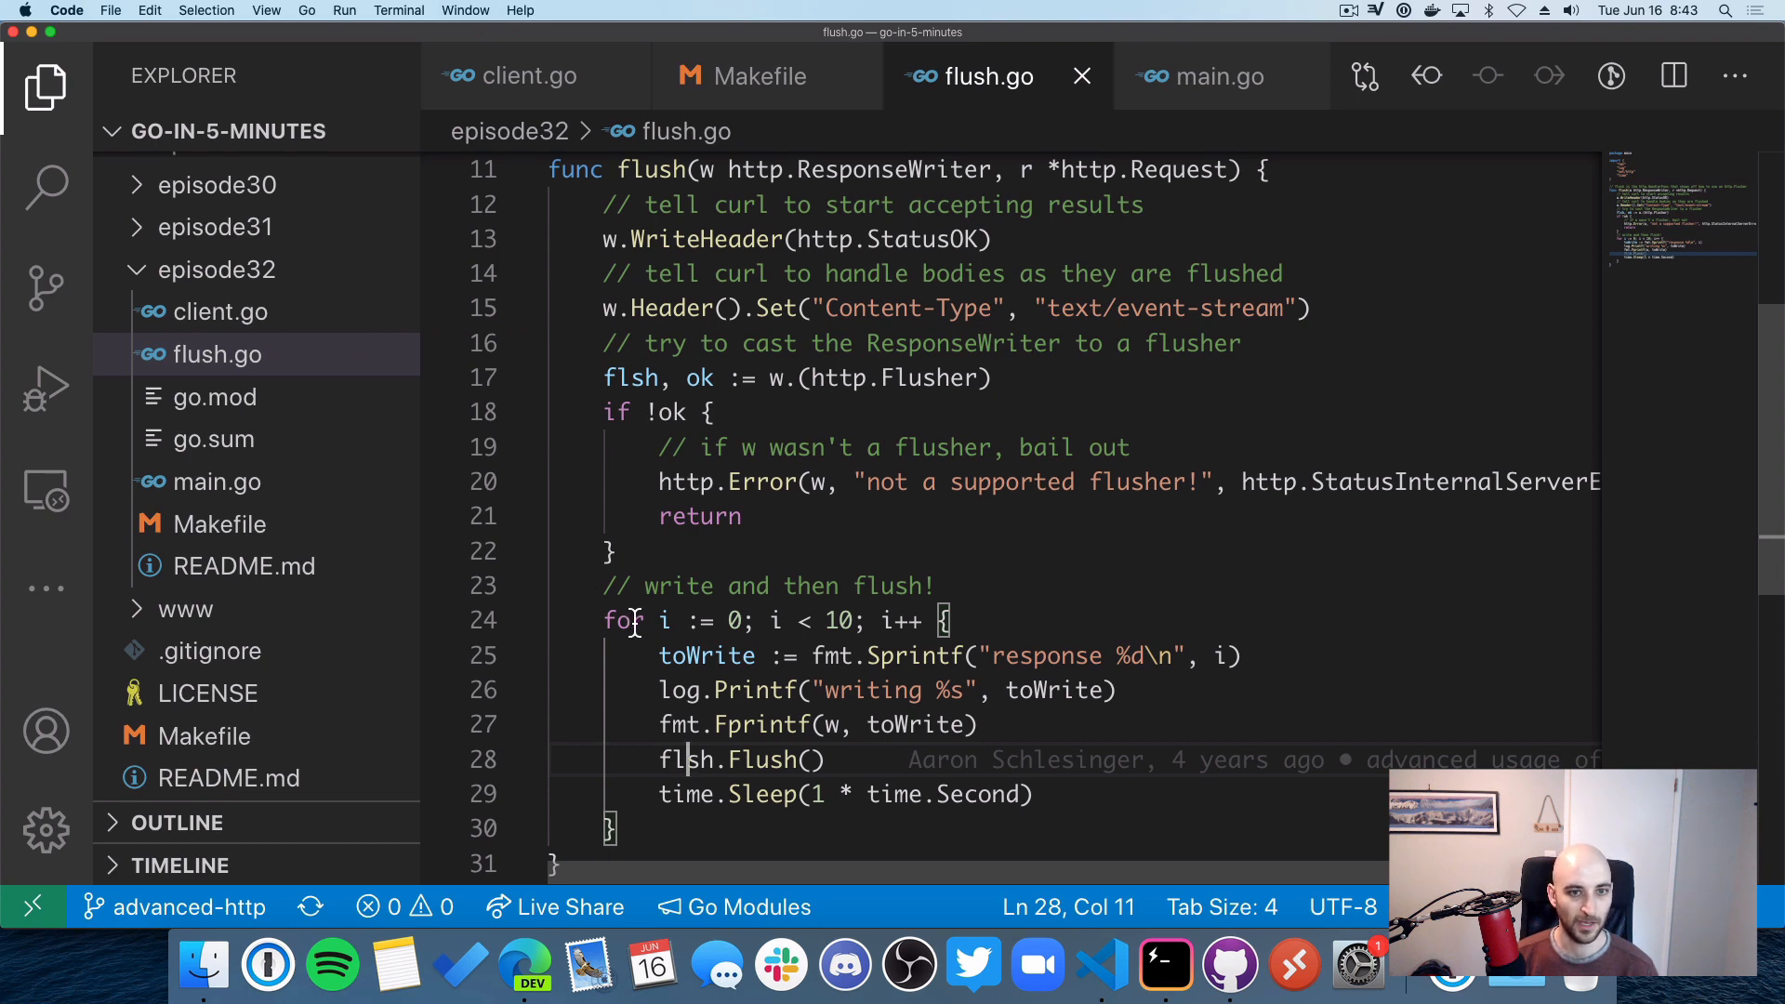
pyautogui.moveTo(774, 690)
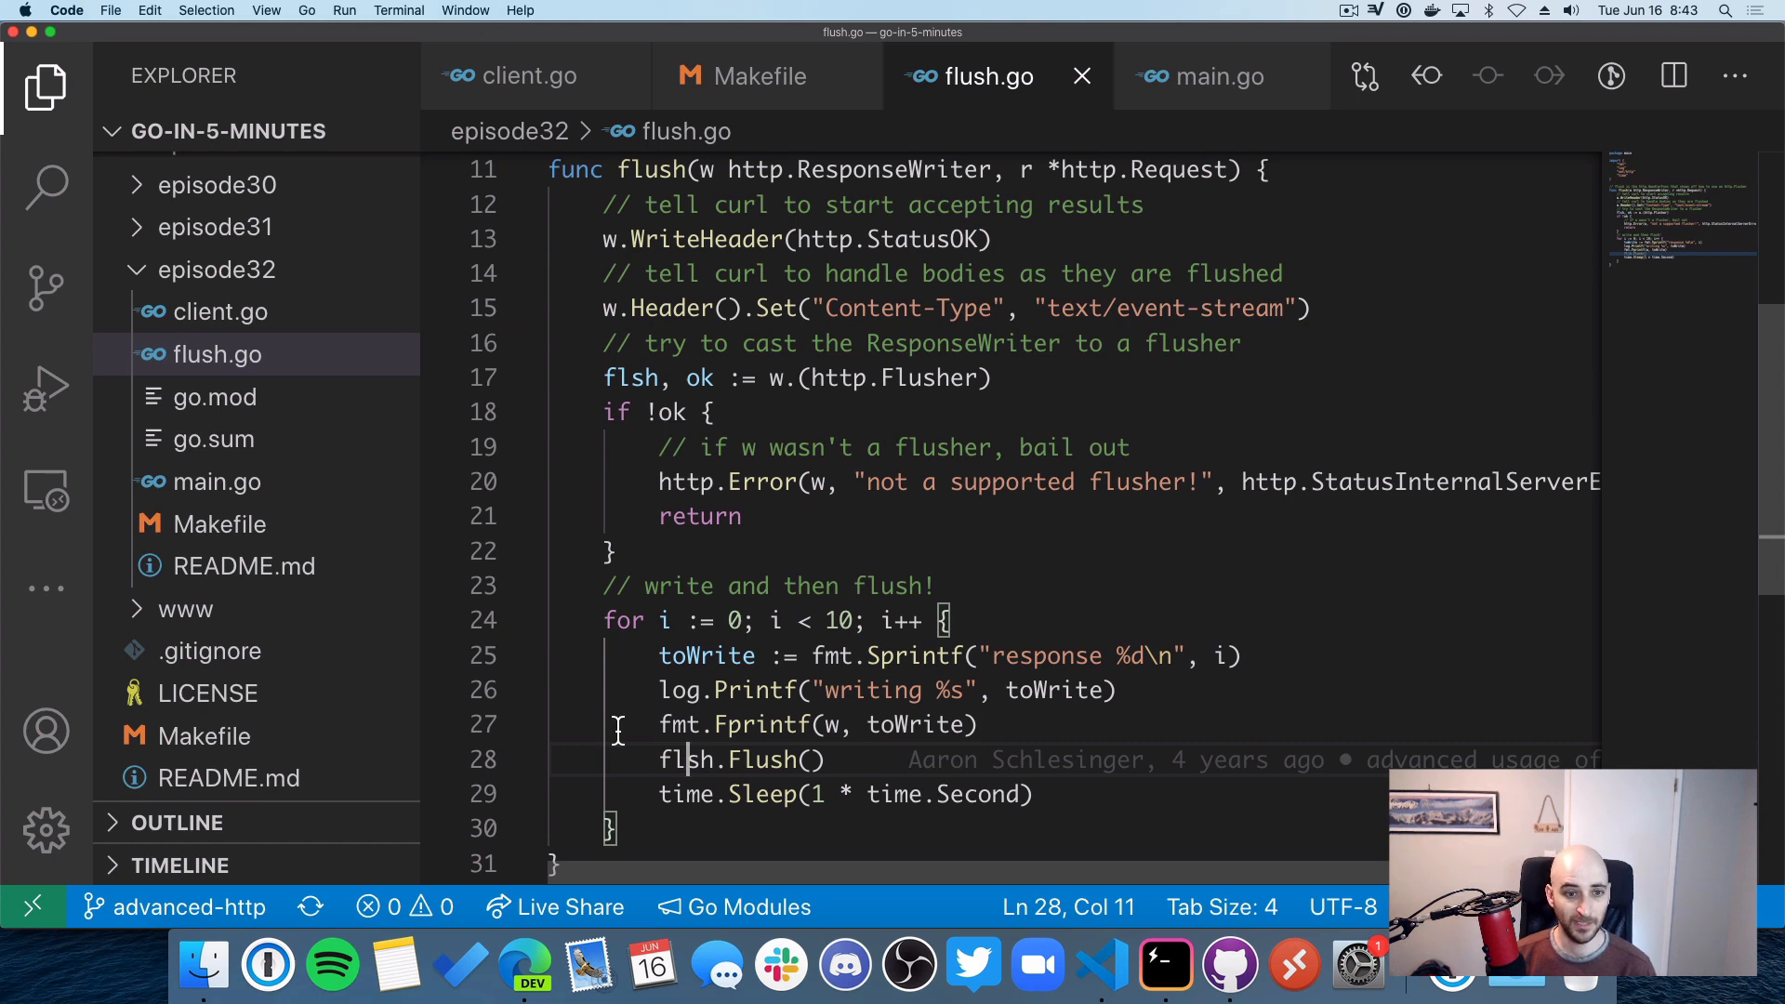
# Step: Review flush.go's loop of ten Flush() writes one second apart, then return to client.go
pyautogui.click(526, 76)
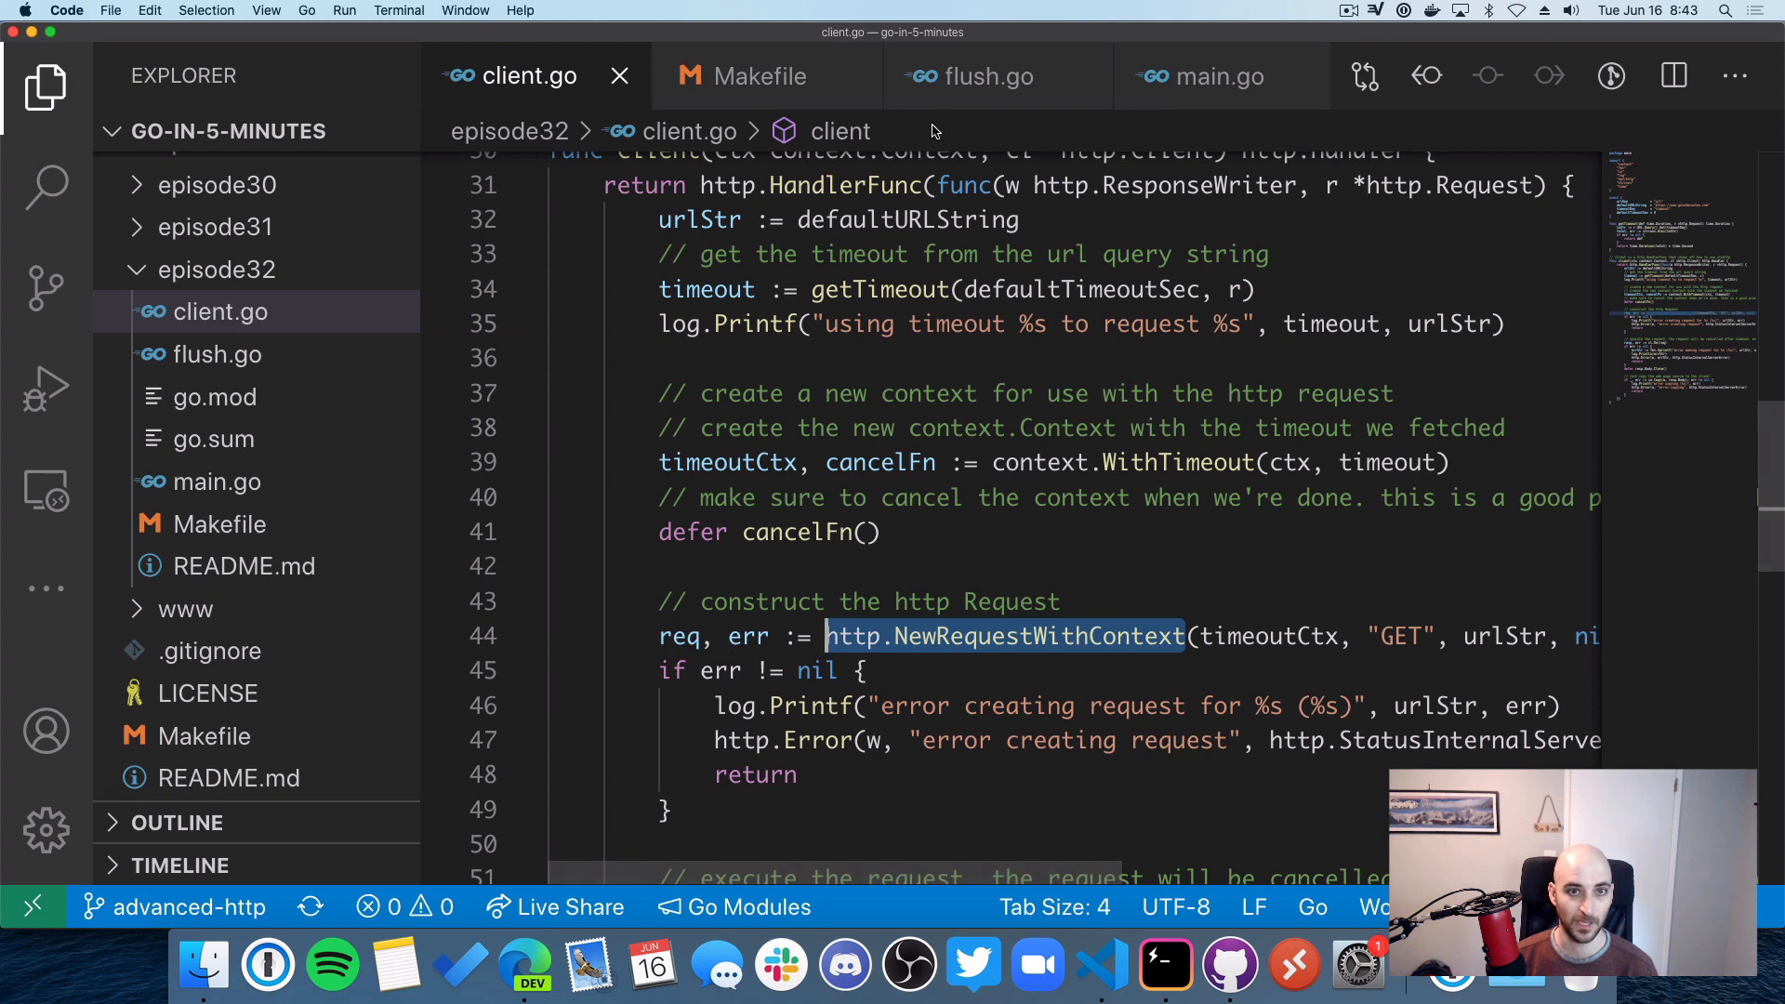
pyautogui.moveTo(985, 76)
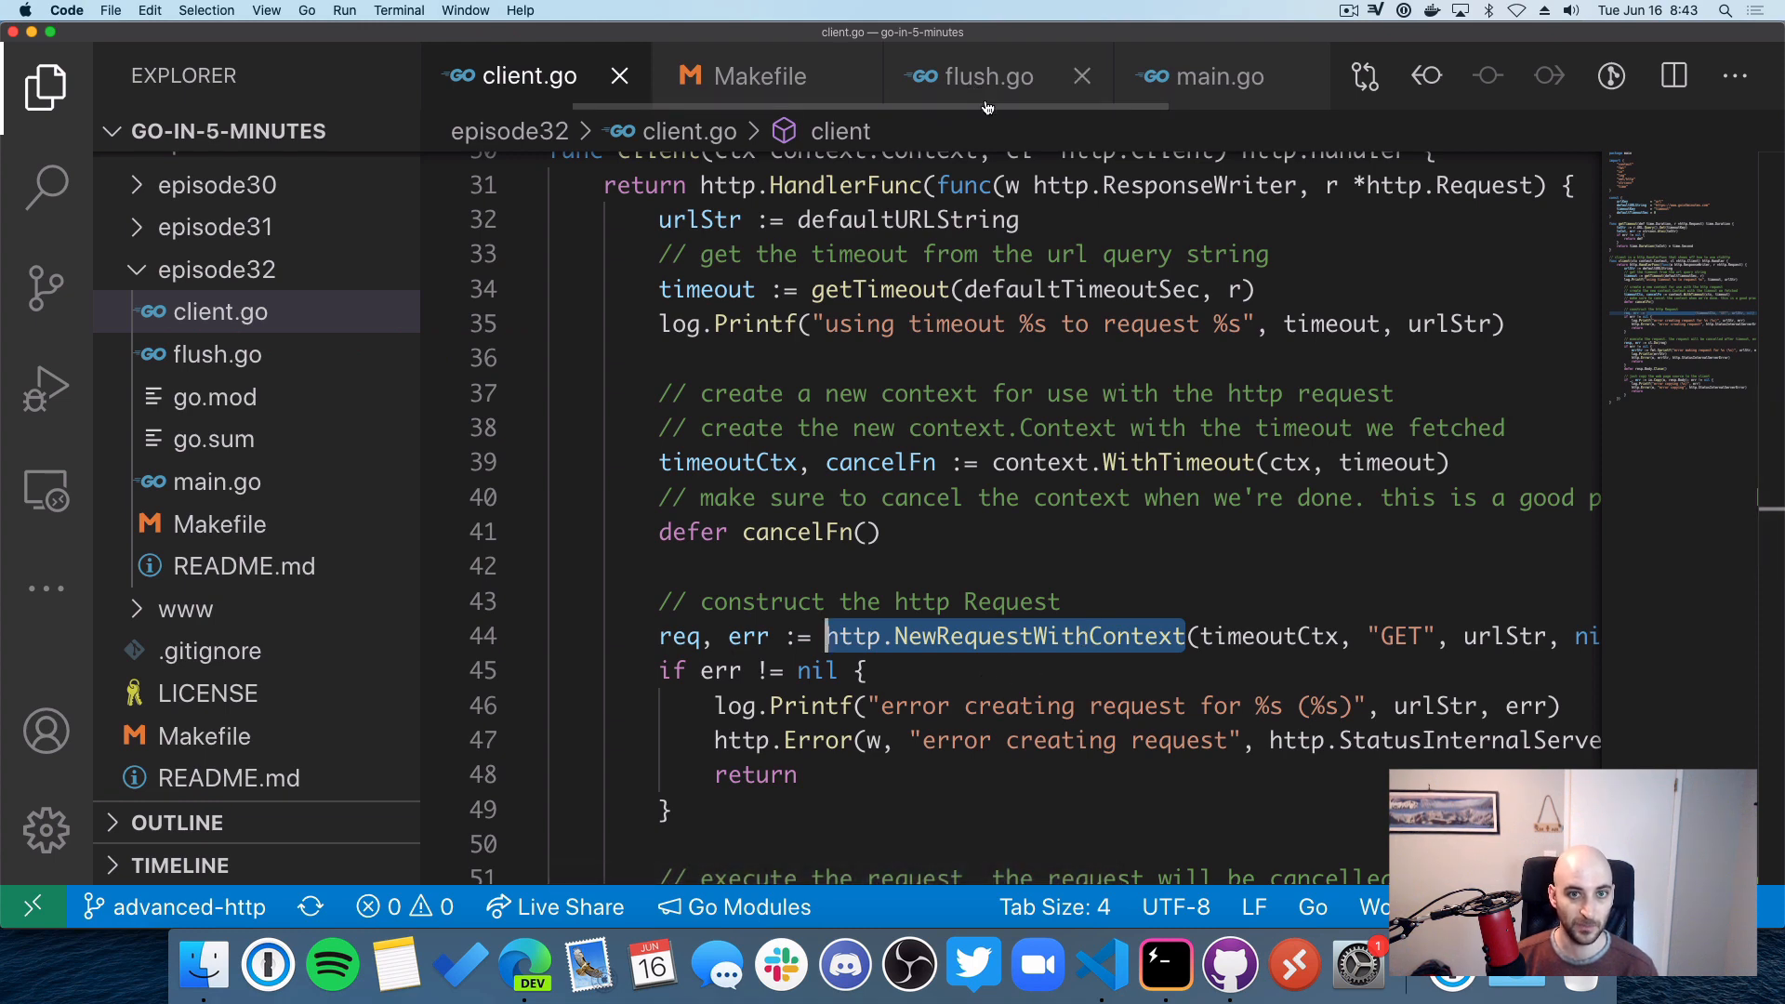
pyautogui.moveTo(984, 76)
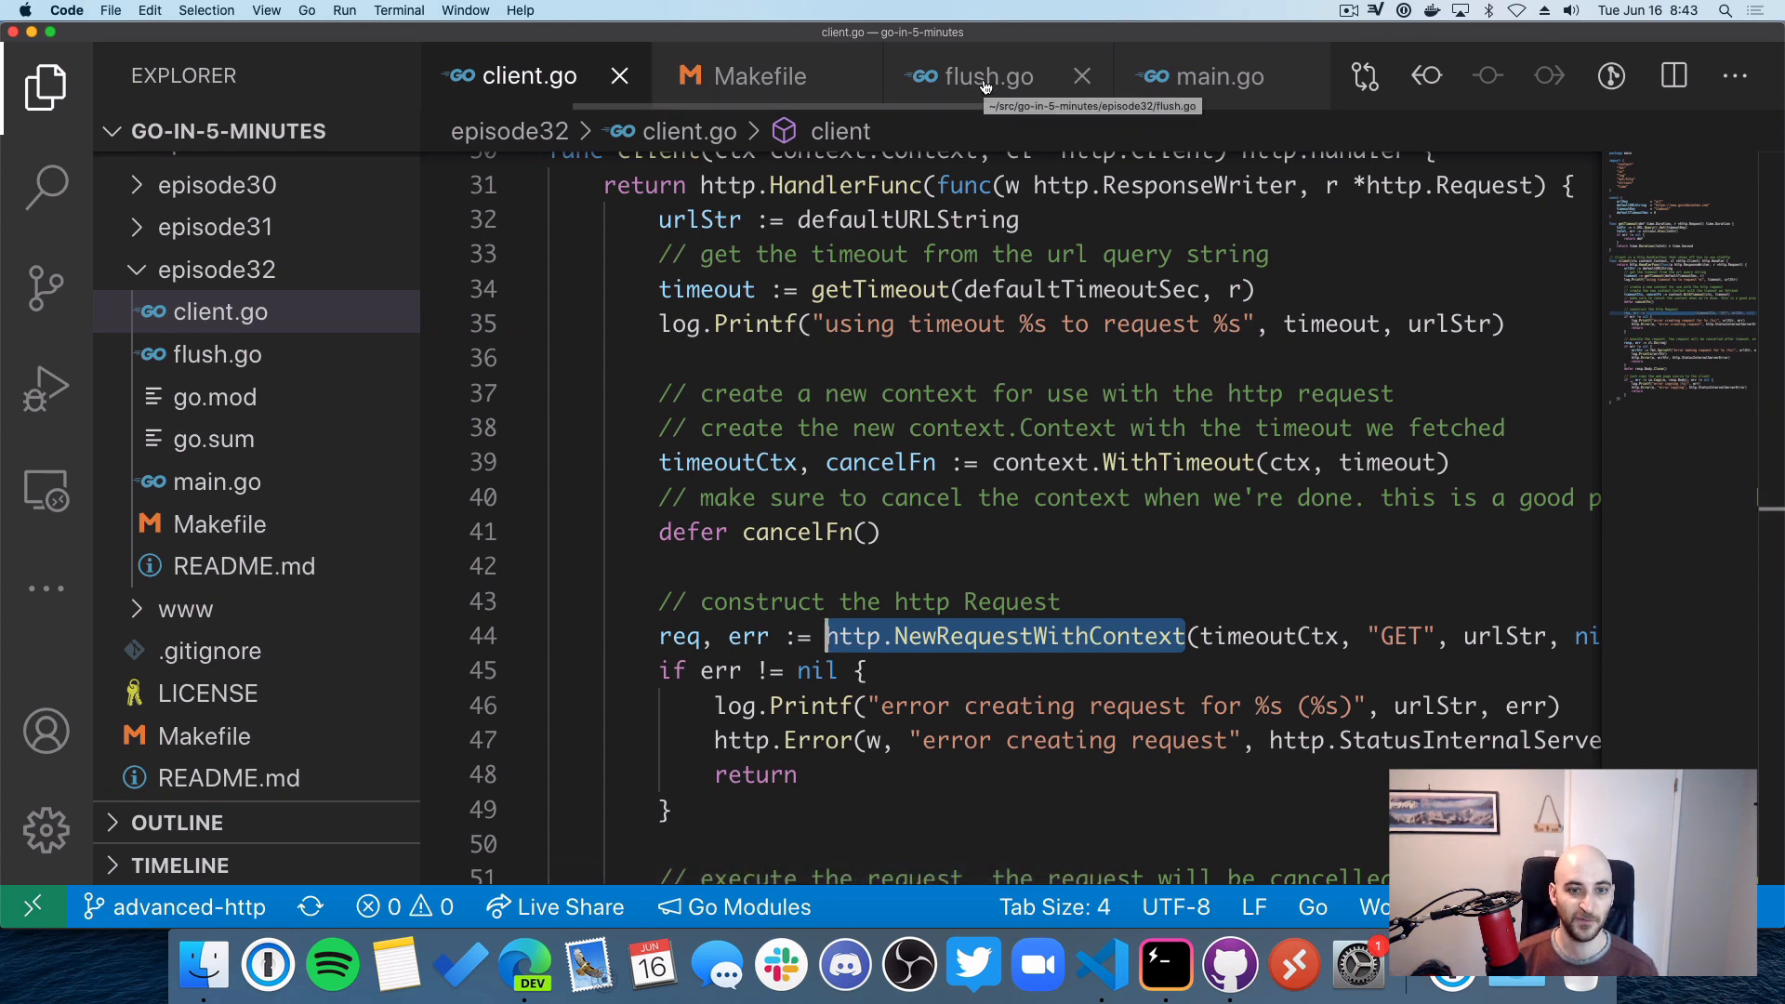
# Step: Switch editor tabs before bringing up the episode 32 README in Edge
pyautogui.click(985, 76)
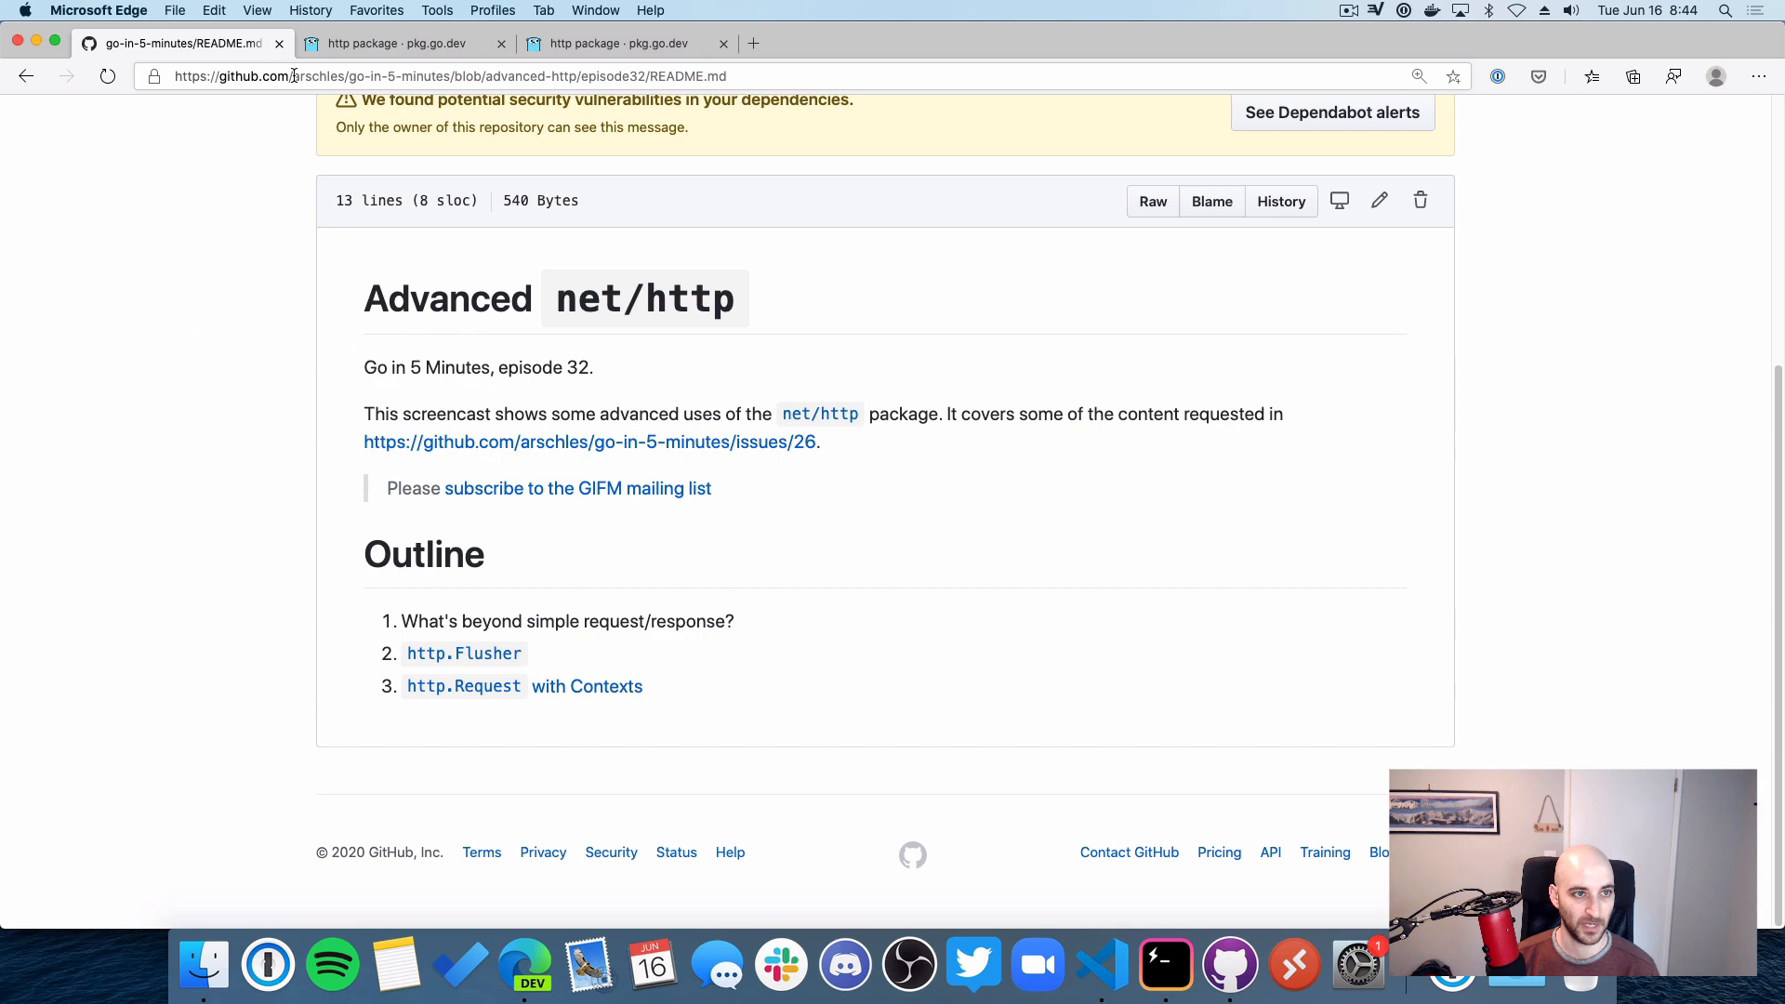
pyautogui.doubleClick(401, 76)
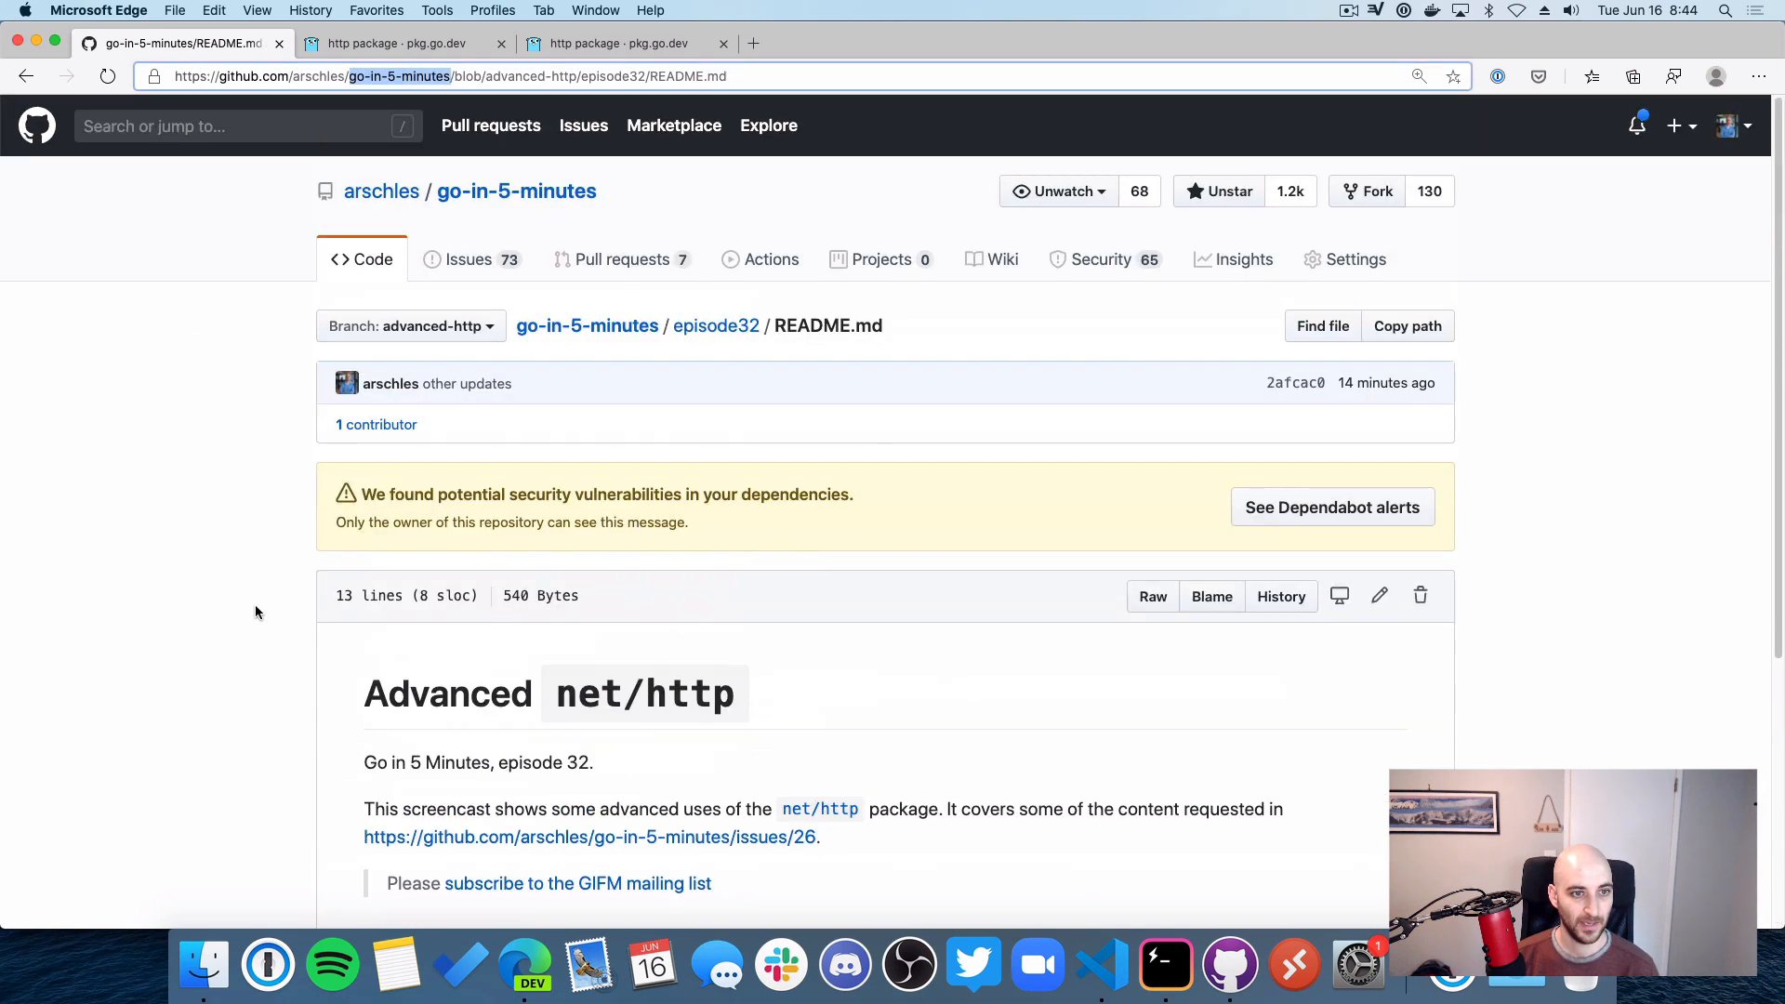
pyautogui.scroll(-3)
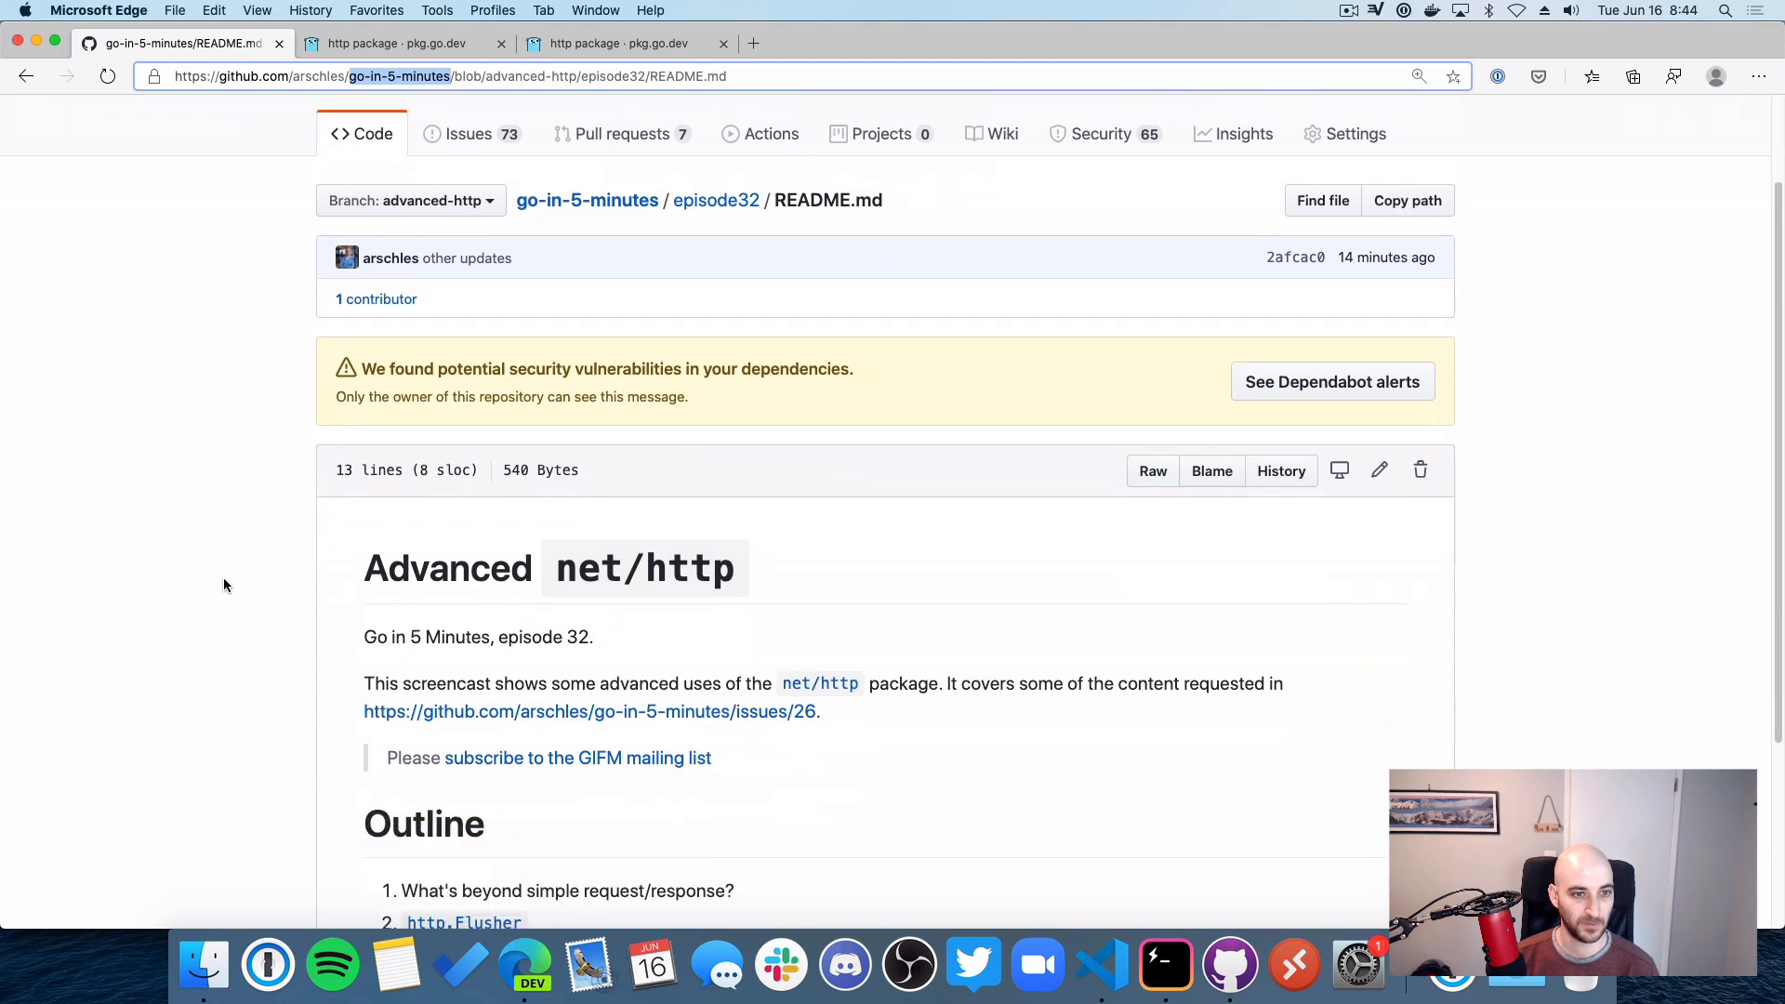
pyautogui.scroll(-3)
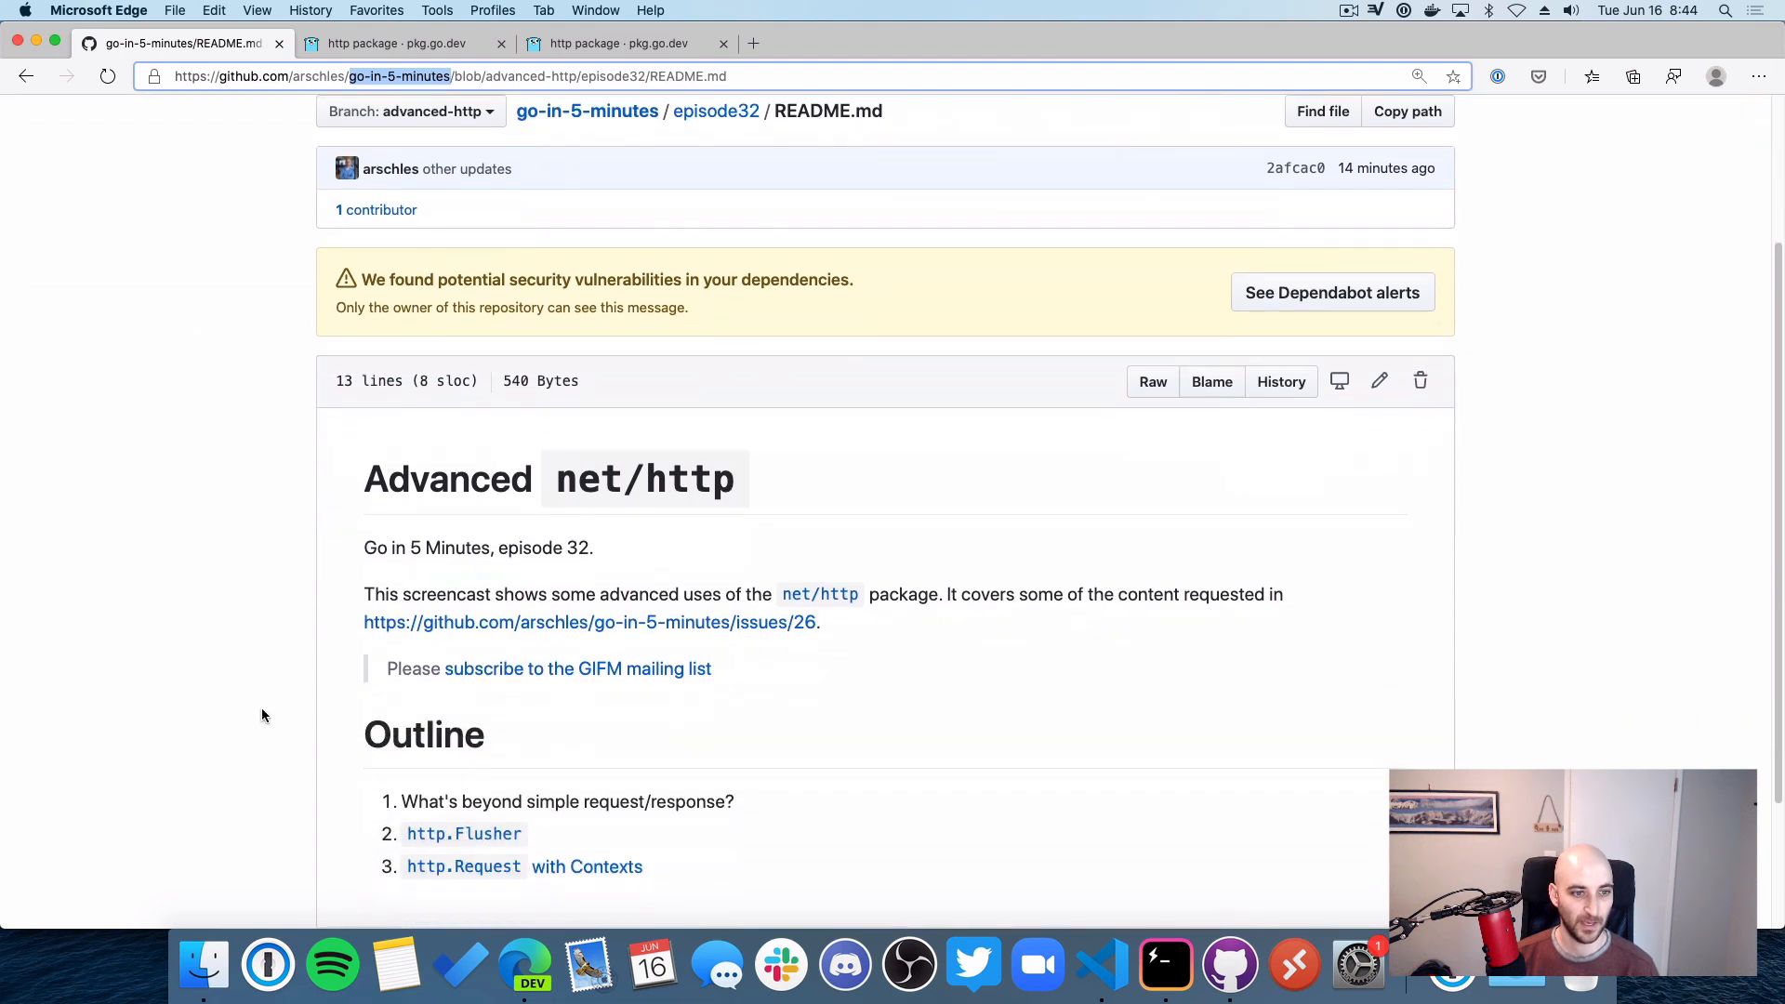
pyautogui.moveTo(395, 671)
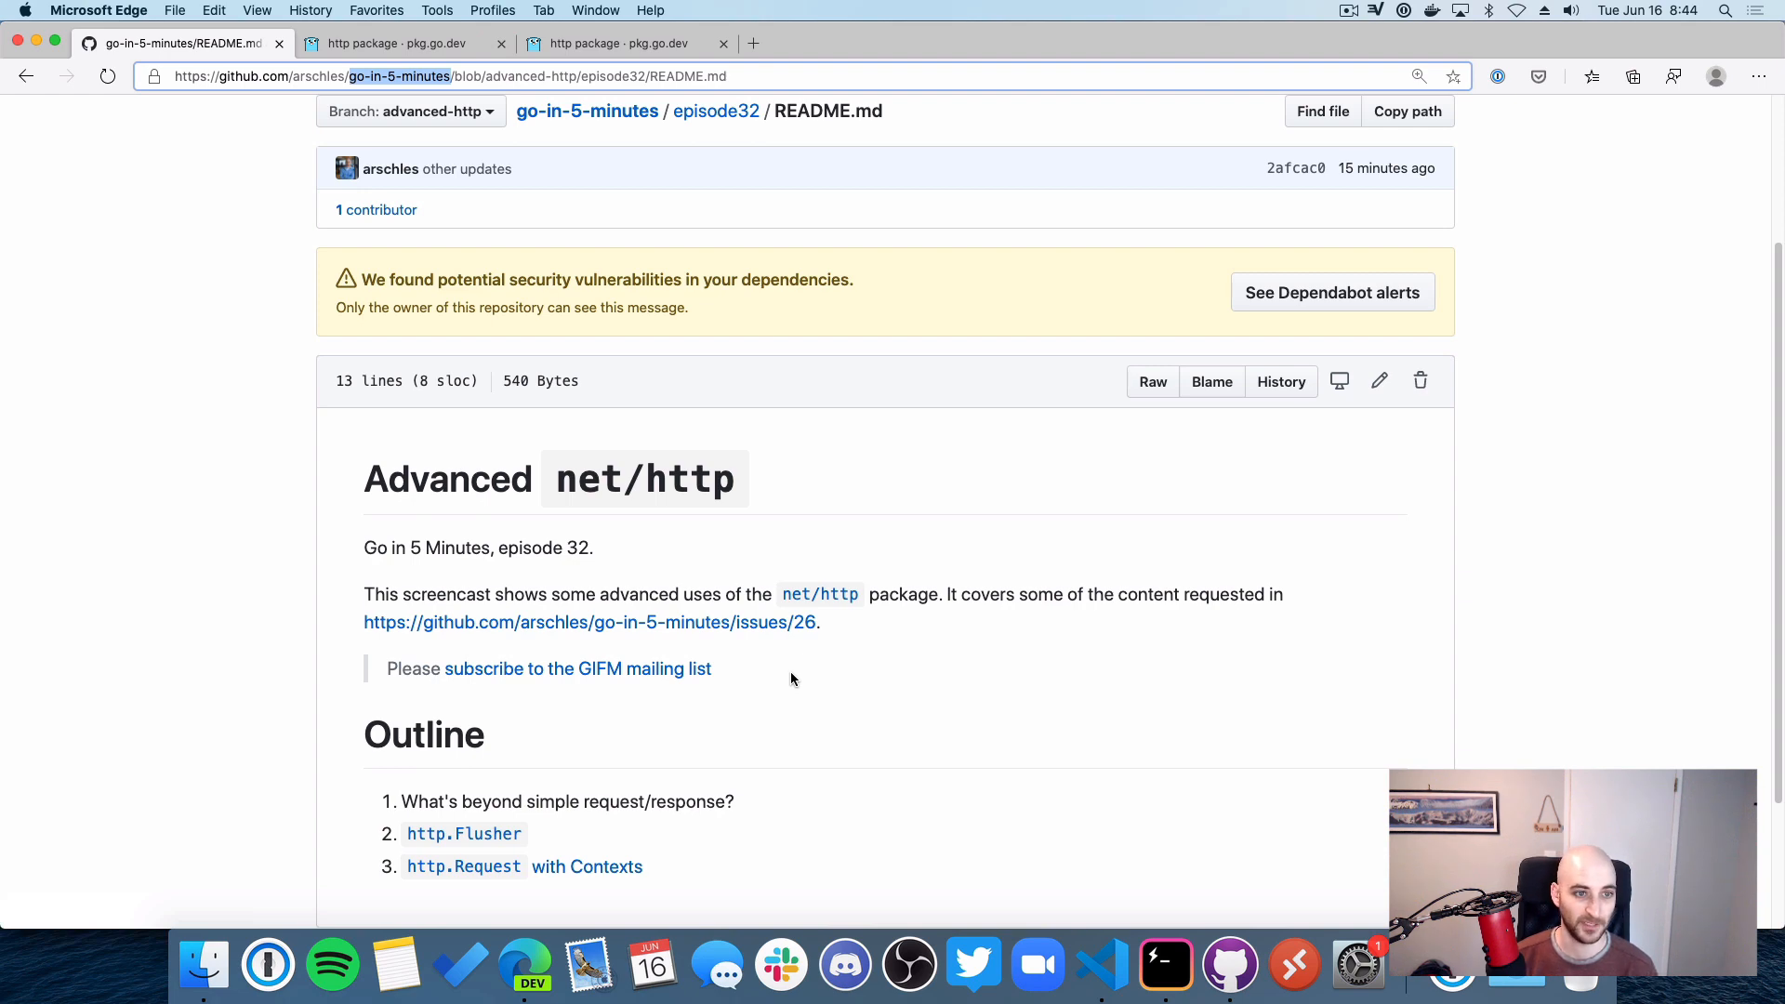
pyautogui.moveTo(775, 458)
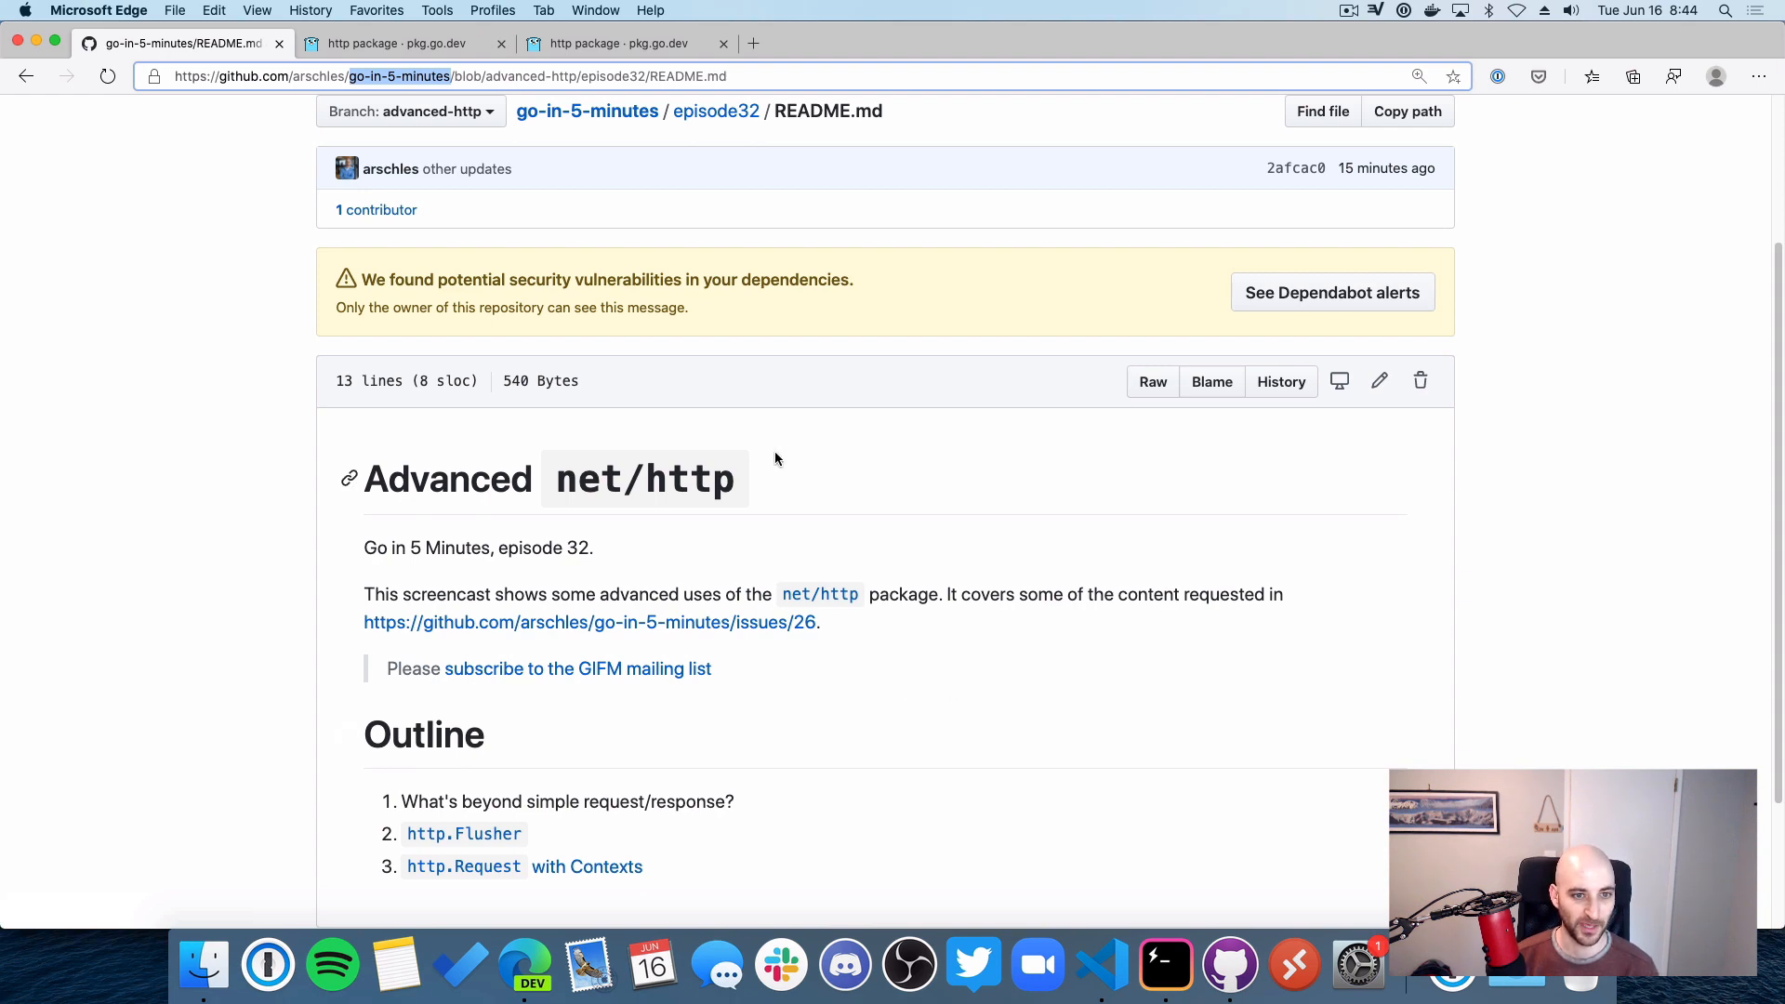
pyautogui.moveTo(775, 508)
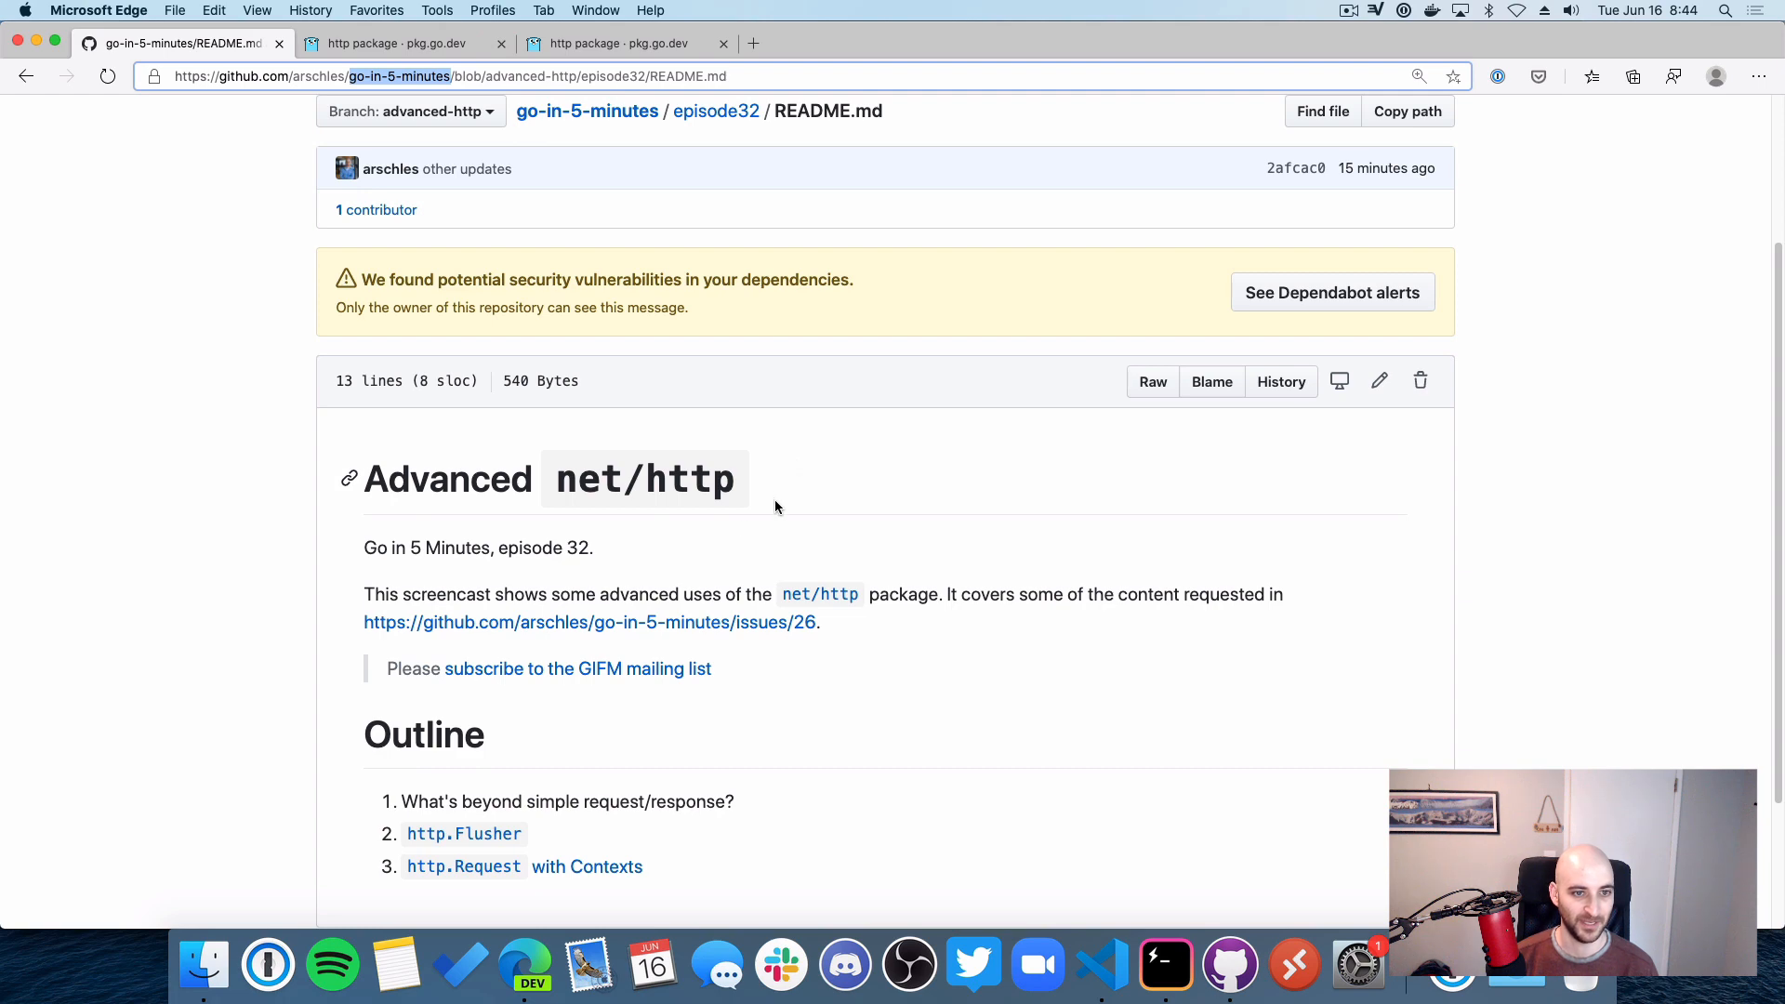
pyautogui.moveTo(1156, 316)
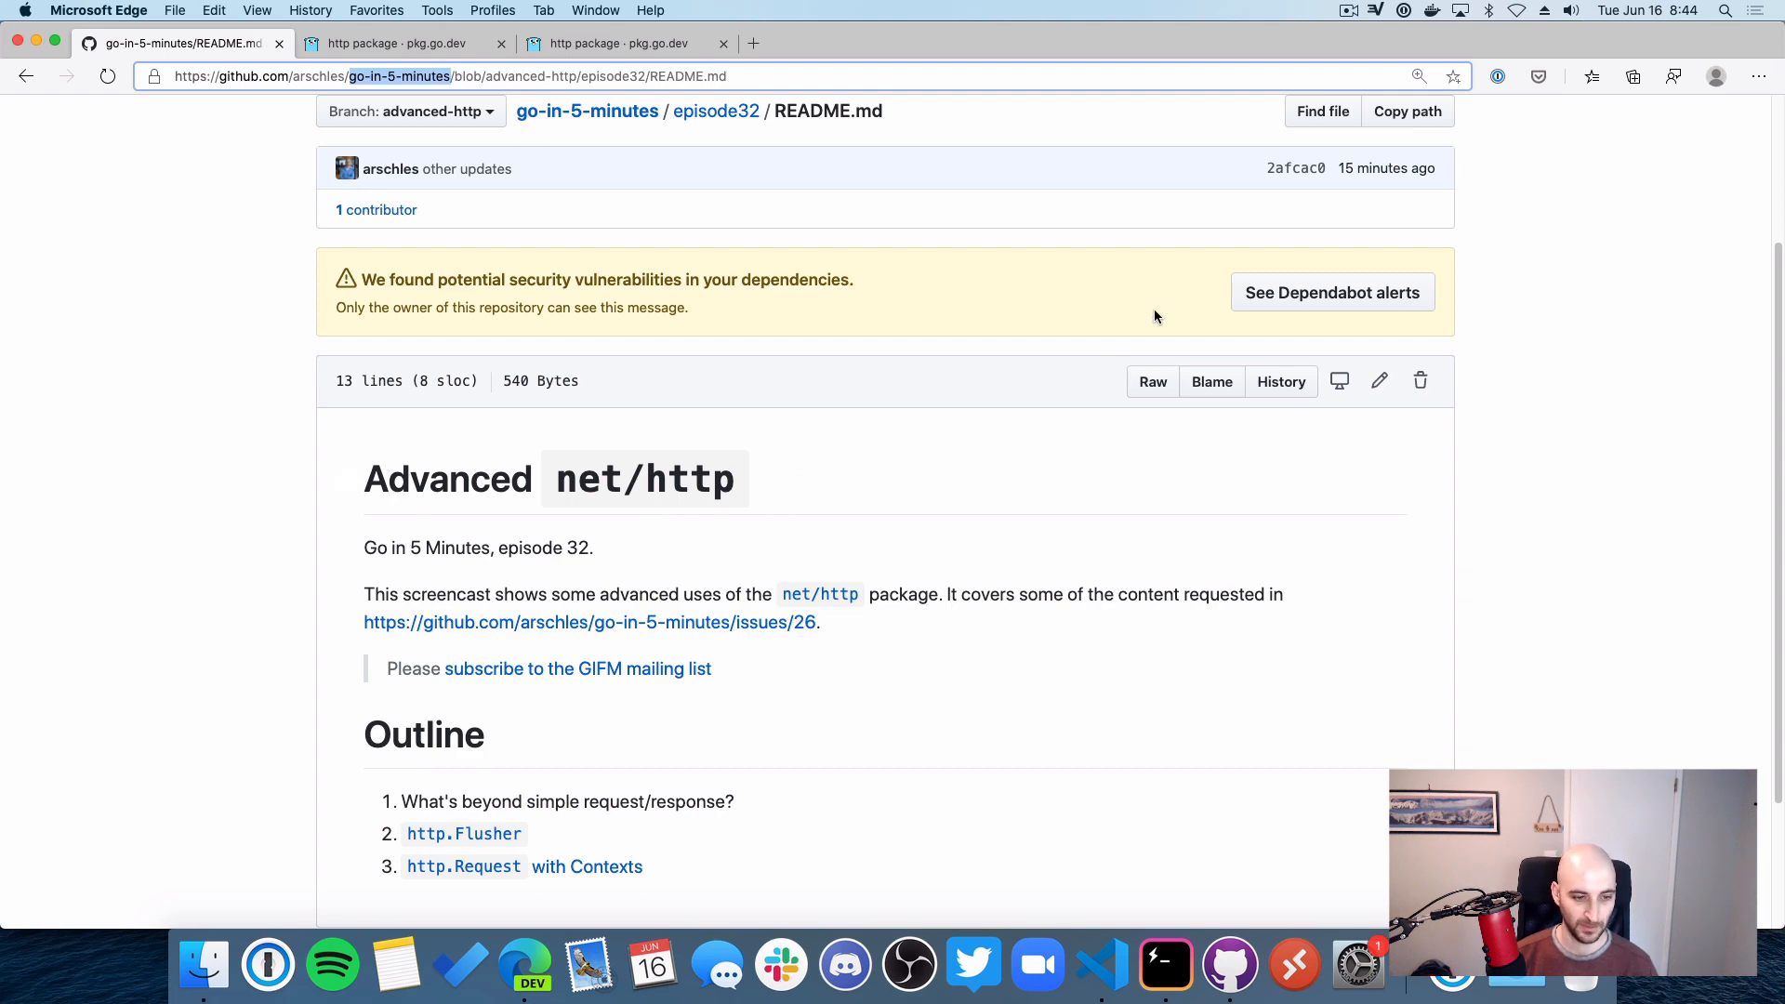